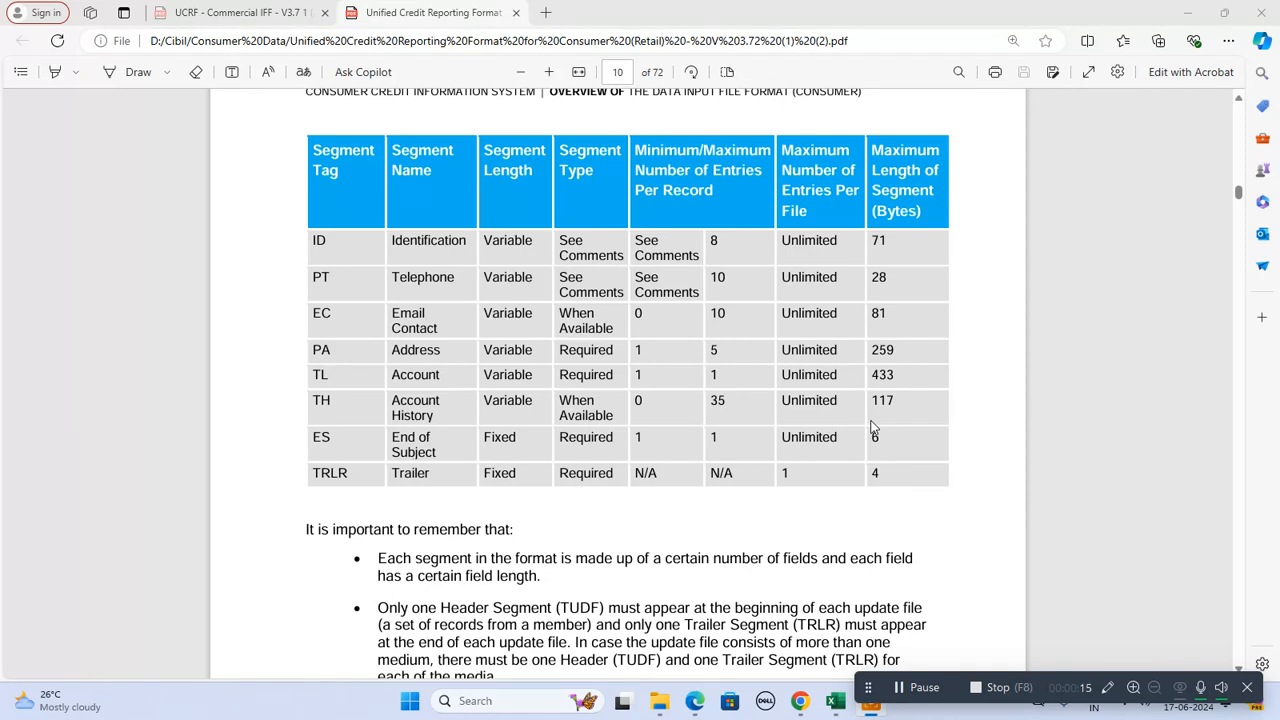
{"action": "mouse_move", "coordinate": [318, 247]}
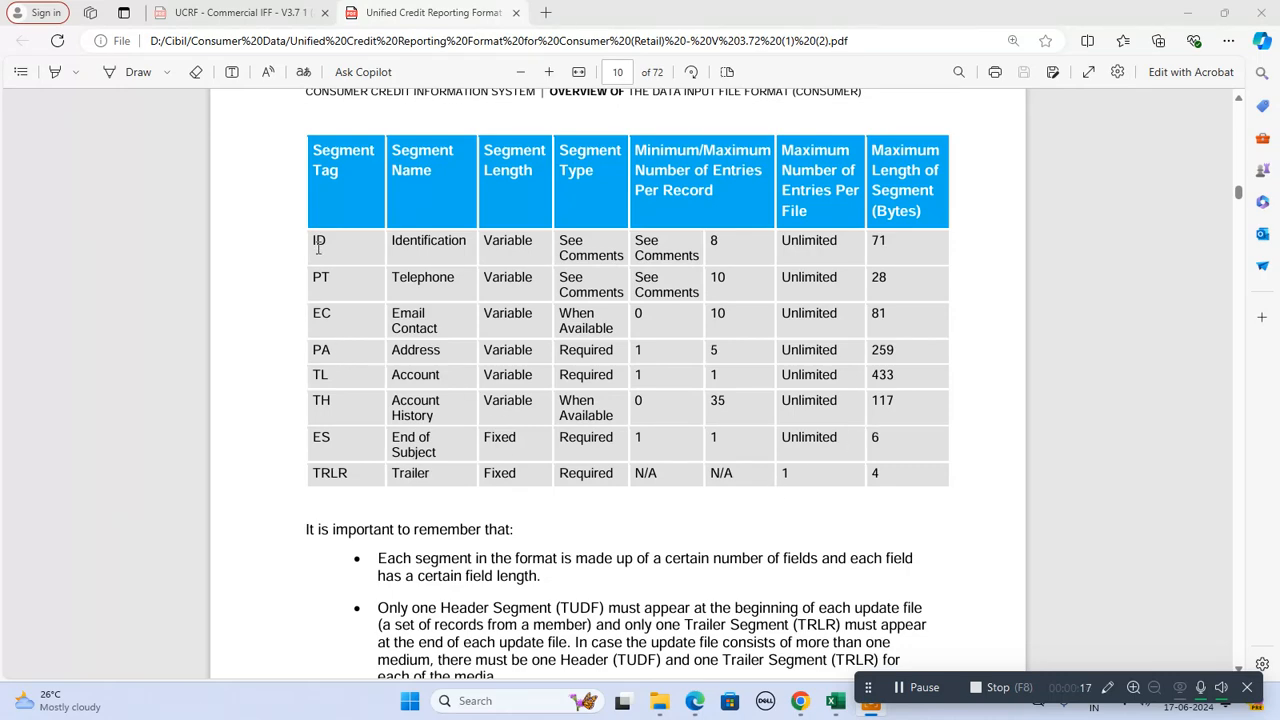
Scroll through the consumer UCRF segment table and close the UCRF Commercial IFF tab
{"action": "scroll", "scroll_direction": "up", "scroll_amount": 3}
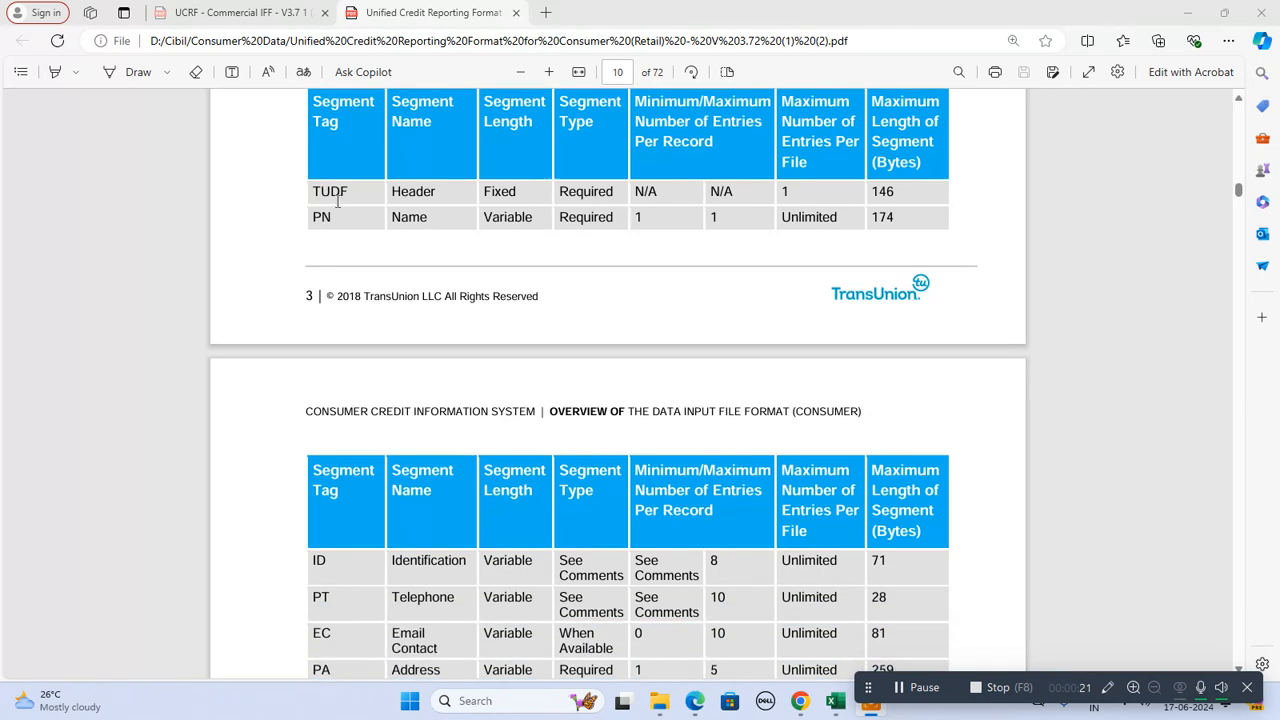
{"action": "mouse_move", "coordinate": [382, 215]}
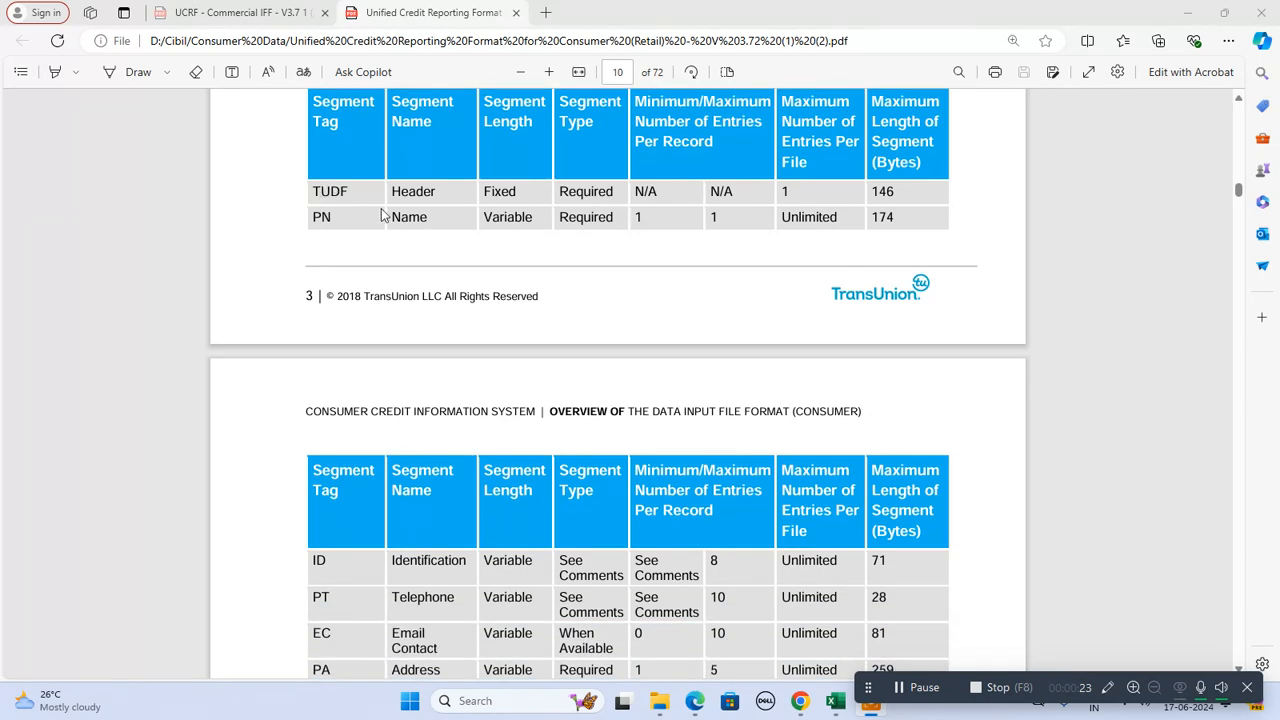
{"action": "scroll", "scroll_direction": "down", "scroll_amount": 3}
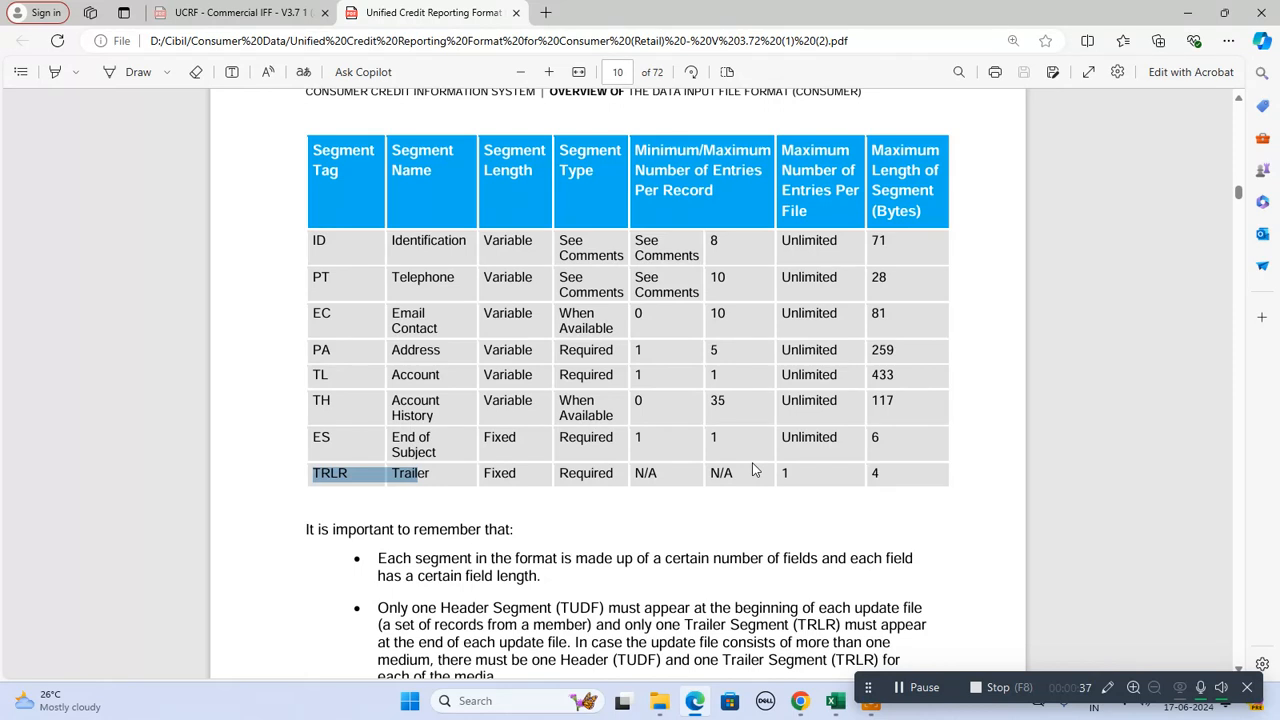
{"action": "mouse_move", "coordinate": [371, 94]}
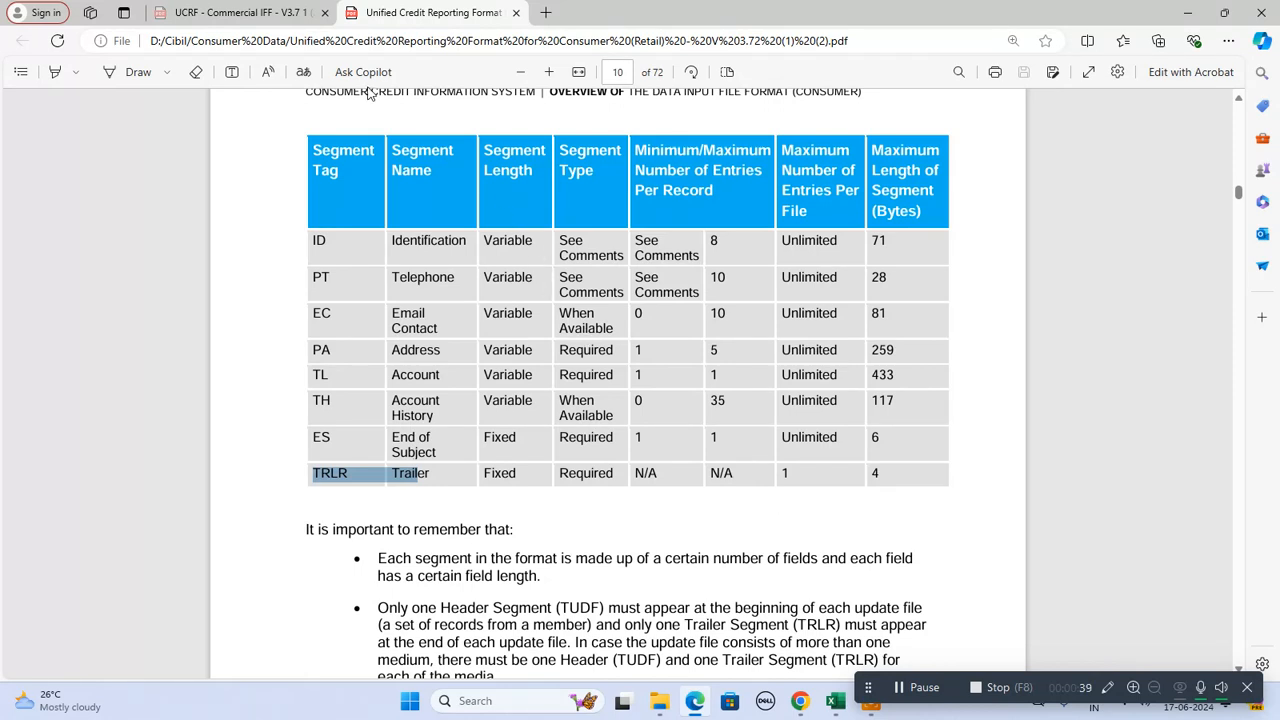
{"action": "left_click", "coordinate": [324, 12]}
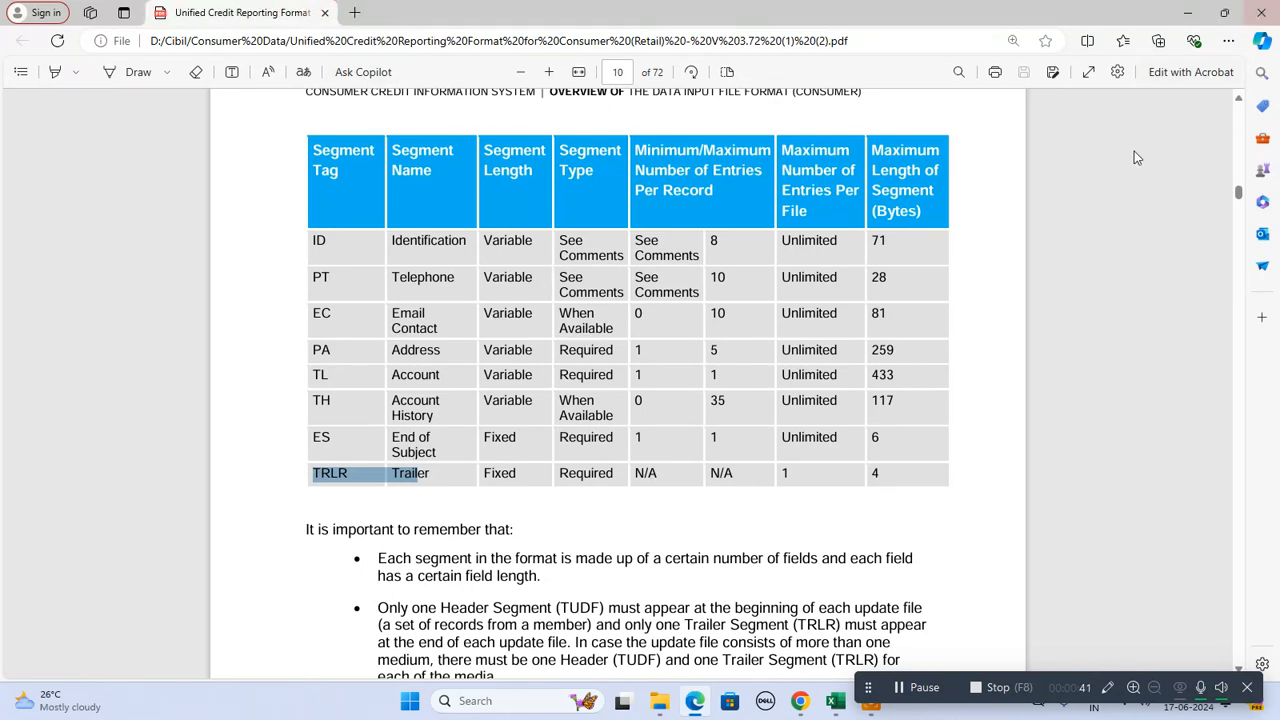
{"action": "mouse_move", "coordinate": [845, 597]}
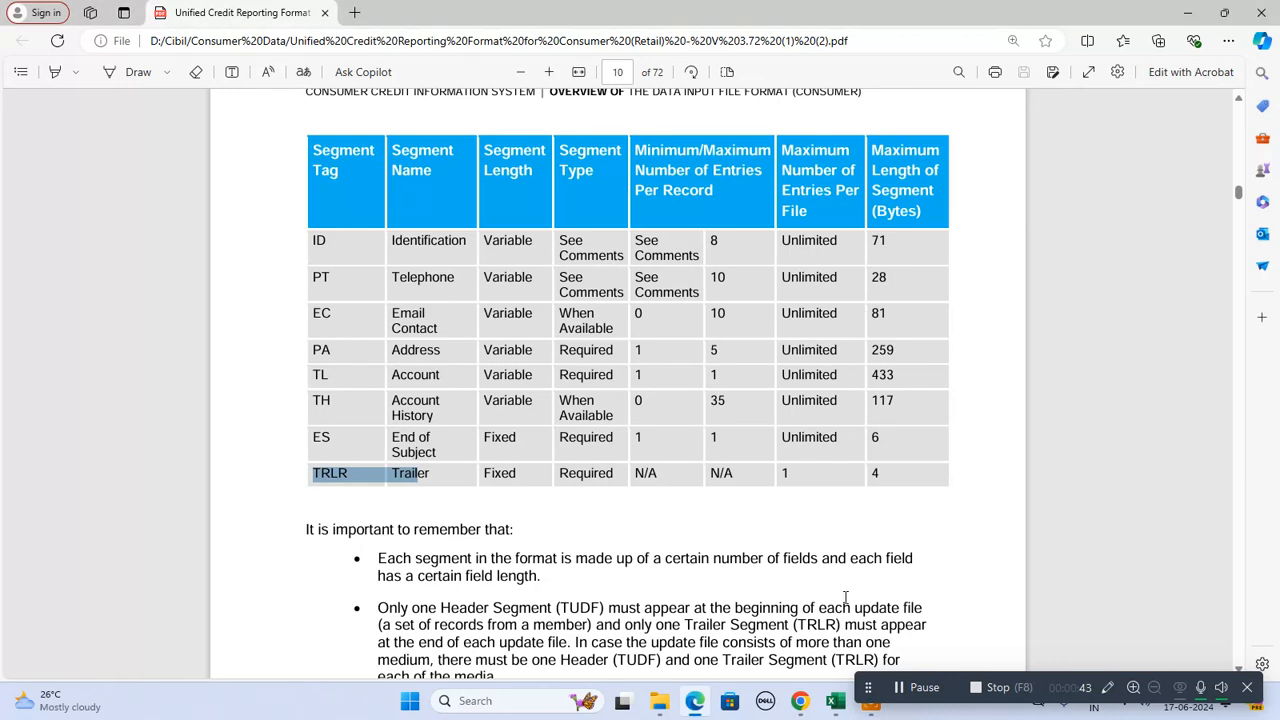
Bring TUDF_FORMAT1 to the front and review the Data and Input sheets, ending on Parameters
{"action": "left_click", "coordinate": [834, 700]}
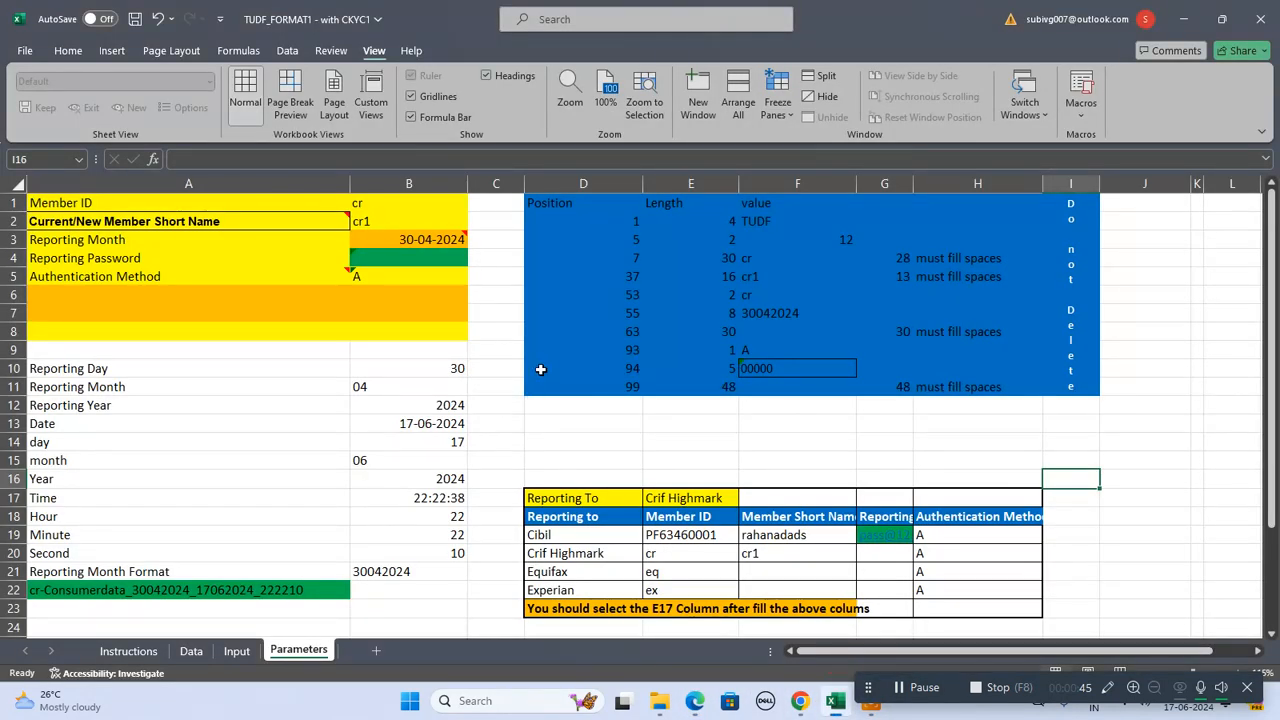
{"action": "left_click", "coordinate": [583, 423]}
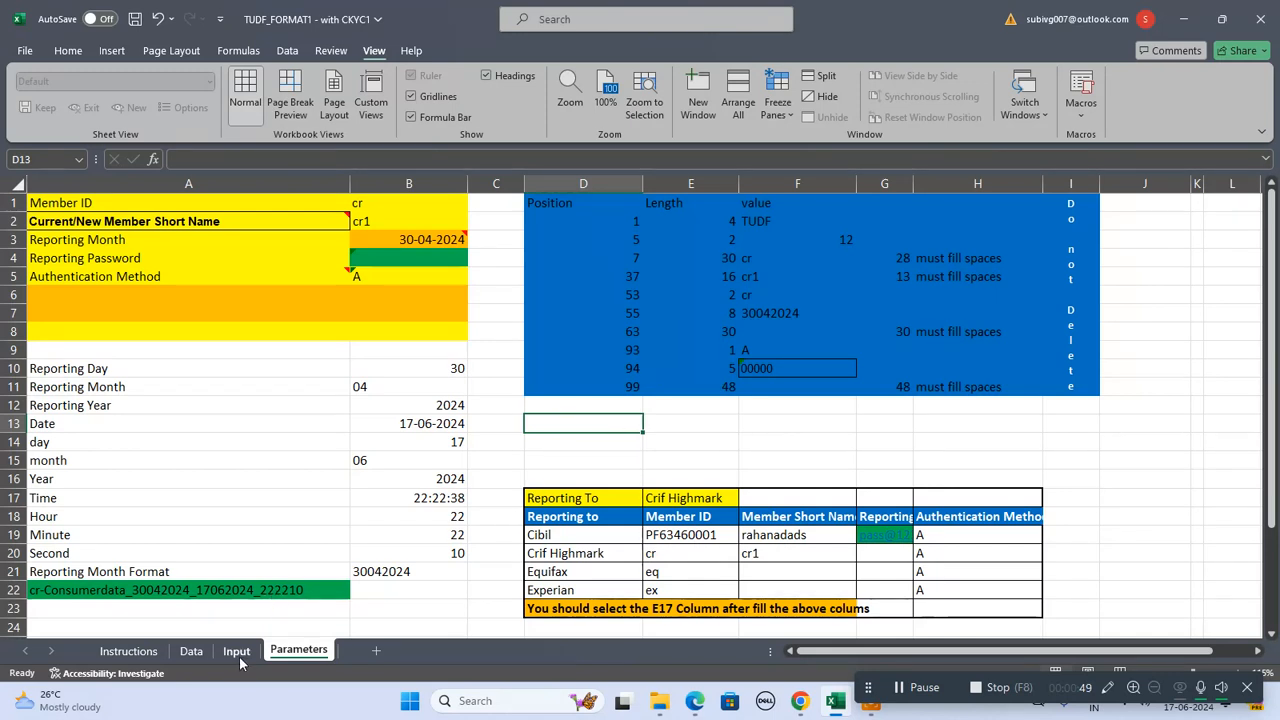
{"action": "mouse_move", "coordinate": [190, 651]}
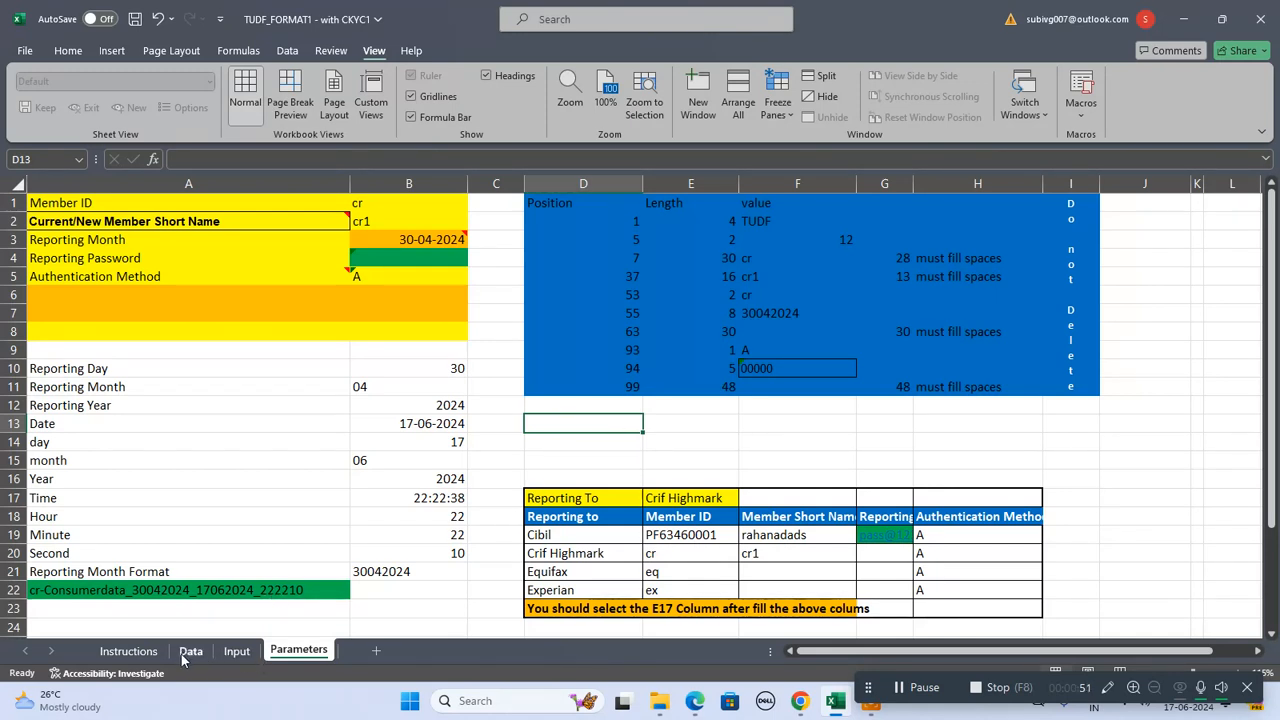
{"action": "left_click", "coordinate": [190, 651]}
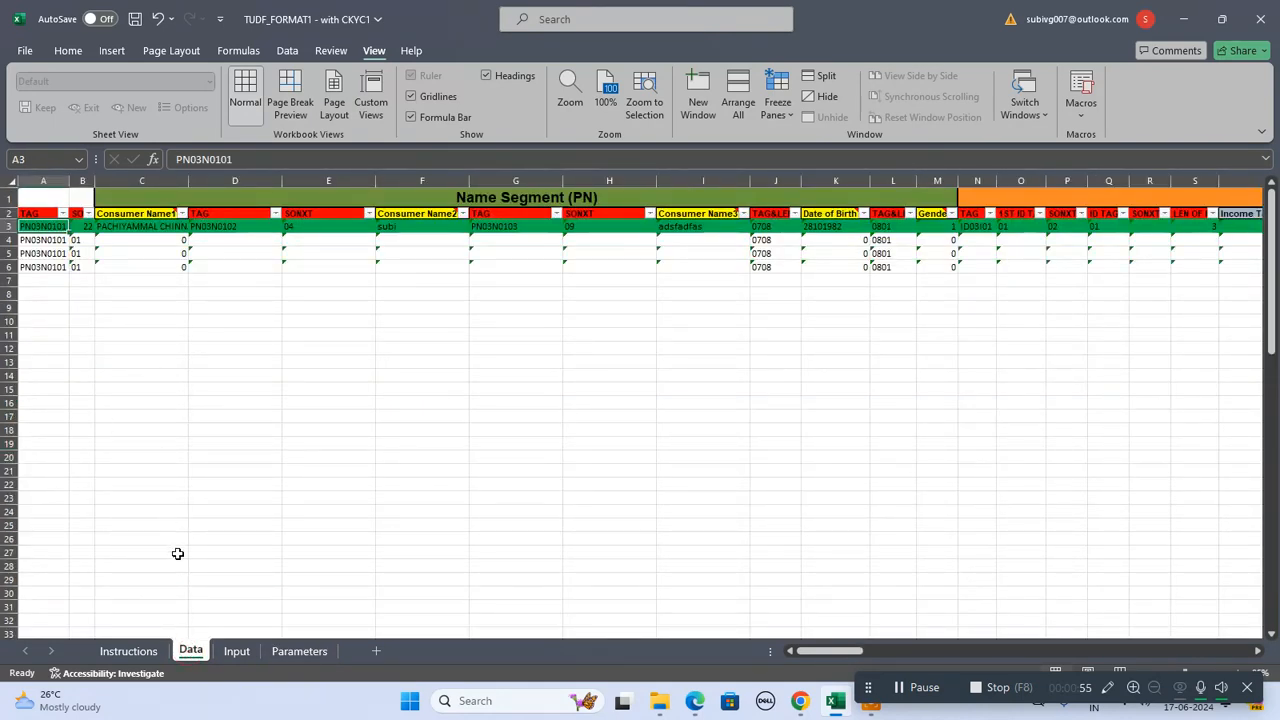
{"action": "left_click", "coordinate": [236, 651]}
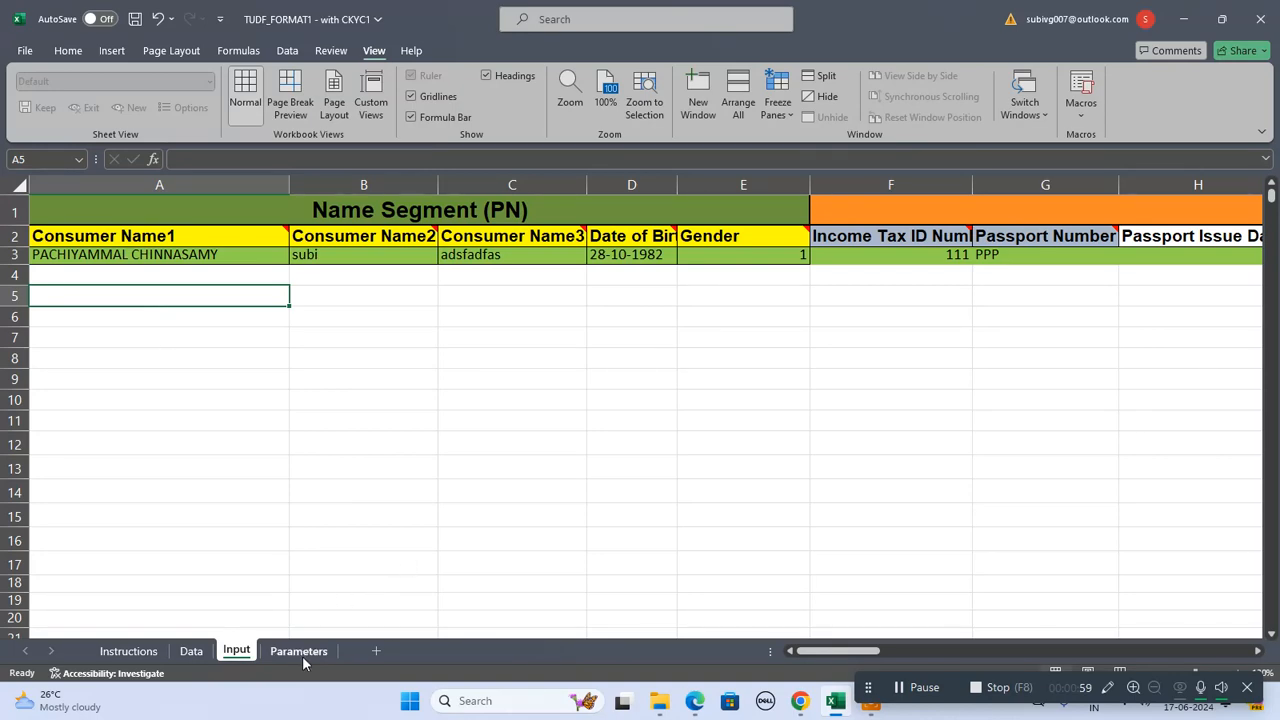
{"action": "left_click", "coordinate": [298, 651]}
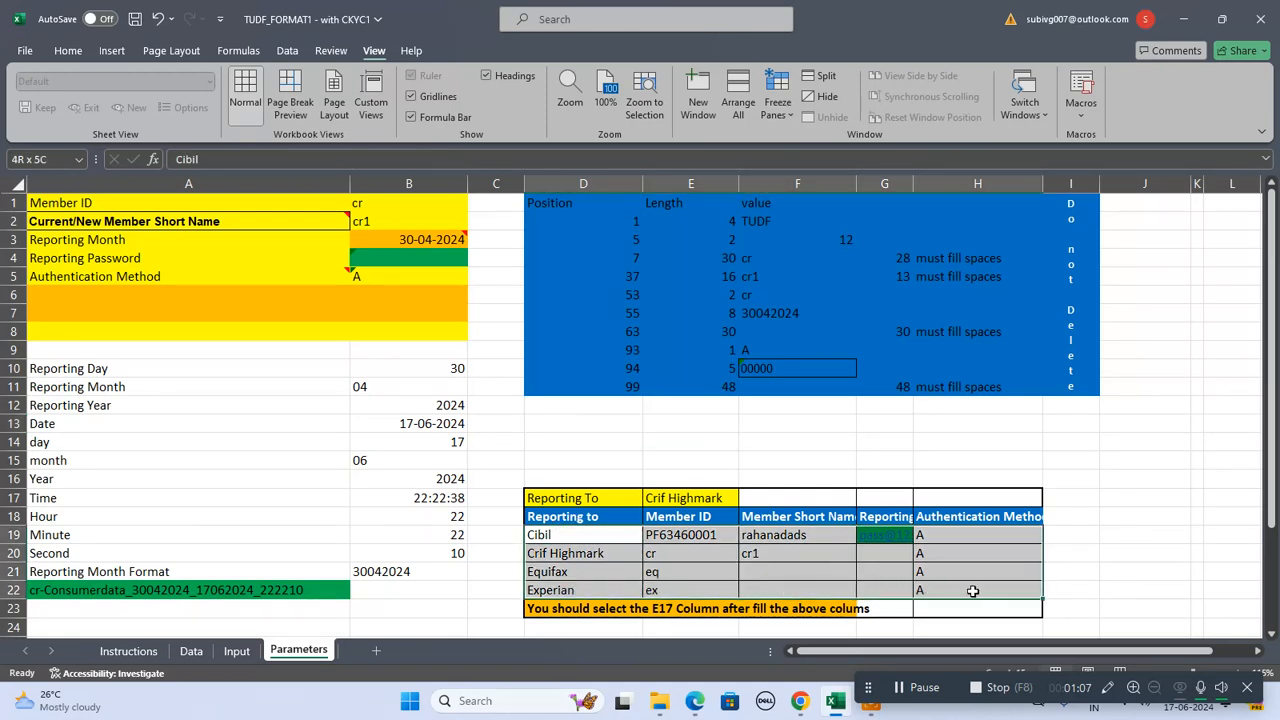
Review the Cibil and Crif Highmark bureau entries and their member IDs
{"action": "left_click", "coordinate": [583, 534]}
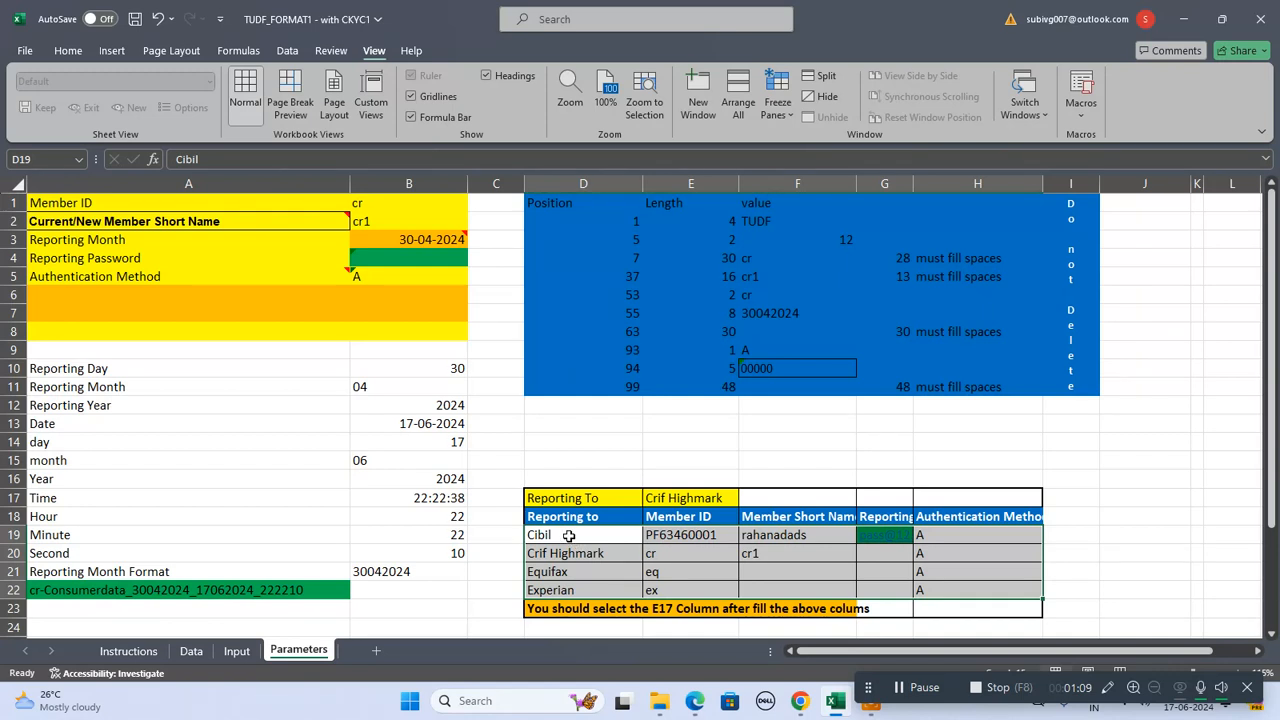
{"action": "left_click", "coordinate": [691, 534]}
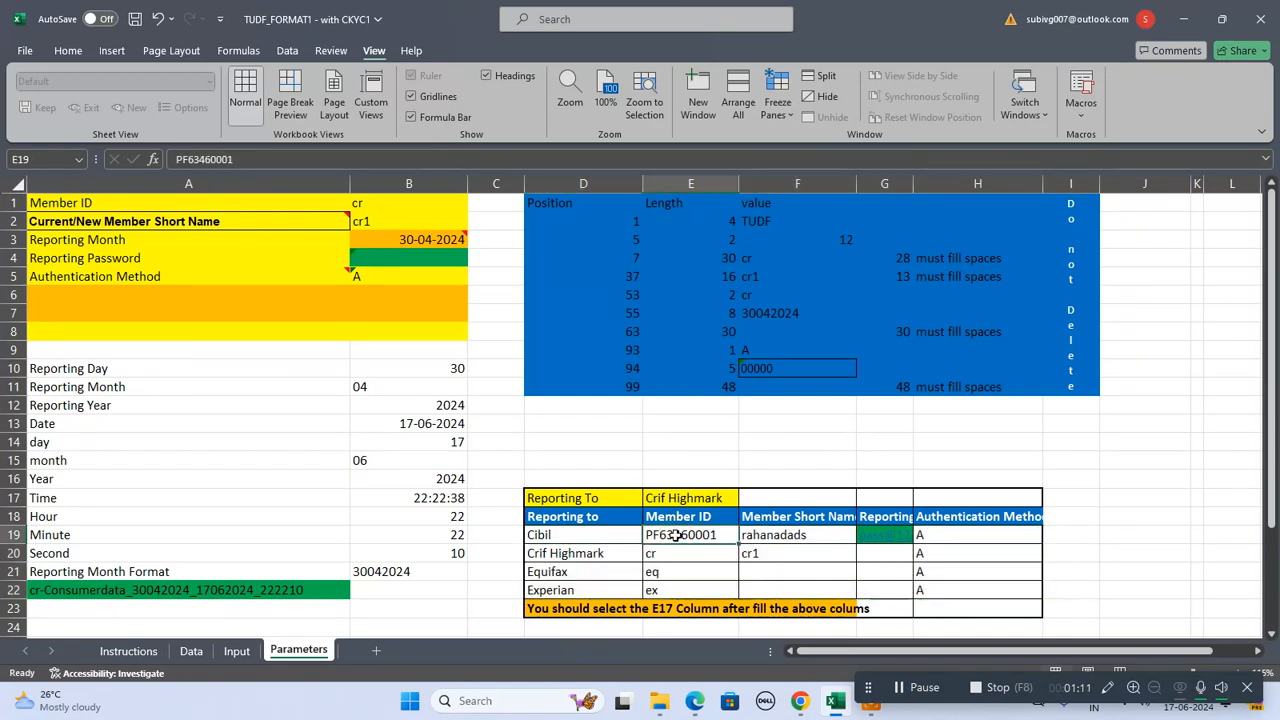
{"action": "left_click", "coordinate": [583, 553]}
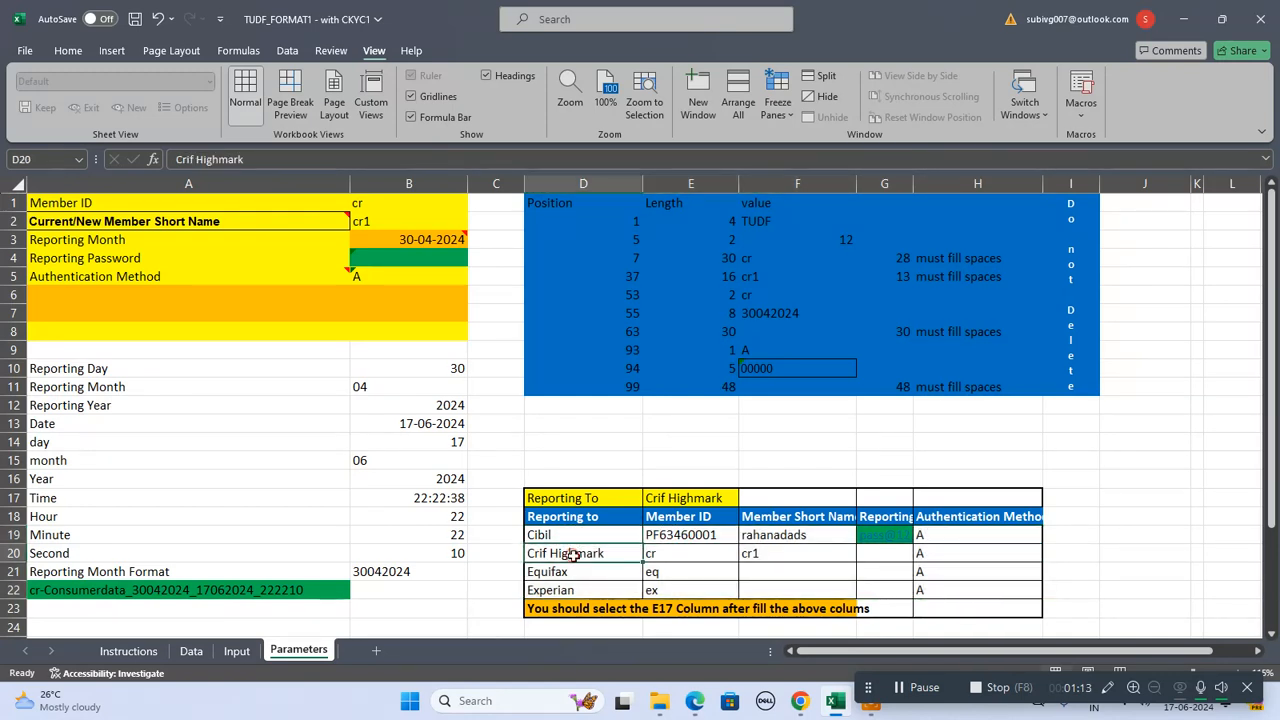
{"action": "left_click", "coordinate": [690, 553]}
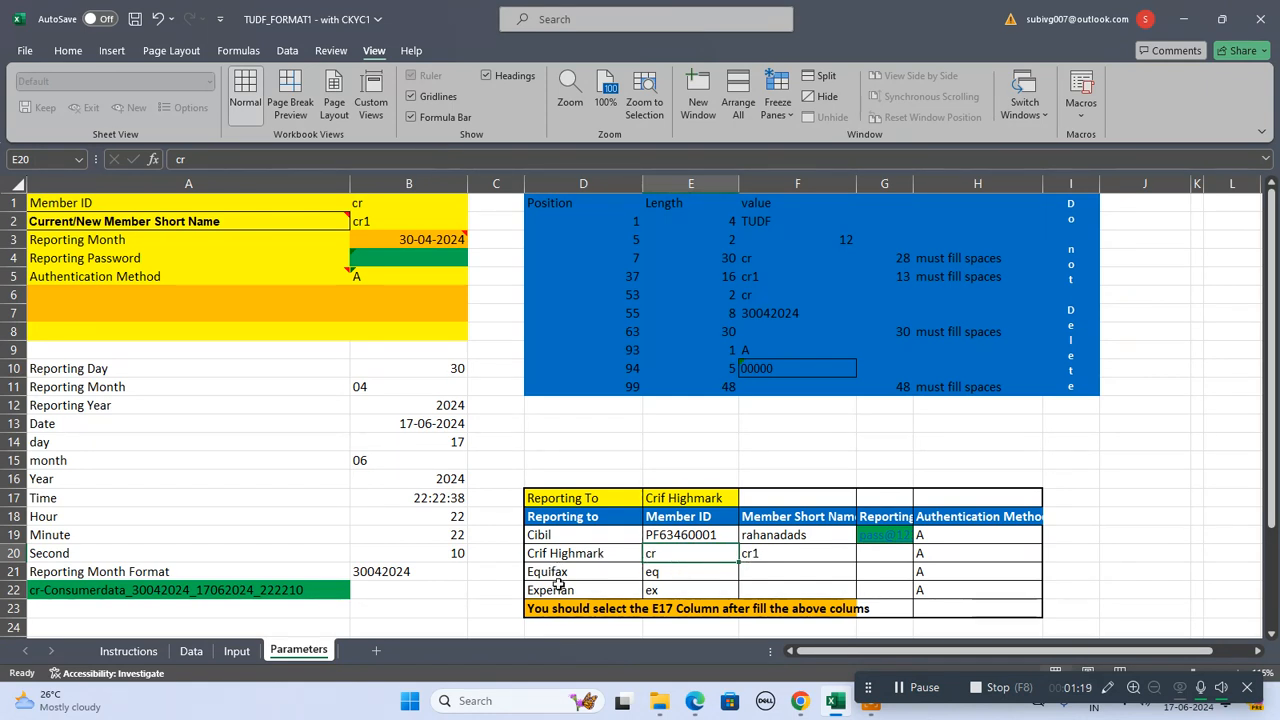
Set Reporting To in E17 to Cibil from the dropdown list
{"action": "left_click", "coordinate": [745, 497]}
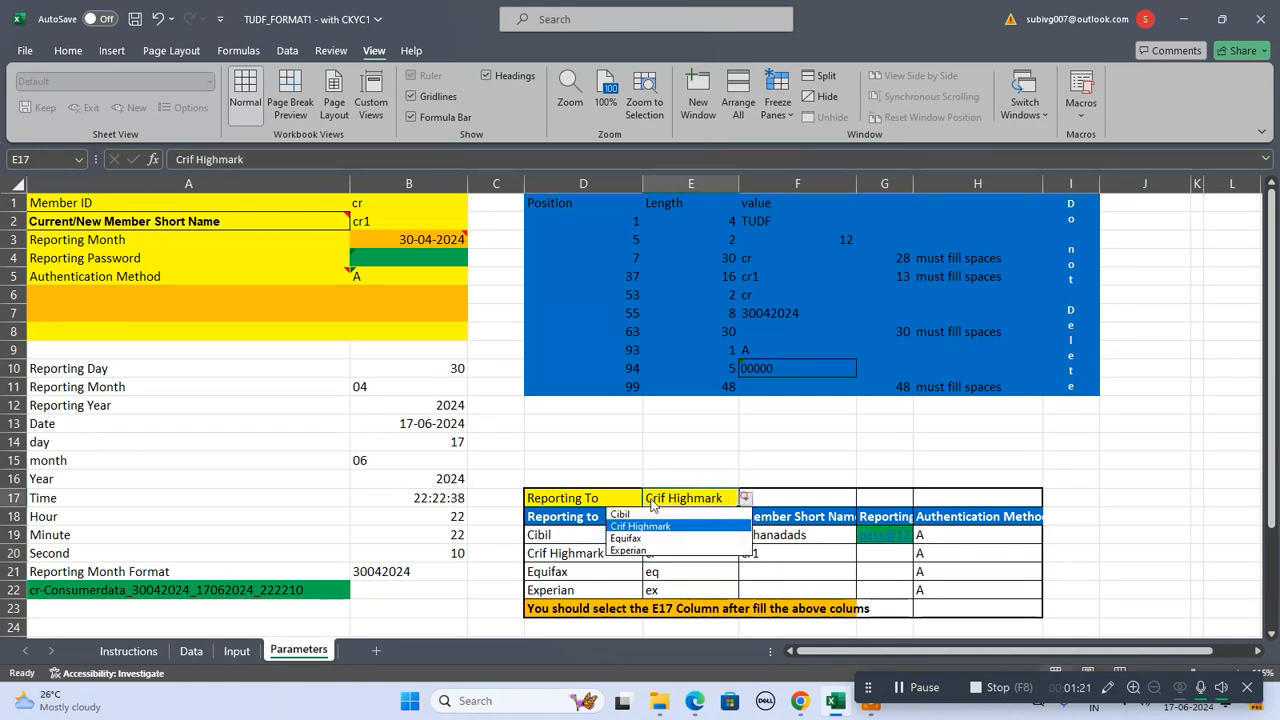
{"action": "left_click", "coordinate": [620, 513]}
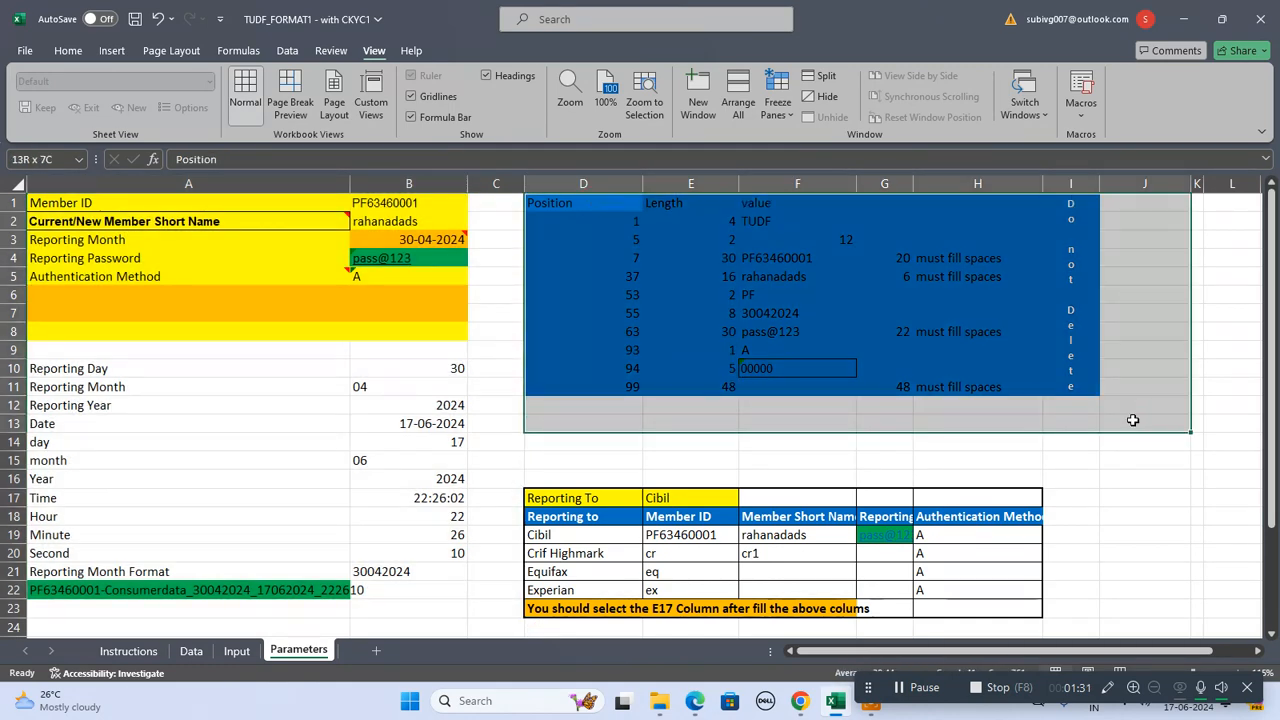
{"action": "left_click", "coordinate": [1070, 423]}
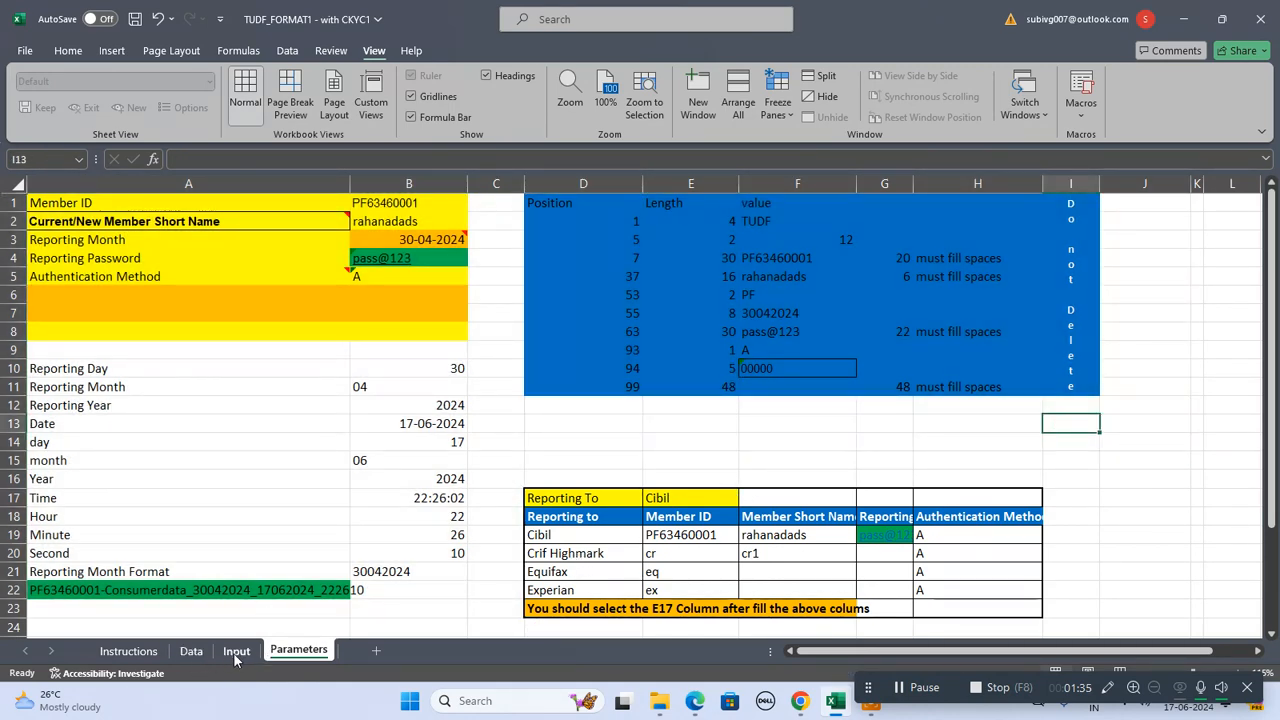
On the Input sheet, type SUBI and RAJI in the empty cells below the table
{"action": "left_click", "coordinate": [236, 651]}
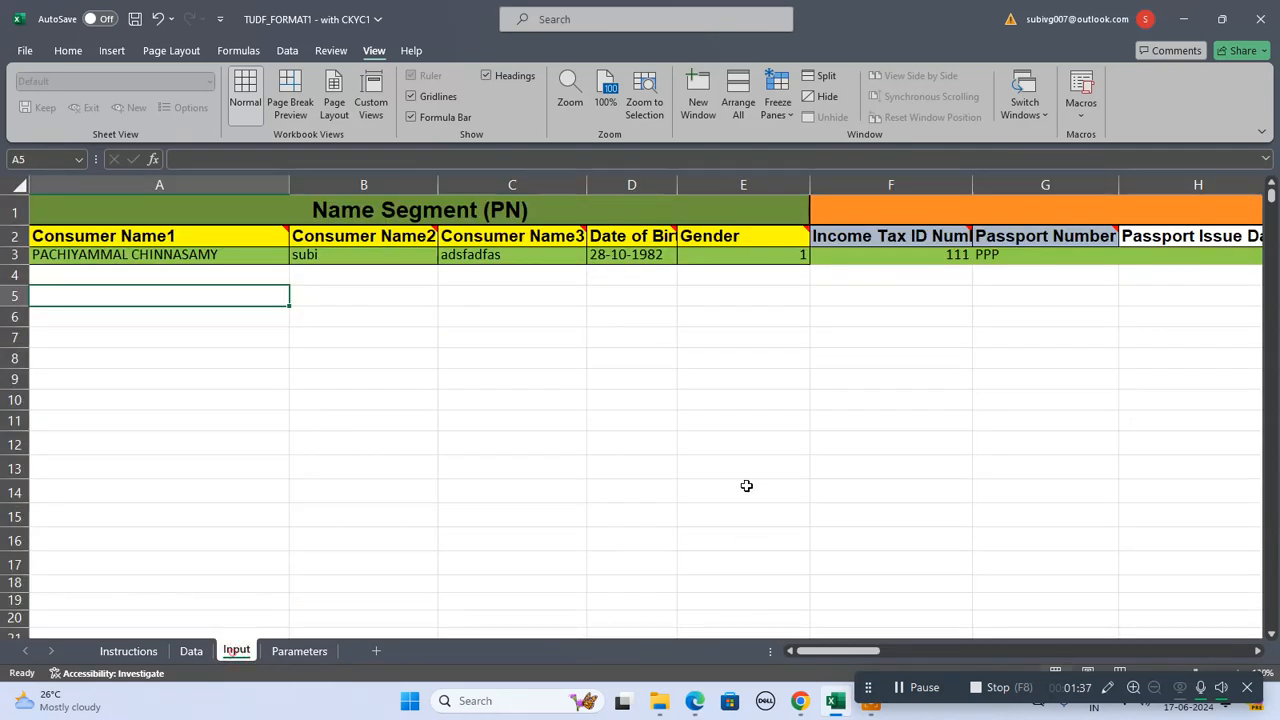
{"action": "mouse_move", "coordinate": [273, 335]}
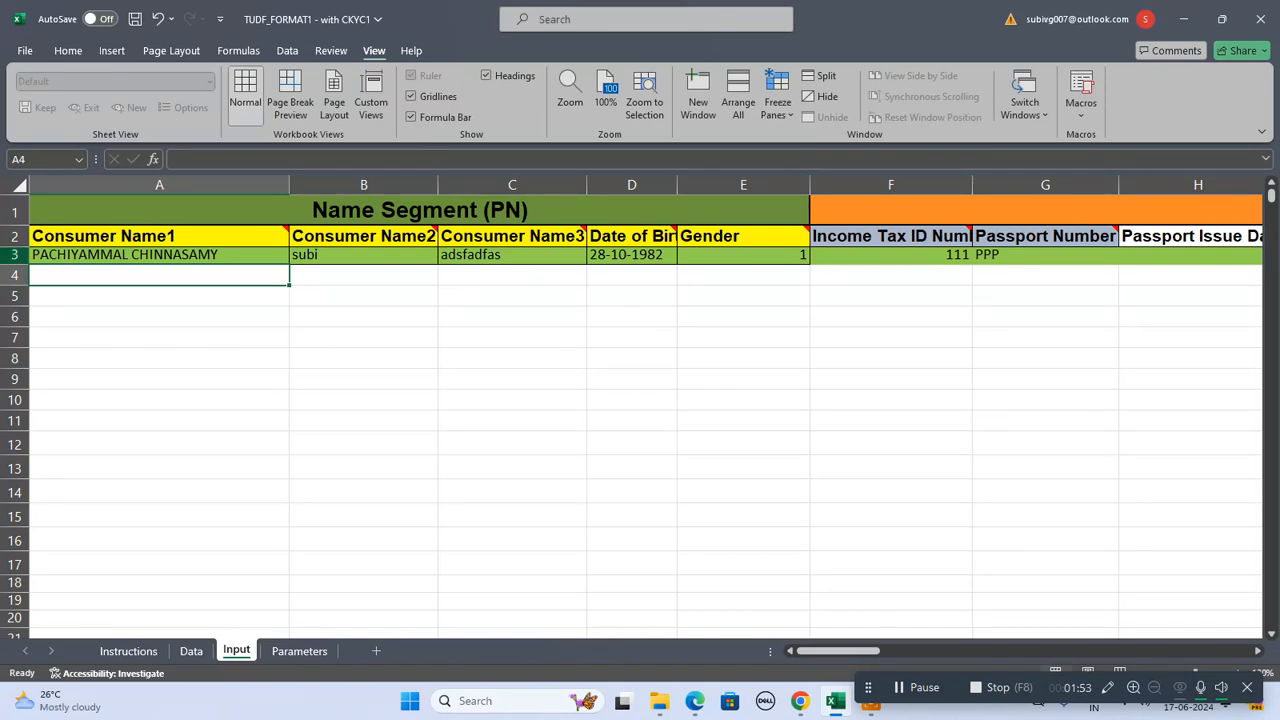
{"action": "left_click", "coordinate": [159, 254]}
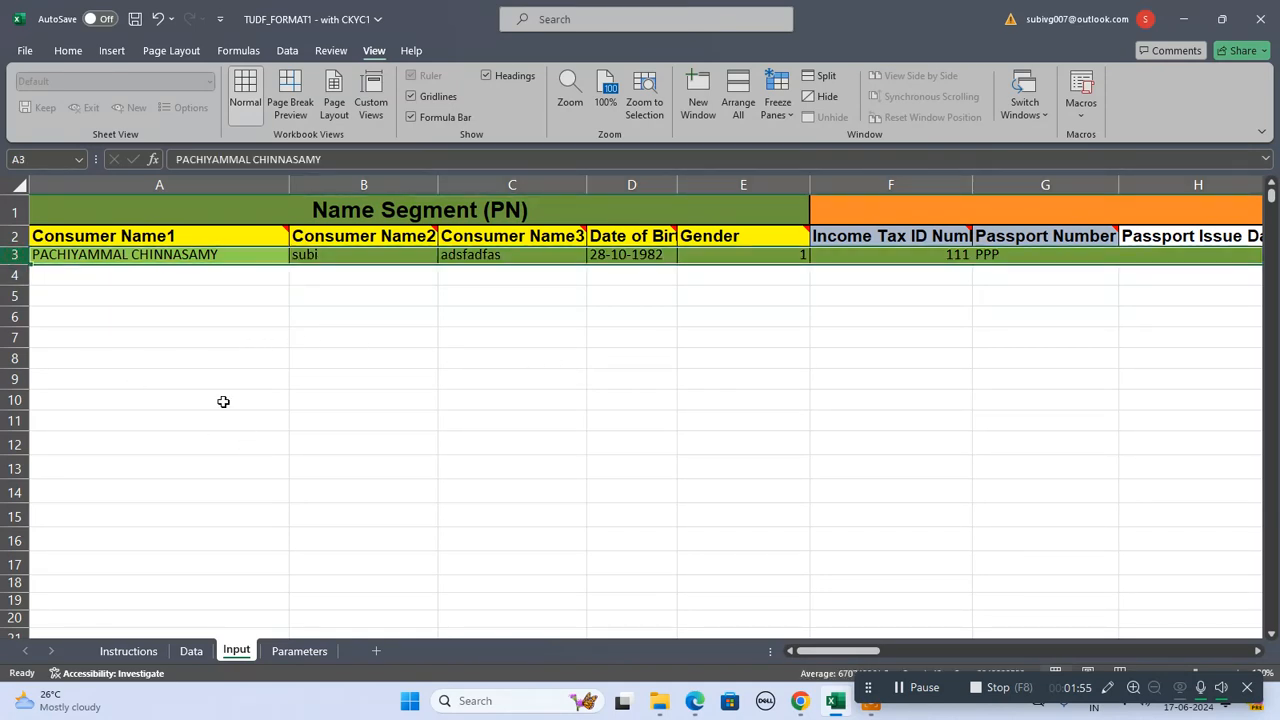
{"action": "left_click", "coordinate": [159, 337]}
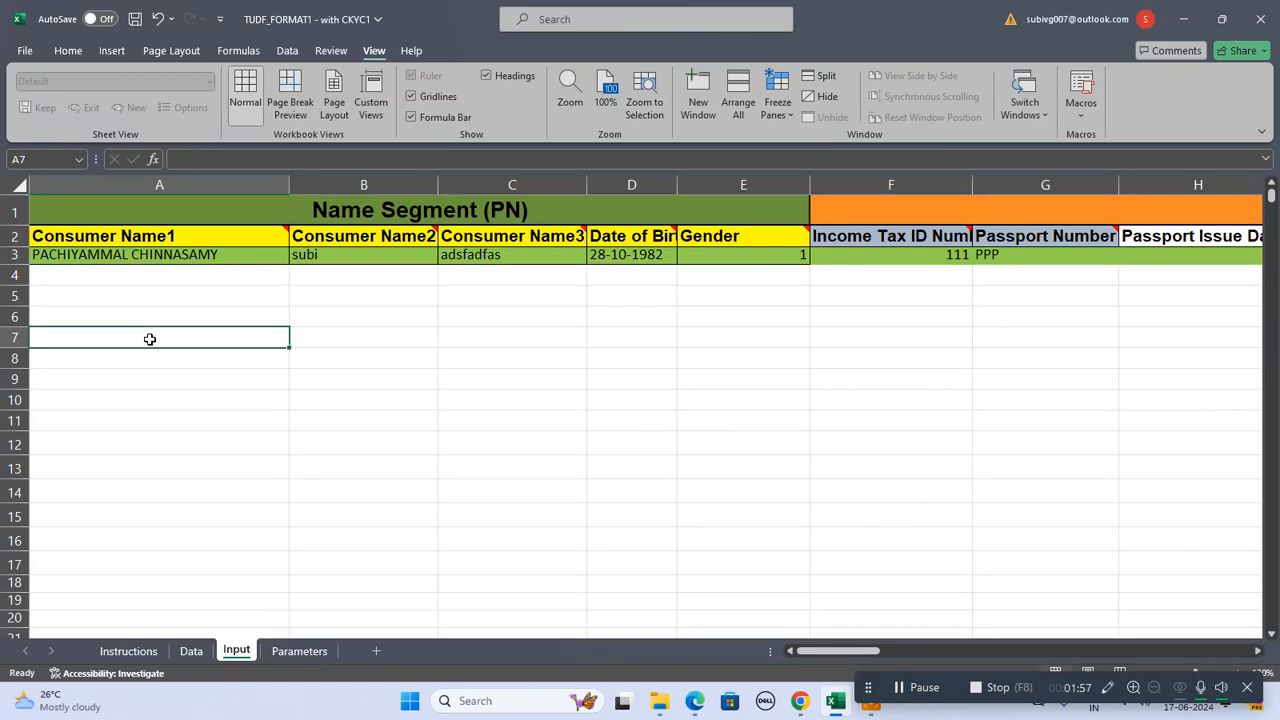
{"action": "type", "text": "SUBI"}
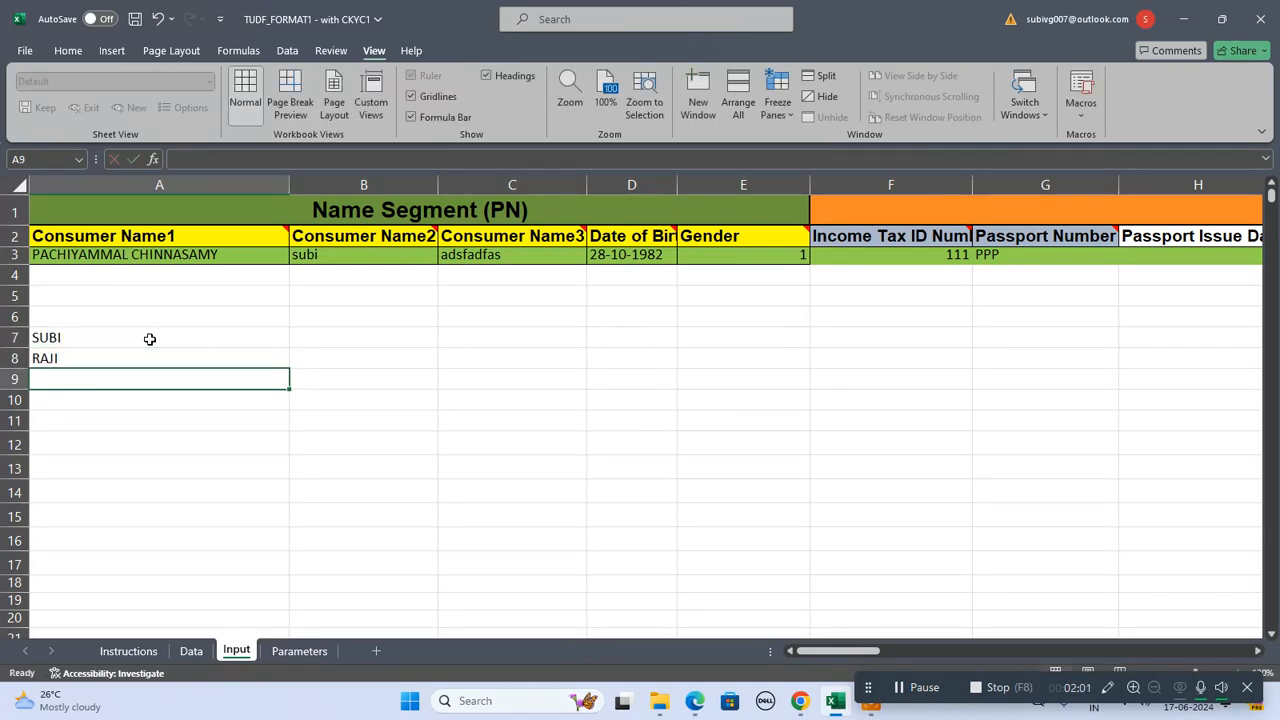
Paste the names at A3, end the copy, and select the leftover A7:A8 cells
{"action": "left_click", "coordinate": [159, 337]}
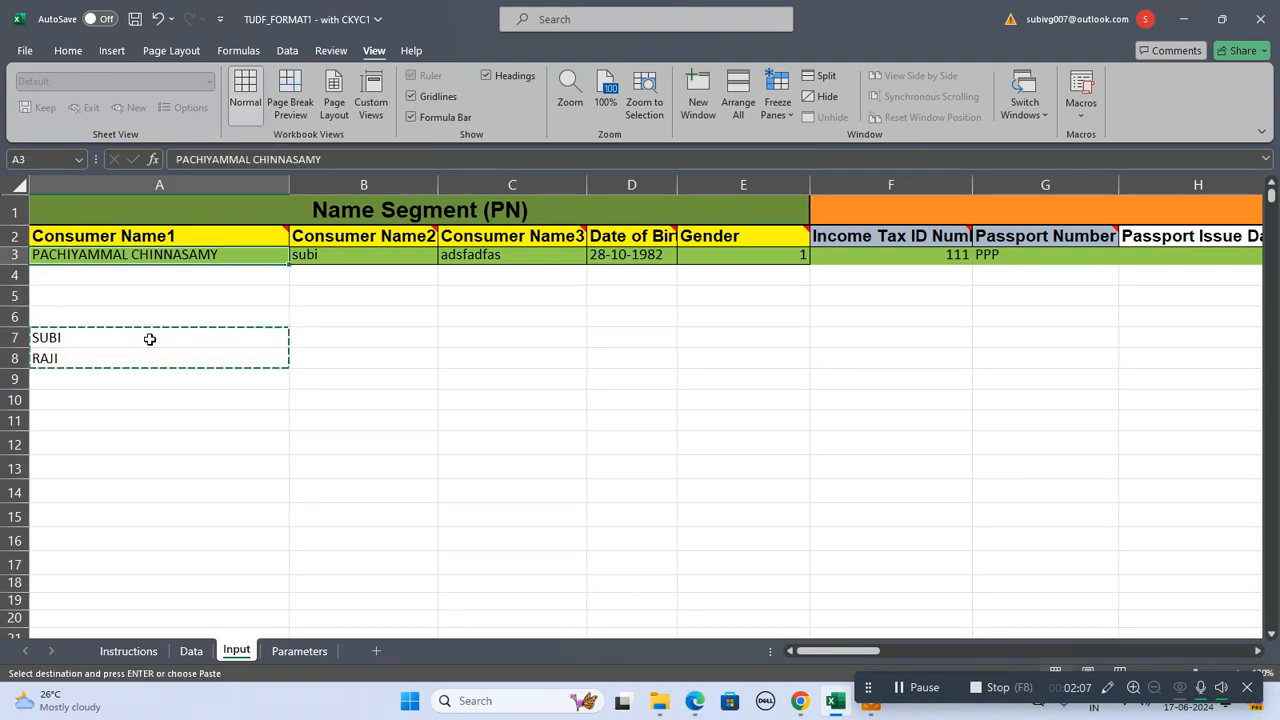
{"action": "key", "text": "ctrl+v"}
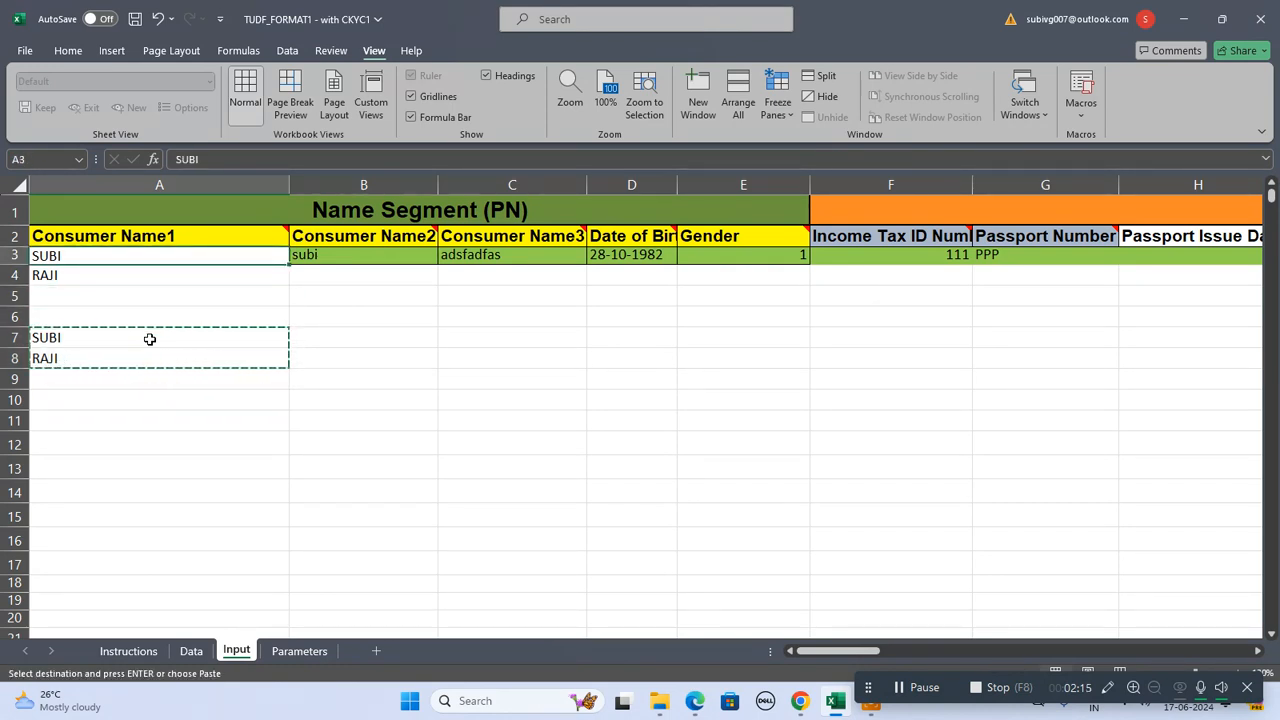
{"action": "key", "text": "Escape"}
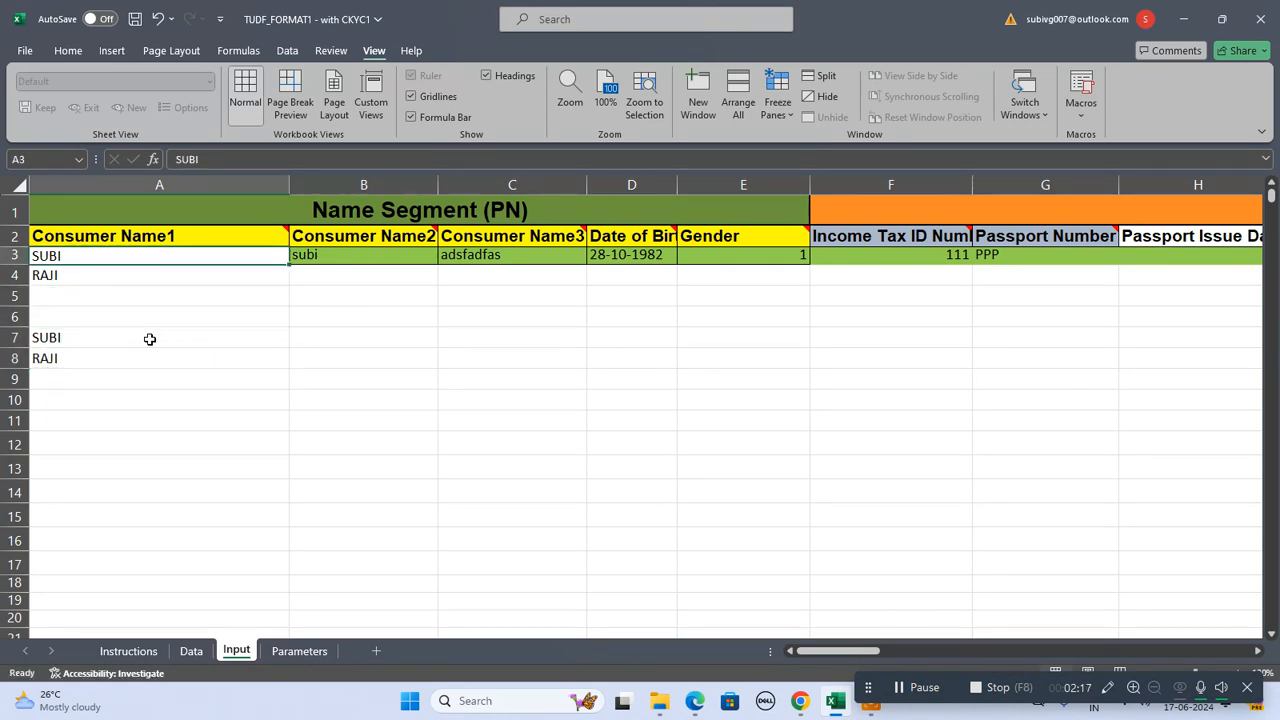
{"action": "left_click", "coordinate": [159, 275]}
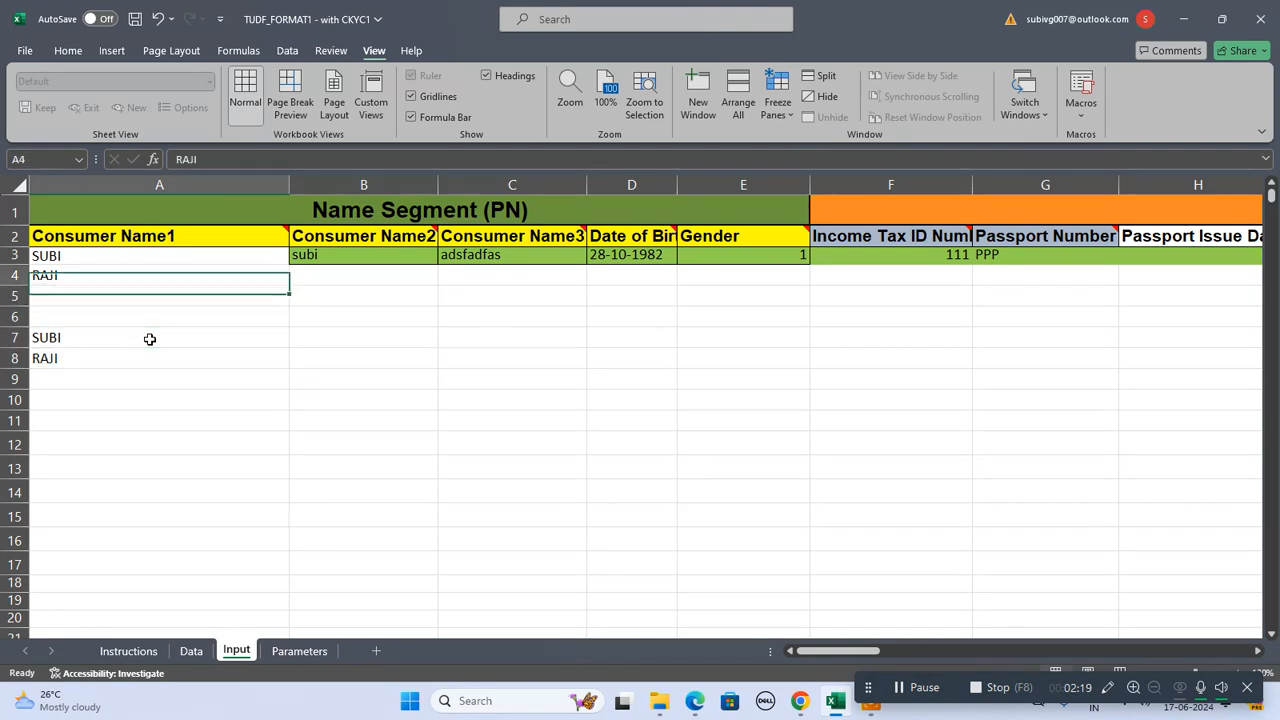
{"action": "left_click_drag", "start_coordinate": [159, 337], "coordinate": [159, 358]}
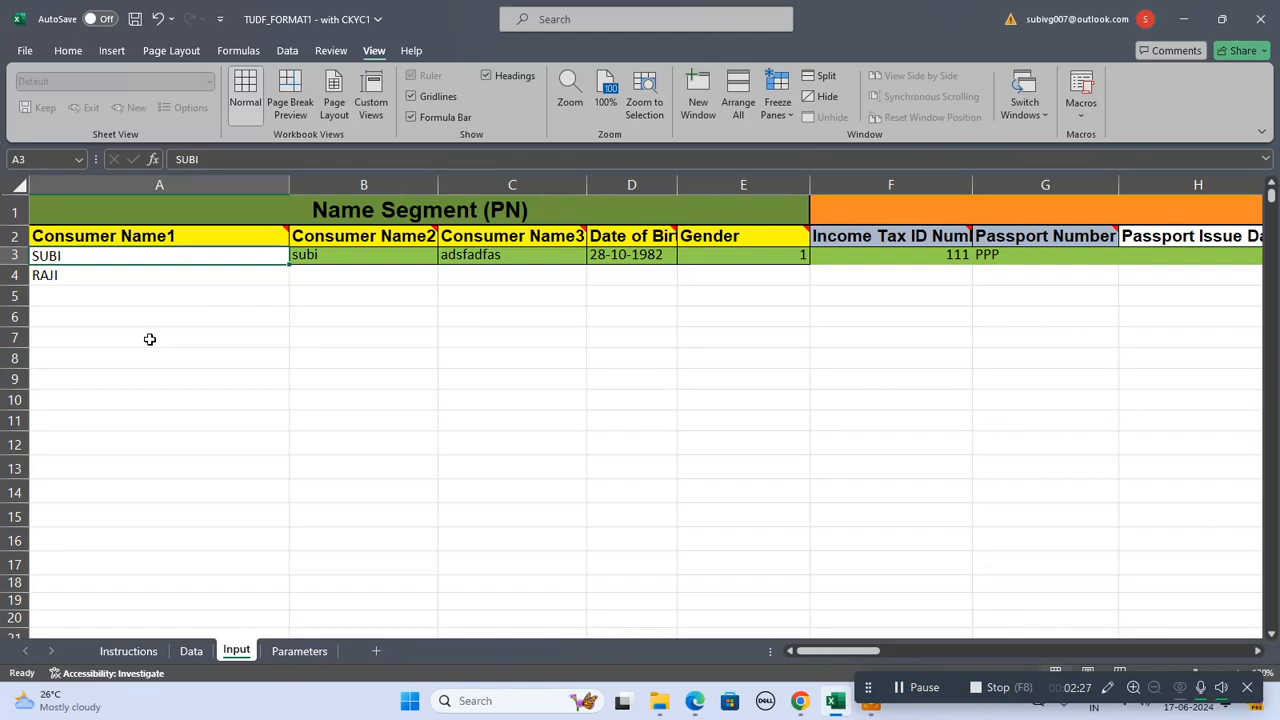
{"action": "mouse_move", "coordinate": [411, 308]}
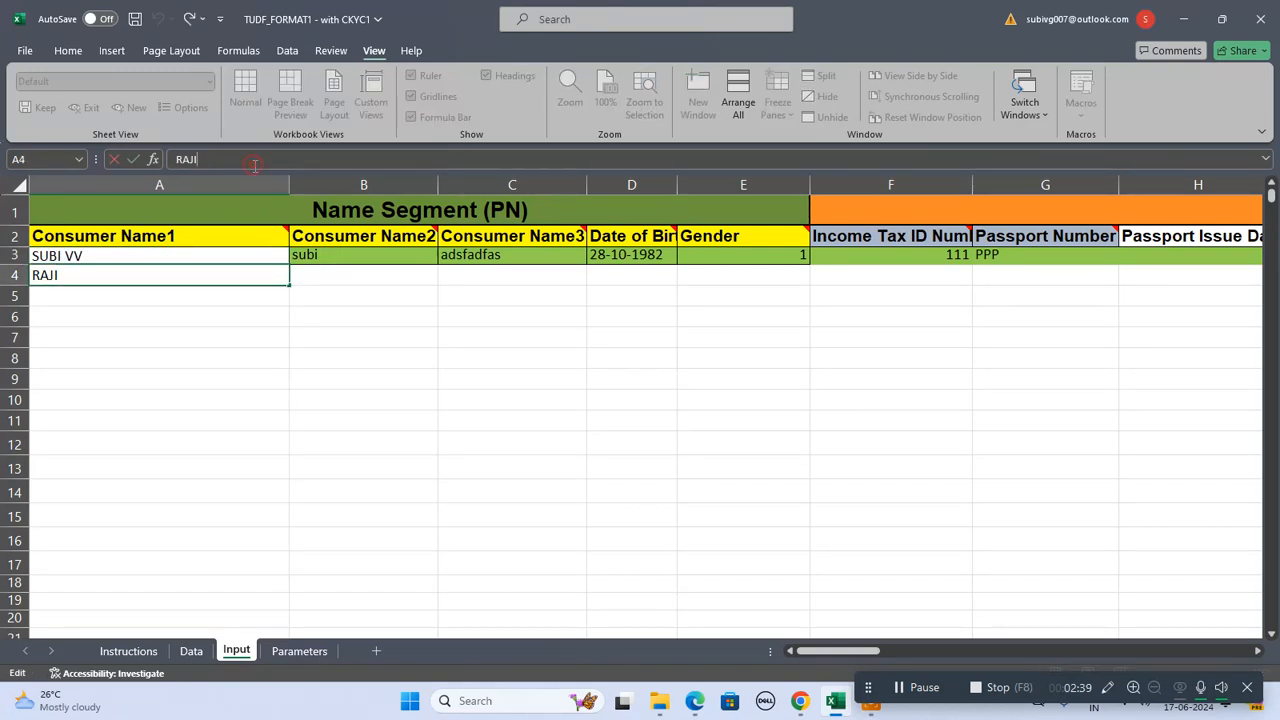
Enter RAJI GGG as the second consumer name in A4
{"action": "type", "text": "GGG"}
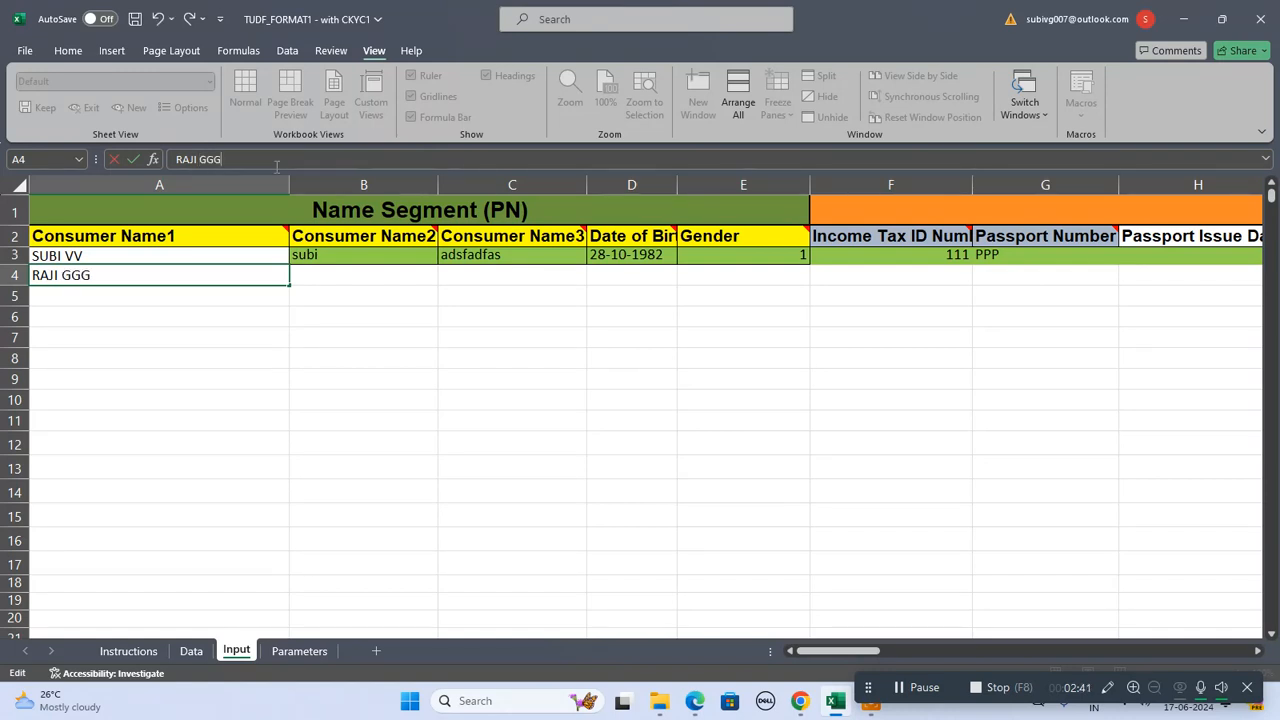
{"action": "key", "text": "Return"}
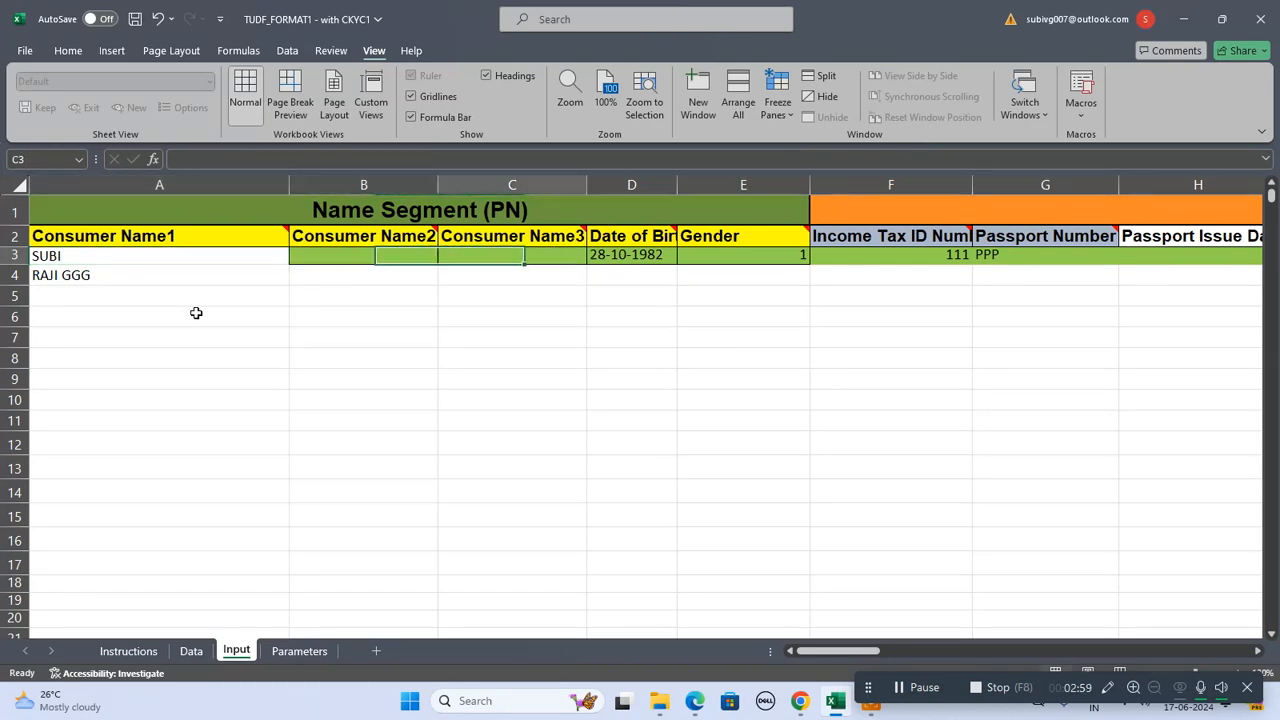
Enter VAFAFDAS as SUBI's Consumer Name2 in B3
{"action": "left_click", "coordinate": [363, 254]}
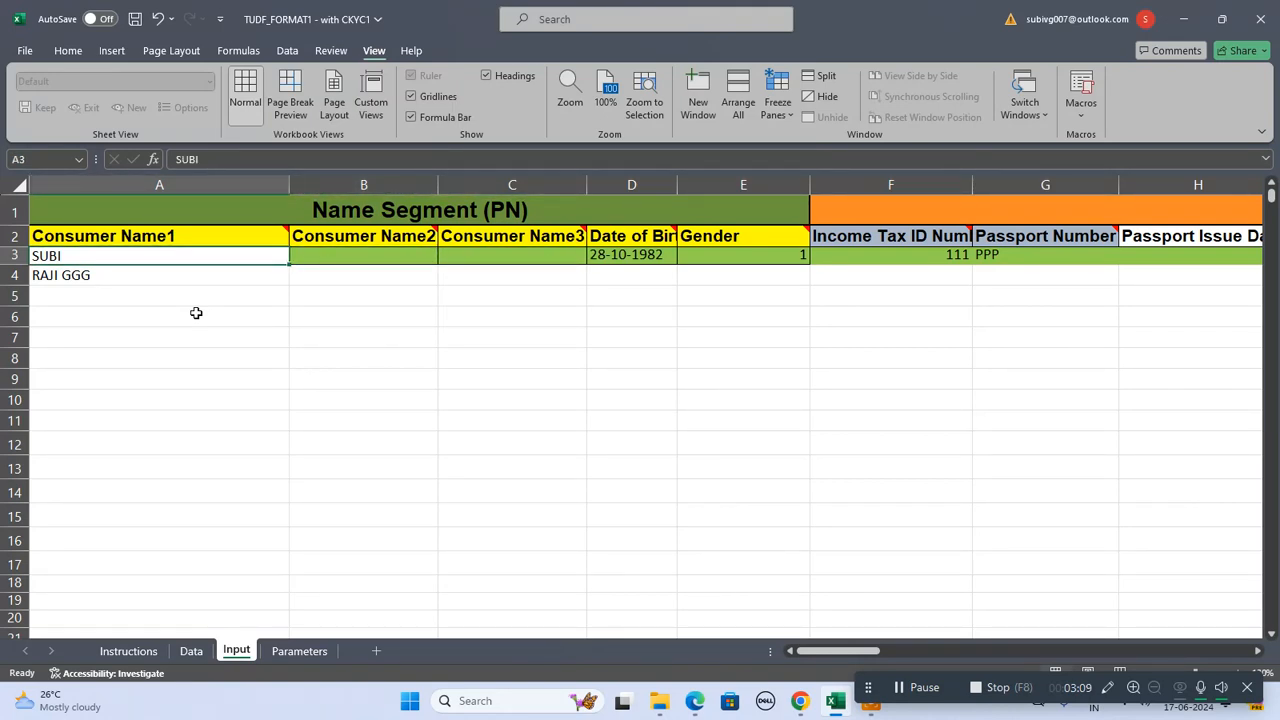
{"action": "left_click", "coordinate": [363, 254]}
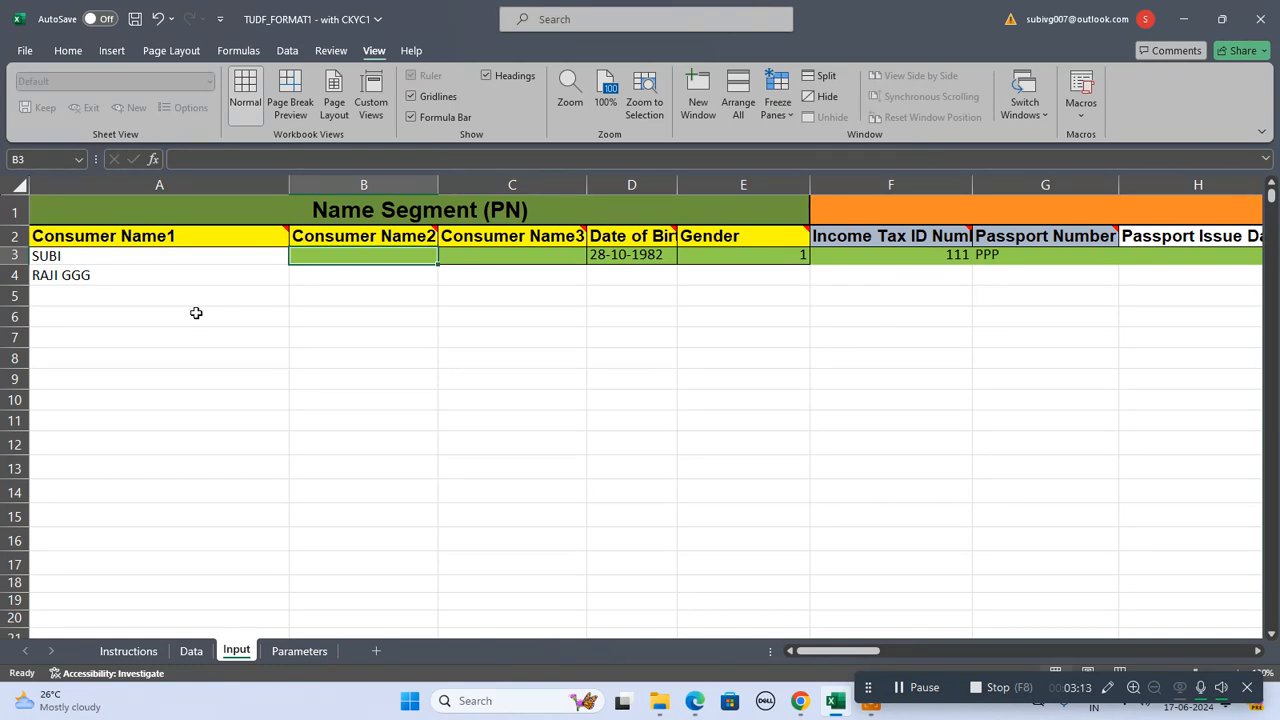
{"action": "type", "text": "V"}
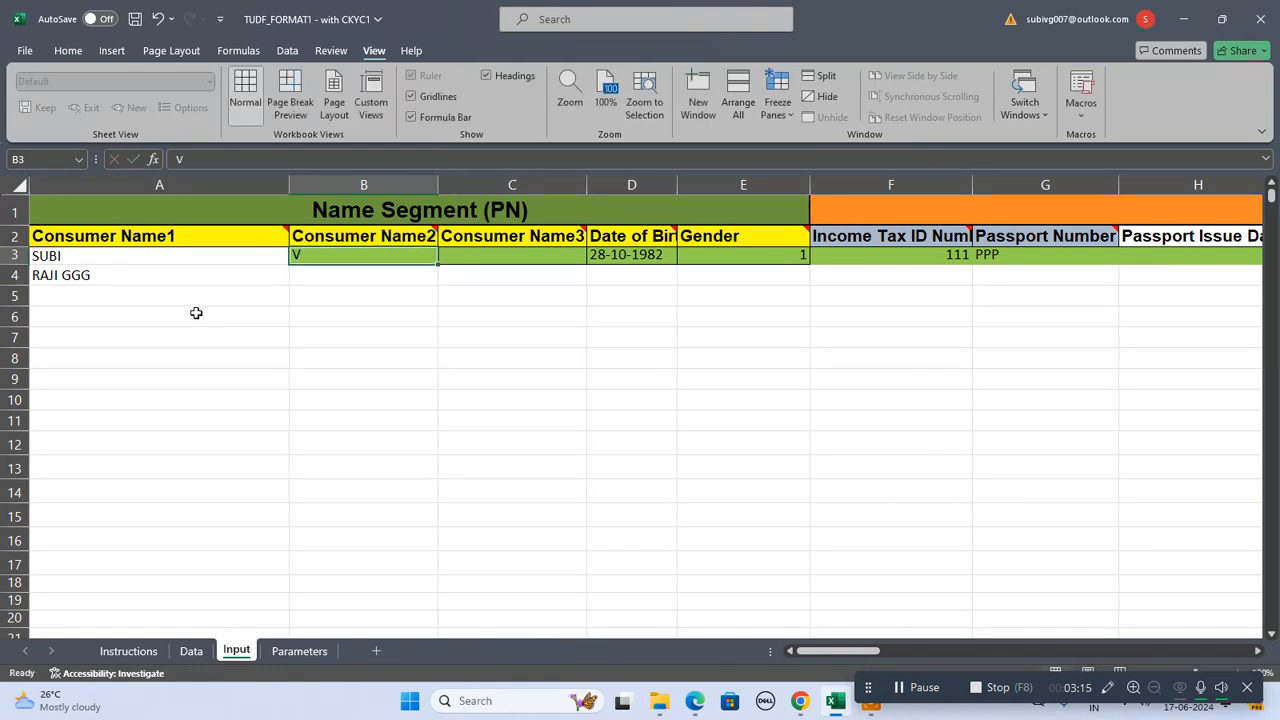
{"action": "type", "text": "AFAFDAS"}
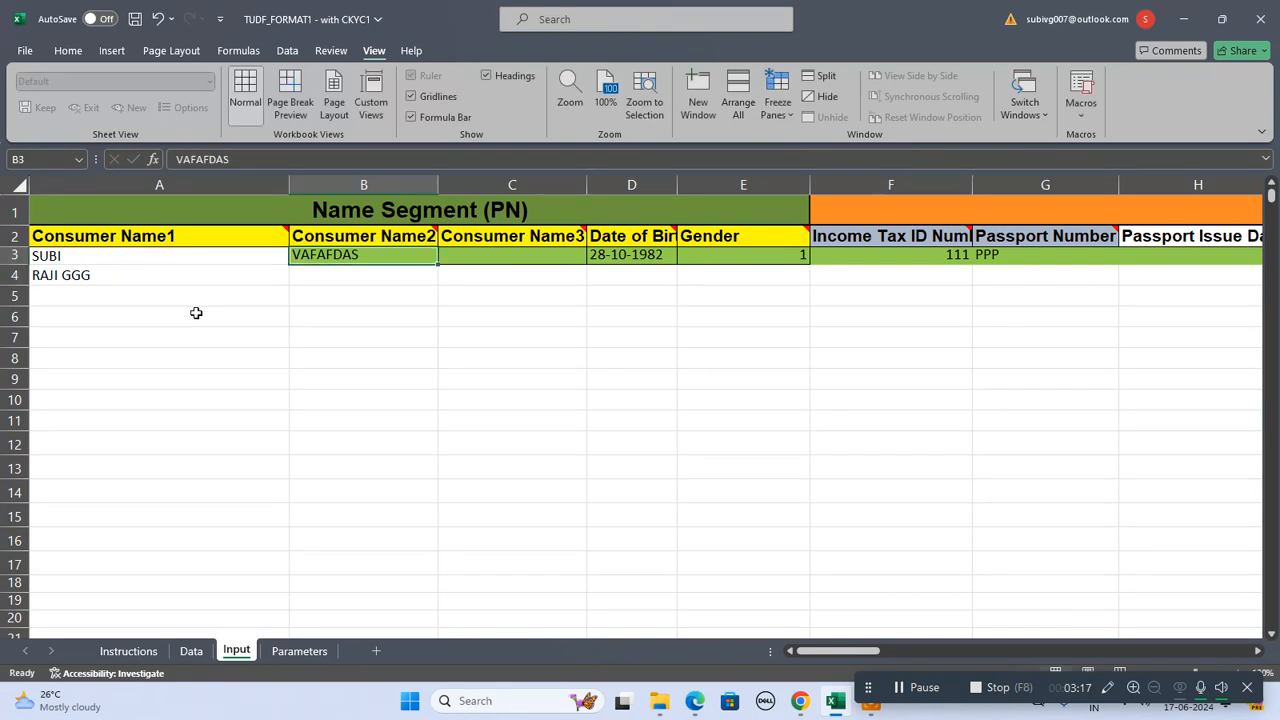
{"action": "left_click", "coordinate": [512, 275]}
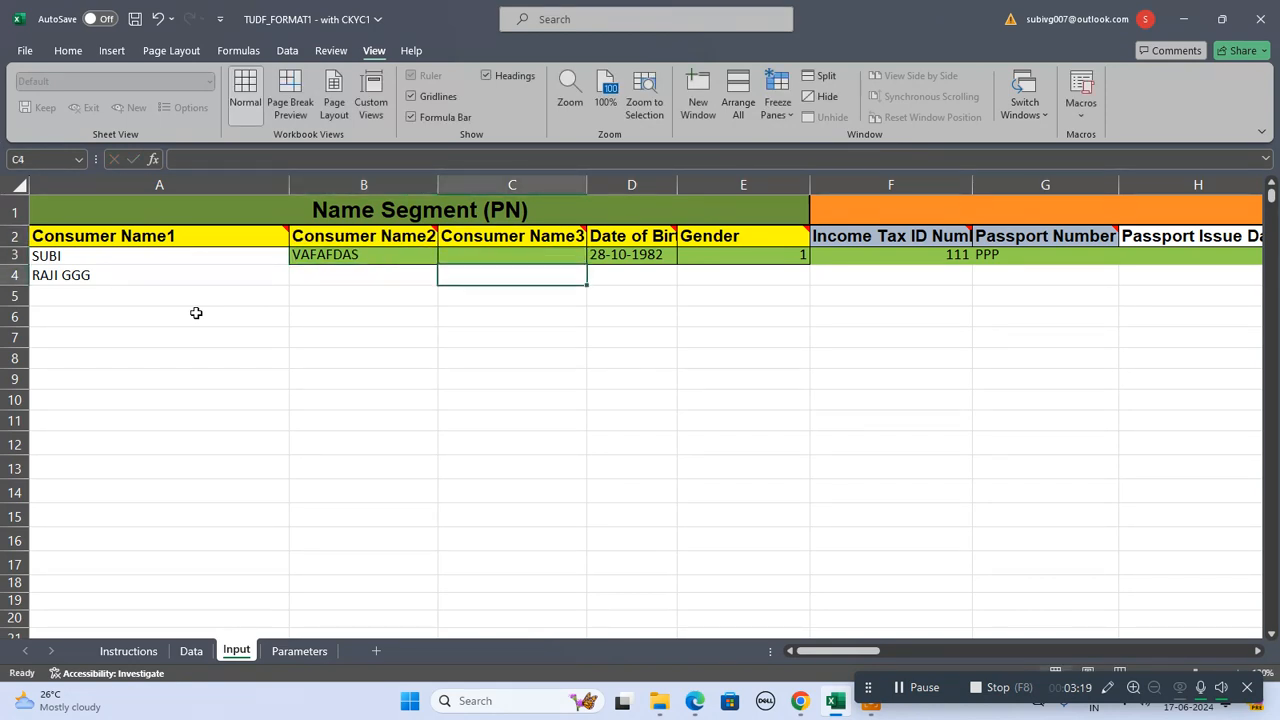
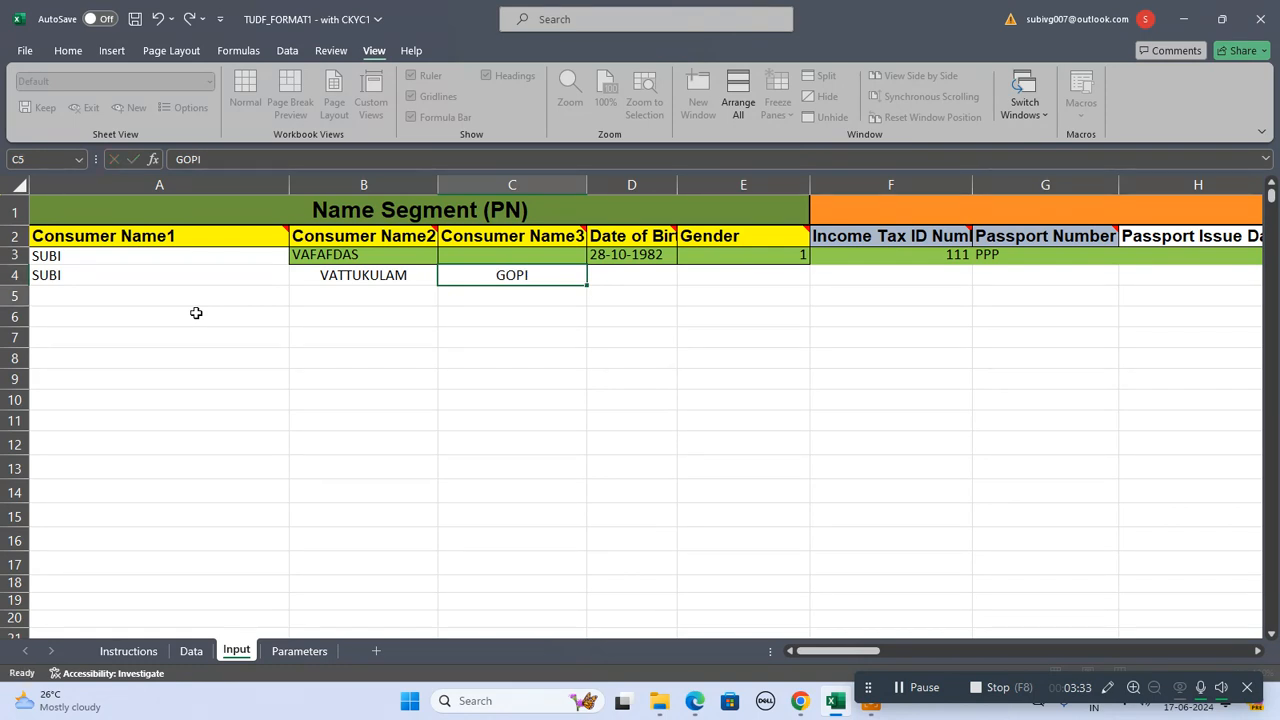
{"action": "left_click", "coordinate": [159, 275]}
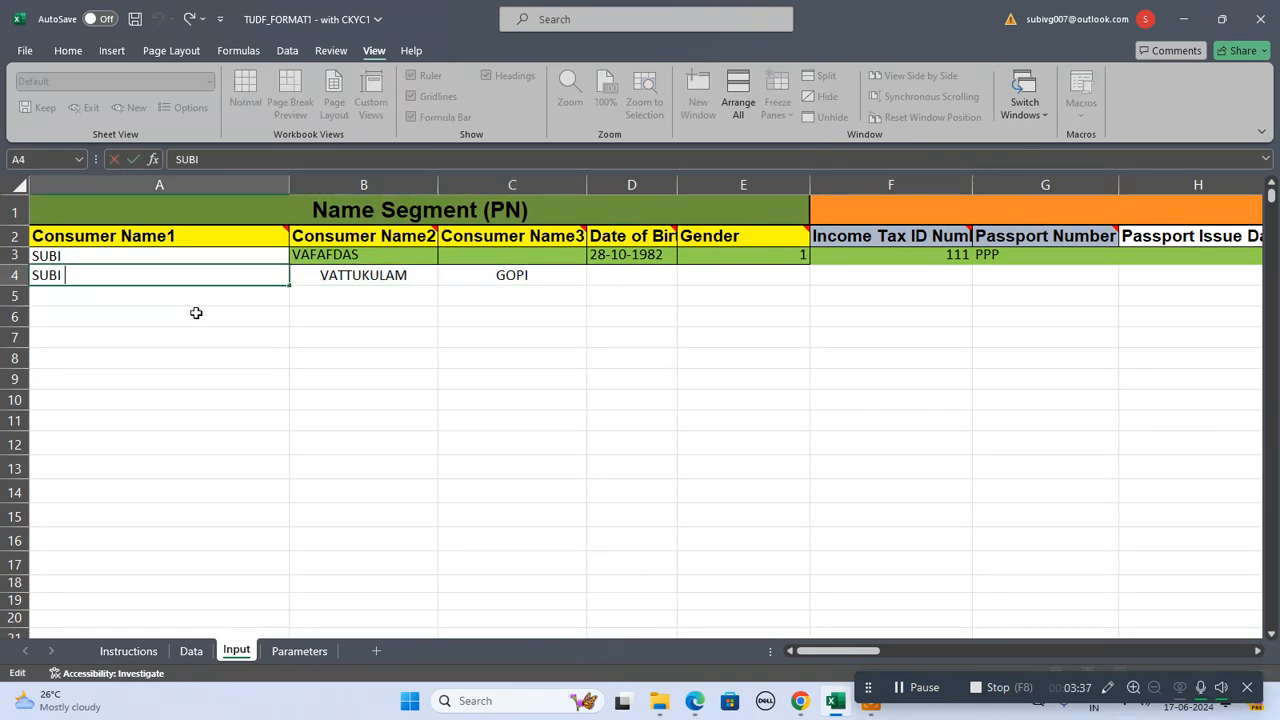
{"action": "type", "text": "VATTUKULAM"}
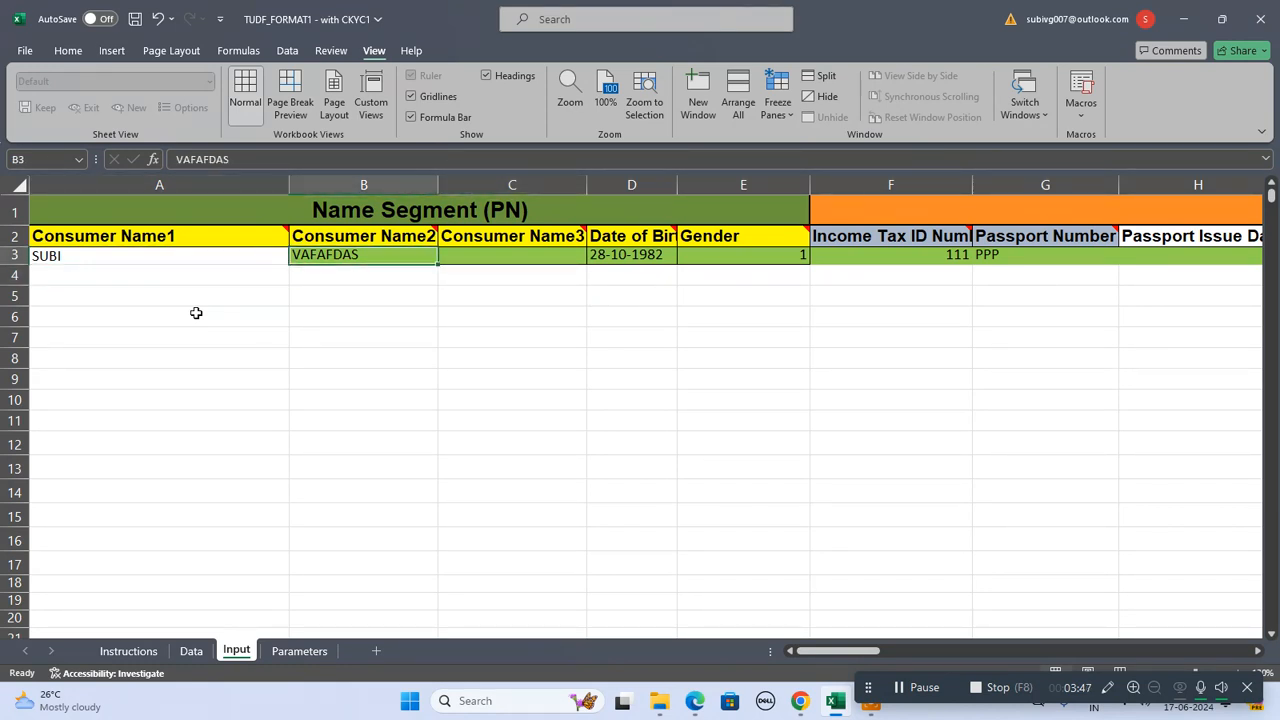
{"action": "left_click", "coordinate": [631, 254]}
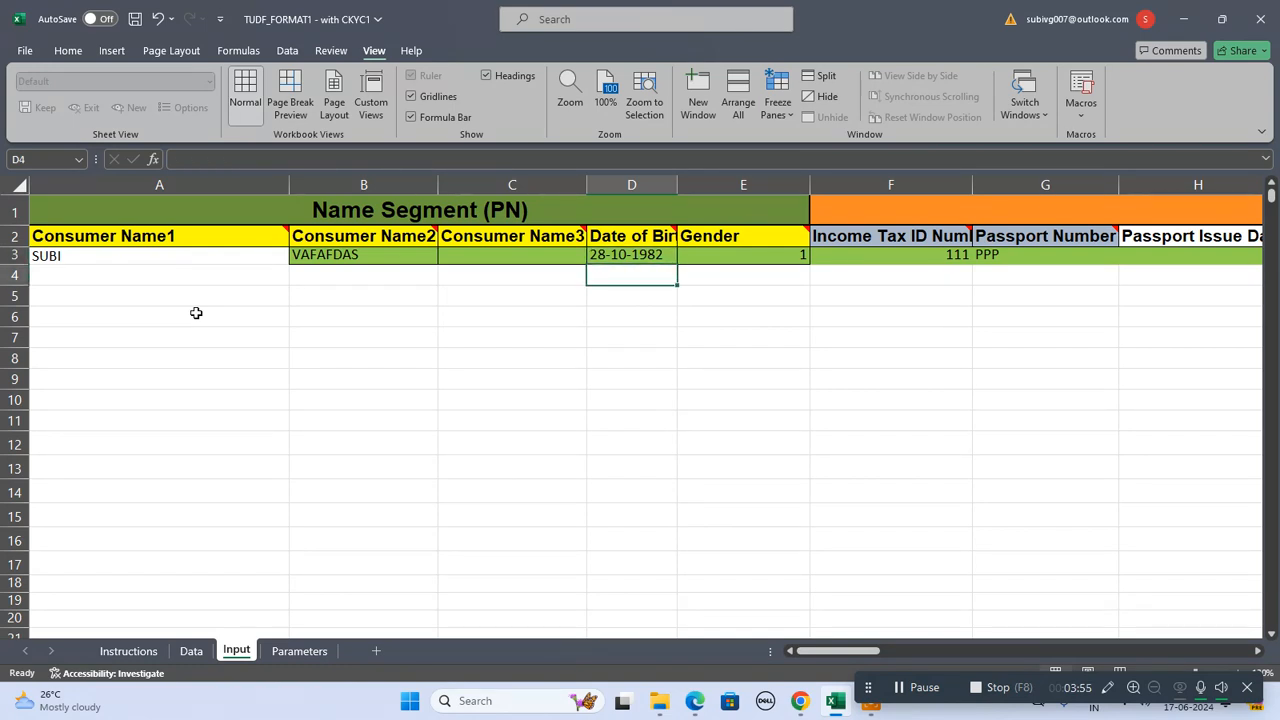
{"action": "left_click", "coordinate": [631, 254]}
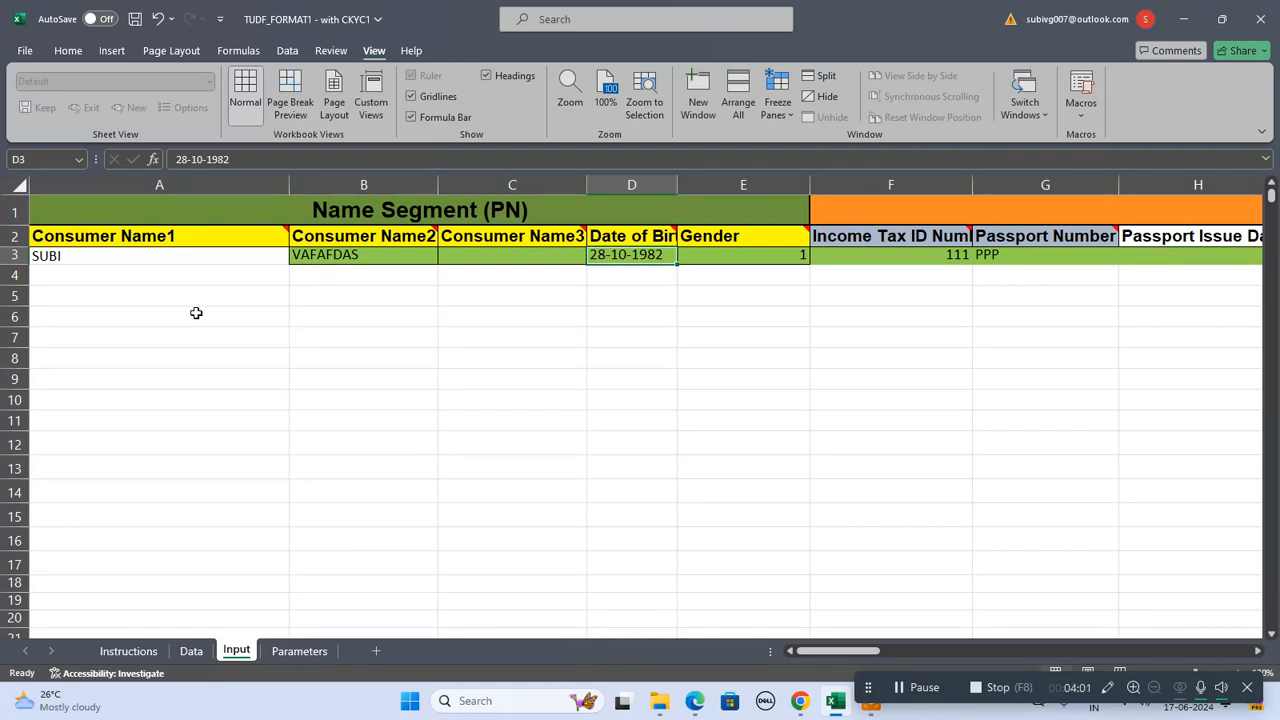
{"action": "left_click", "coordinate": [742, 254]}
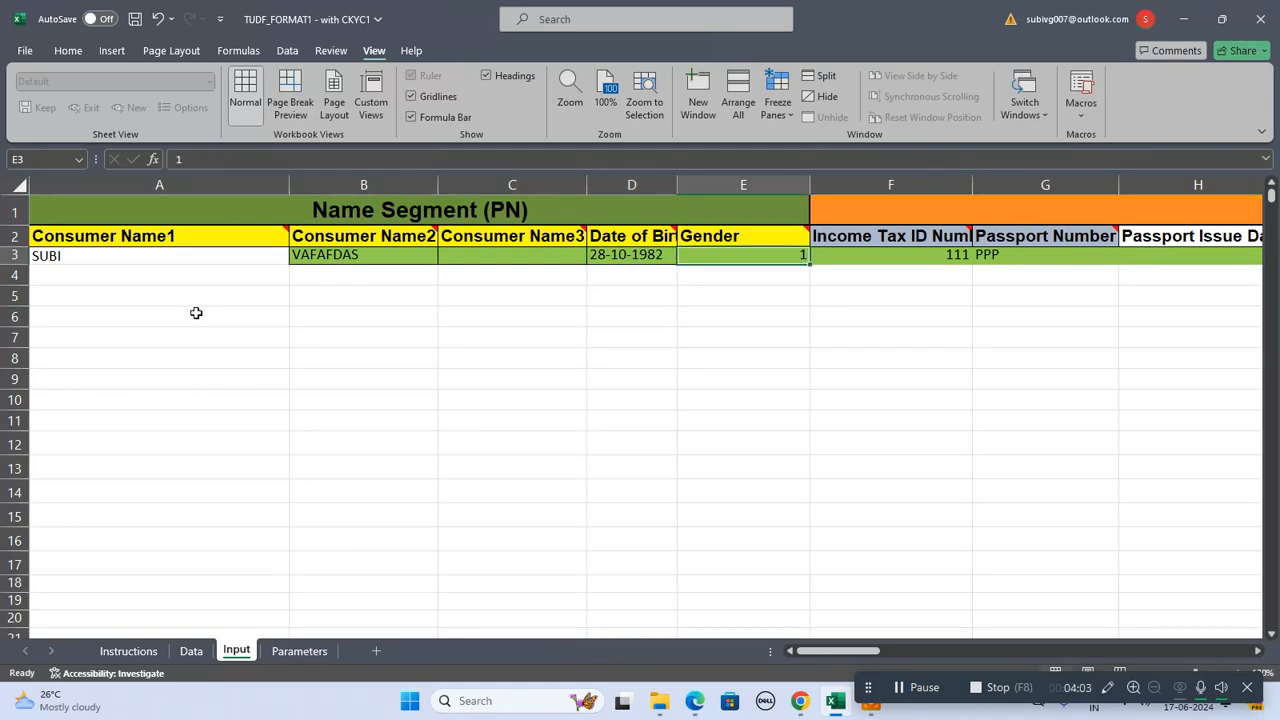
{"action": "mouse_move", "coordinate": [779, 236]}
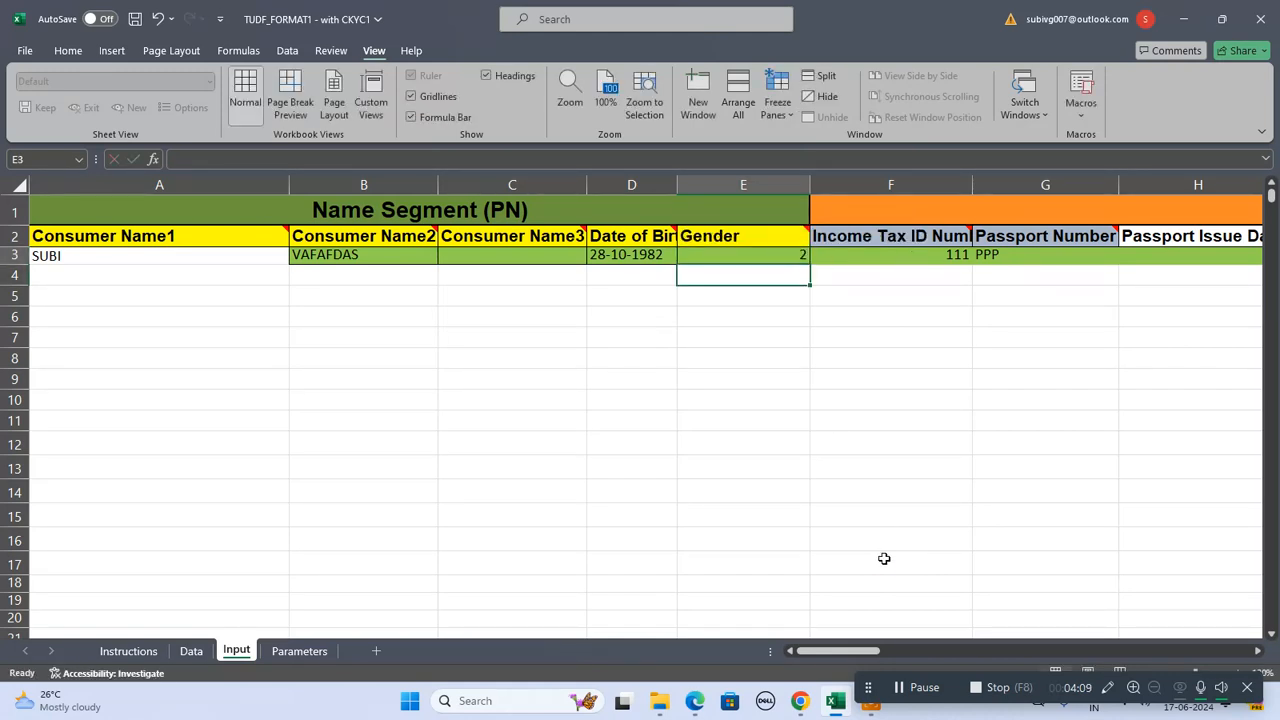
{"action": "left_click", "coordinate": [1045, 254]}
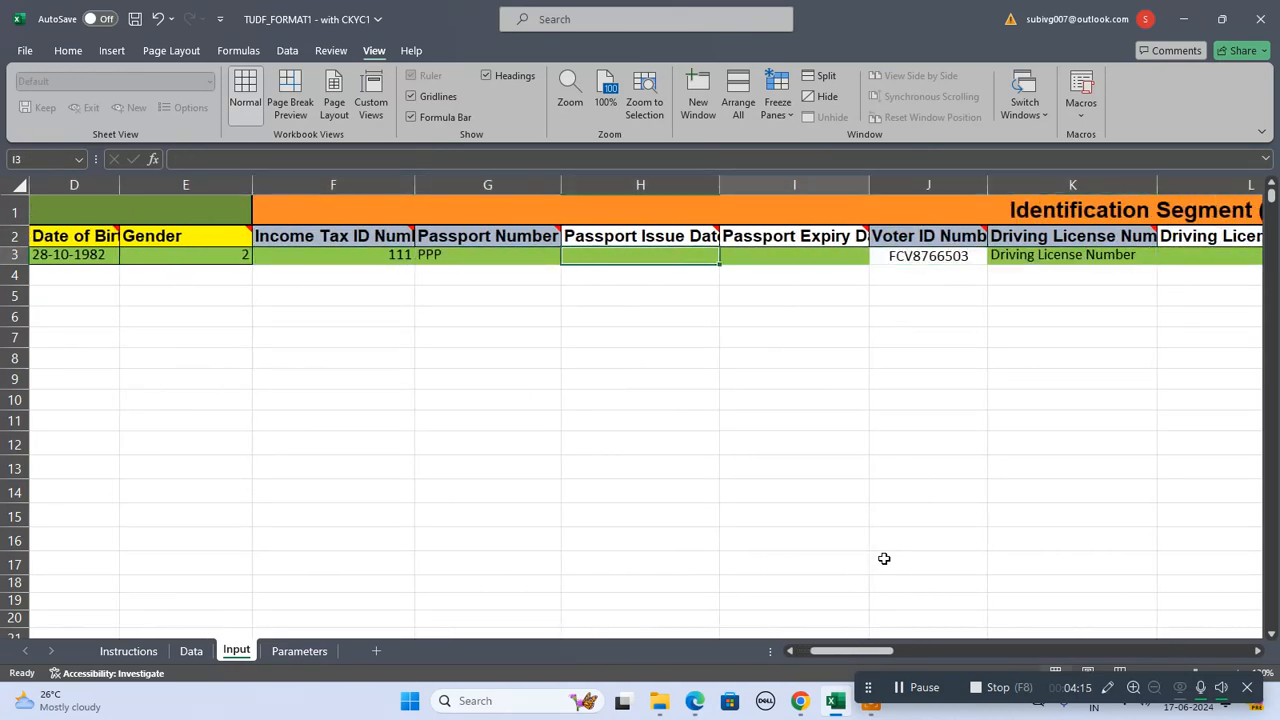
Enter ADFAD as the Voter ID in J3 and review the Ration Card and CKYC cells
{"action": "type", "text": "ADFAD"}
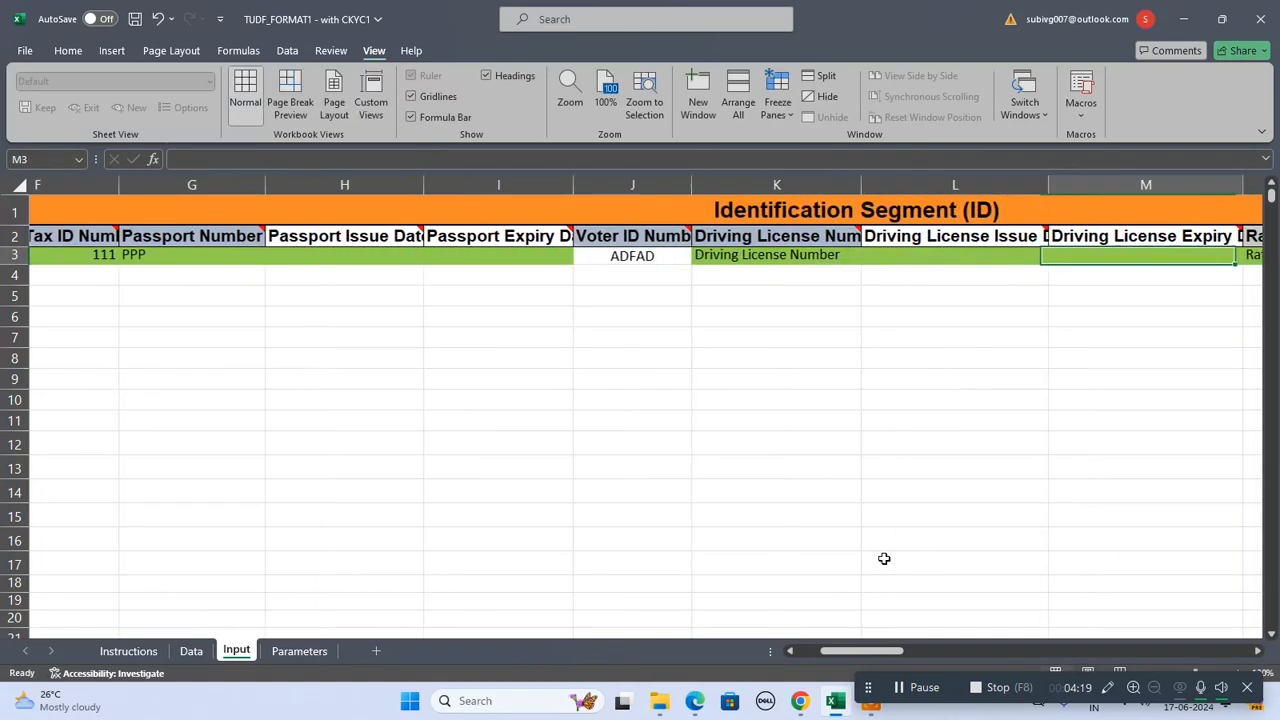
{"action": "left_click", "coordinate": [920, 254]}
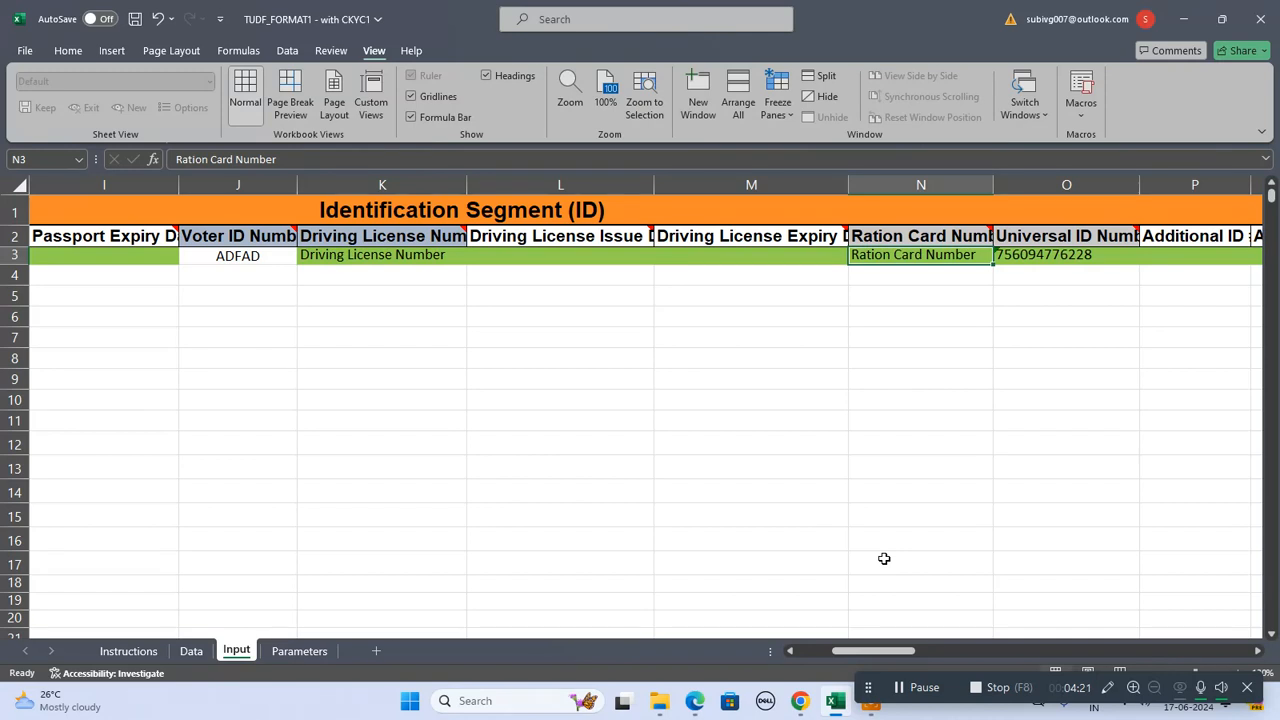
{"action": "left_click", "coordinate": [1066, 254]}
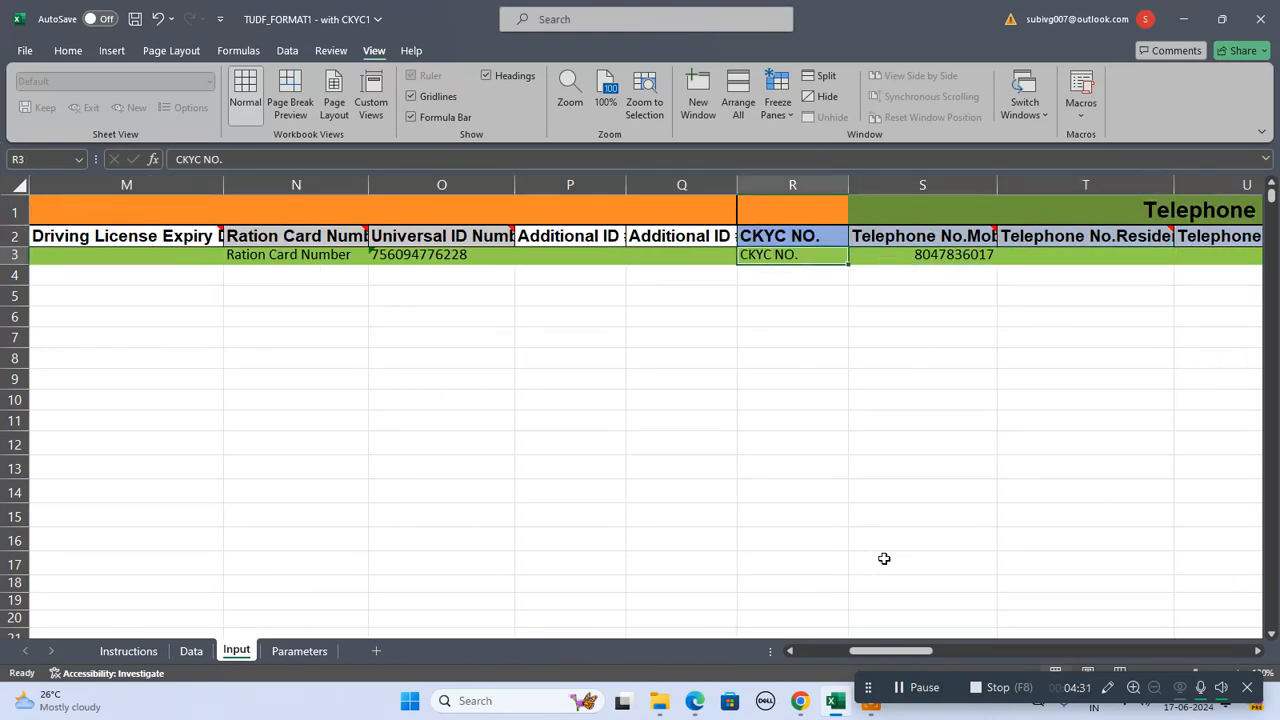
{"action": "scroll", "scroll_direction": "left", "scroll_amount": 3}
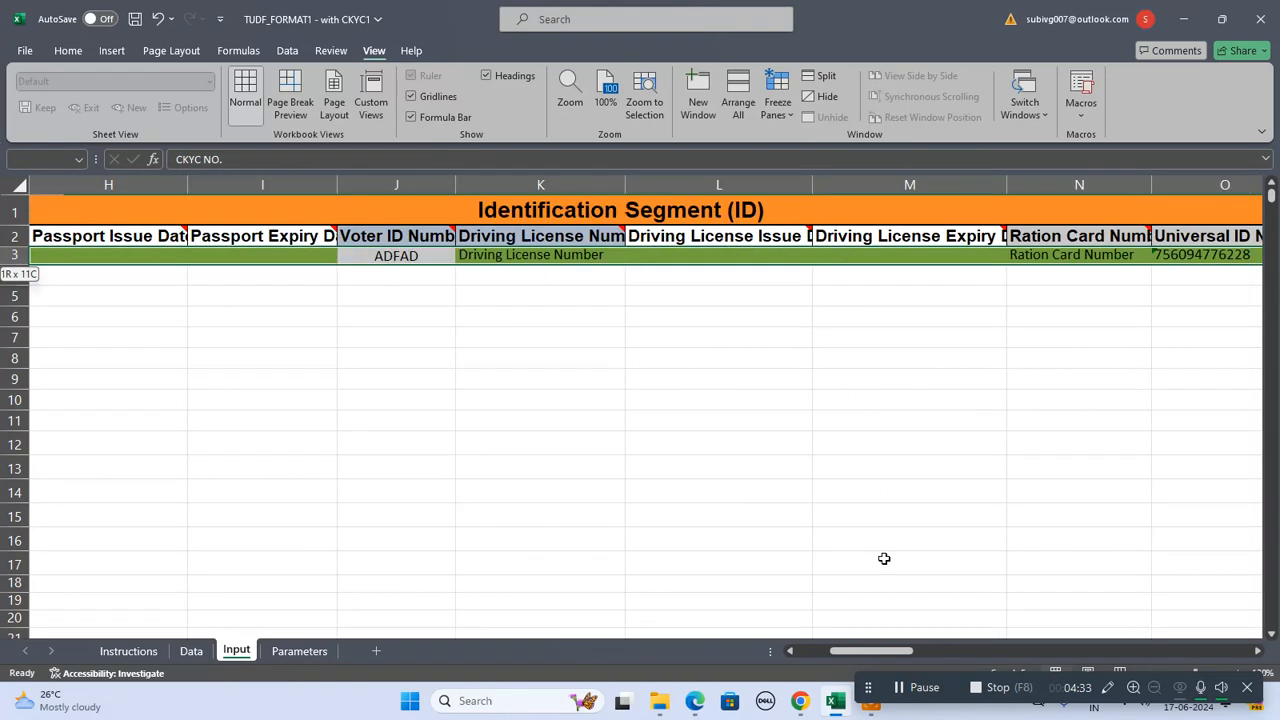
{"action": "scroll", "scroll_direction": "left", "scroll_amount": 3}
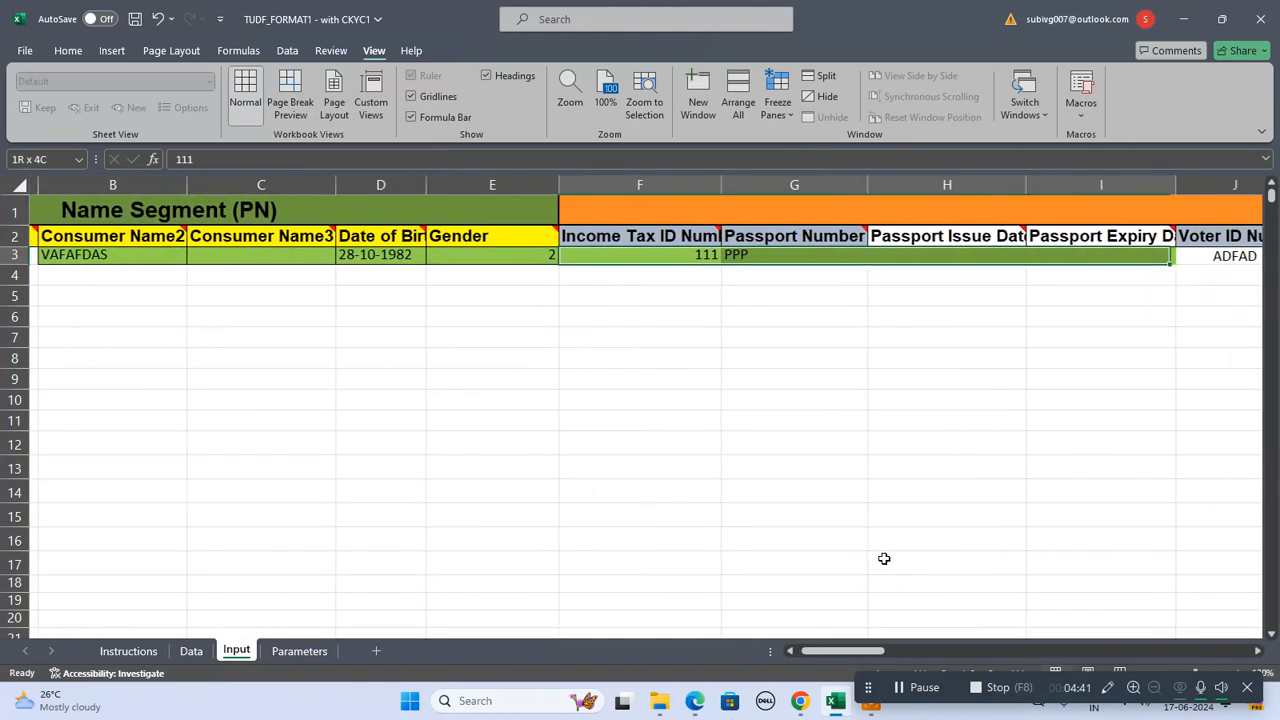
{"action": "scroll", "scroll_direction": "right", "scroll_amount": 3}
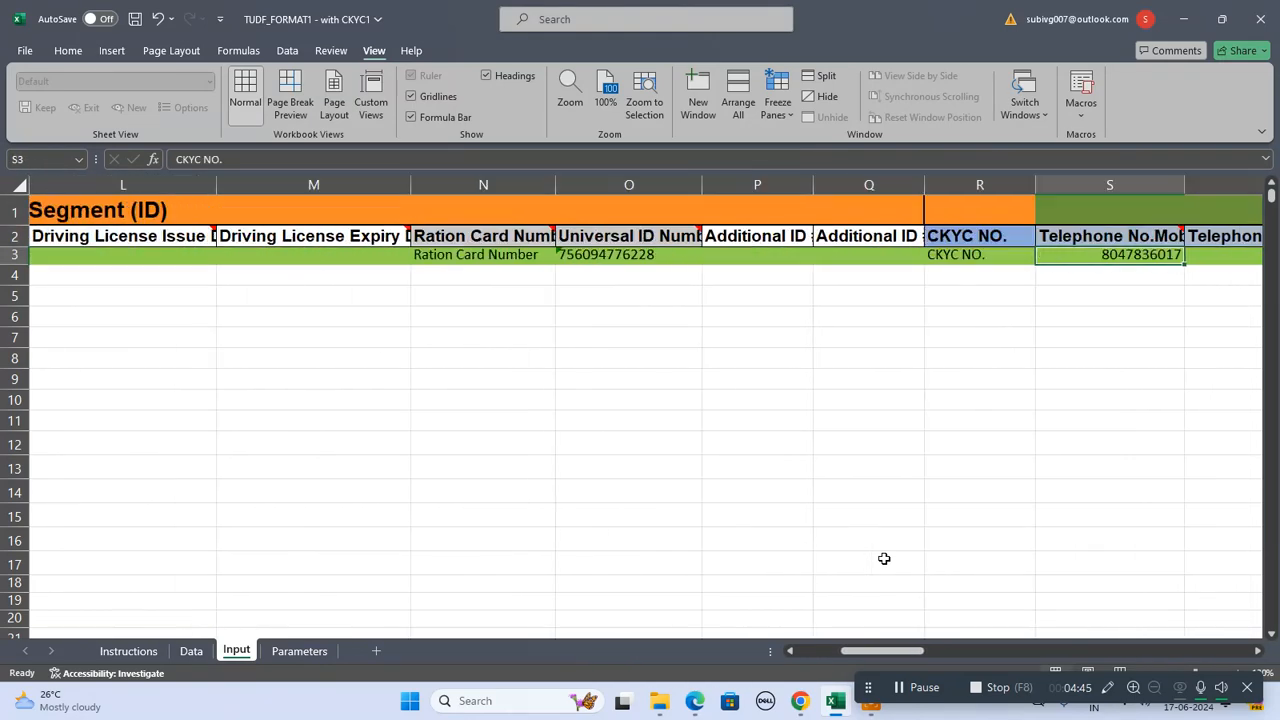
{"action": "scroll", "scroll_direction": "right", "scroll_amount": 3}
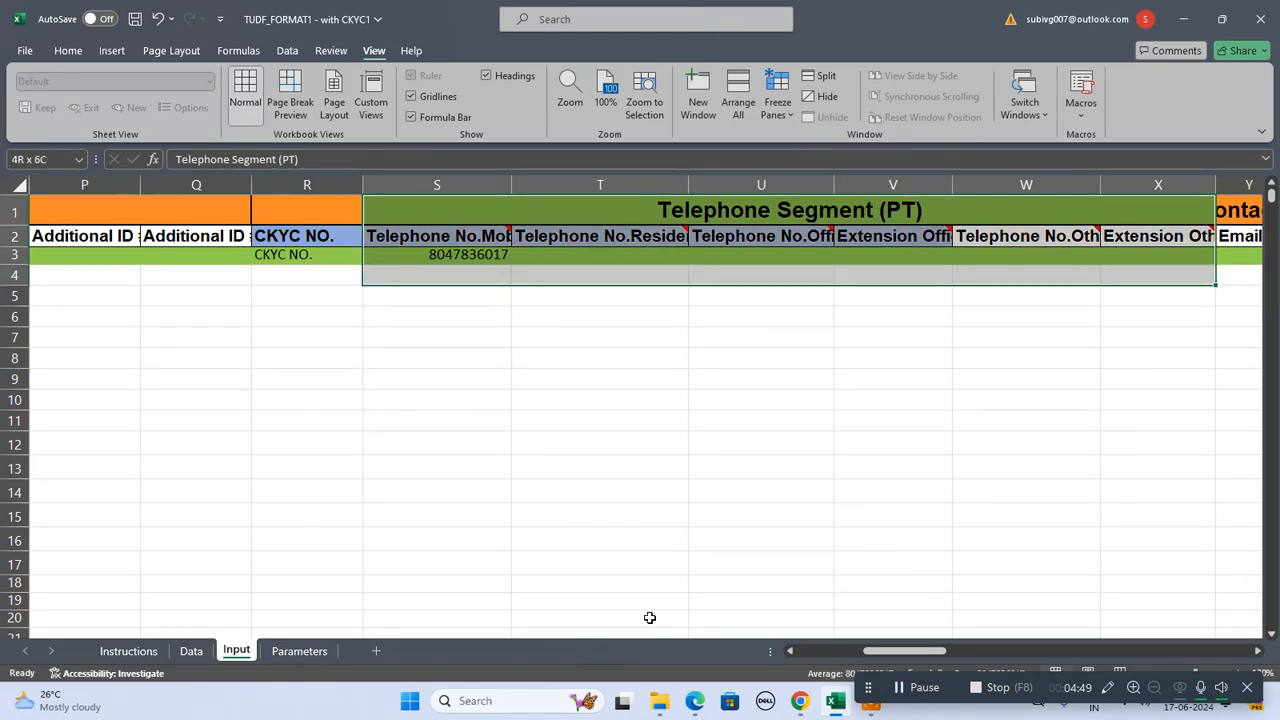
{"action": "left_click", "coordinate": [436, 274]}
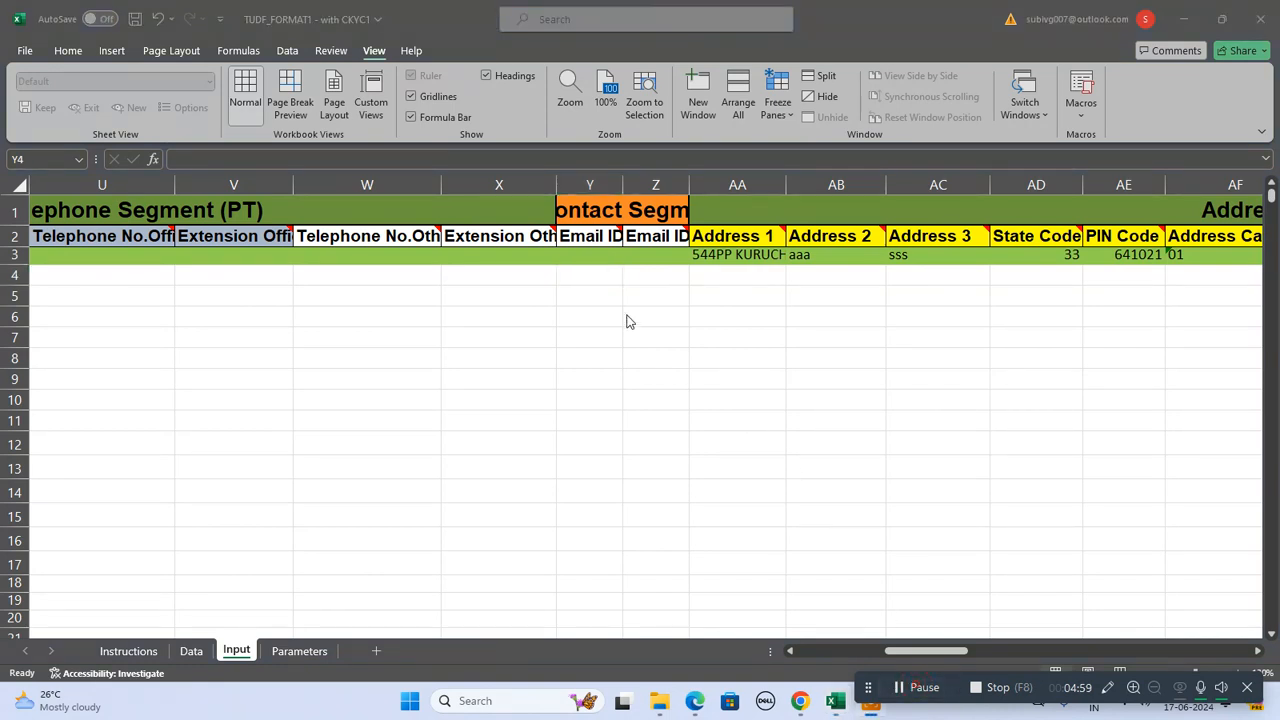
{"action": "left_click", "coordinate": [589, 274]}
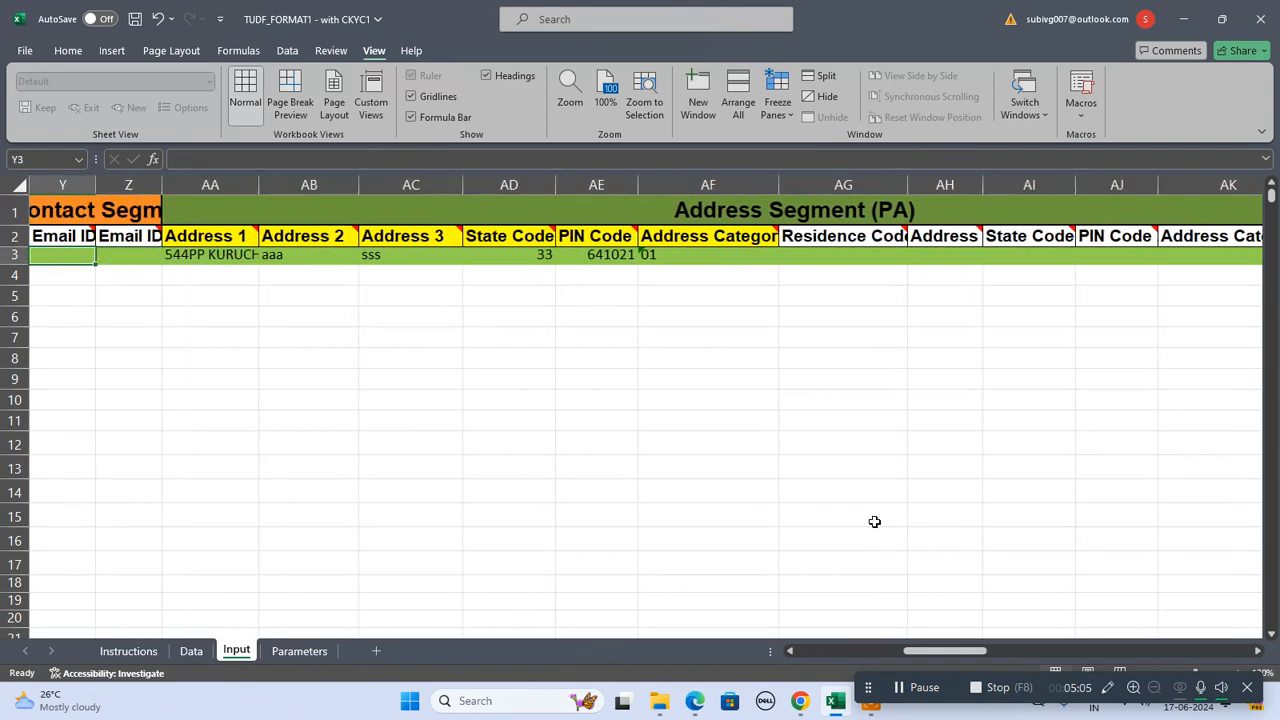
{"action": "left_click", "coordinate": [210, 254]}
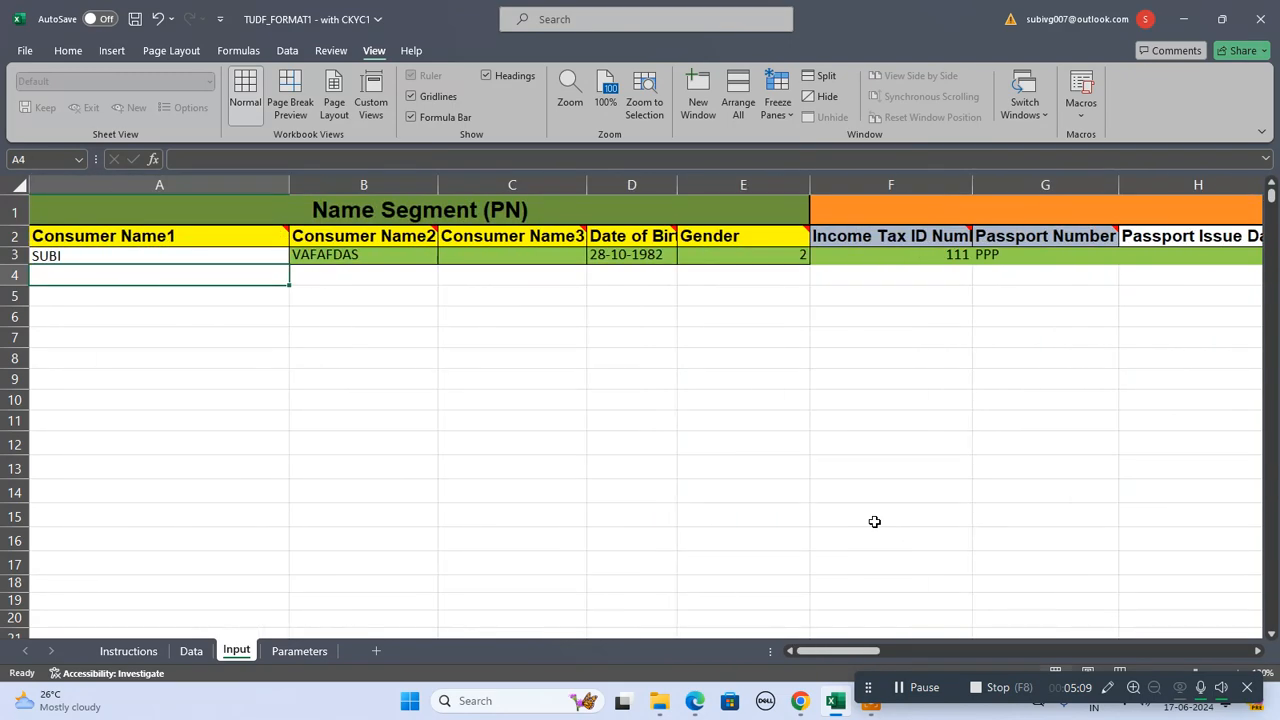
{"action": "mouse_move", "coordinate": [510, 396]}
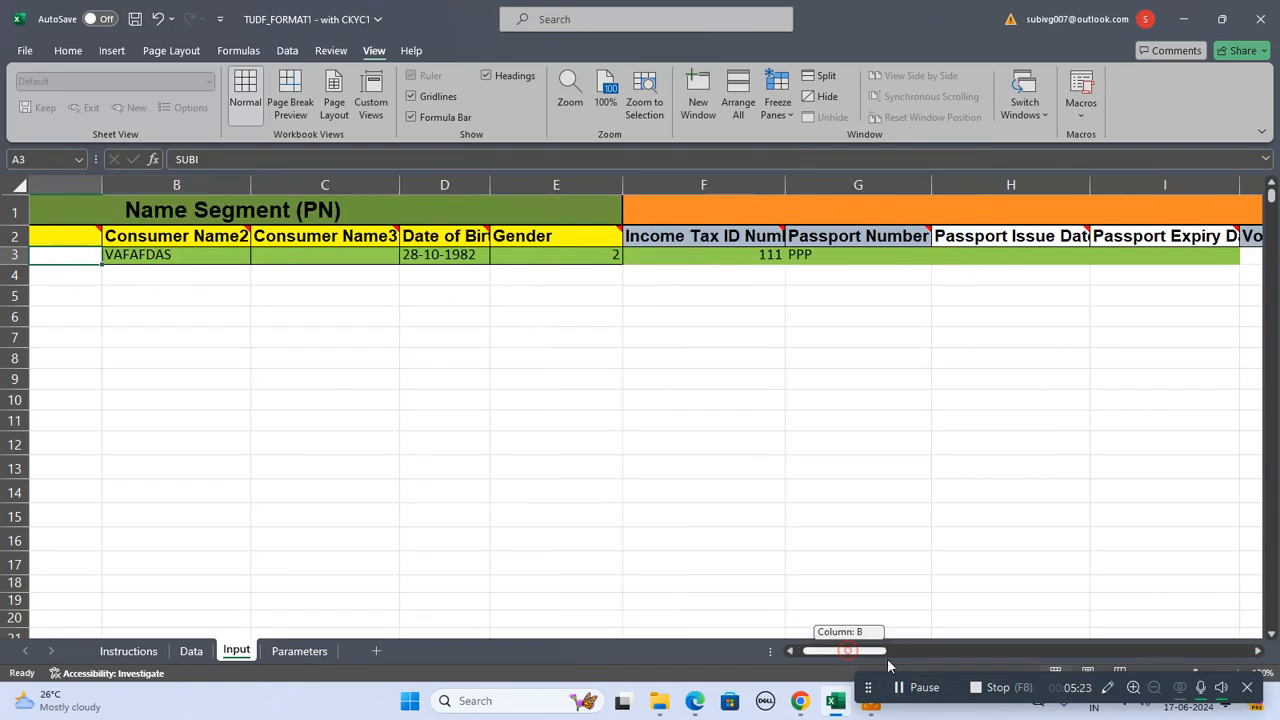
{"action": "scroll", "scroll_direction": "right", "scroll_amount": 3}
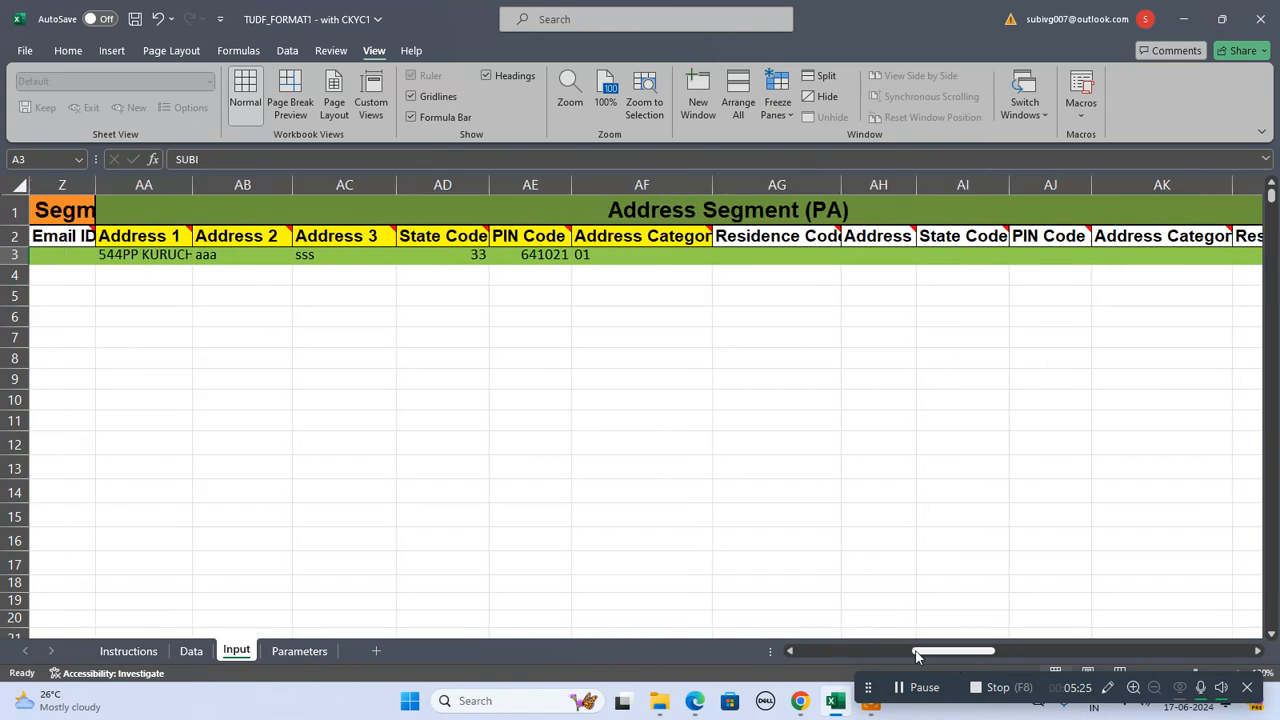
{"action": "left_click", "coordinate": [55, 295]}
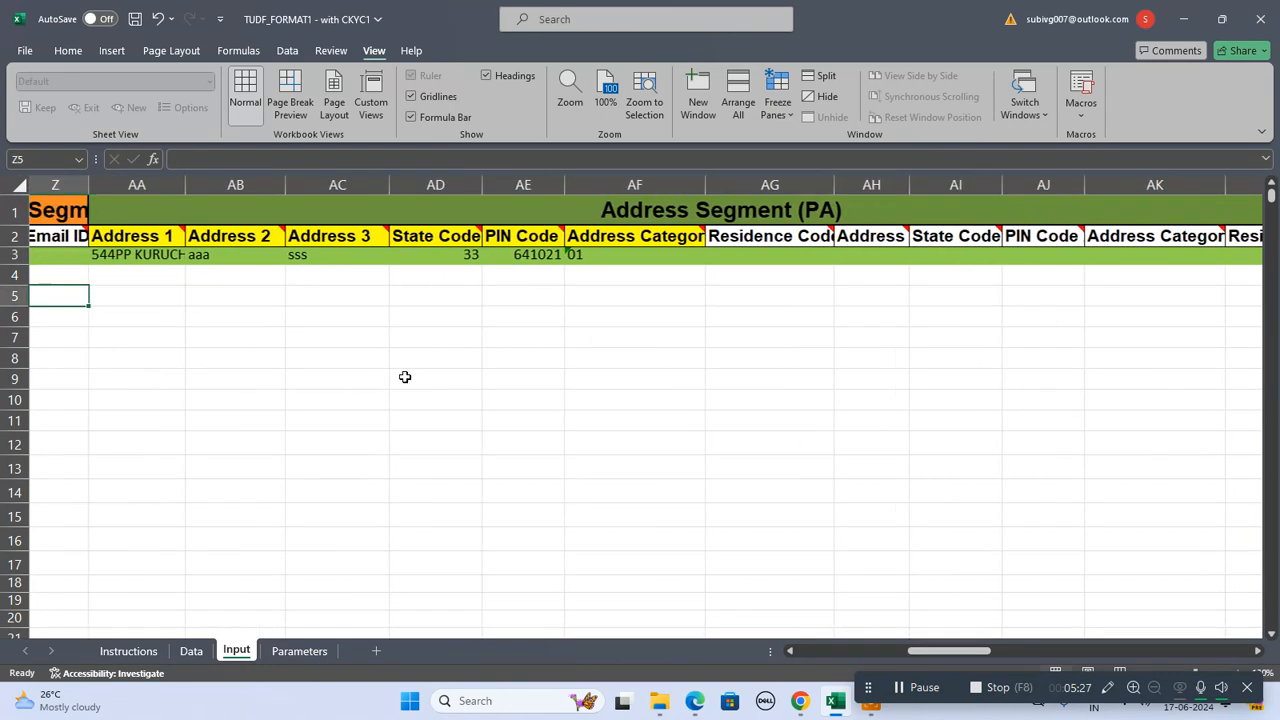
{"action": "left_click", "coordinate": [143, 235]}
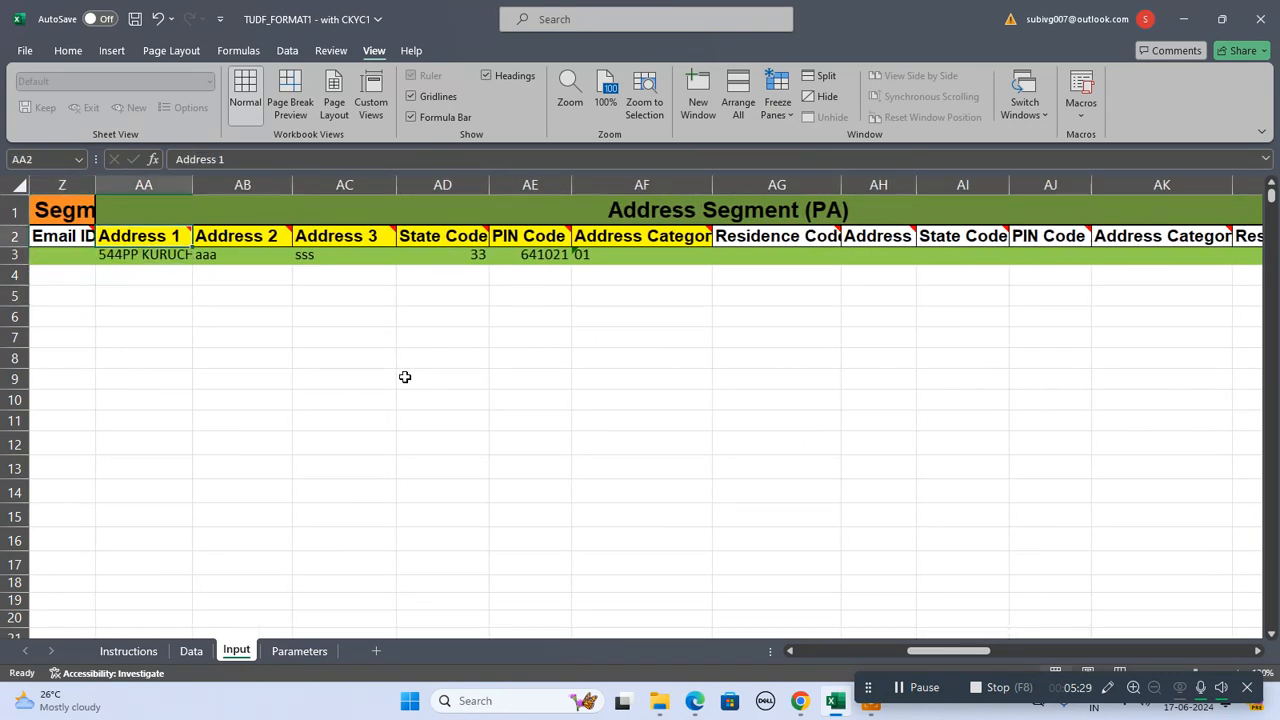
{"action": "mouse_move", "coordinate": [143, 236]}
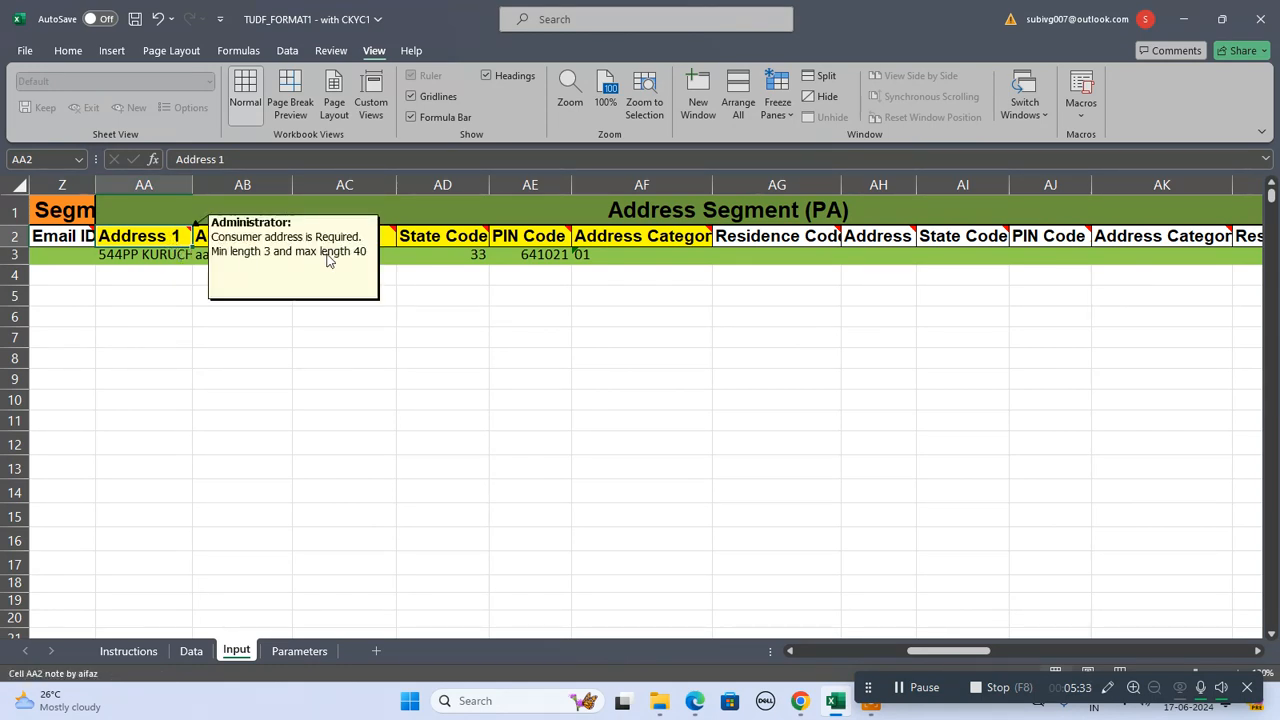
{"action": "left_click", "coordinate": [344, 295]}
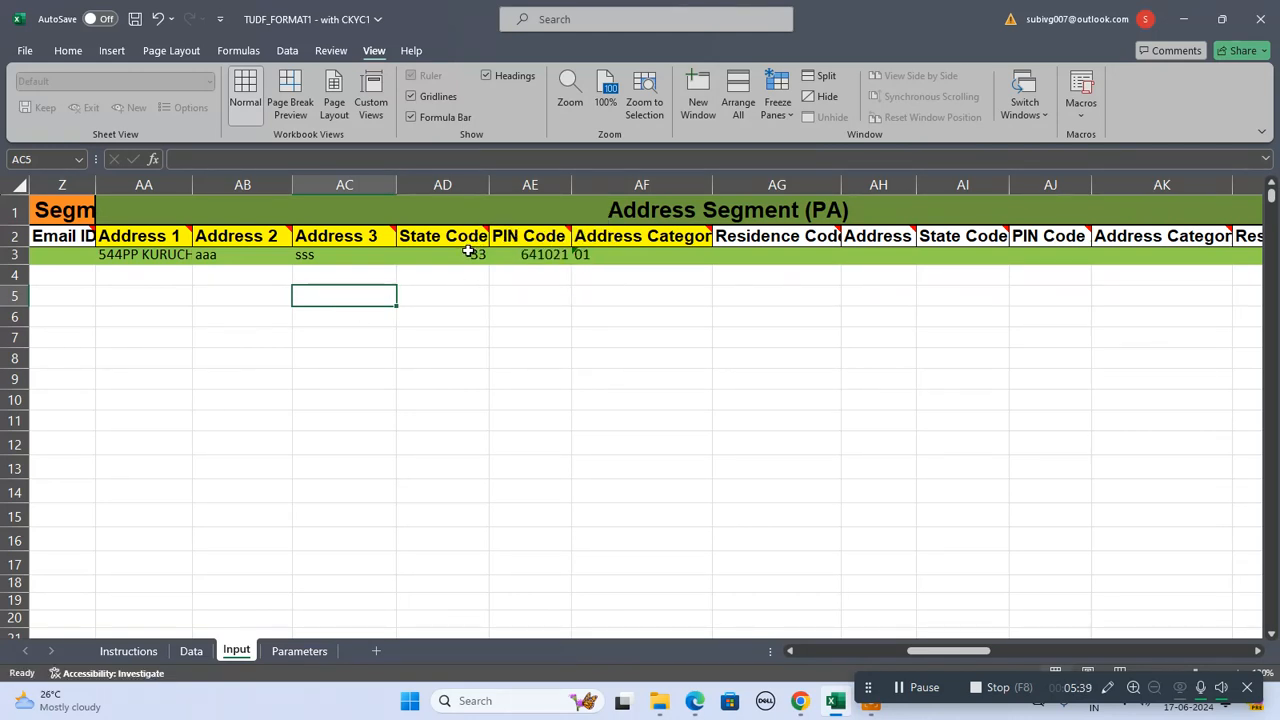
{"action": "left_click", "coordinate": [442, 254]}
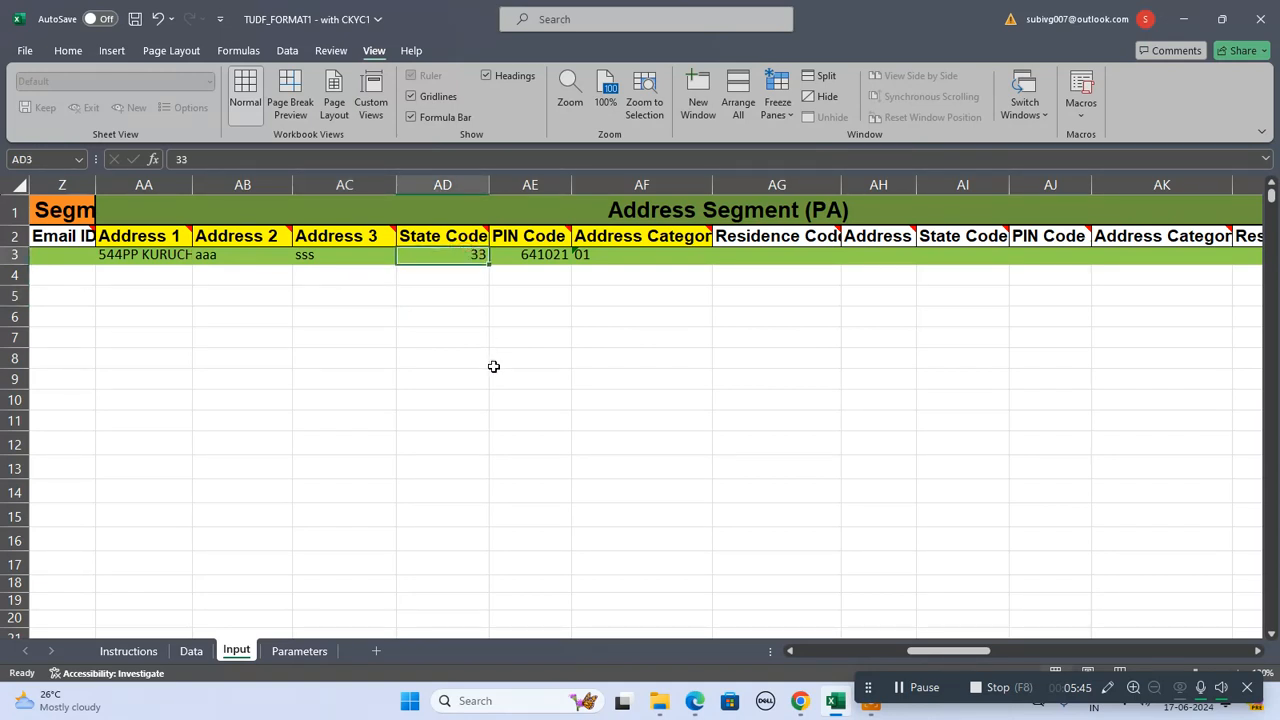
{"action": "mouse_move", "coordinate": [464, 279]}
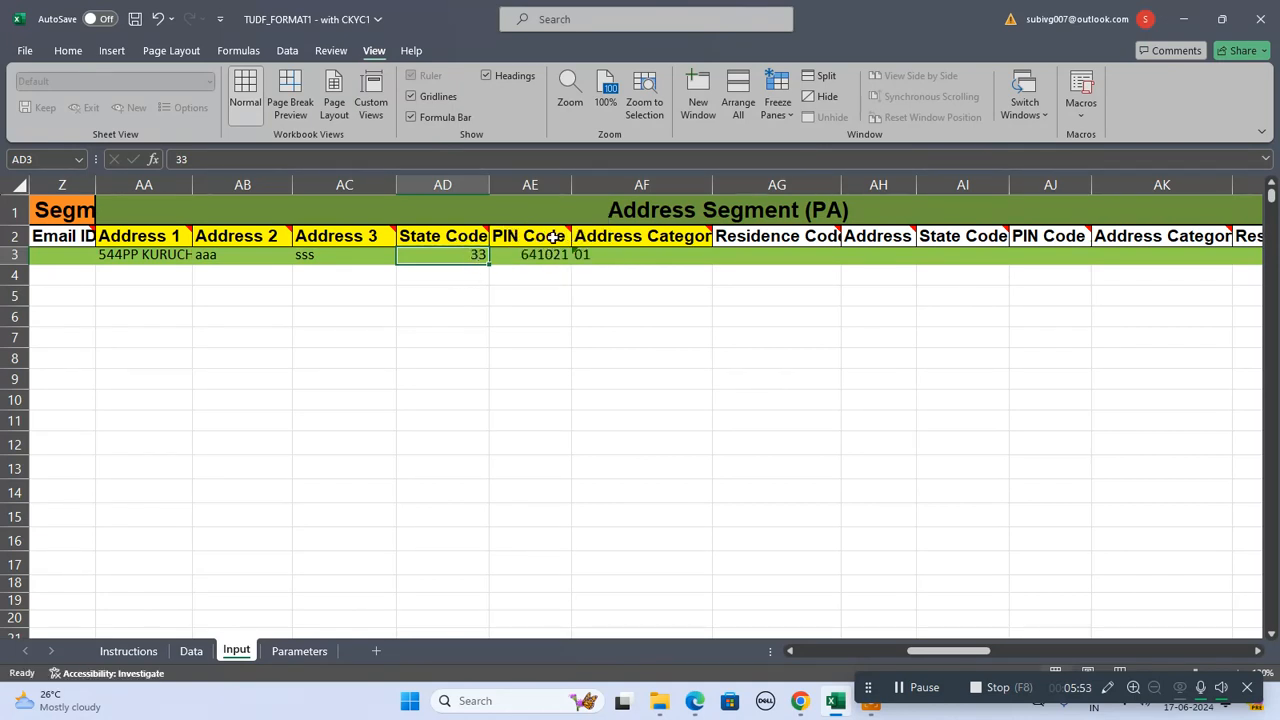
{"action": "left_click", "coordinate": [641, 295]}
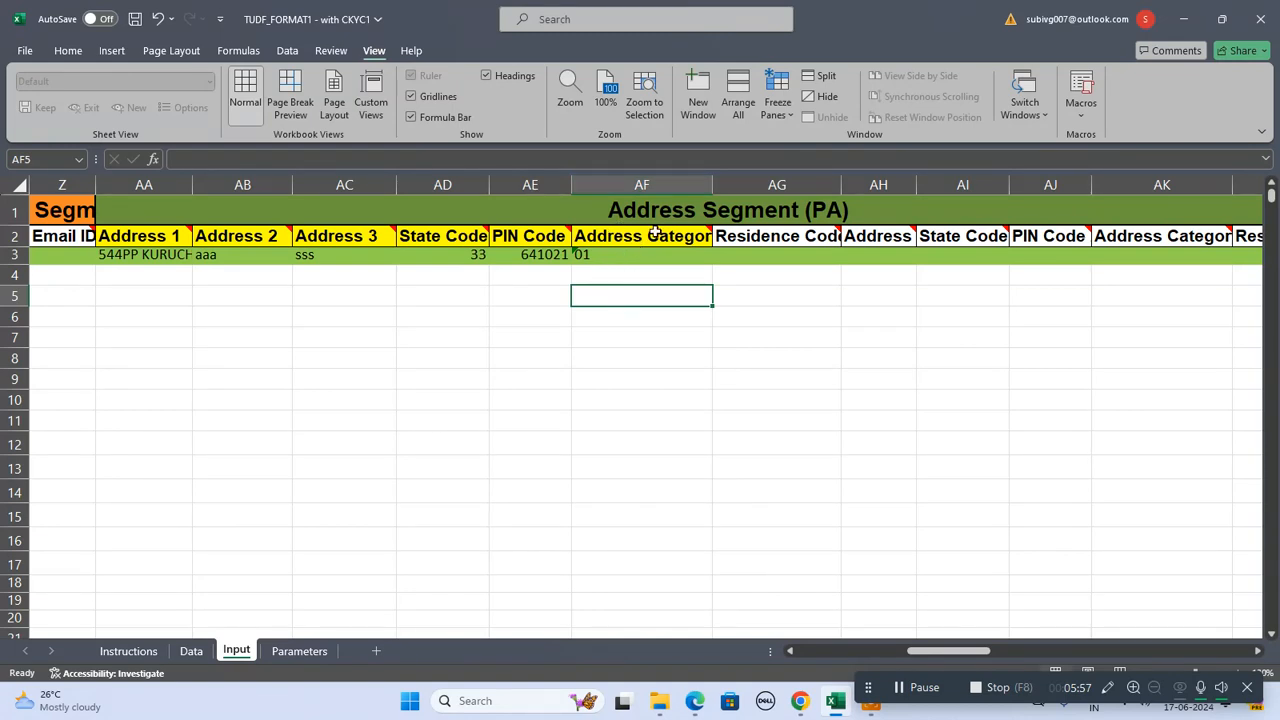
{"action": "left_click", "coordinate": [641, 274]}
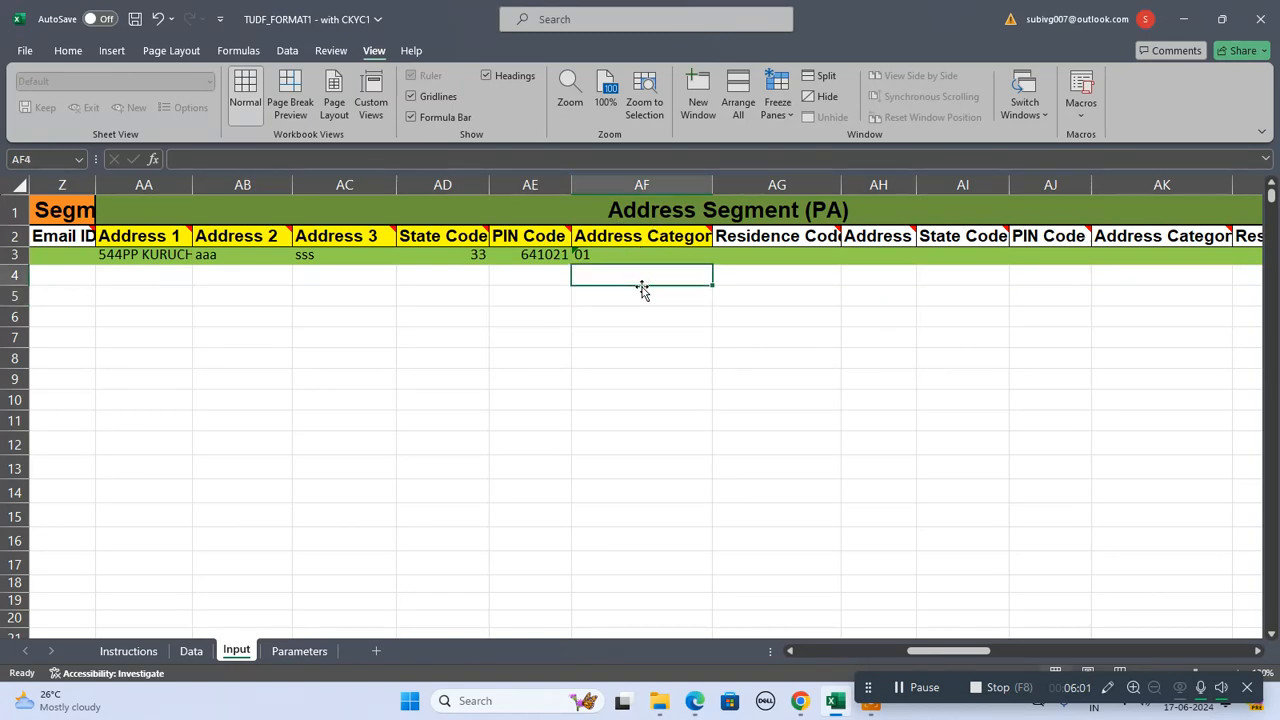
{"action": "mouse_move", "coordinate": [639, 295]}
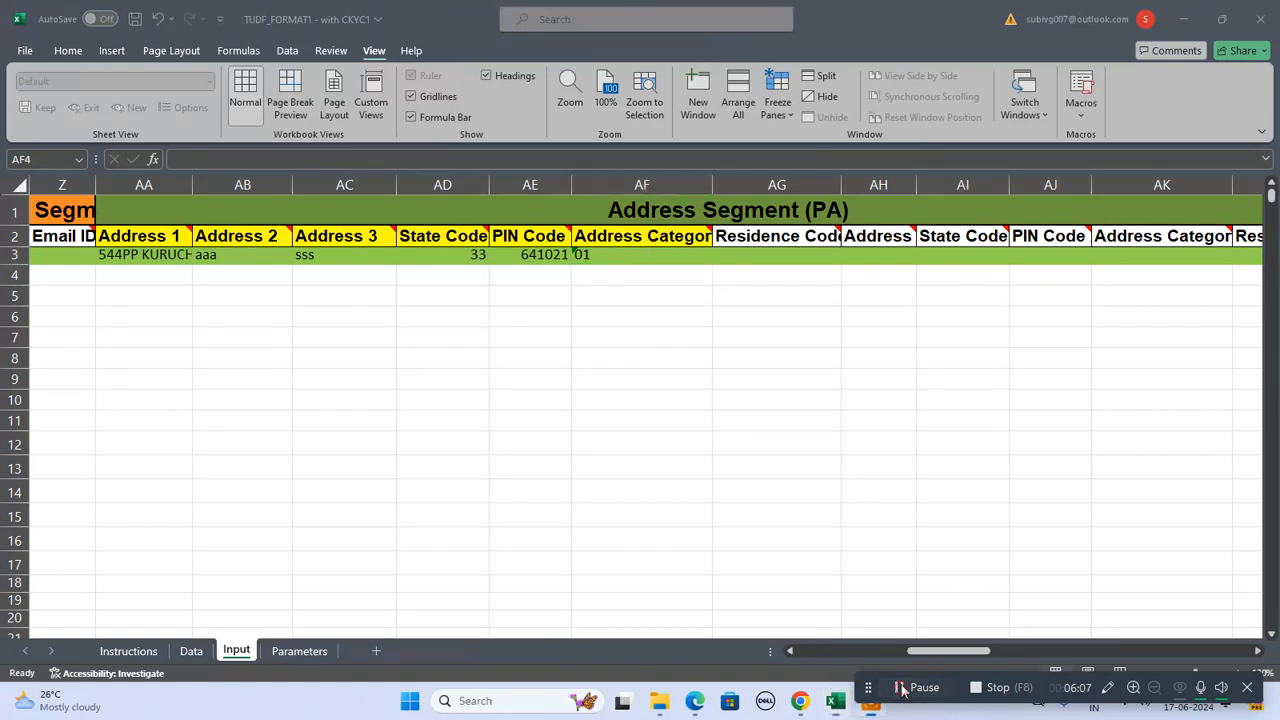
{"action": "left_click", "coordinate": [641, 274]}
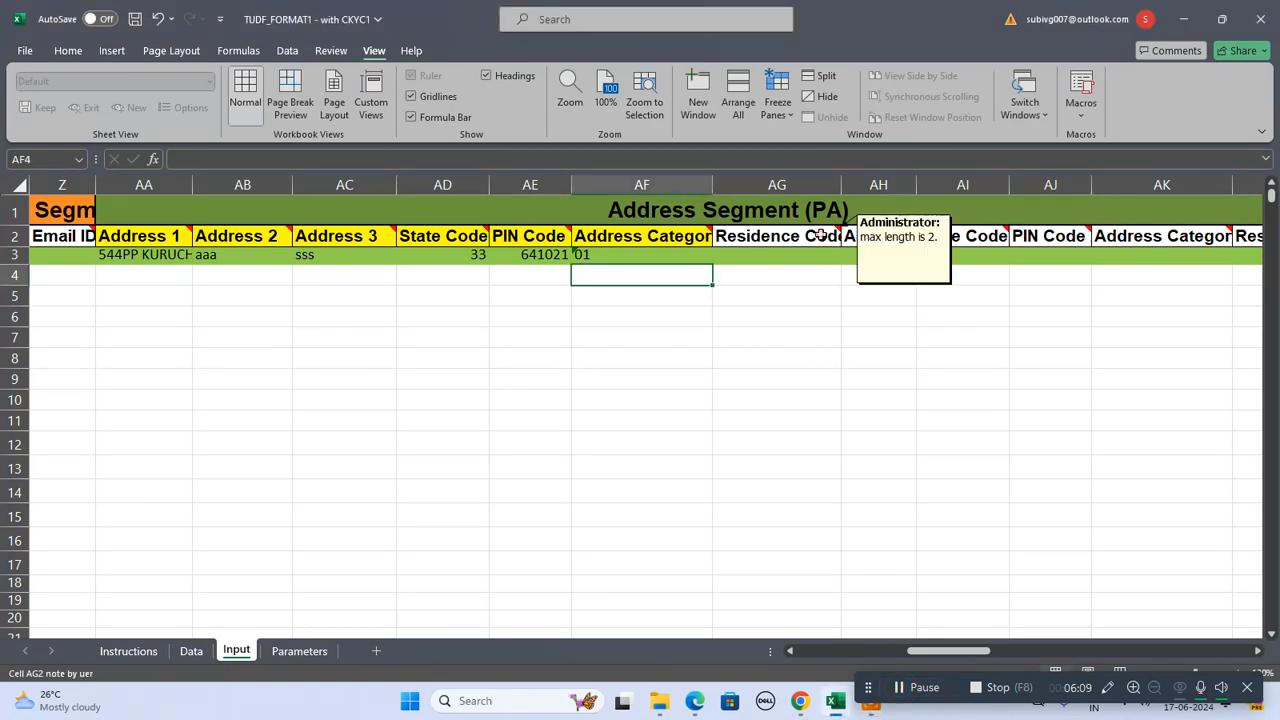
{"action": "left_click", "coordinate": [777, 295]}
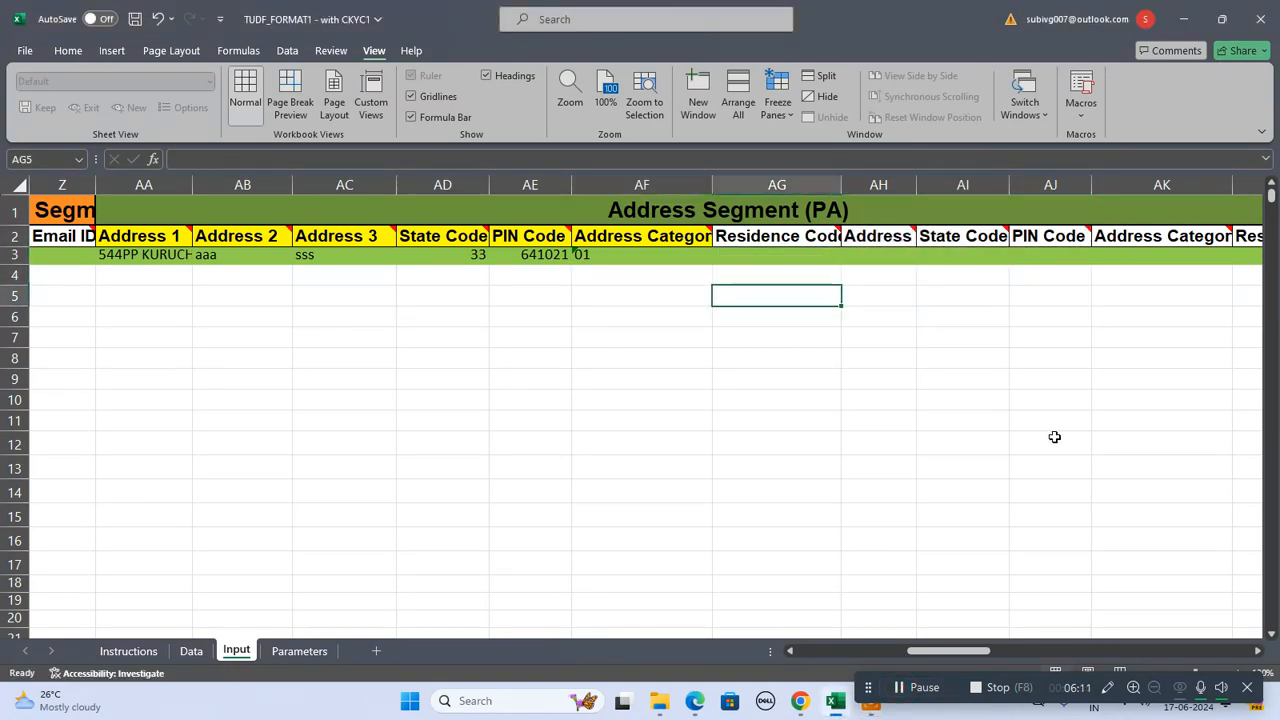
{"action": "scroll", "scroll_direction": "right", "scroll_amount": 3}
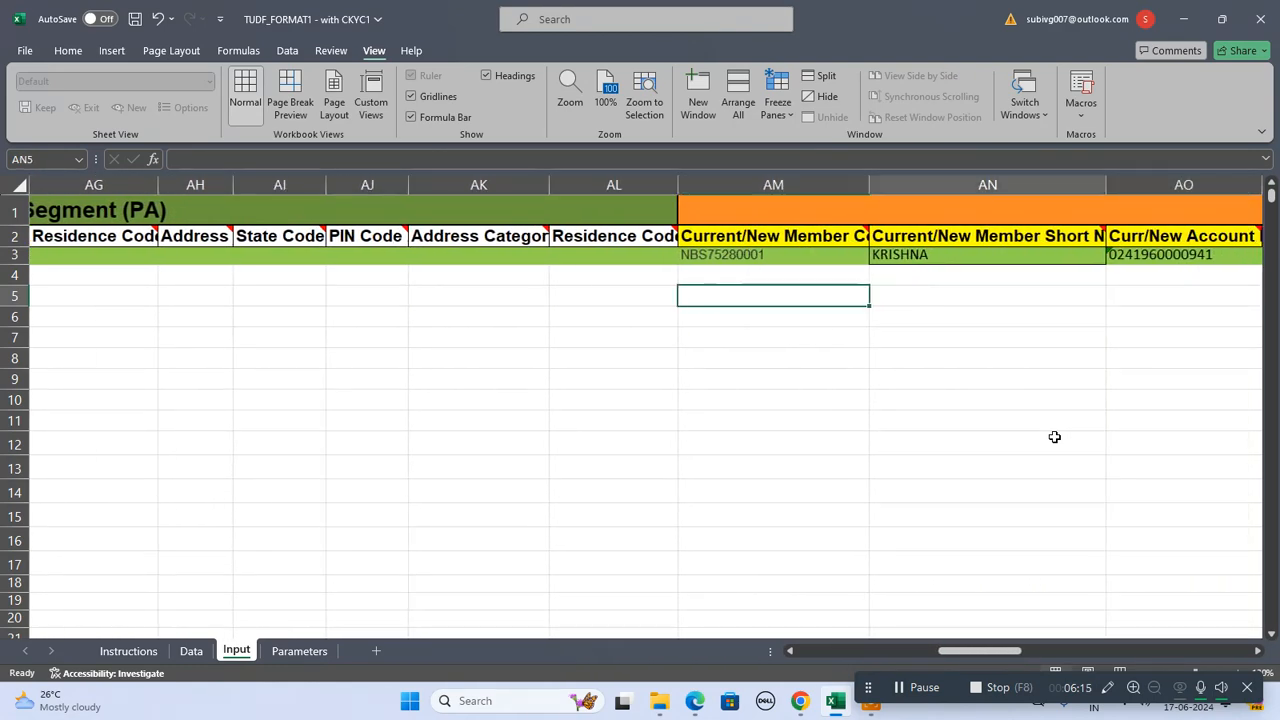
{"action": "scroll", "scroll_direction": "right", "scroll_amount": 3}
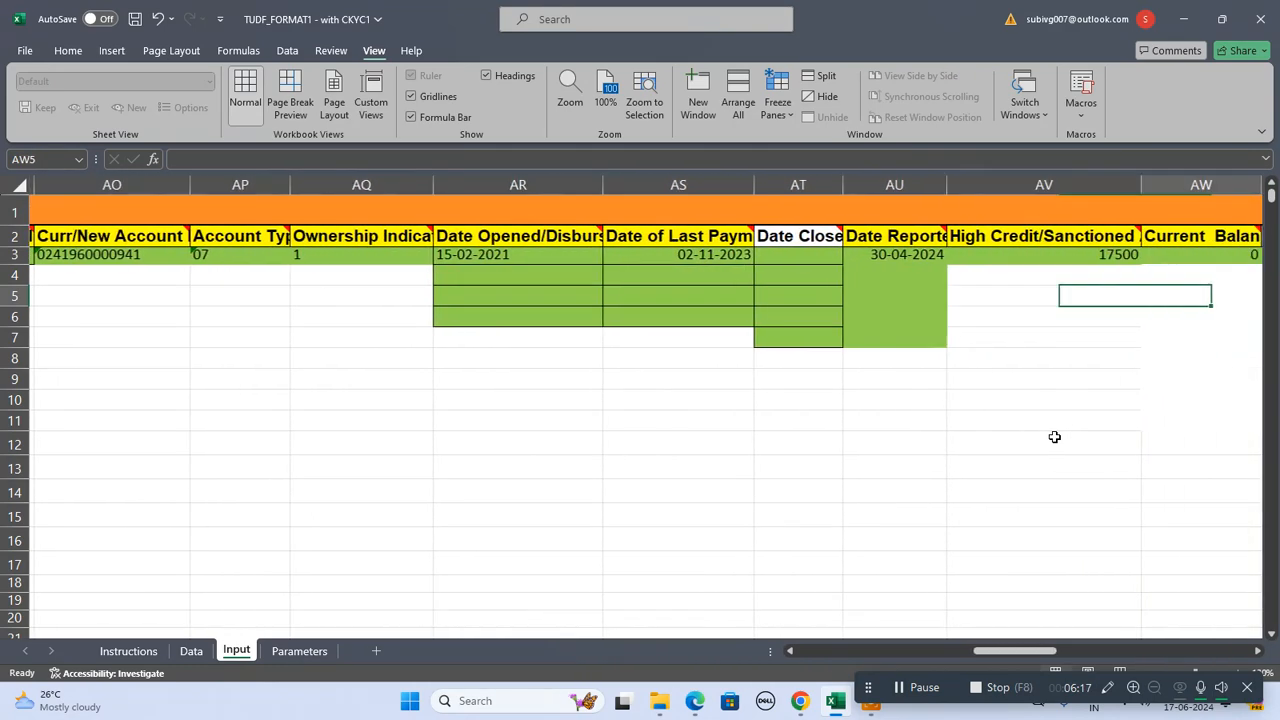
{"action": "scroll", "scroll_direction": "right", "scroll_amount": 3}
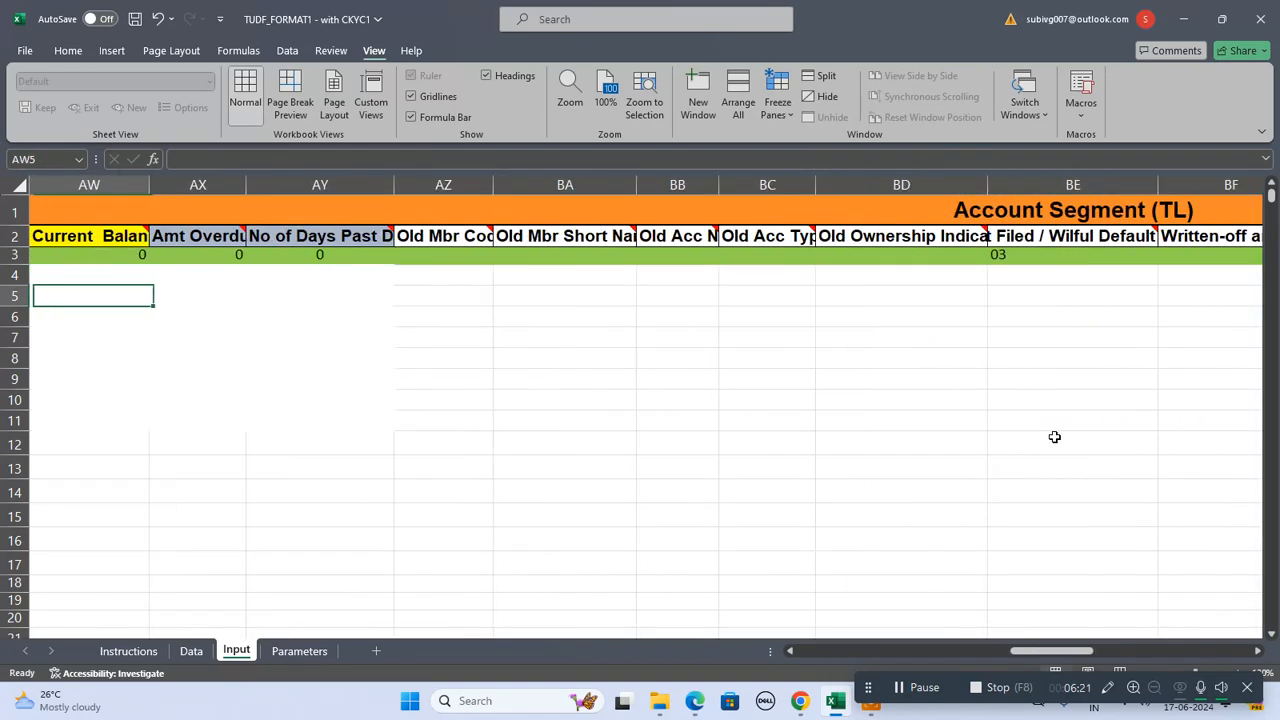
{"action": "scroll", "scroll_direction": "left", "scroll_amount": 3}
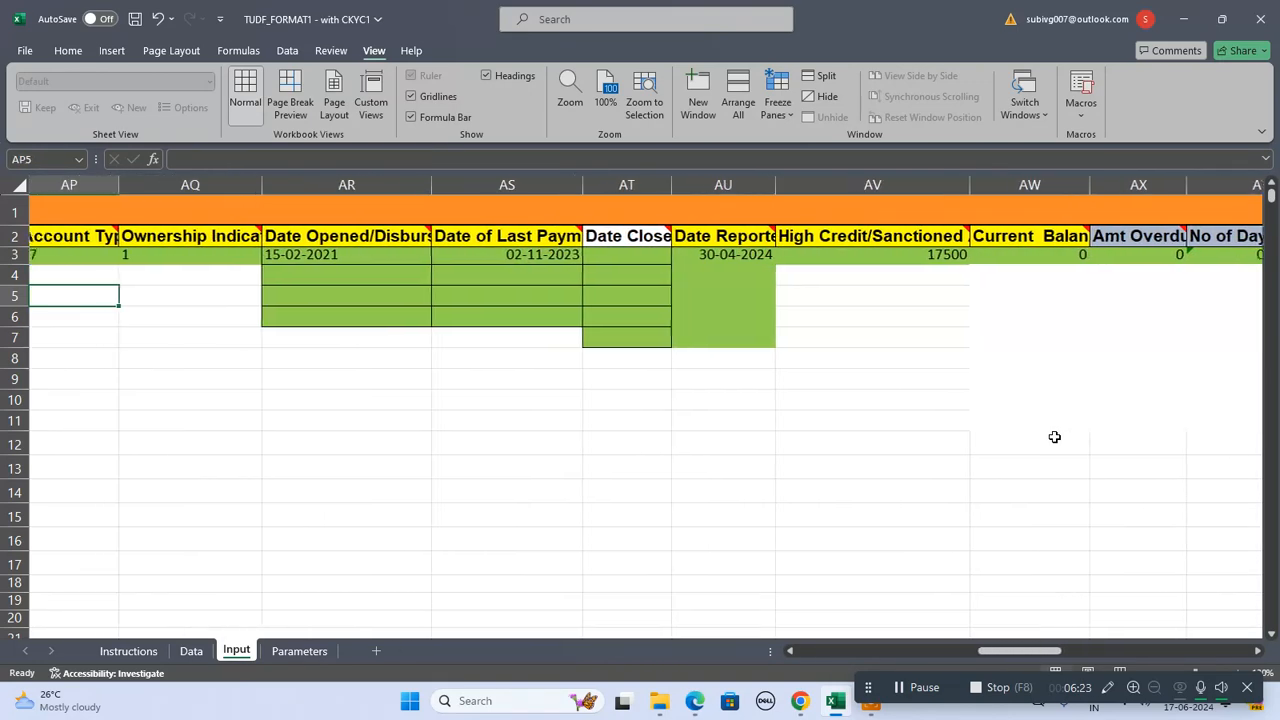
{"action": "scroll", "scroll_direction": "left", "scroll_amount": 3}
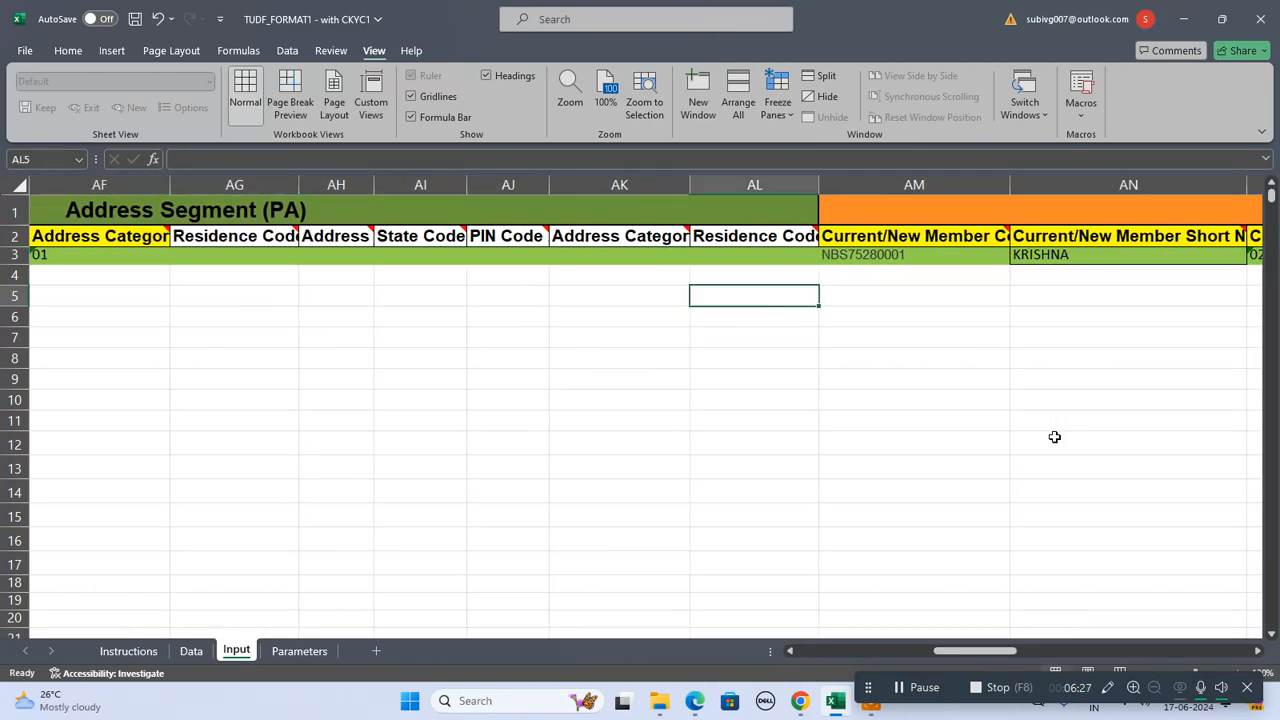
{"action": "left_click", "coordinate": [913, 275]}
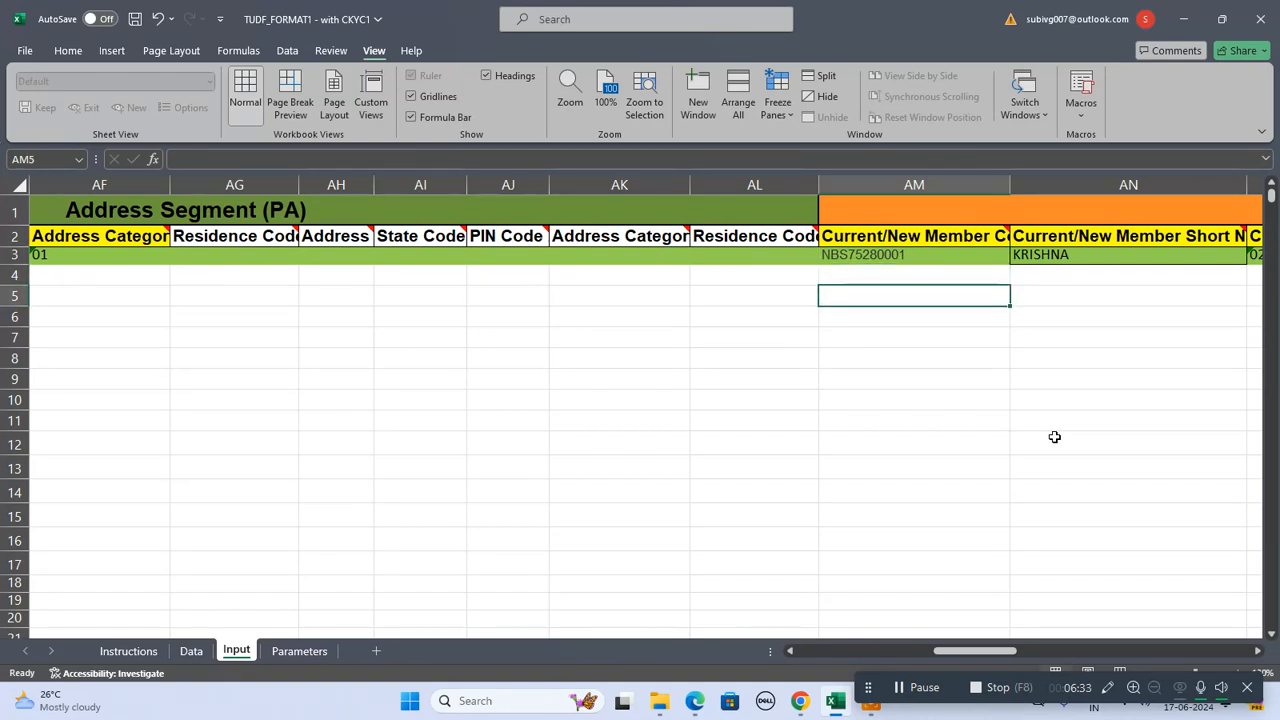
{"action": "left_click", "coordinate": [913, 236]}
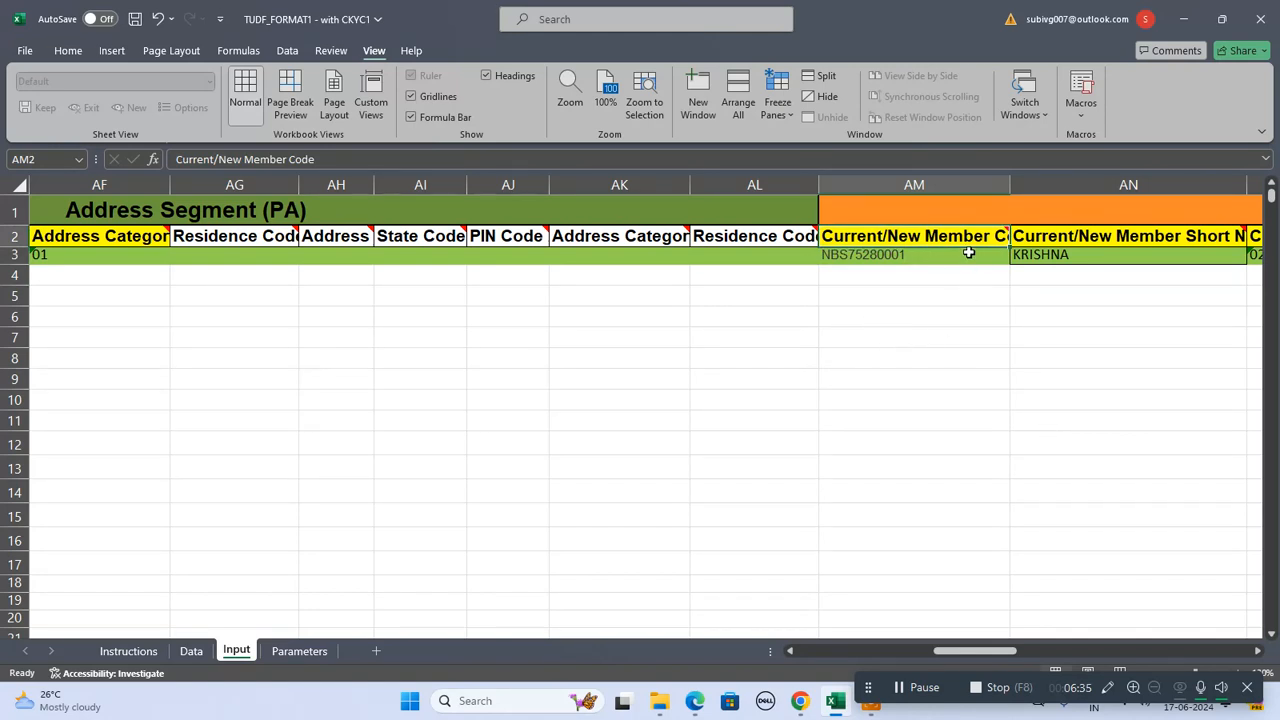
{"action": "left_click", "coordinate": [1128, 273]}
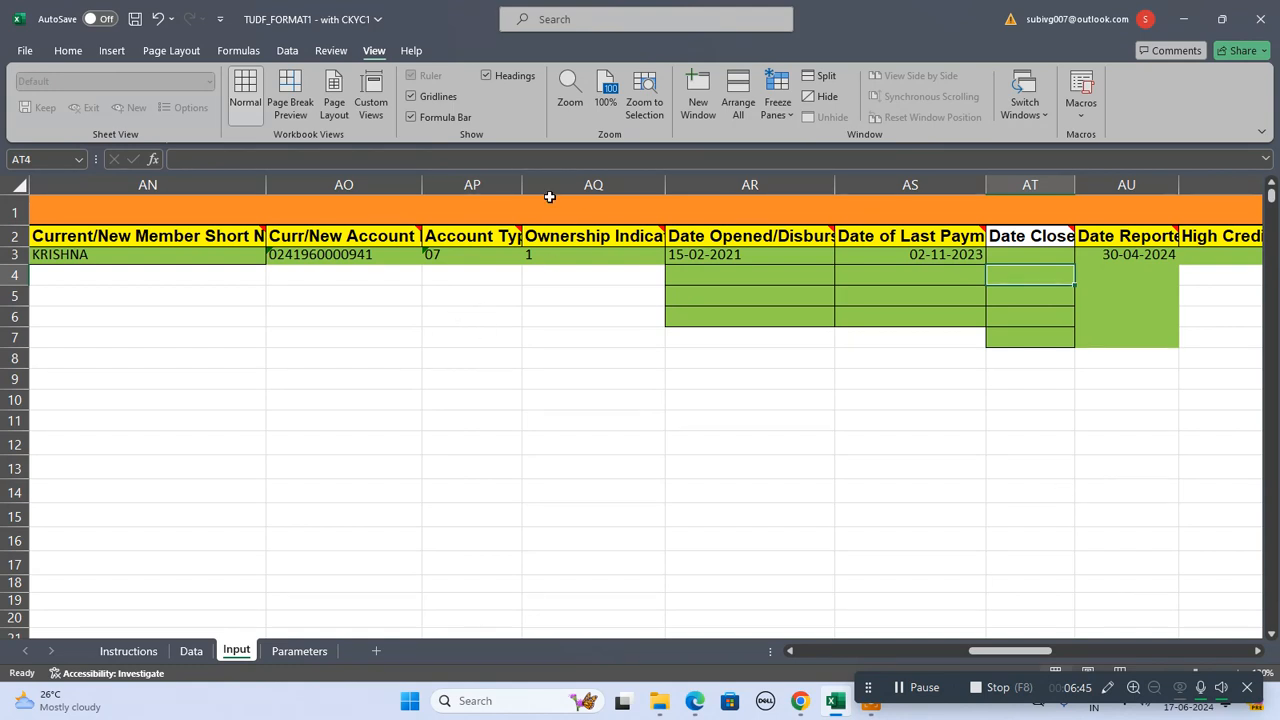
{"action": "left_click", "coordinate": [471, 294]}
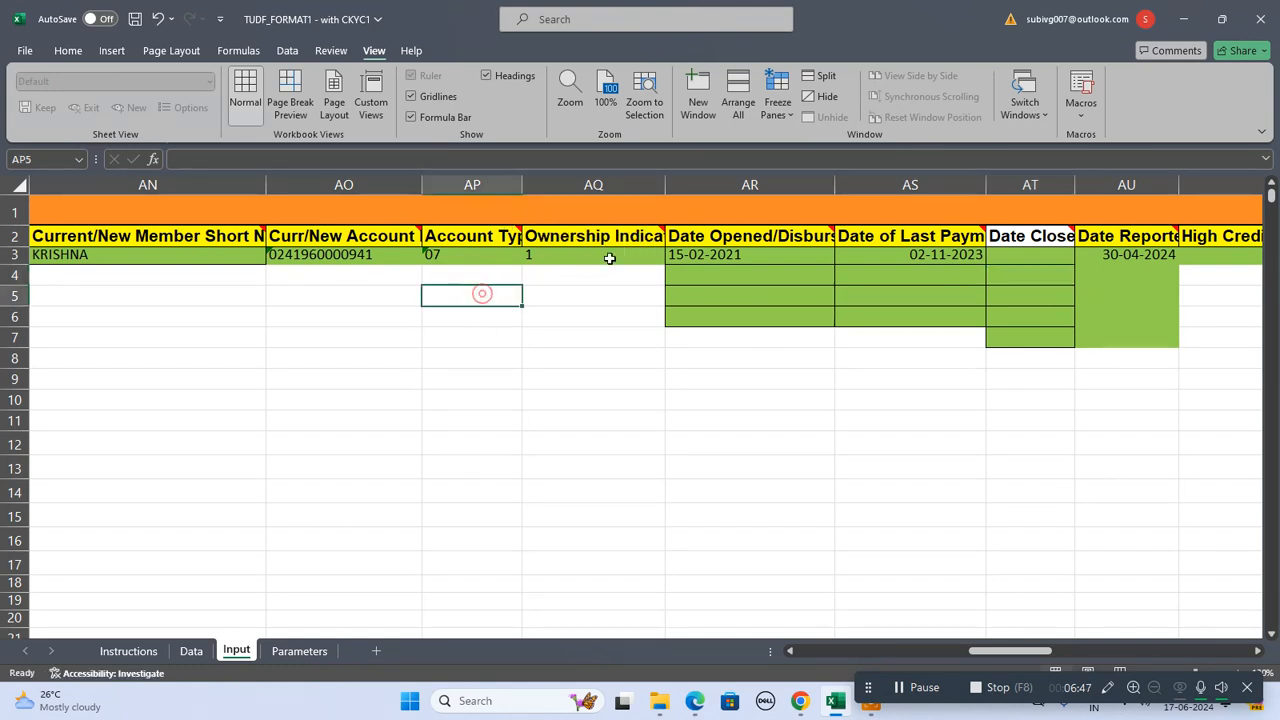
{"action": "mouse_move", "coordinate": [599, 269]}
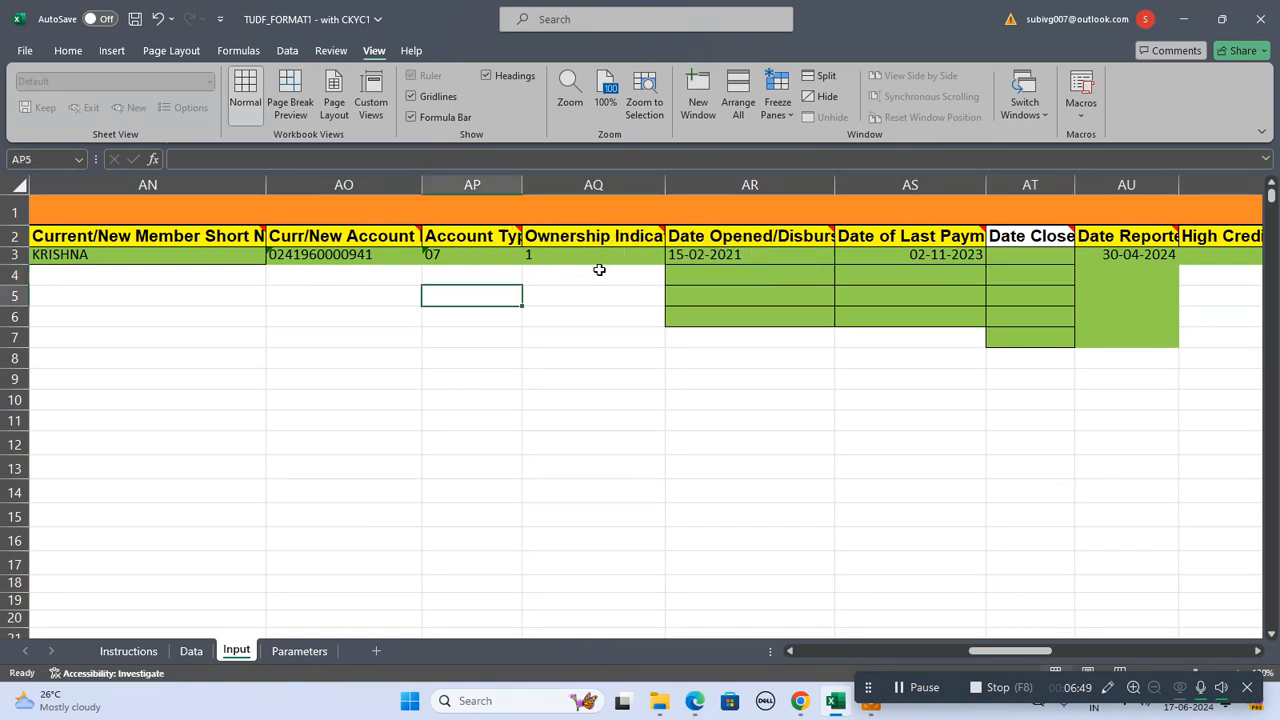
{"action": "left_click", "coordinate": [593, 275]}
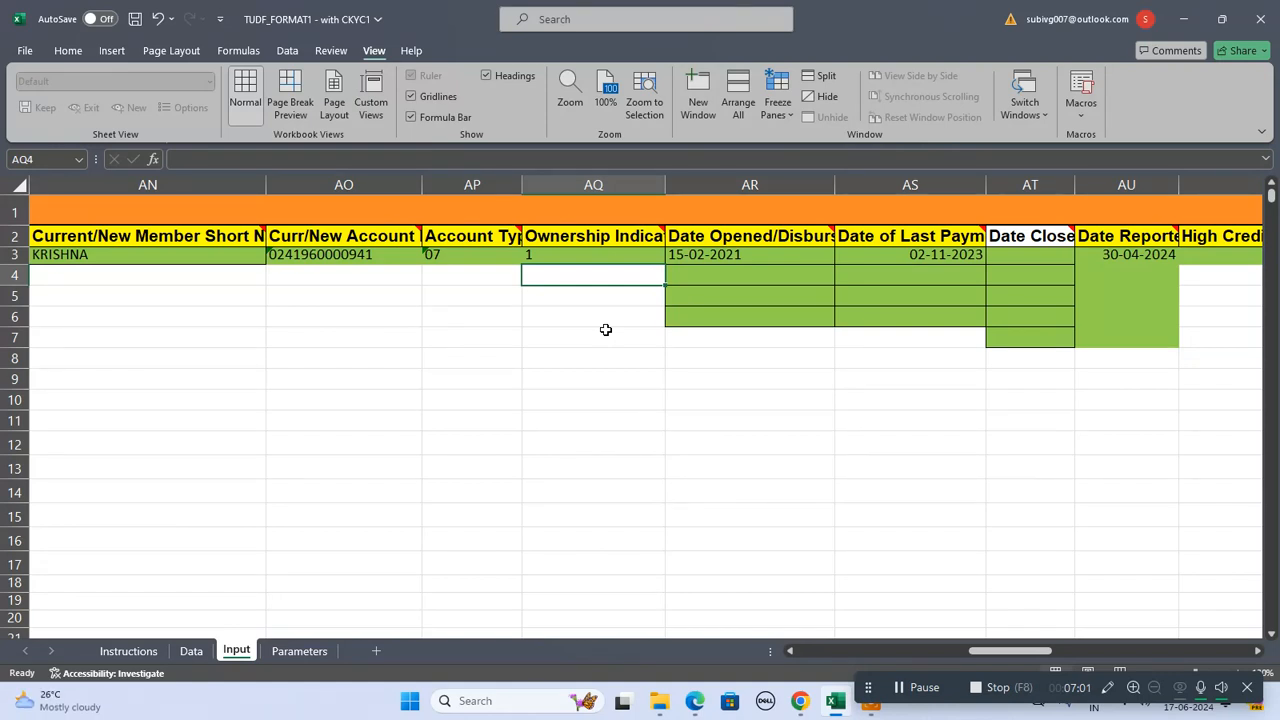
{"action": "mouse_move", "coordinate": [557, 259]}
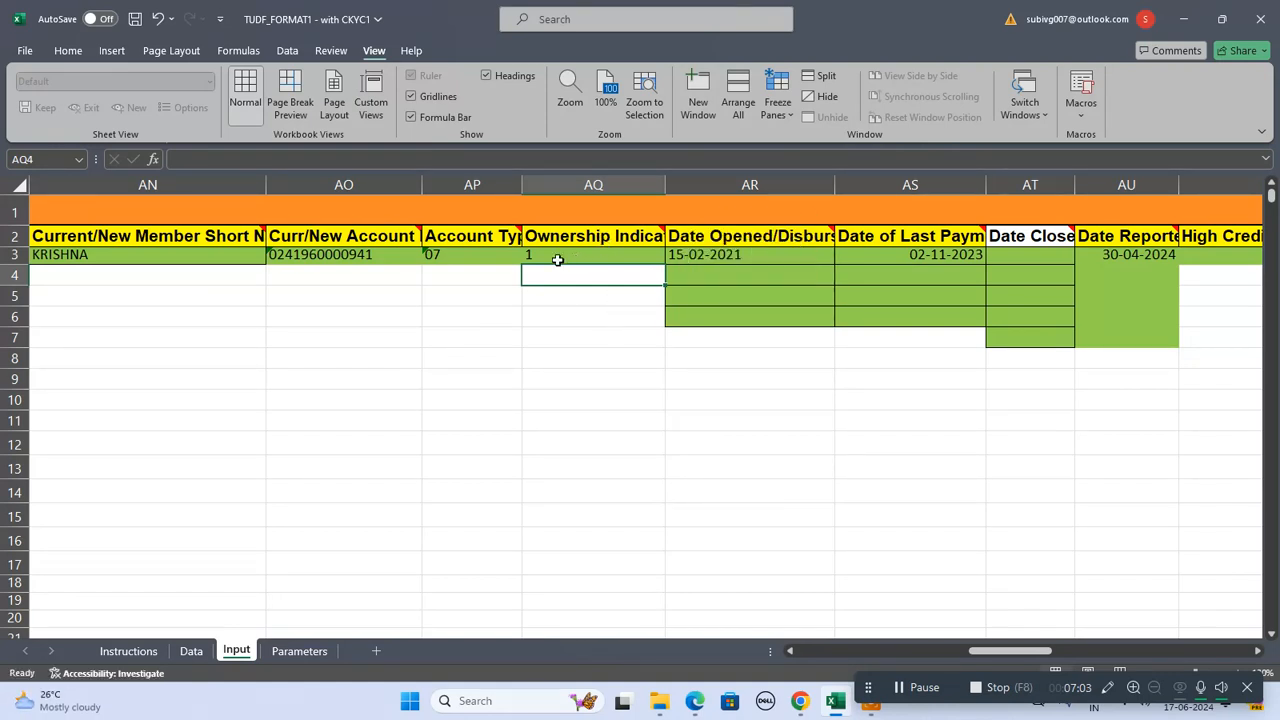
{"action": "left_click", "coordinate": [593, 254]}
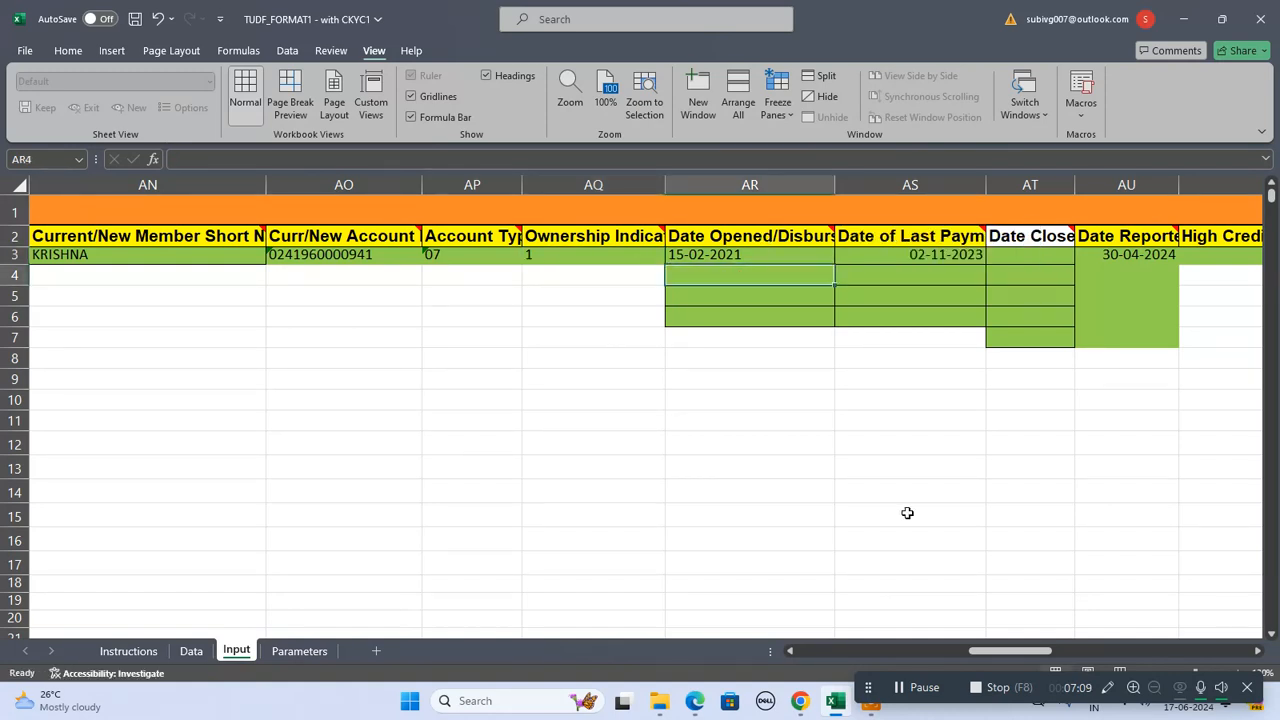
{"action": "left_click", "coordinate": [909, 254]}
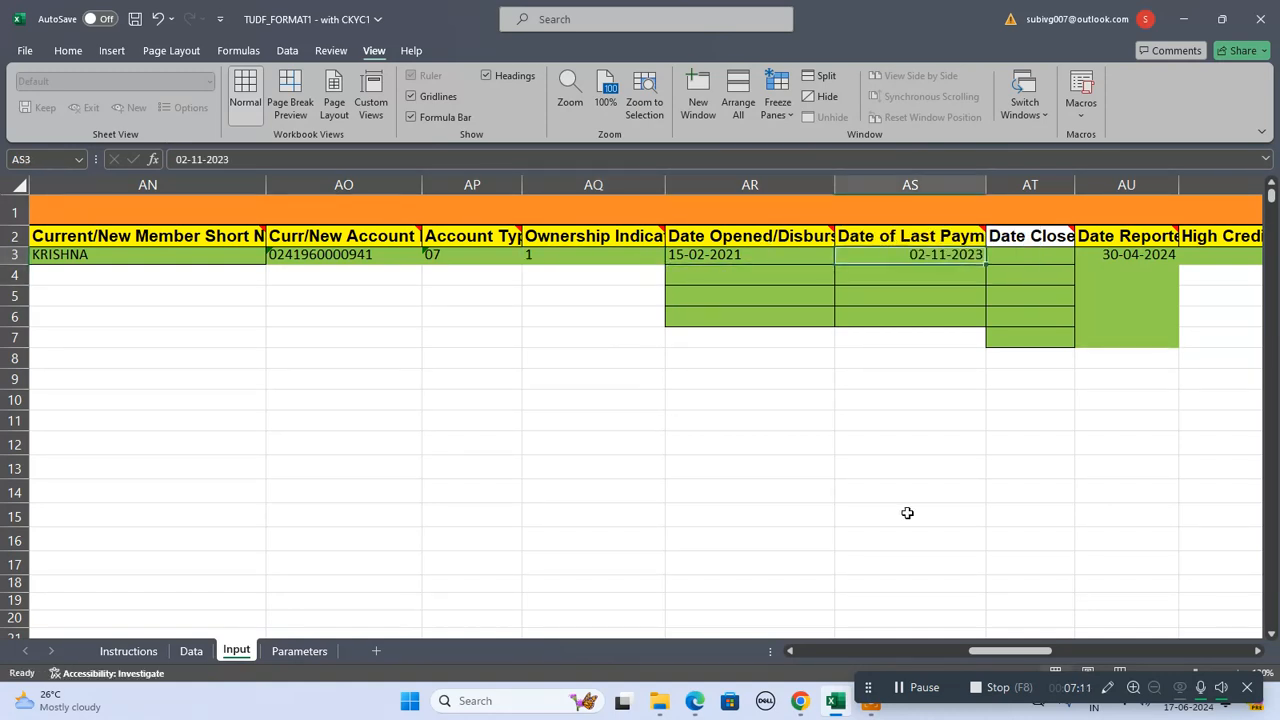
{"action": "left_click", "coordinate": [910, 235]}
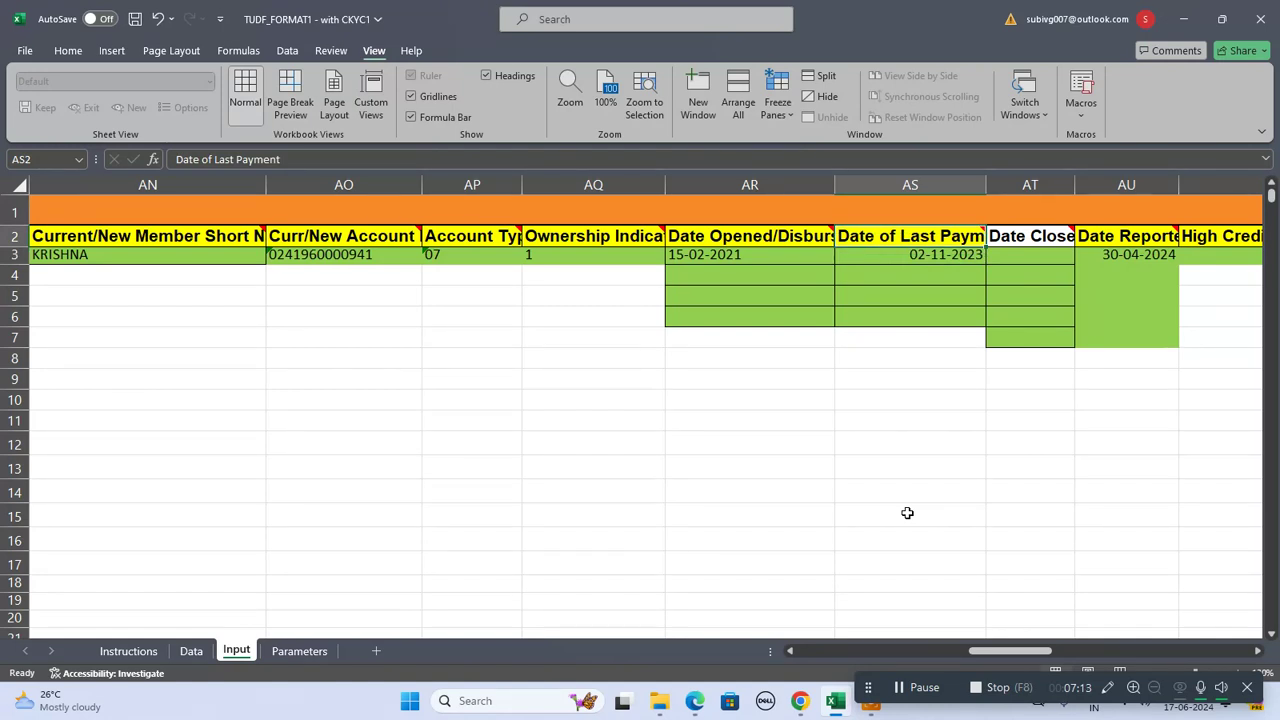
{"action": "left_click", "coordinate": [1030, 236]}
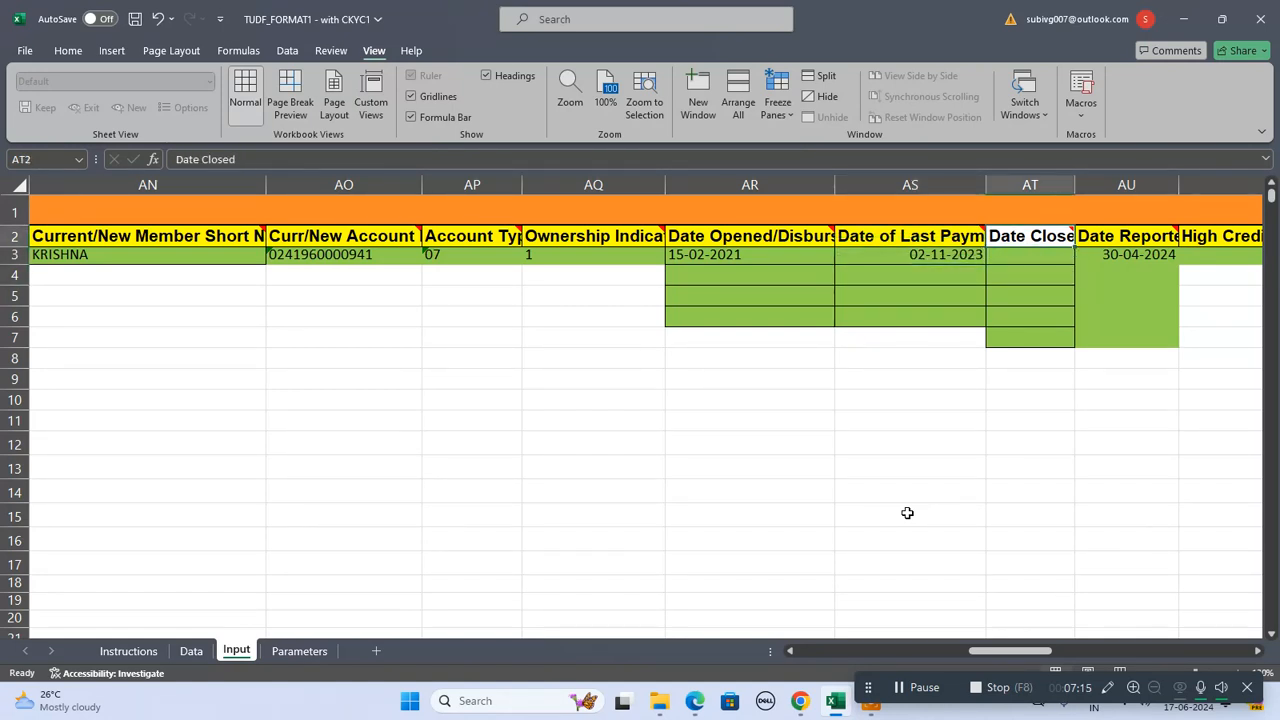
{"action": "left_click", "coordinate": [1029, 275]}
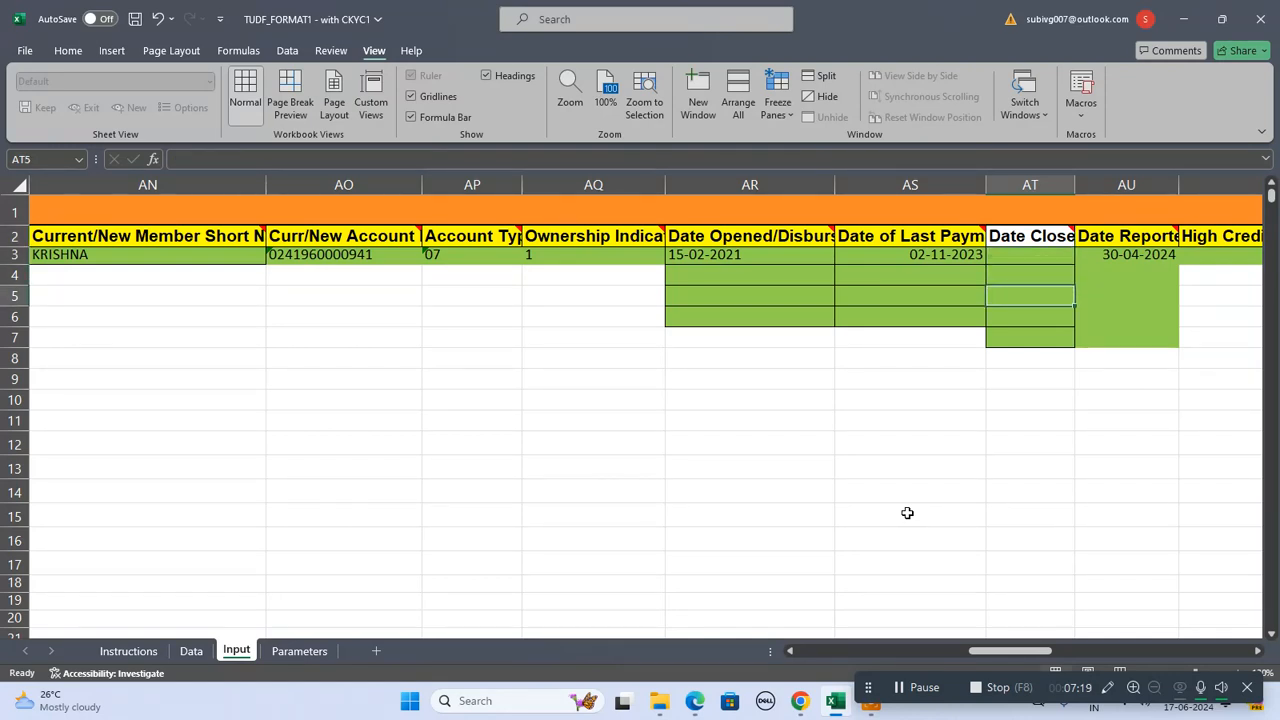
{"action": "left_click", "coordinate": [1126, 254]}
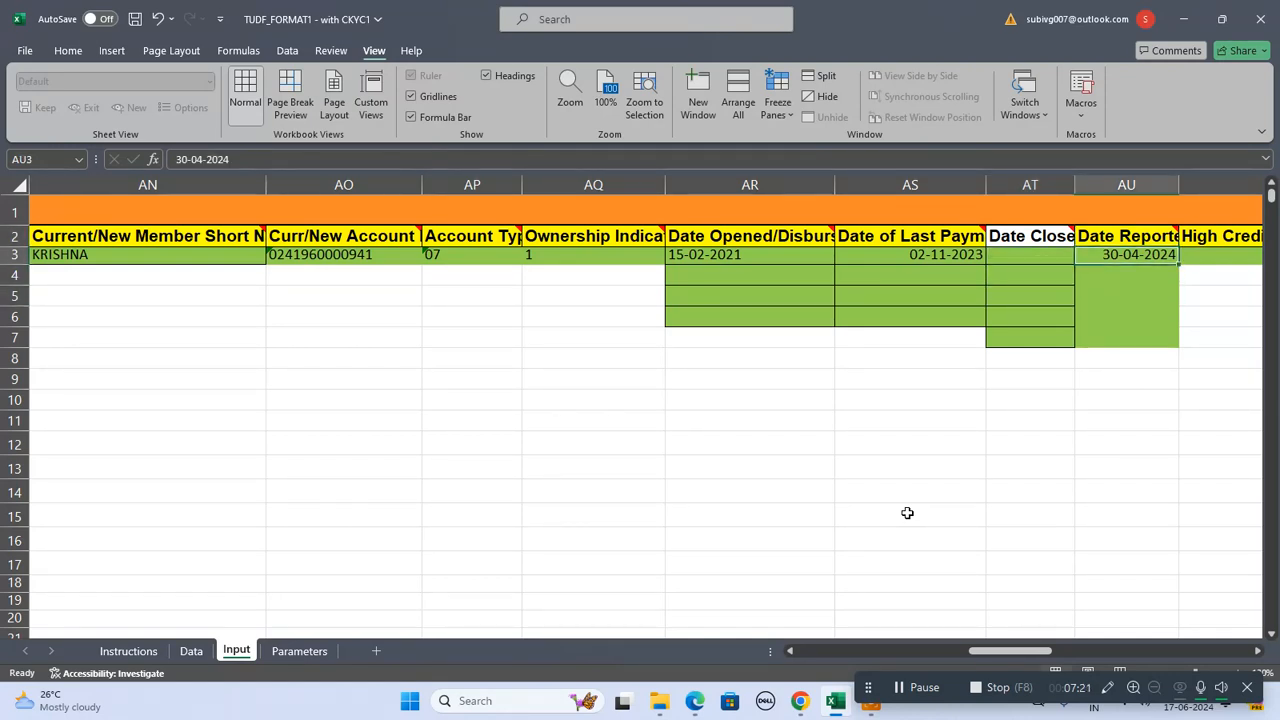
{"action": "left_click", "coordinate": [299, 650]}
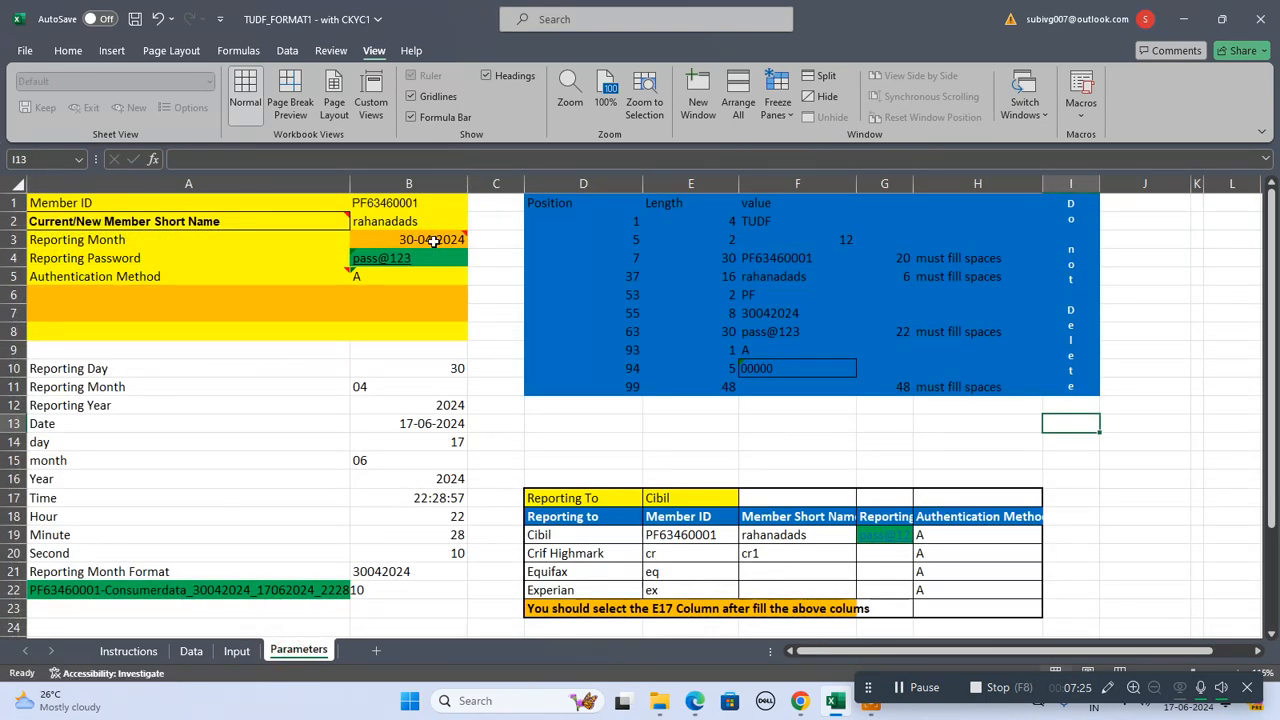
Change the Reporting Month in B3 to 31-05-2024
{"action": "left_click", "coordinate": [408, 239]}
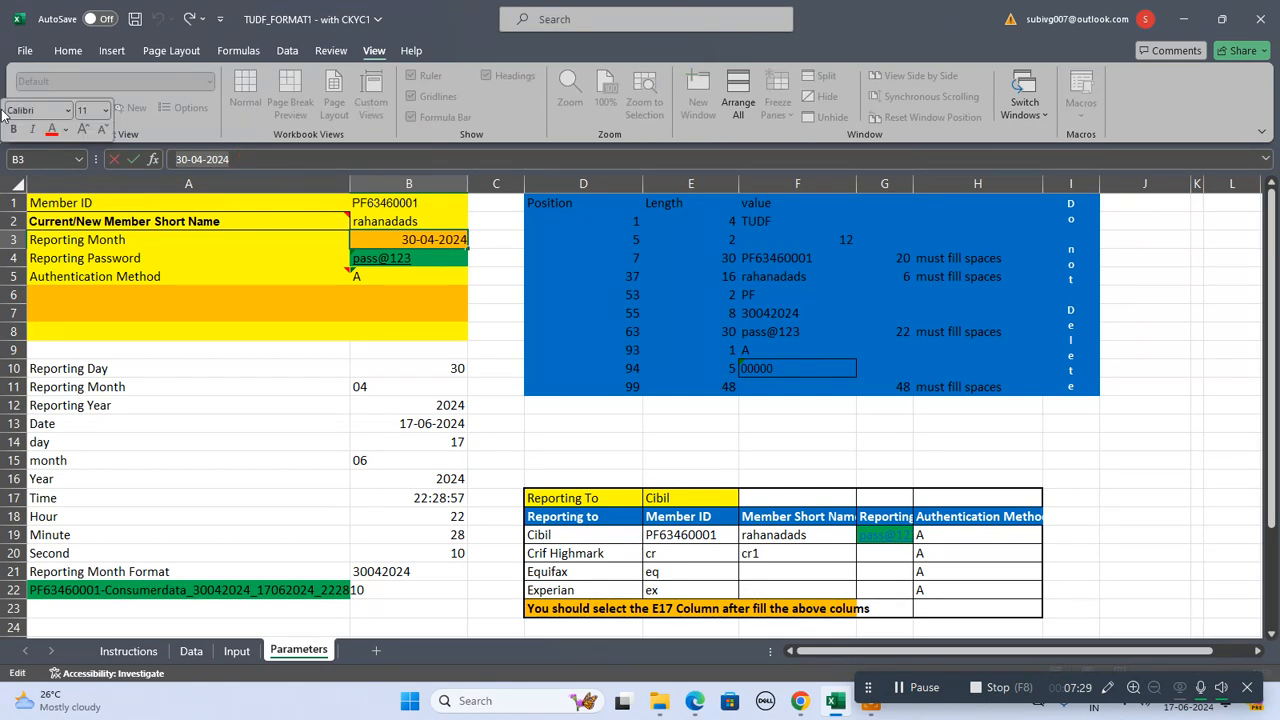
{"action": "type", "text": "31-"}
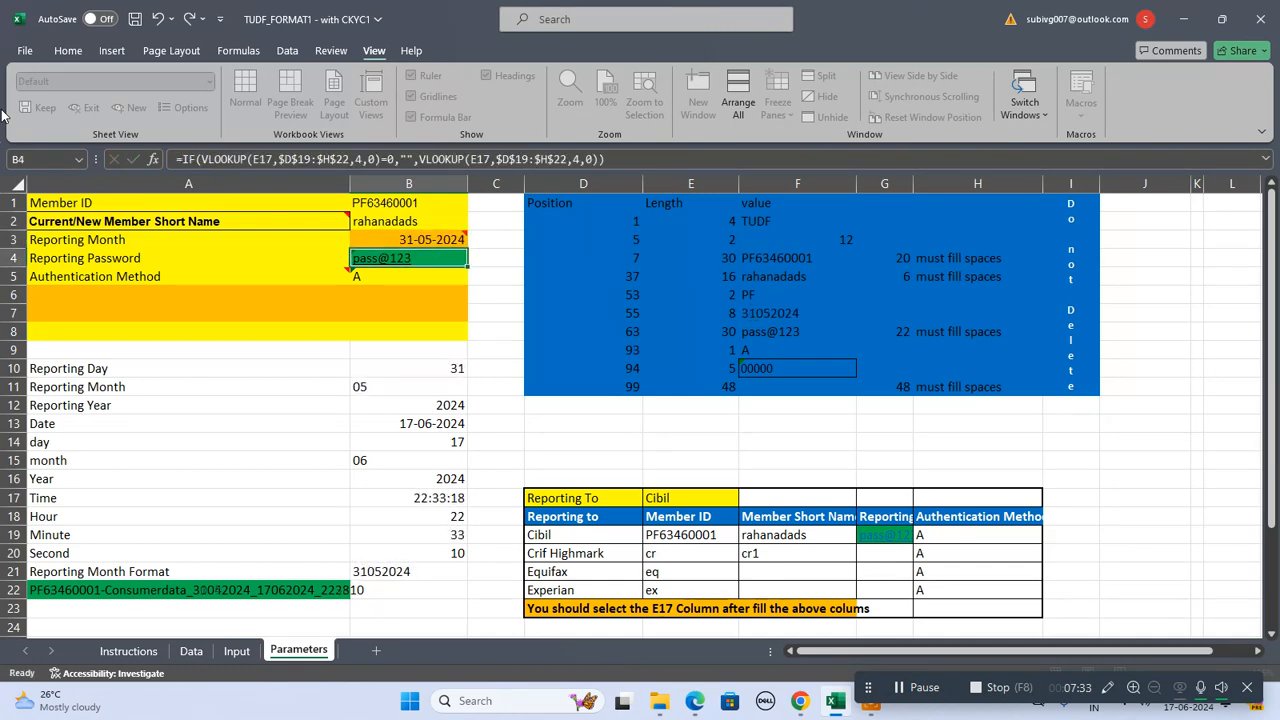
{"action": "left_click", "coordinate": [237, 650]}
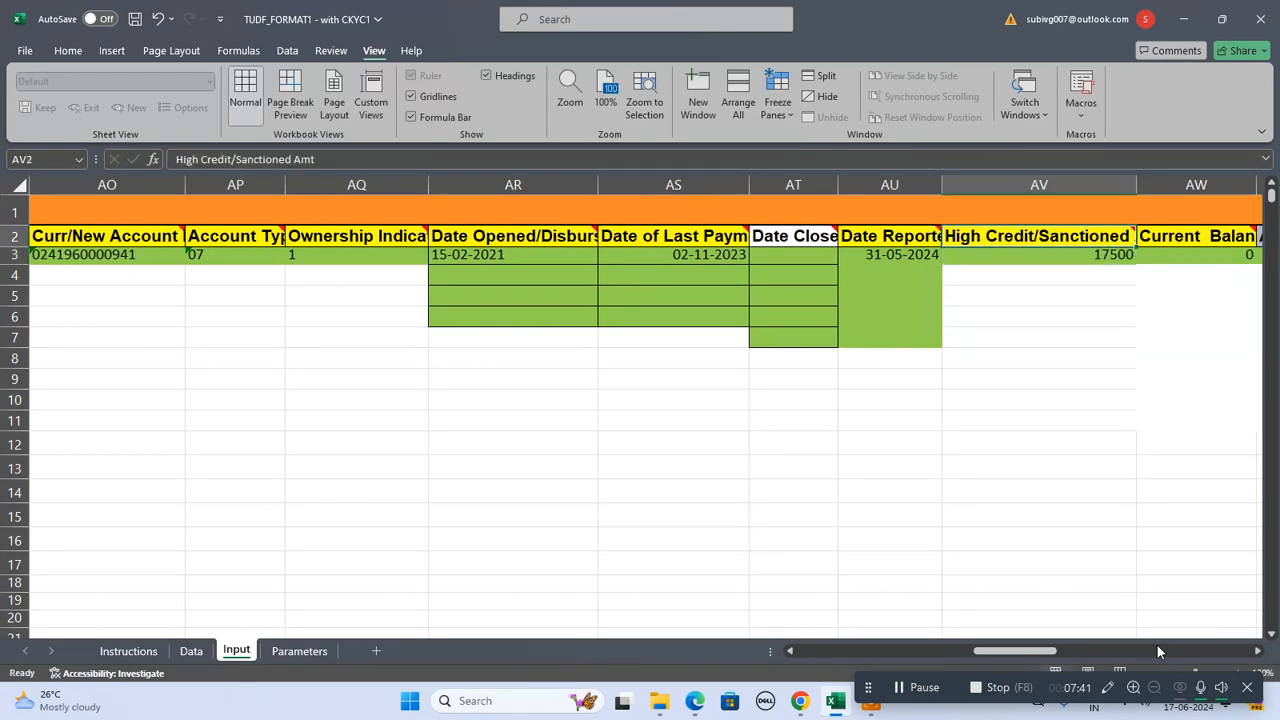
{"action": "left_click", "coordinate": [1038, 254]}
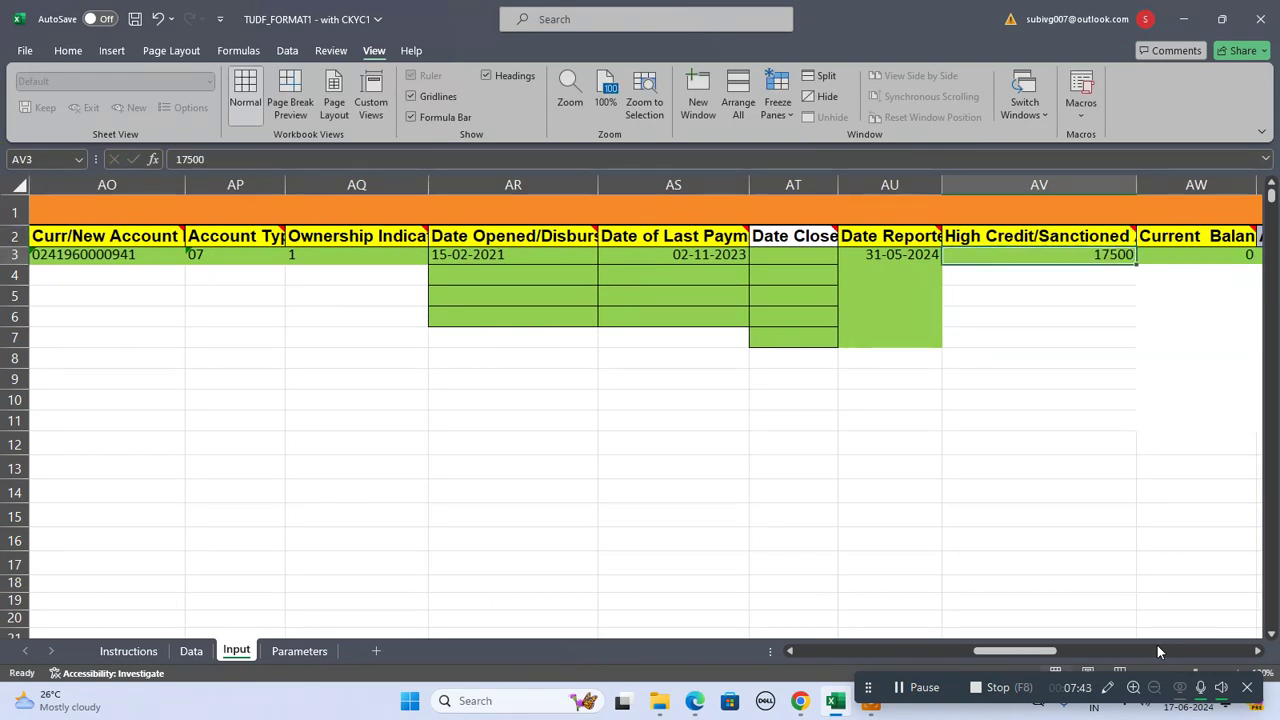
{"action": "type", "text": "100000"}
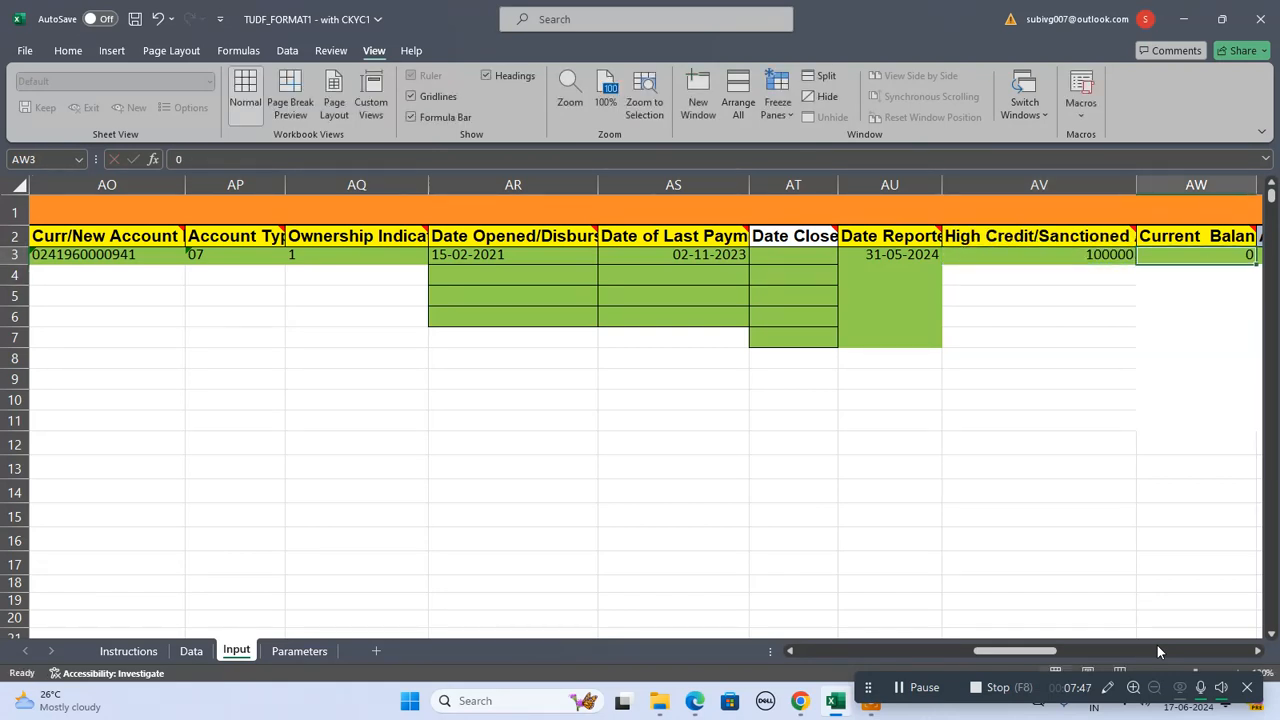
{"action": "scroll", "scroll_direction": "right", "scroll_amount": 3}
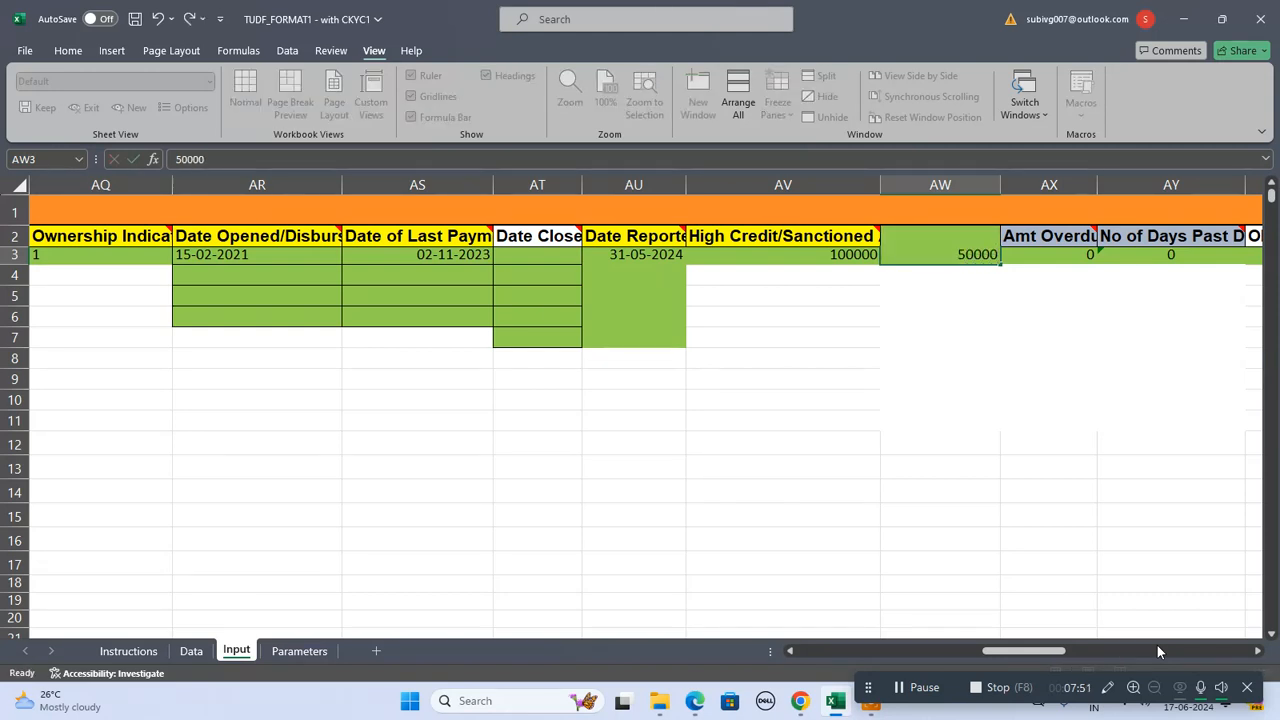
{"action": "left_click", "coordinate": [940, 235]}
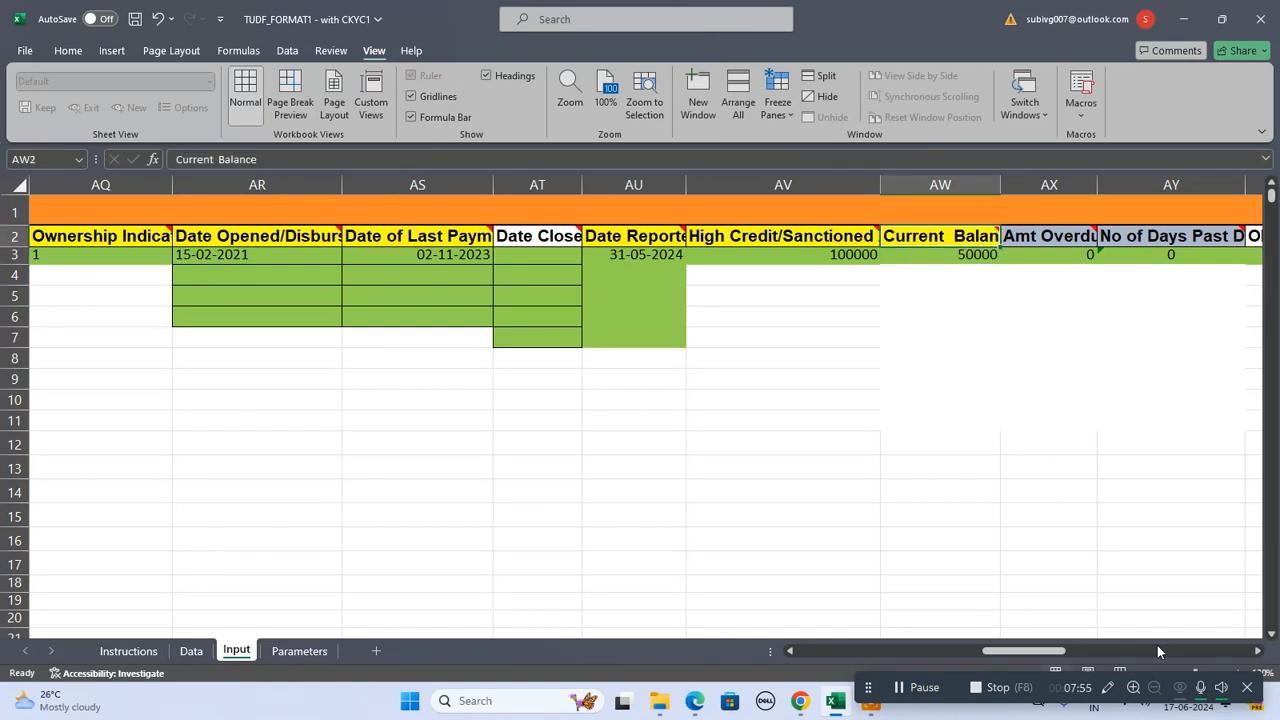
{"action": "left_click", "coordinate": [1049, 254]}
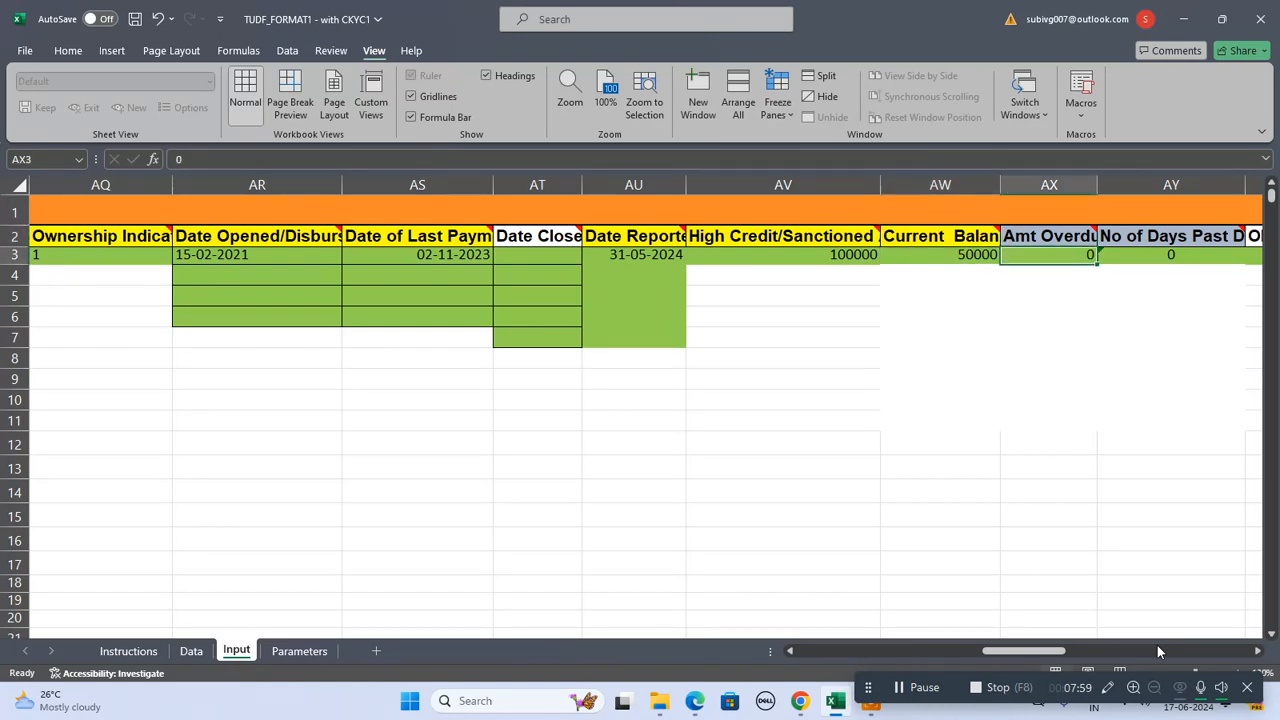
{"action": "left_click", "coordinate": [1049, 236]}
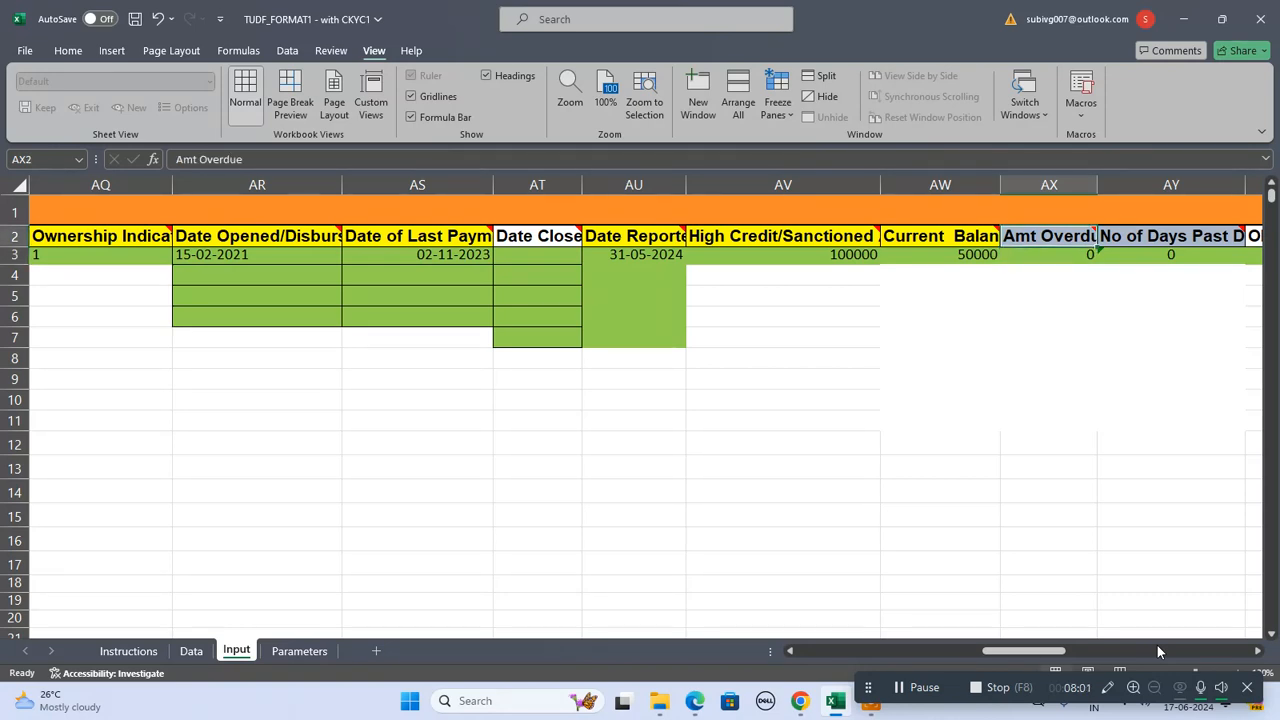
{"action": "left_click", "coordinate": [1049, 254]}
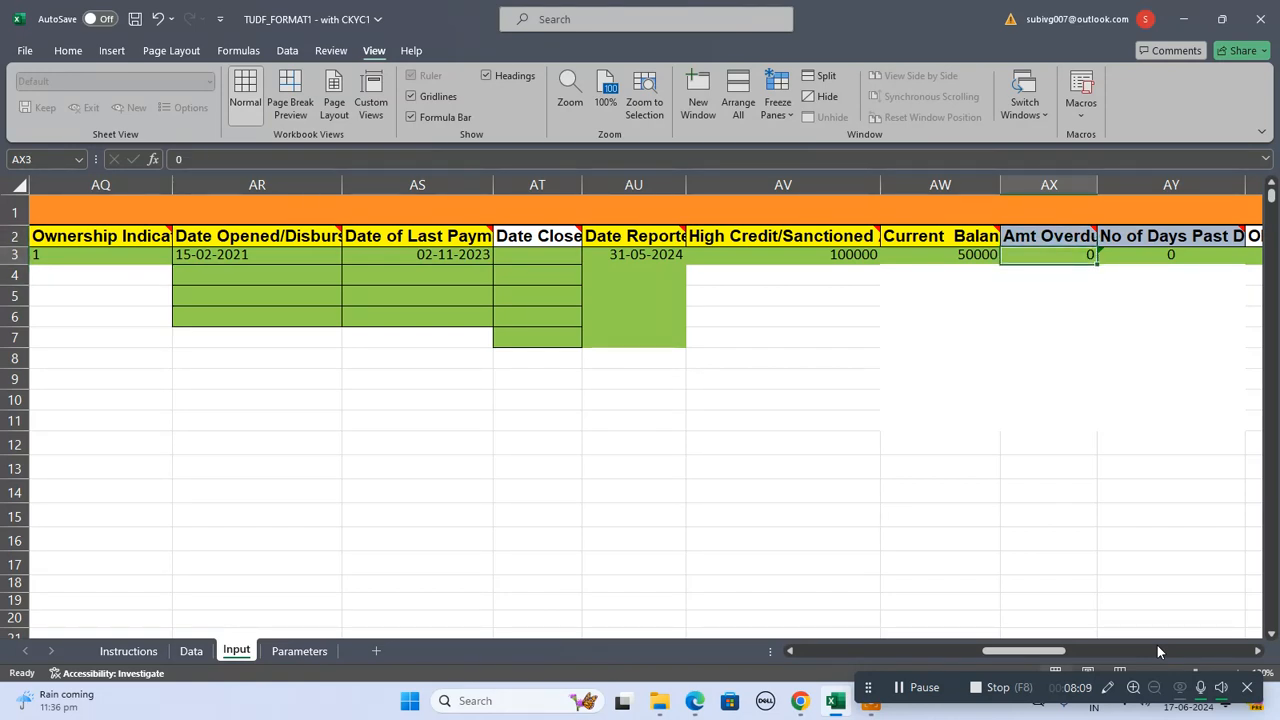
{"action": "left_click", "coordinate": [1170, 236]}
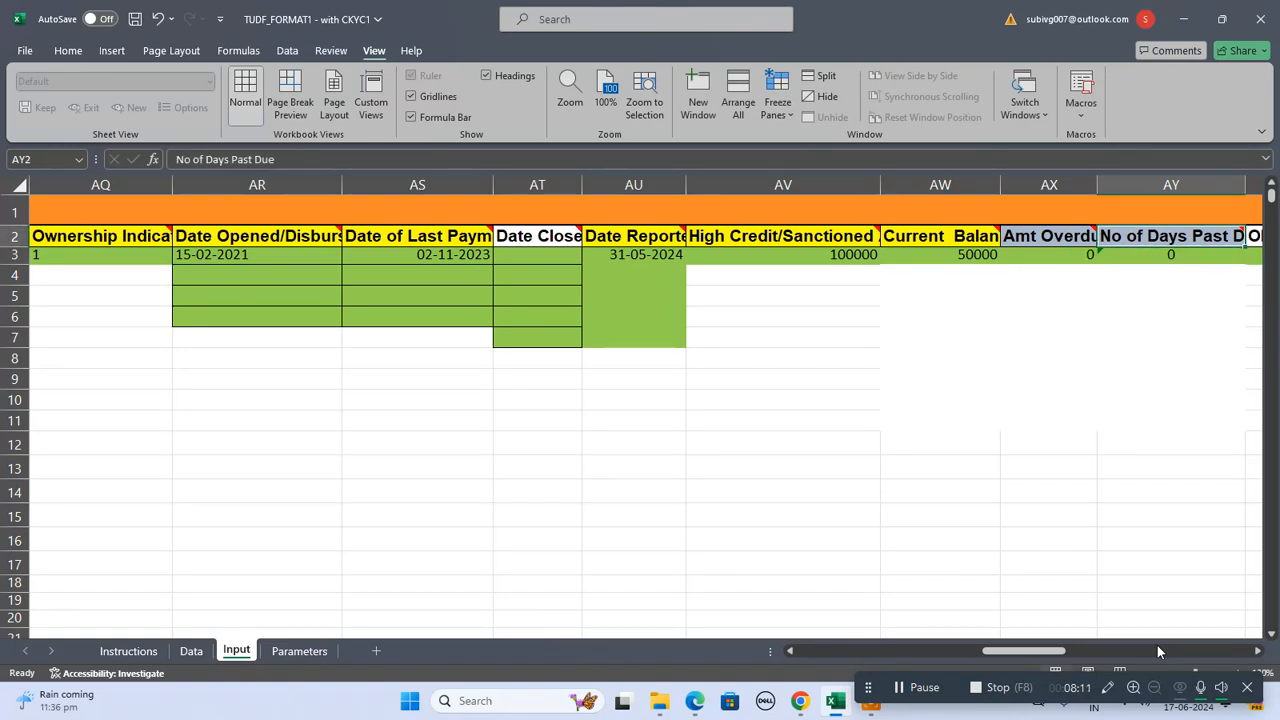
{"action": "left_click", "coordinate": [1170, 254]}
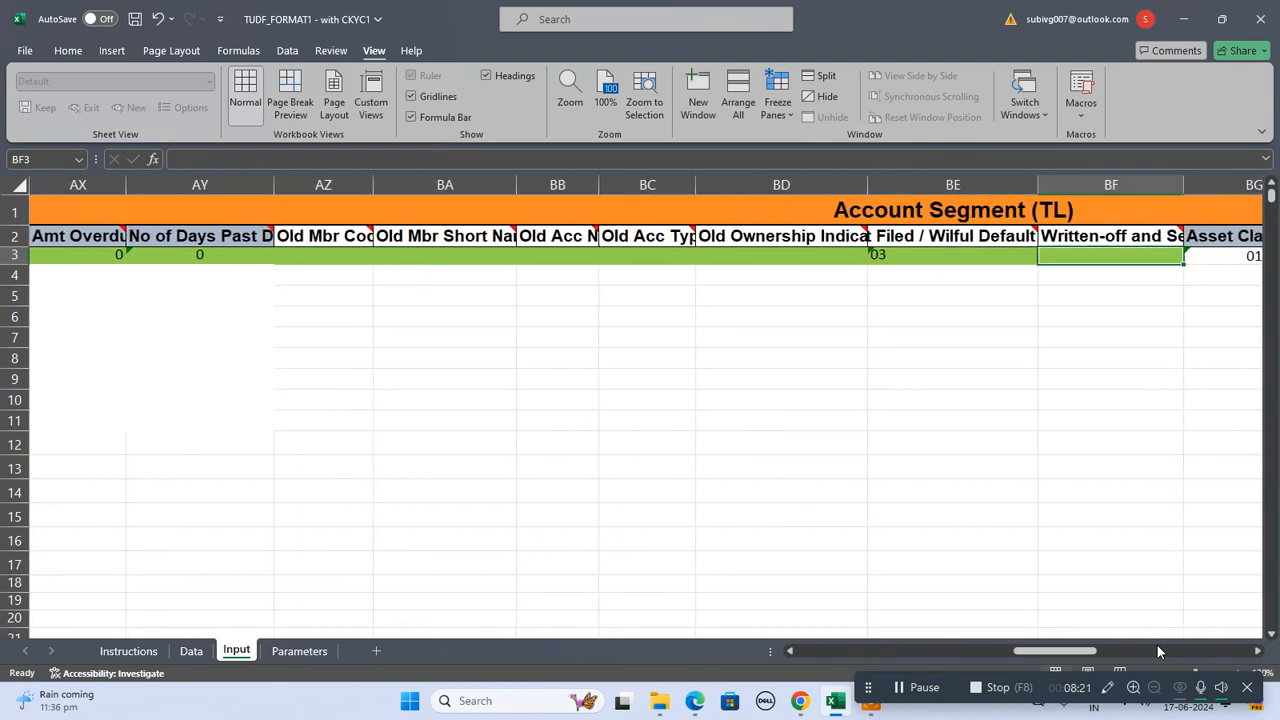
{"action": "scroll", "scroll_direction": "right", "scroll_amount": 3}
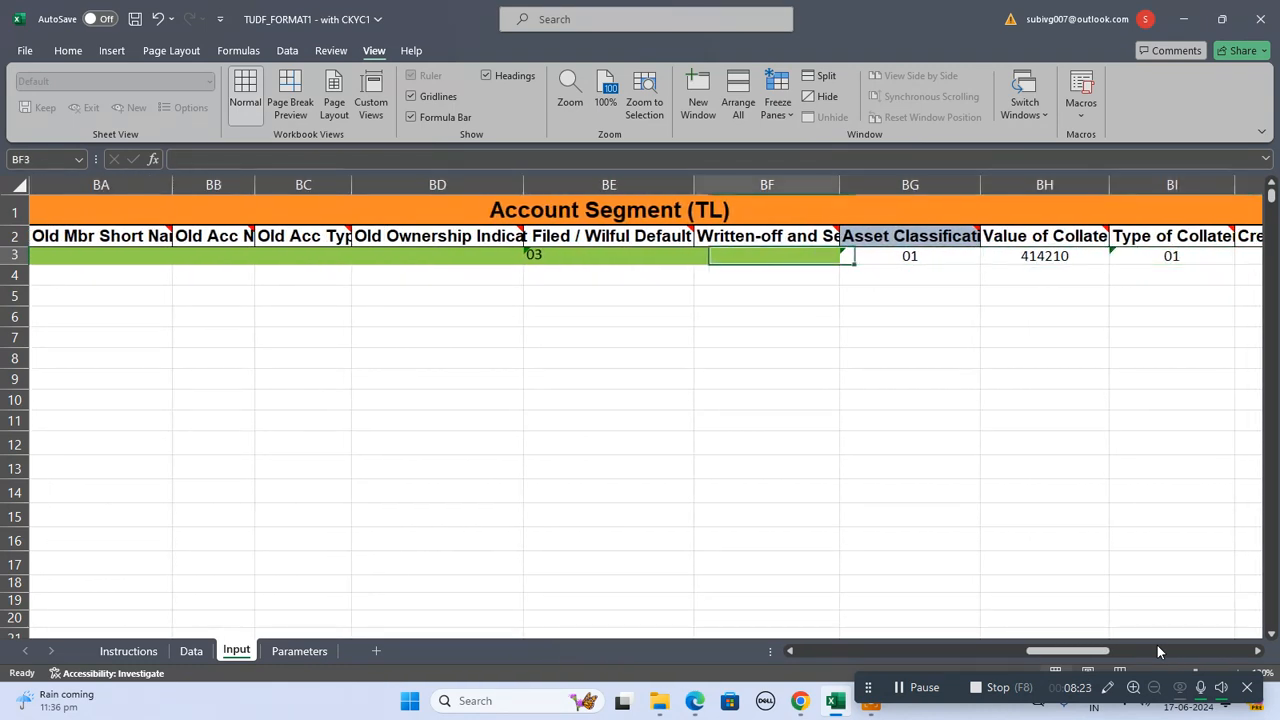
{"action": "left_click", "coordinate": [910, 255]}
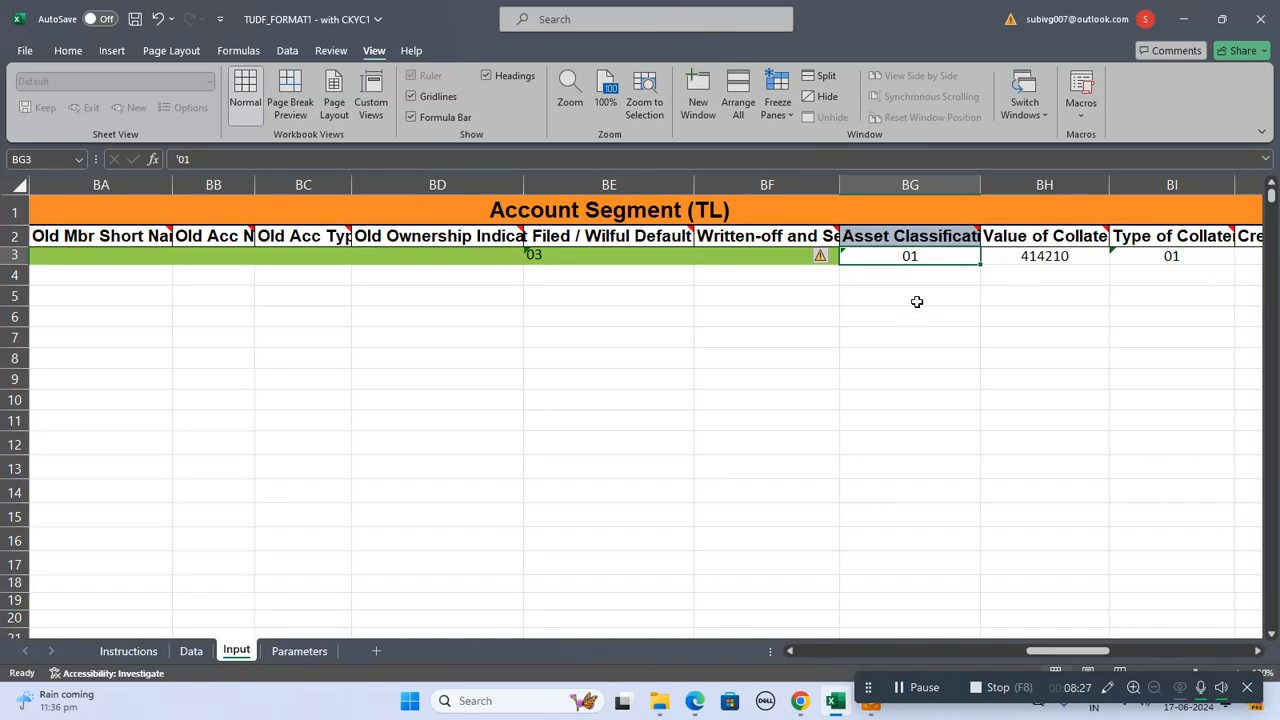
{"action": "mouse_move", "coordinate": [987, 425]}
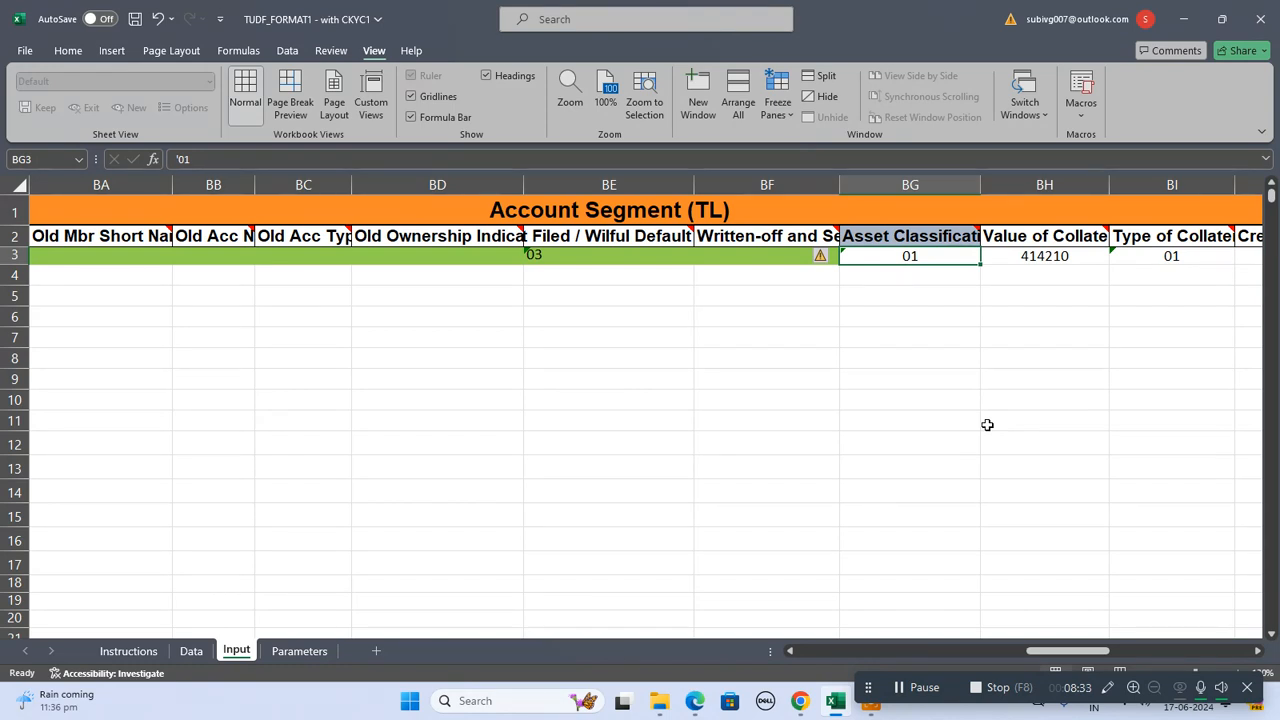
{"action": "left_click", "coordinate": [1044, 235]}
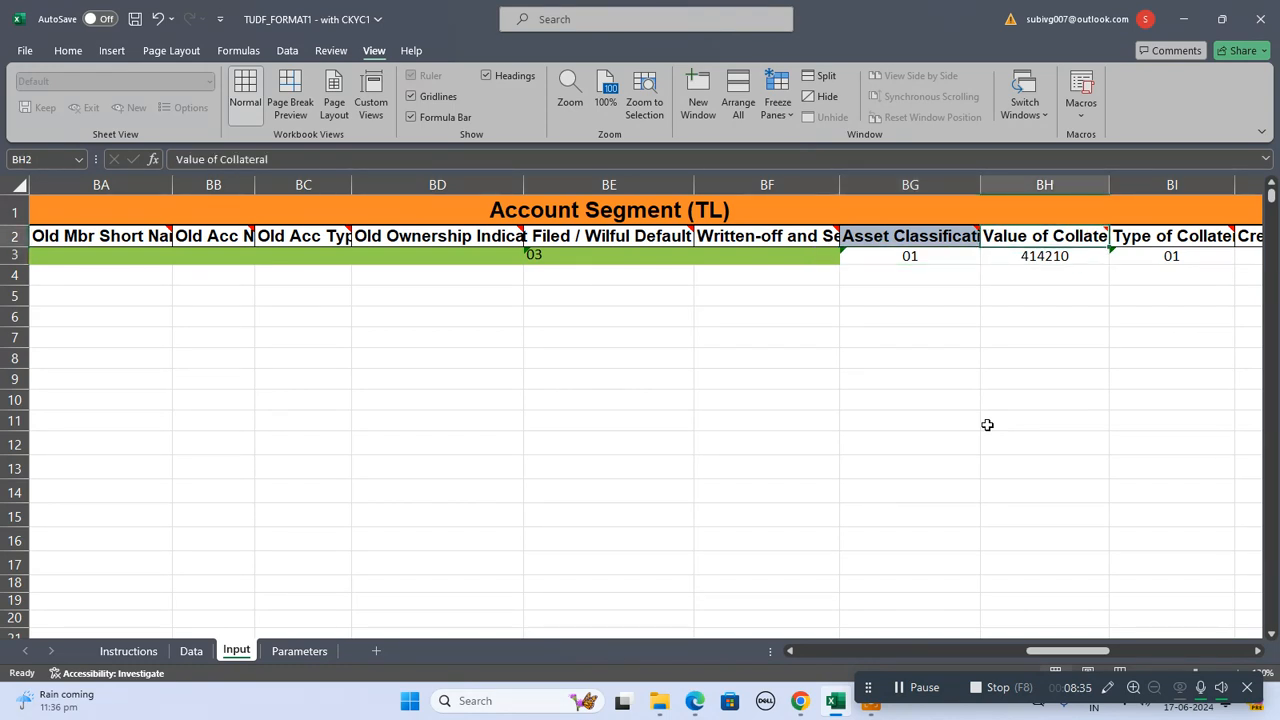
{"action": "left_click", "coordinate": [1044, 255]}
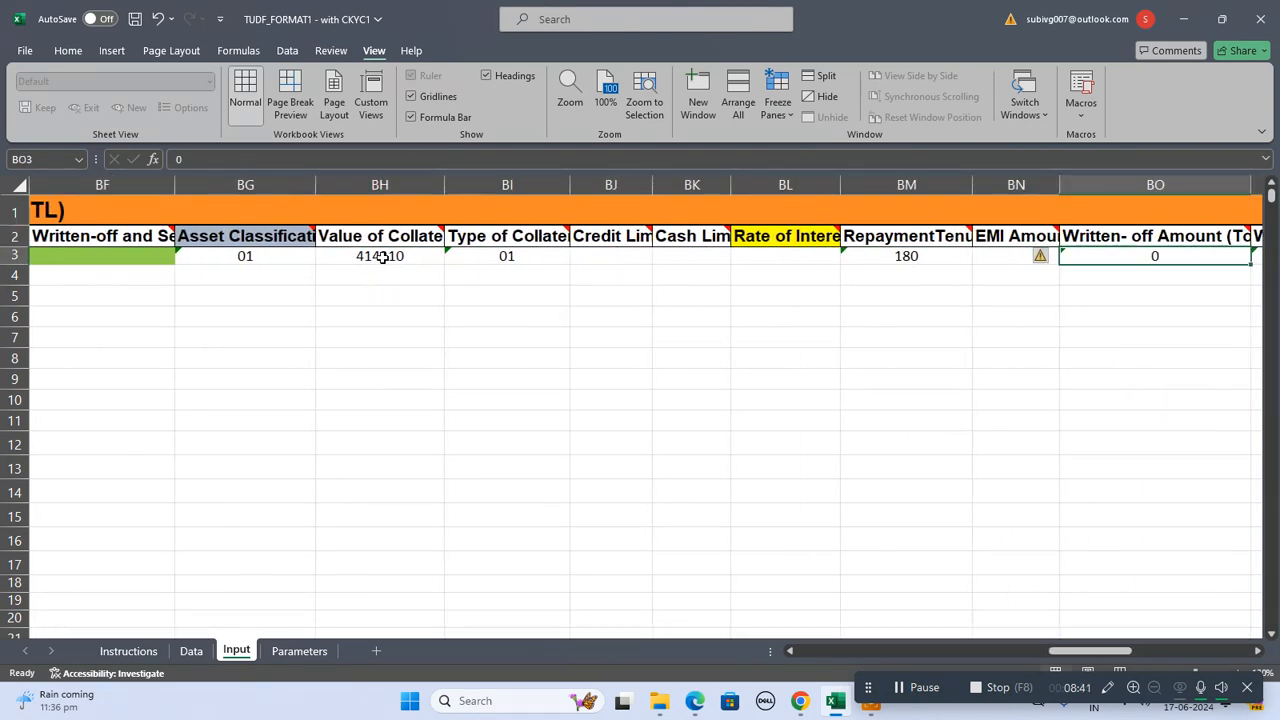
{"action": "left_click", "coordinate": [380, 255]}
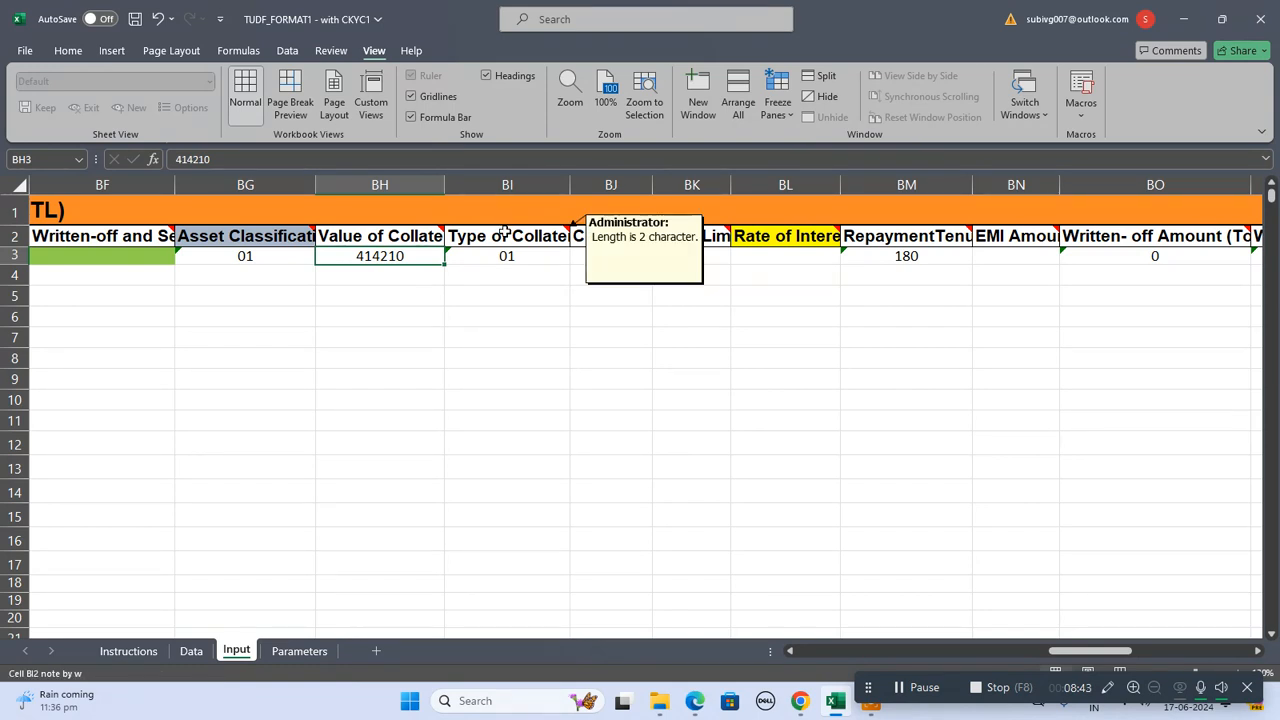
{"action": "left_click", "coordinate": [507, 255]}
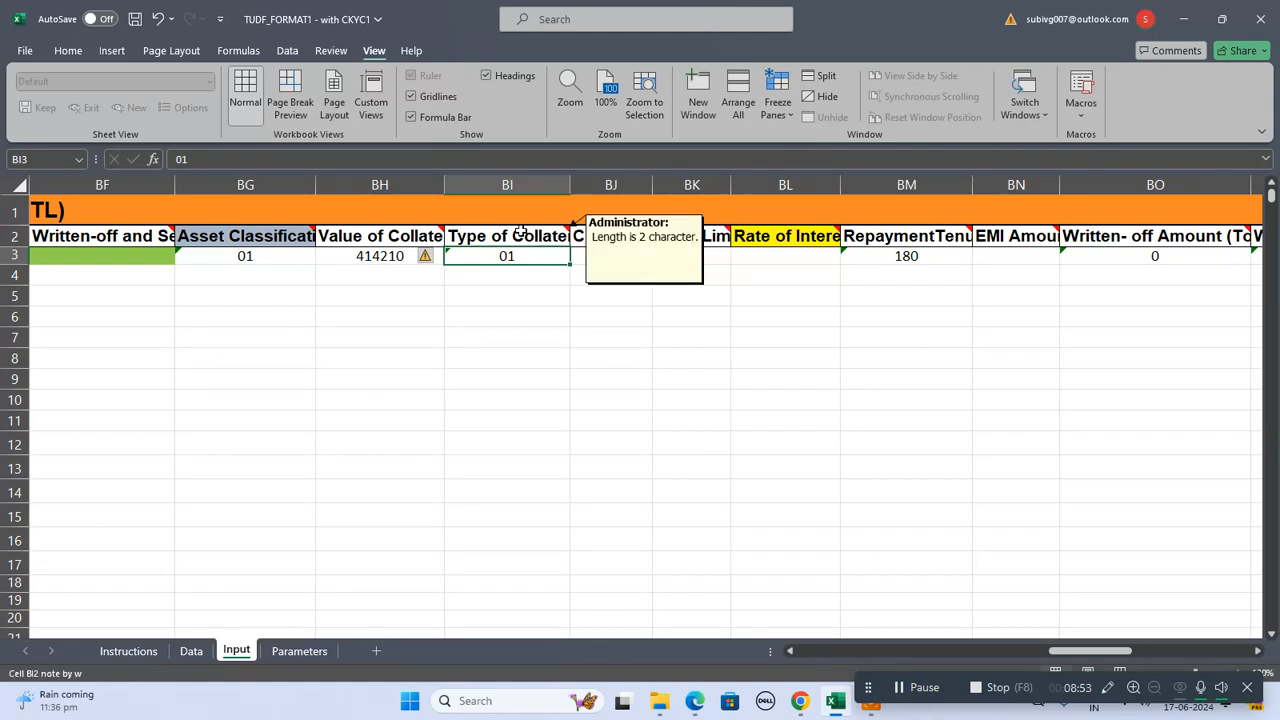
{"action": "left_click_drag", "start_coordinate": [506, 255], "coordinate": [506, 405]}
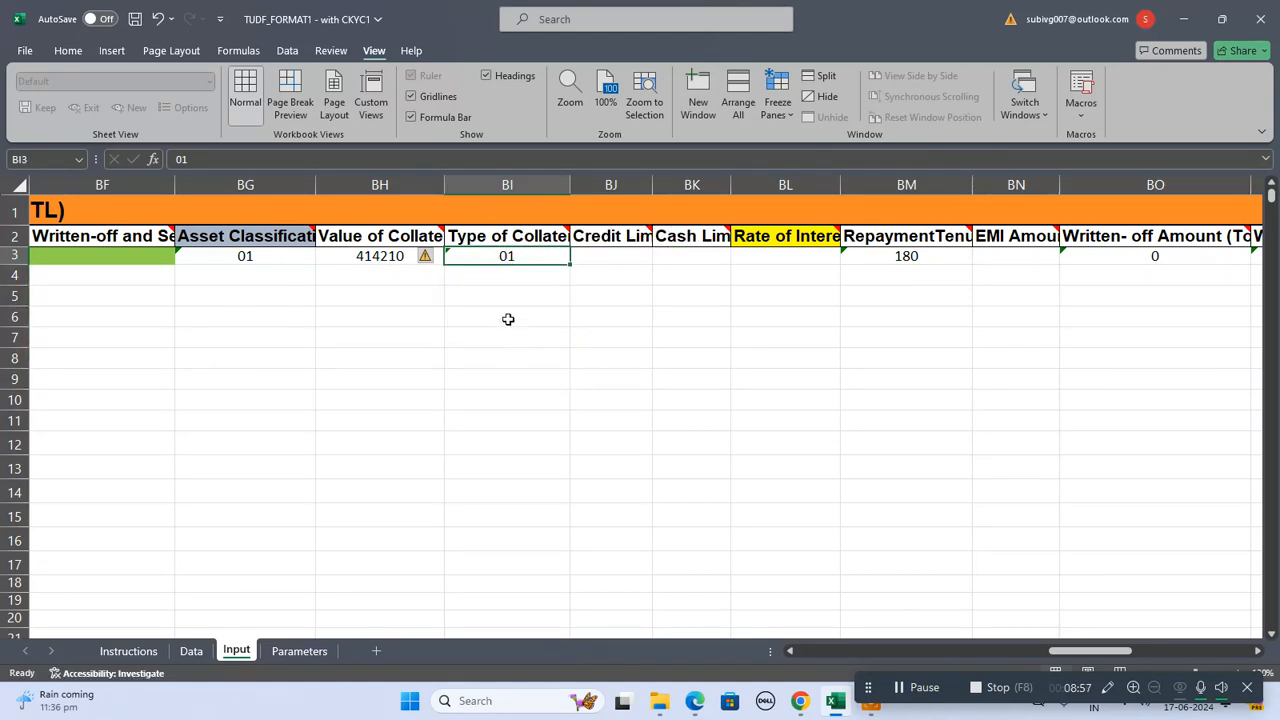
{"action": "mouse_move", "coordinate": [630, 236]}
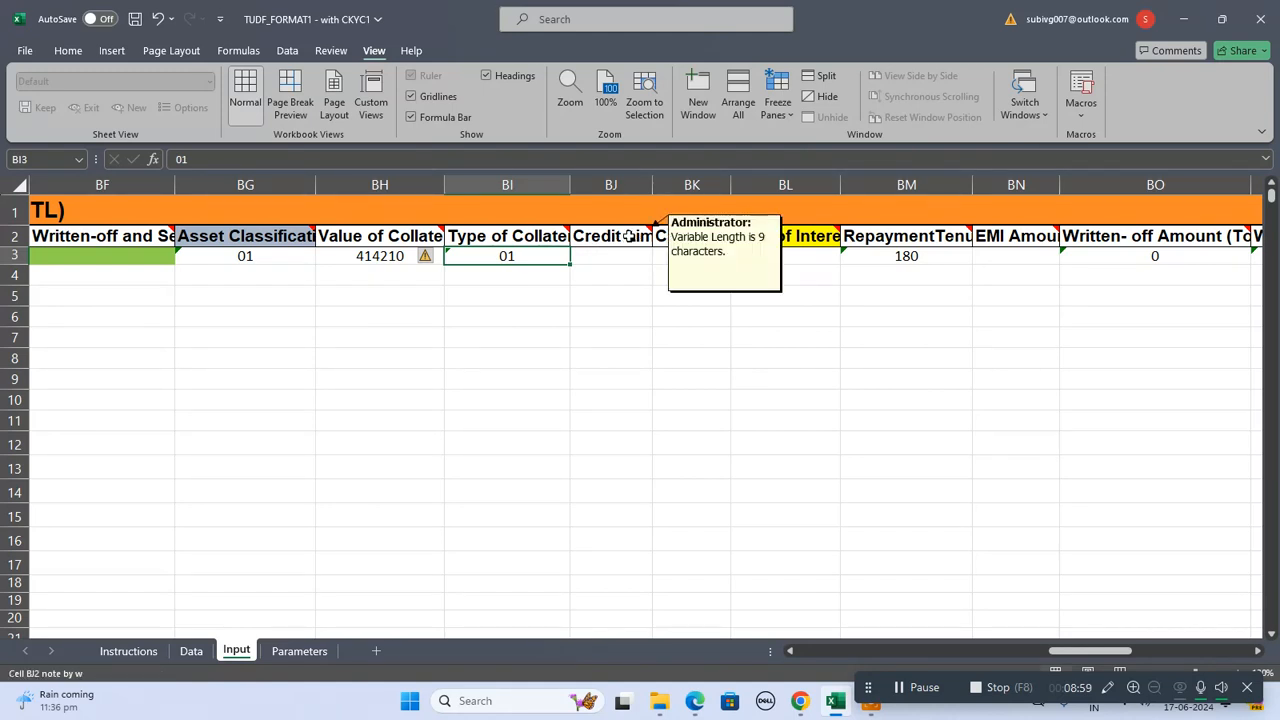
{"action": "left_click", "coordinate": [611, 235]}
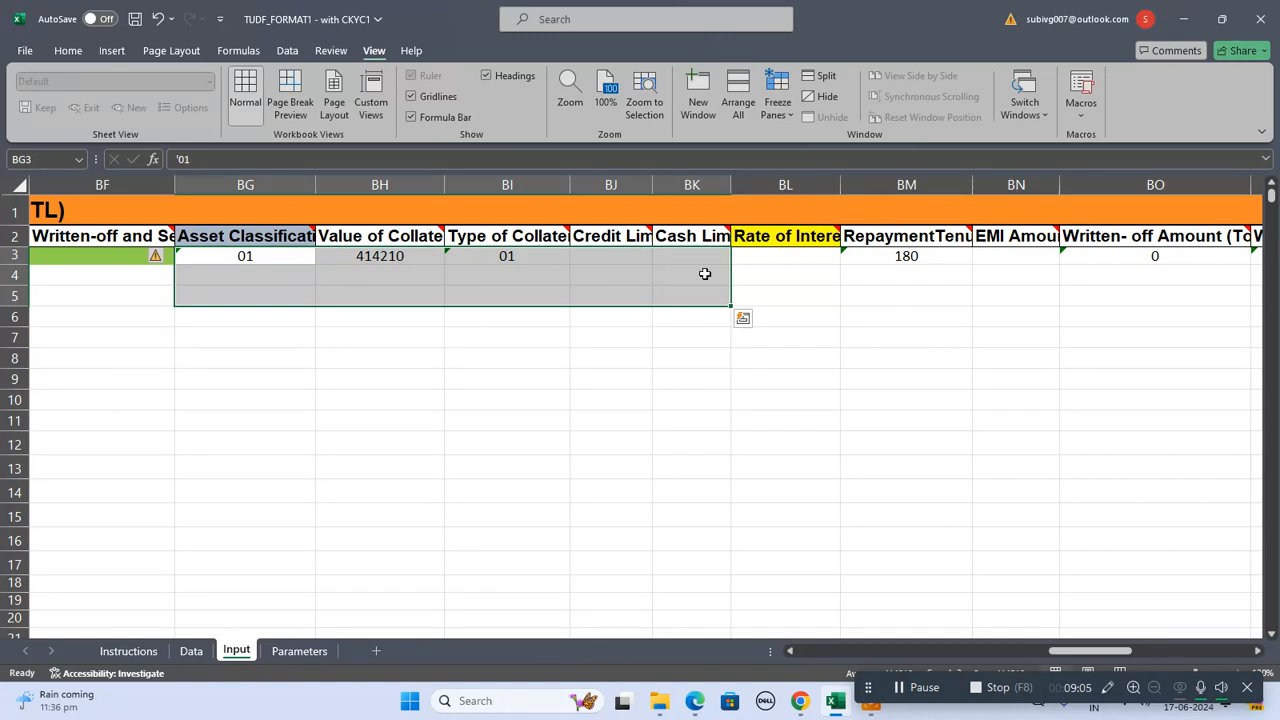
Review the rate of interest cells and select Repayment Tenure to change 180 to 12
{"action": "left_click", "coordinate": [785, 236]}
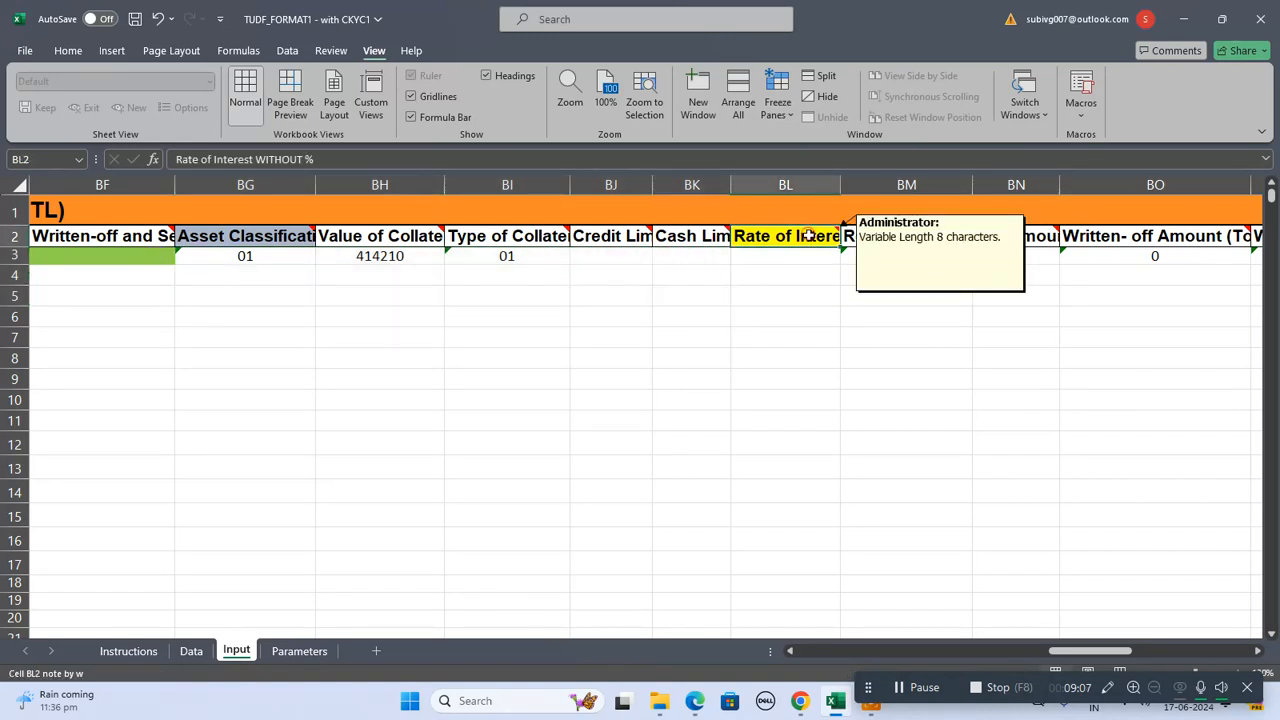
{"action": "left_click_drag", "start_coordinate": [785, 255], "coordinate": [785, 470]}
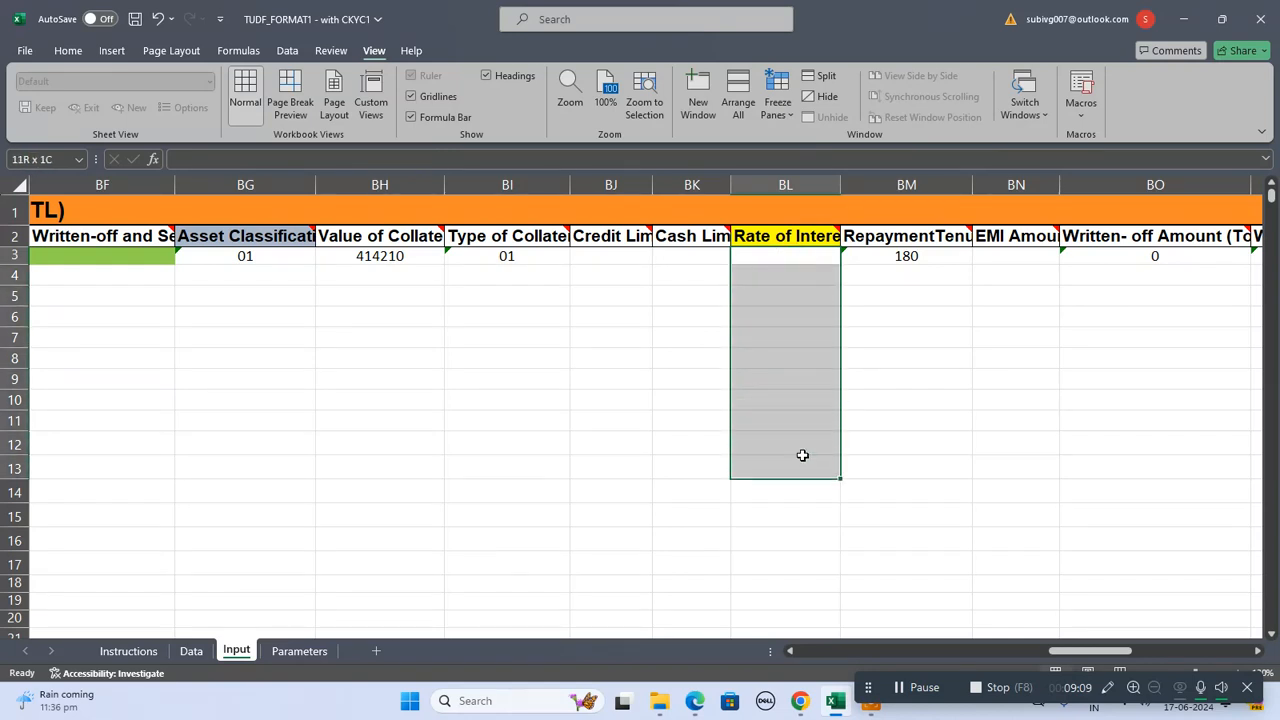
{"action": "left_click", "coordinate": [906, 255]}
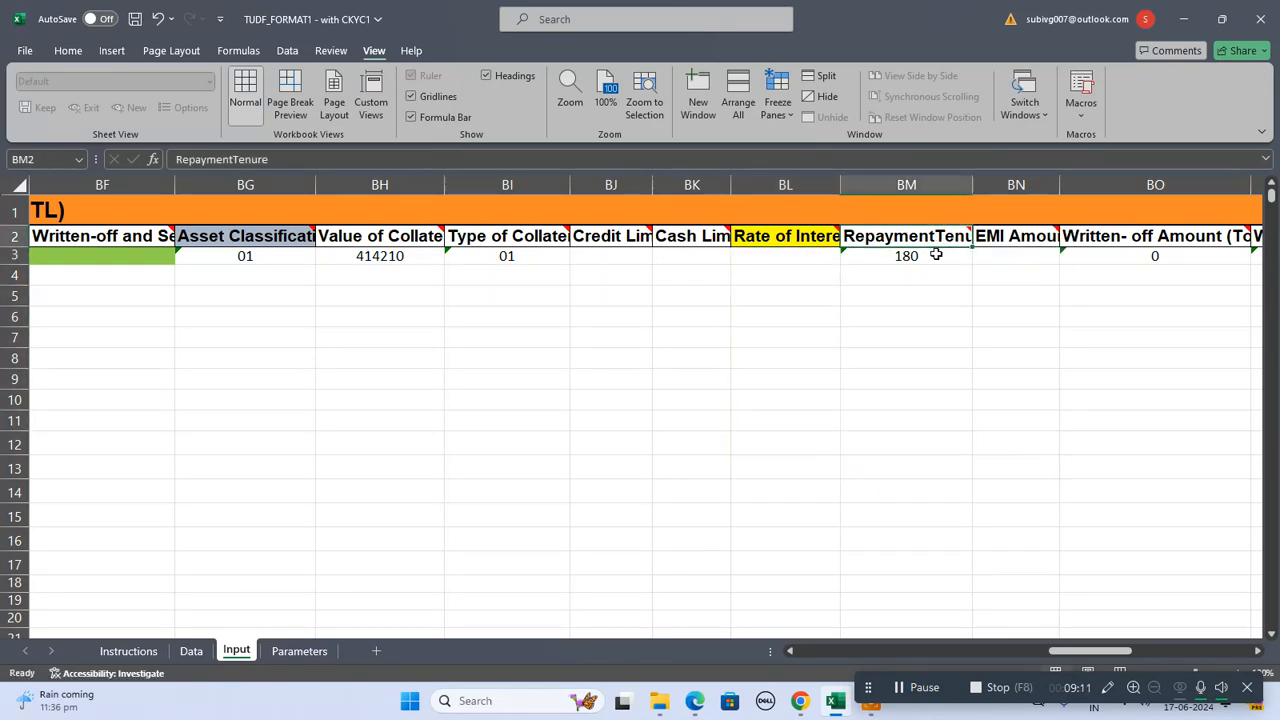
{"action": "left_click", "coordinate": [906, 255]}
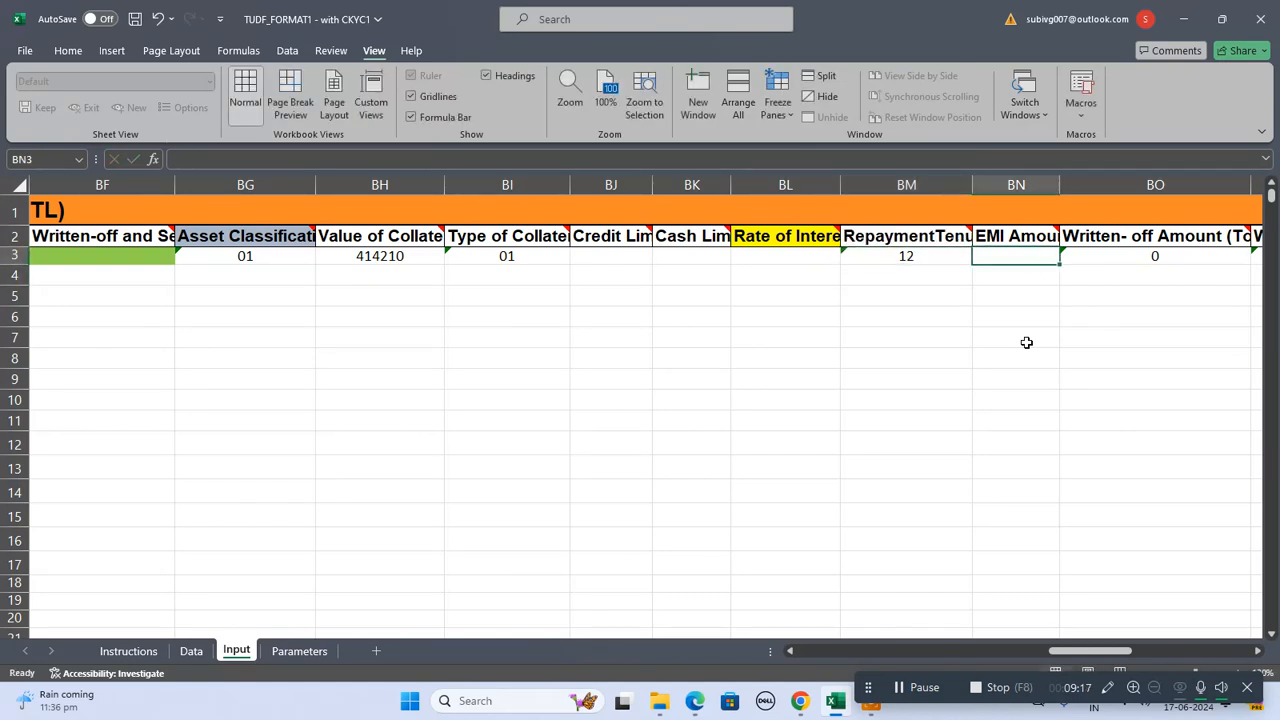
Check the written-off amount, income, payment frequency 03 and income indicator cells
{"action": "left_click", "coordinate": [1155, 255]}
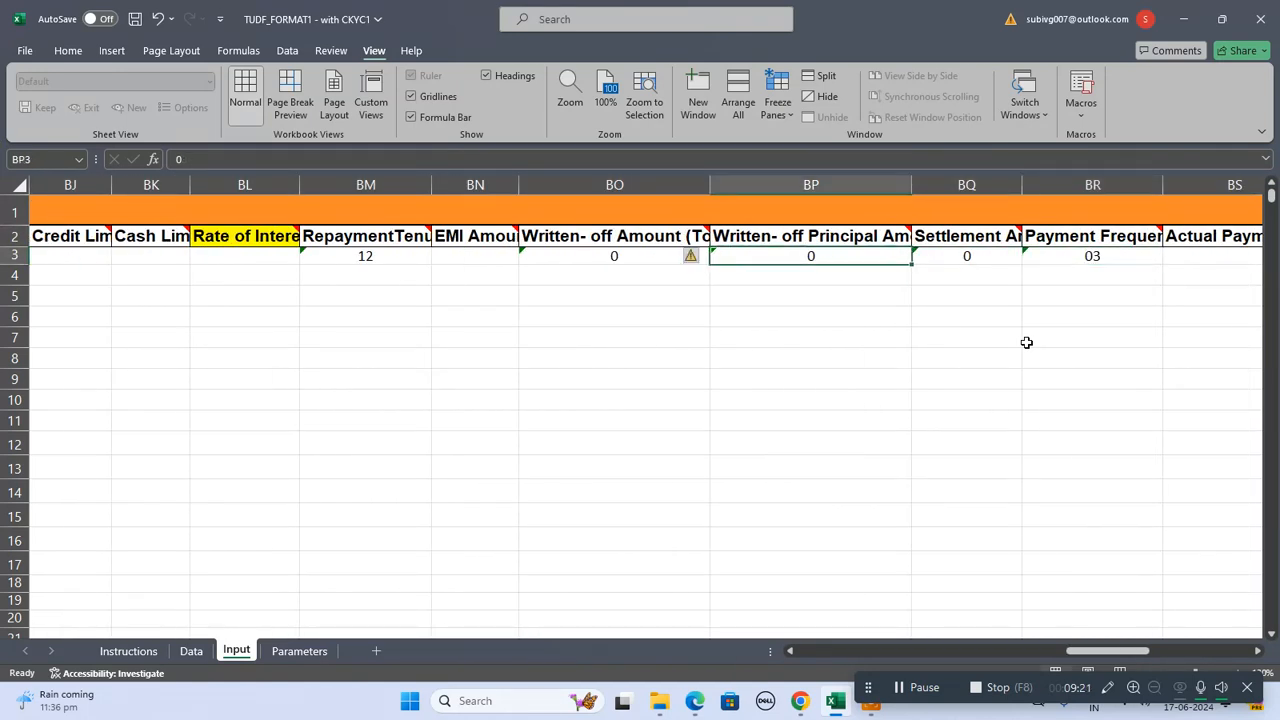
{"action": "left_click", "coordinate": [614, 255]}
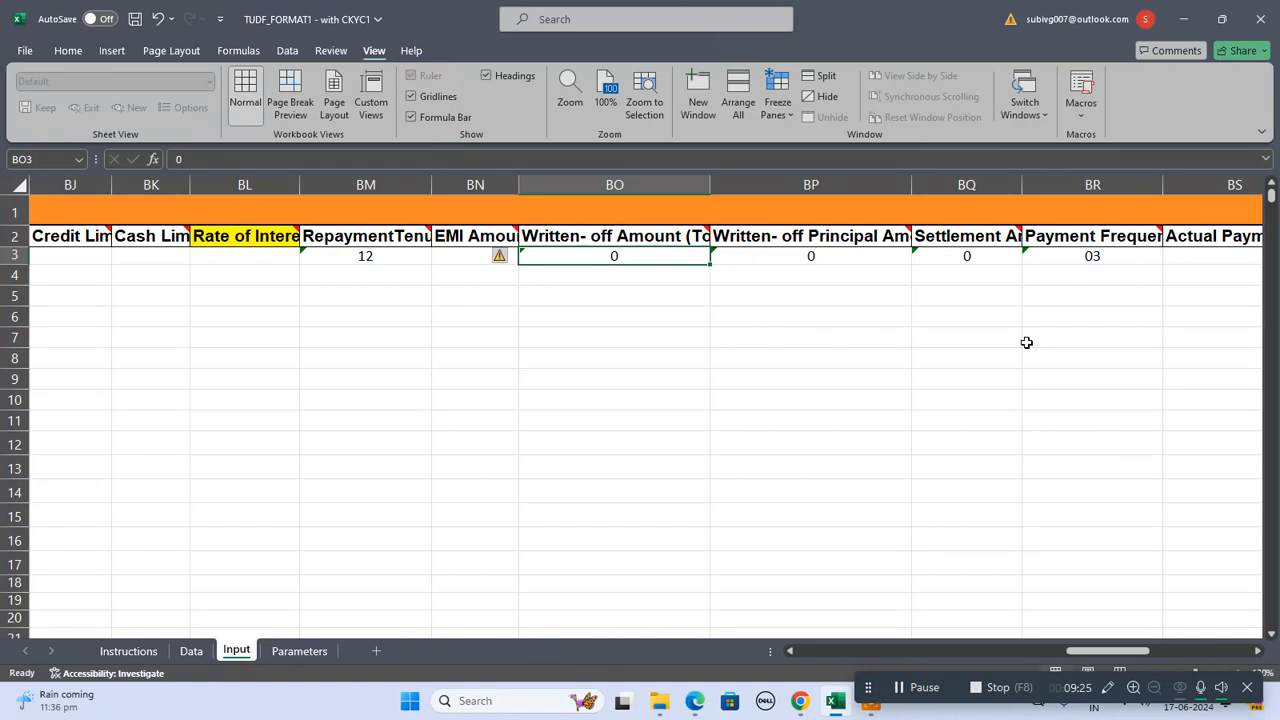
{"action": "left_click", "coordinate": [966, 255]}
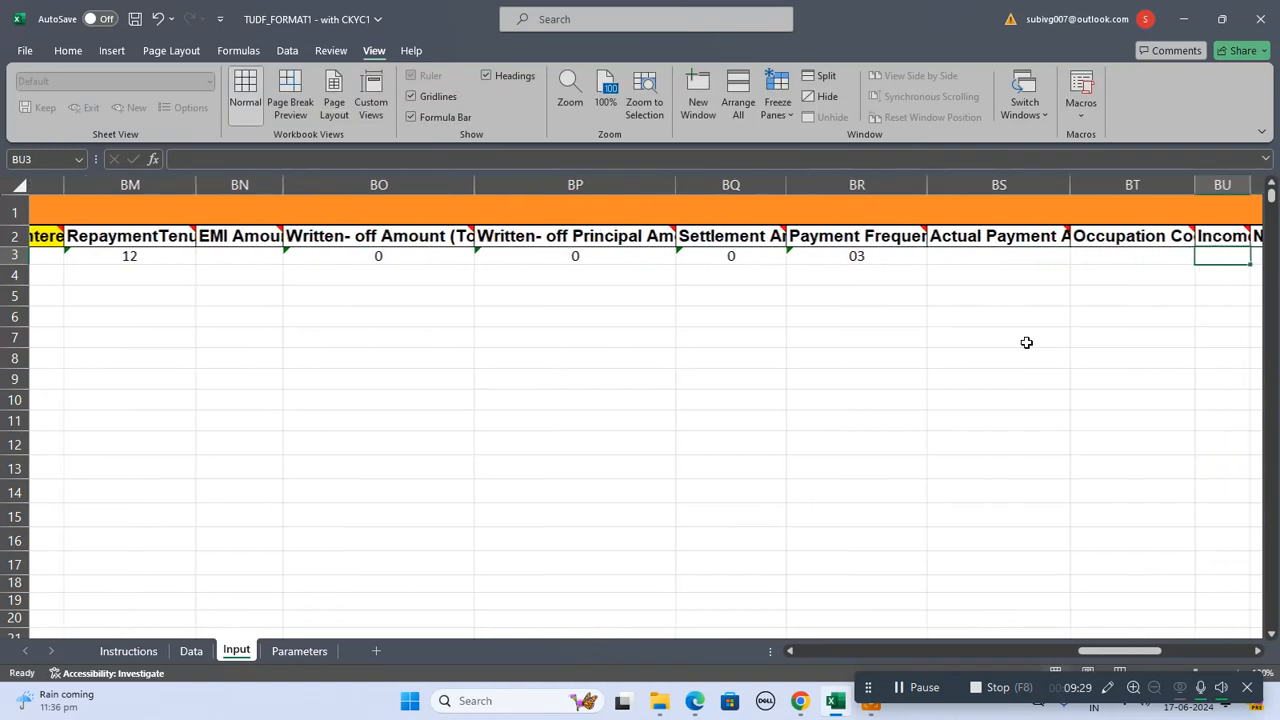
{"action": "scroll", "scroll_direction": "right", "scroll_amount": 3}
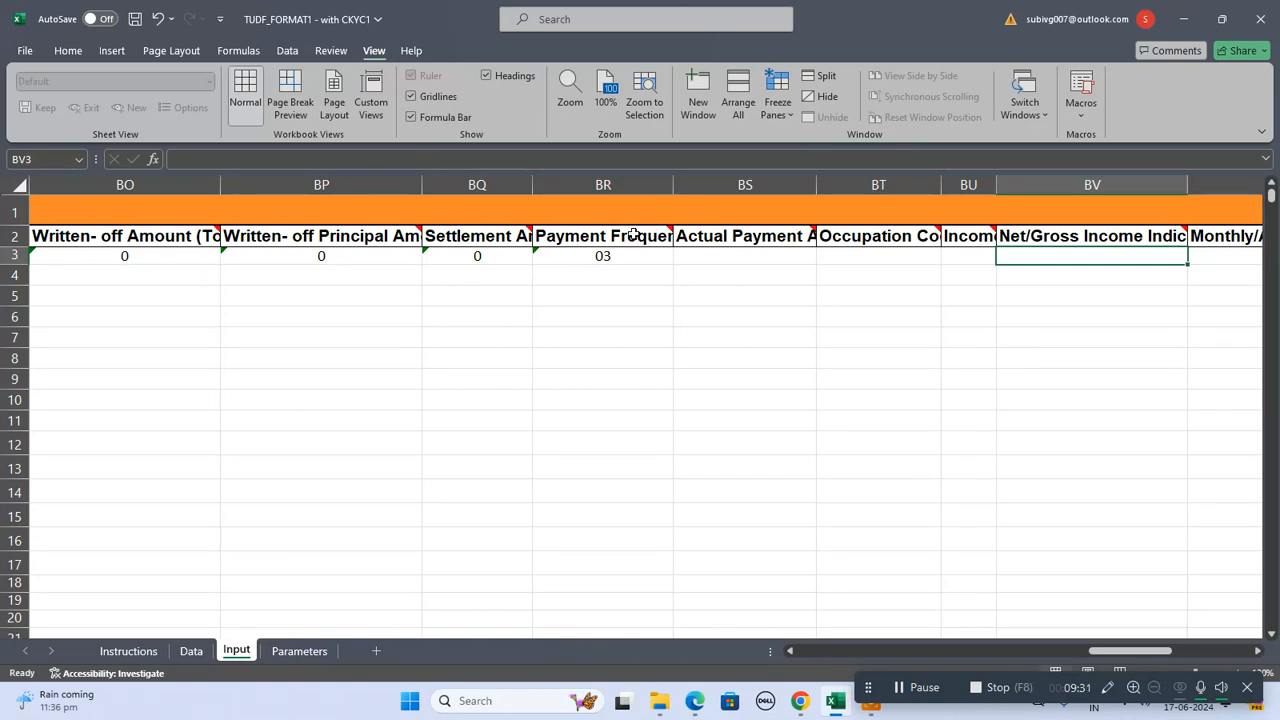
{"action": "left_click", "coordinate": [603, 255]}
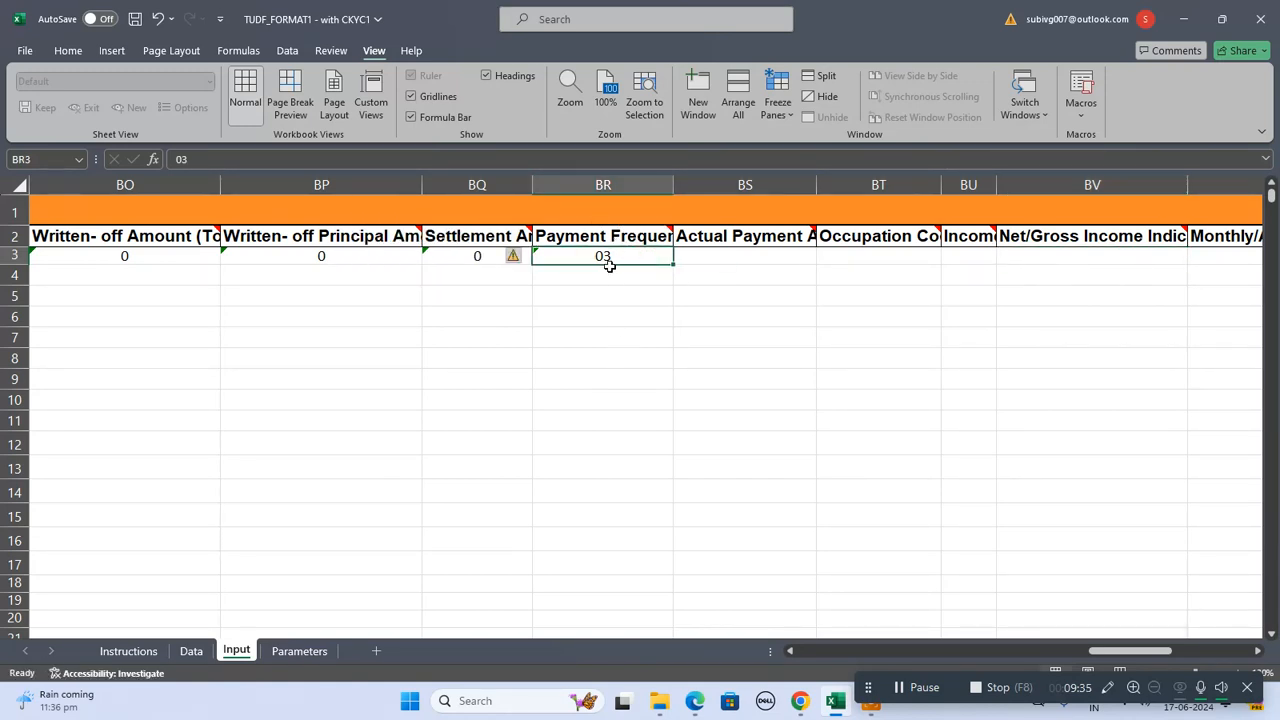
{"action": "left_click", "coordinate": [745, 235]}
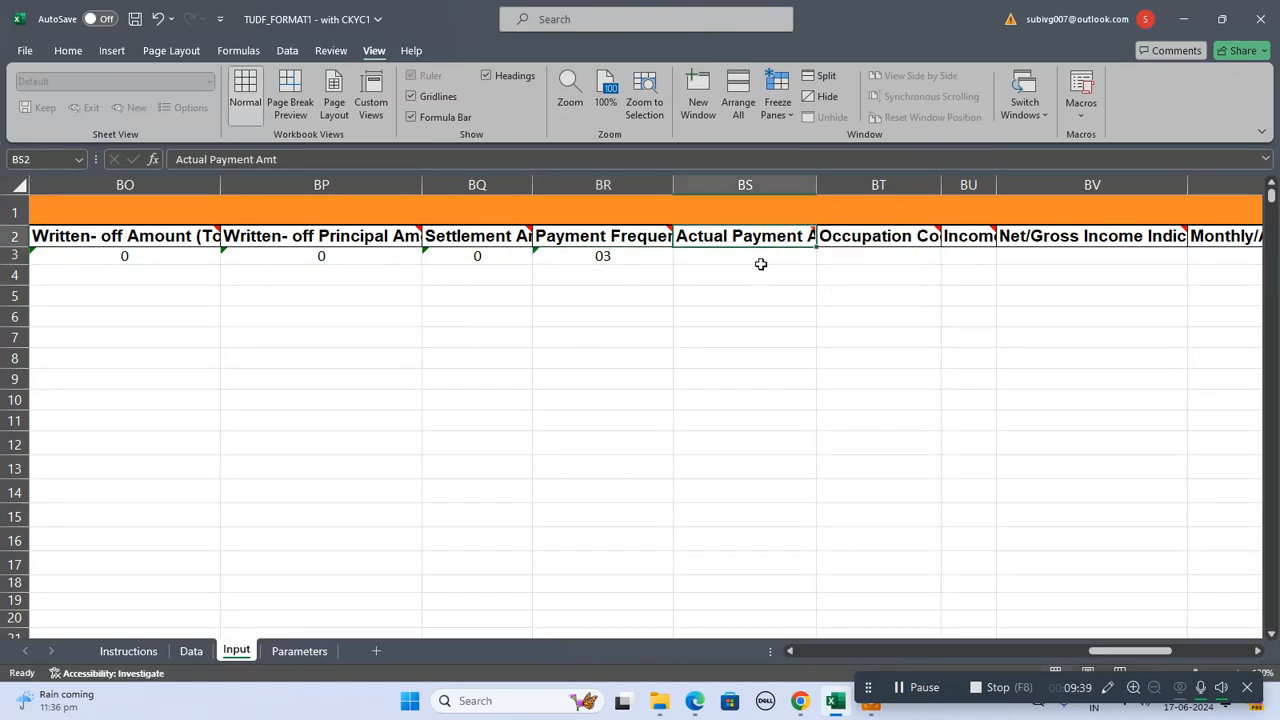
{"action": "left_click", "coordinate": [745, 255]}
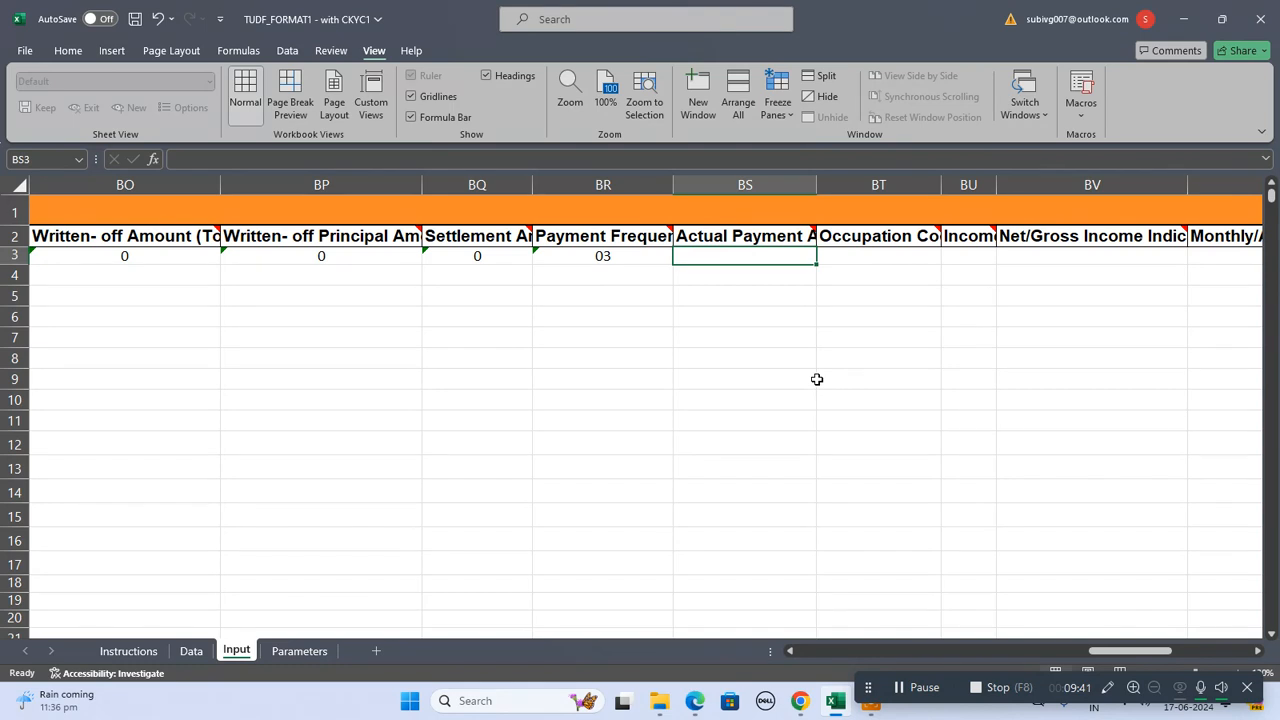
{"action": "left_click", "coordinate": [1092, 255]}
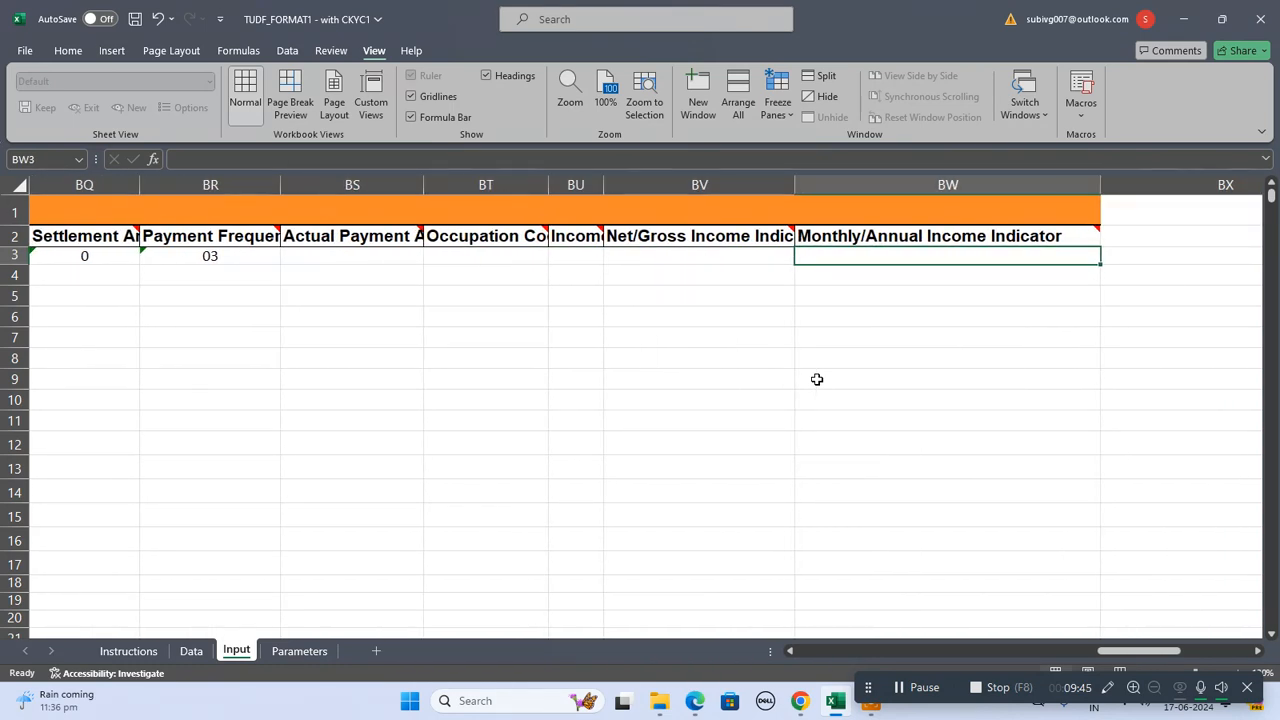
{"action": "left_click", "coordinate": [947, 235]}
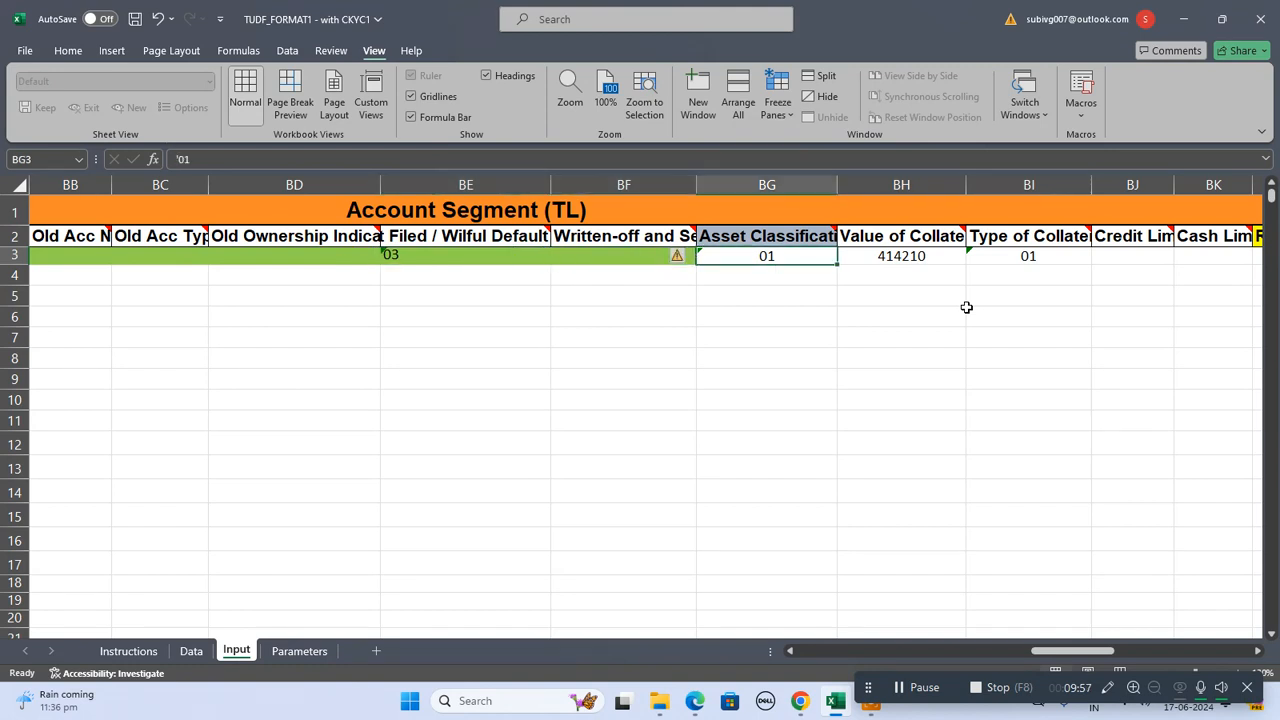
{"action": "left_click", "coordinate": [623, 274]}
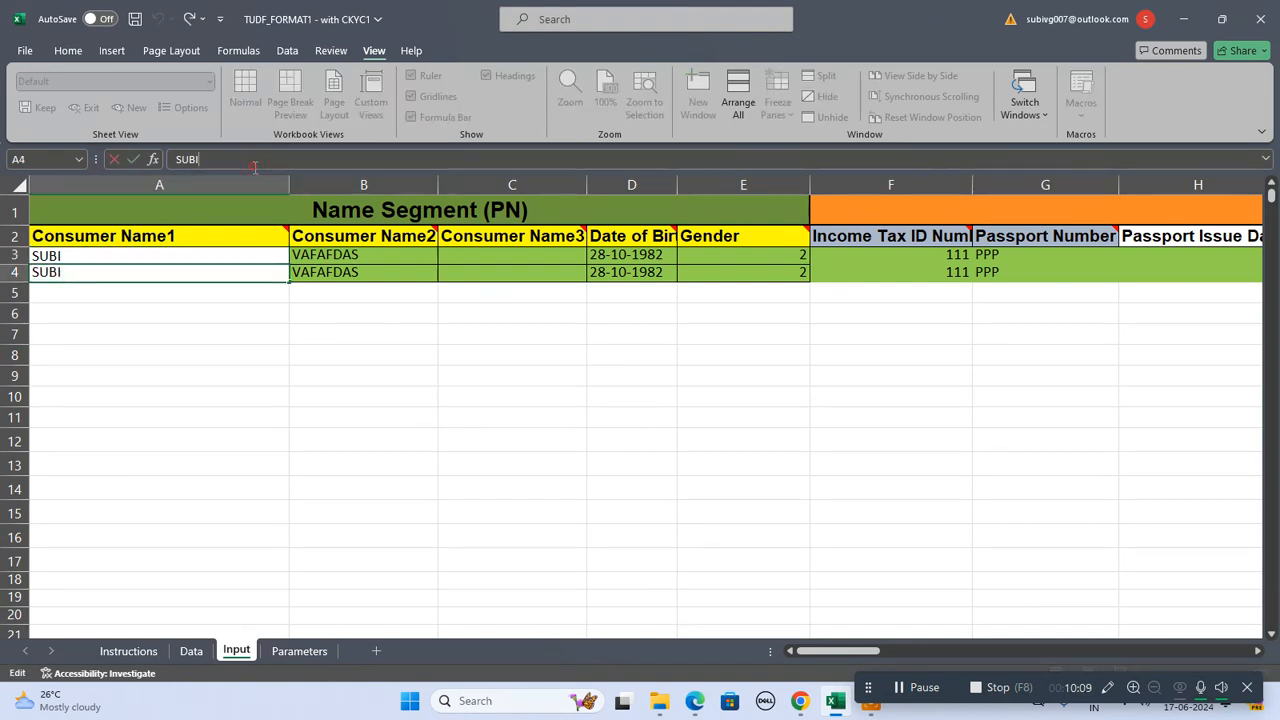
{"action": "key", "text": "Return"}
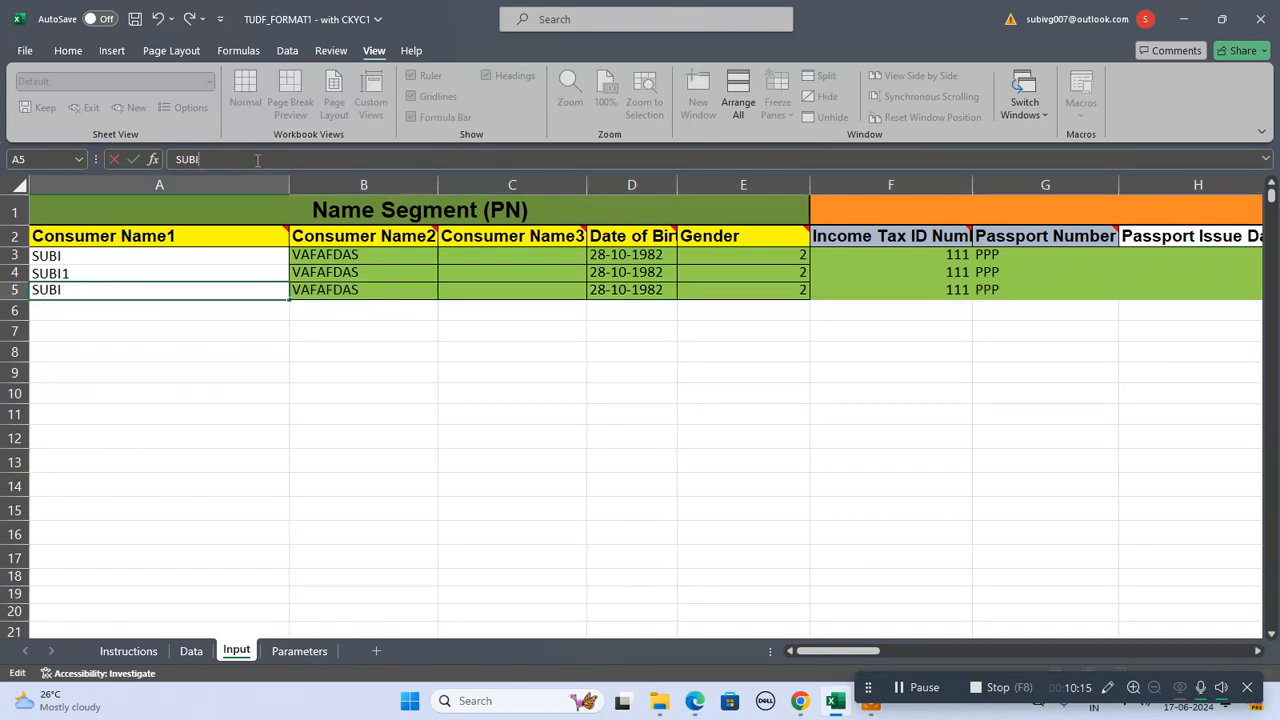
{"action": "key", "text": "enter"}
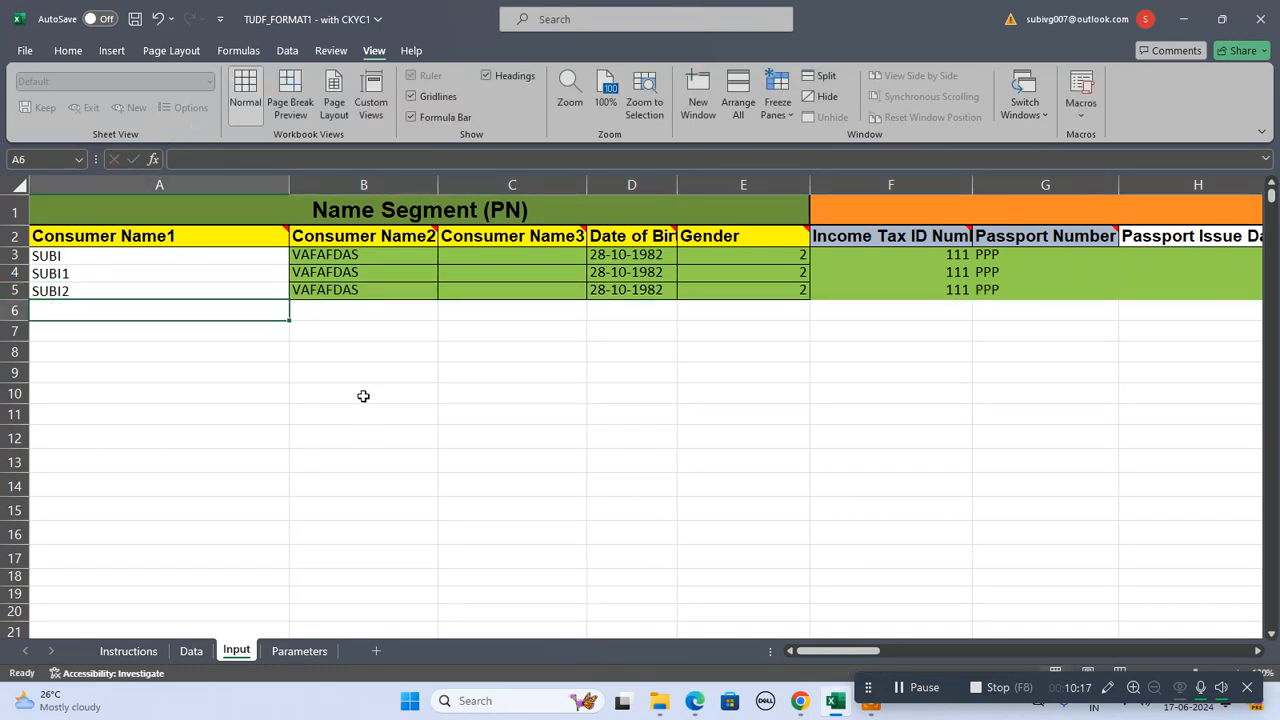
{"action": "mouse_move", "coordinate": [266, 485]}
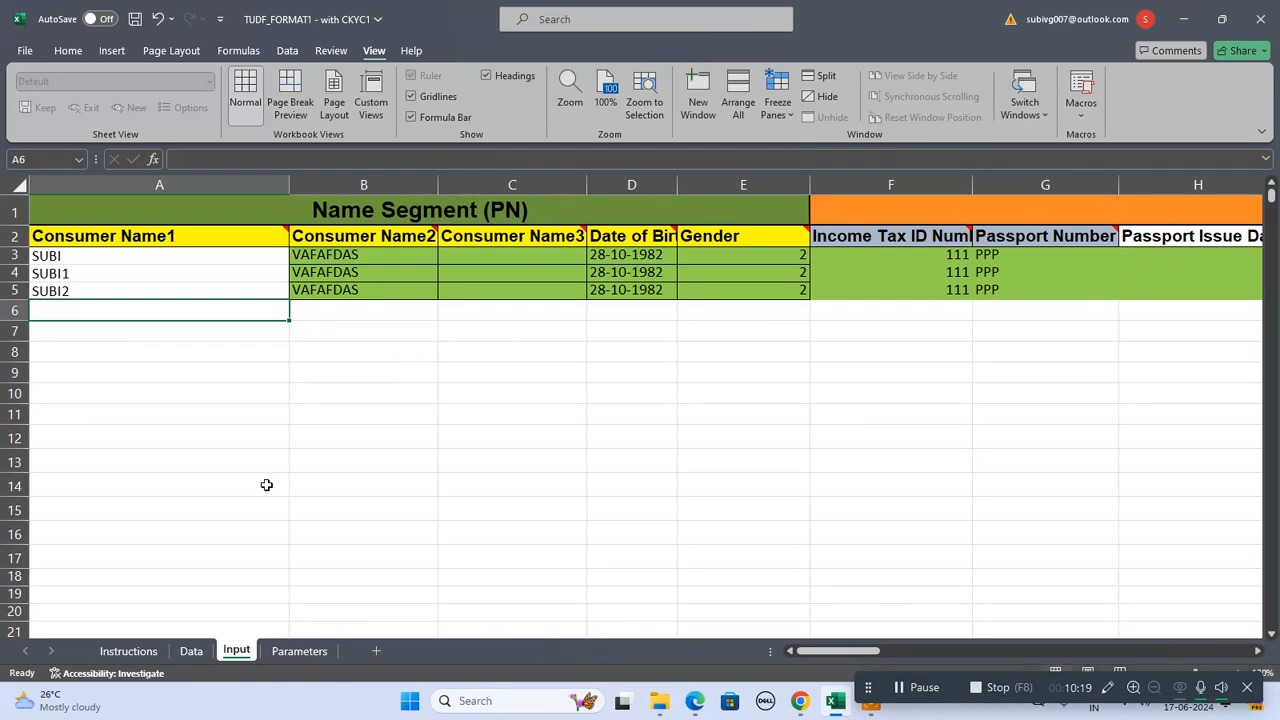
{"action": "left_click", "coordinate": [190, 651]}
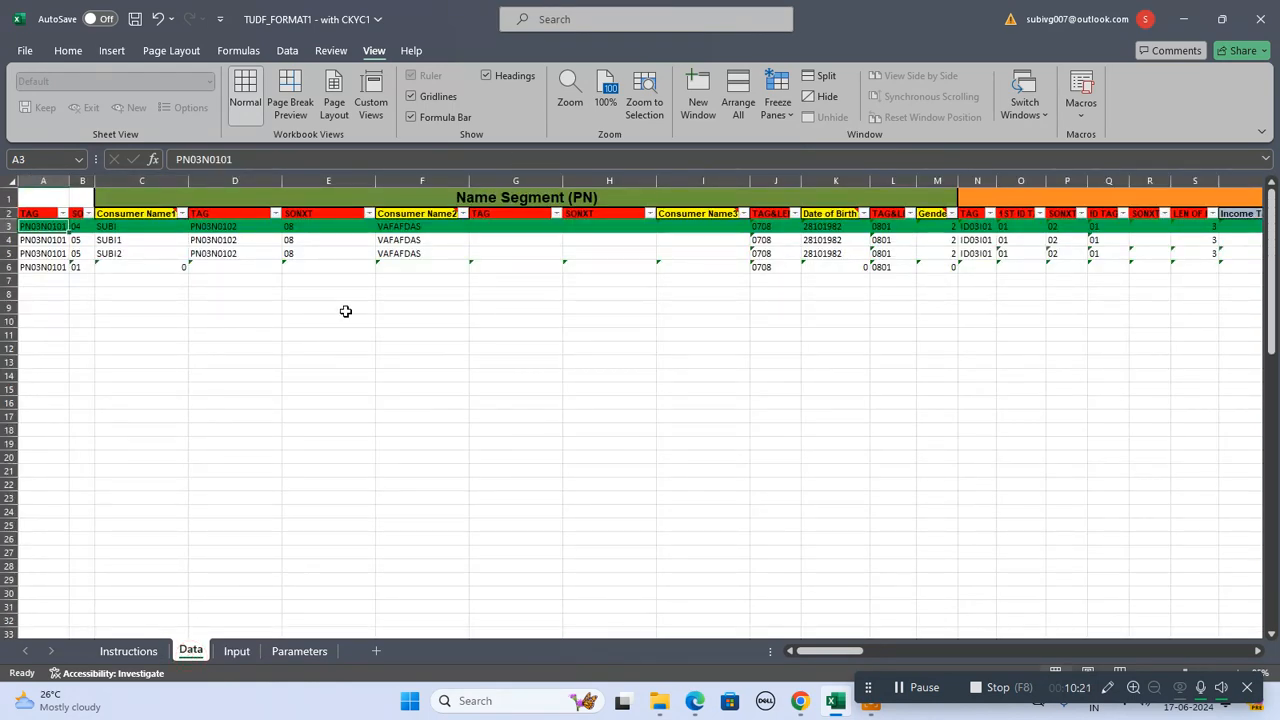
{"action": "left_click", "coordinate": [236, 651]}
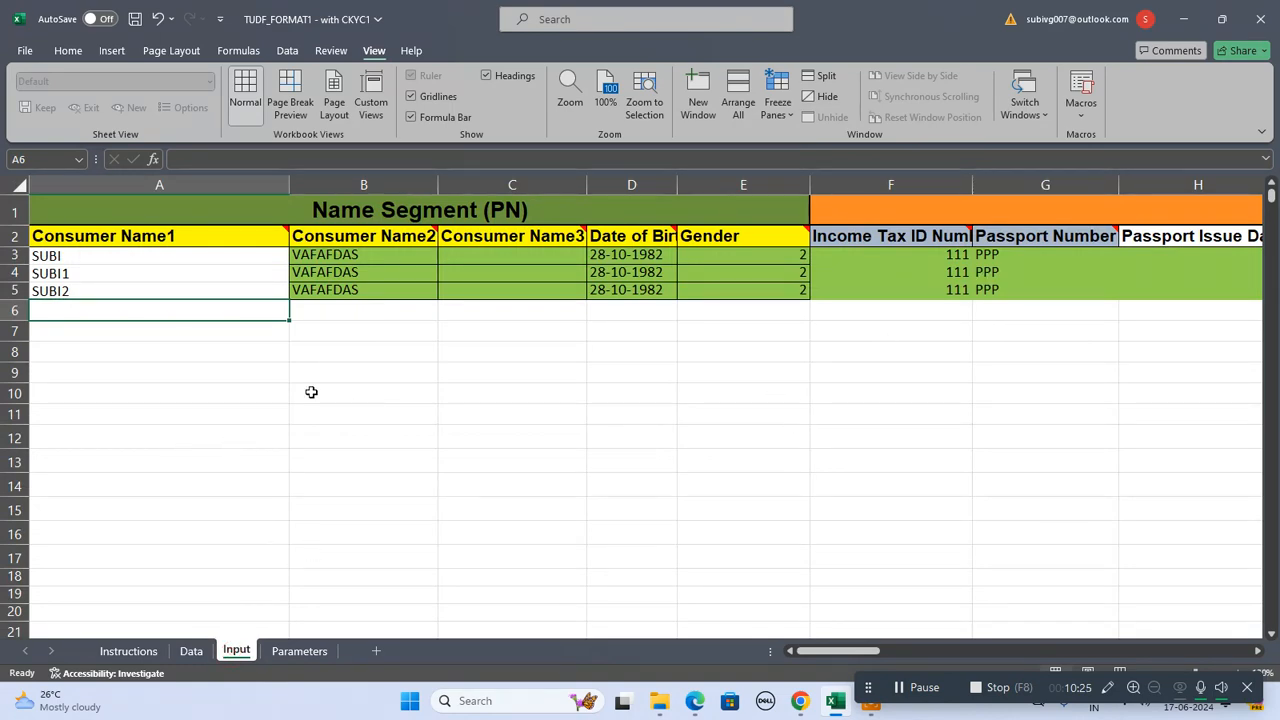
On the Parameters sheet, inspect the password formula in B4 and select Cibil in E17
{"action": "left_click", "coordinate": [299, 651]}
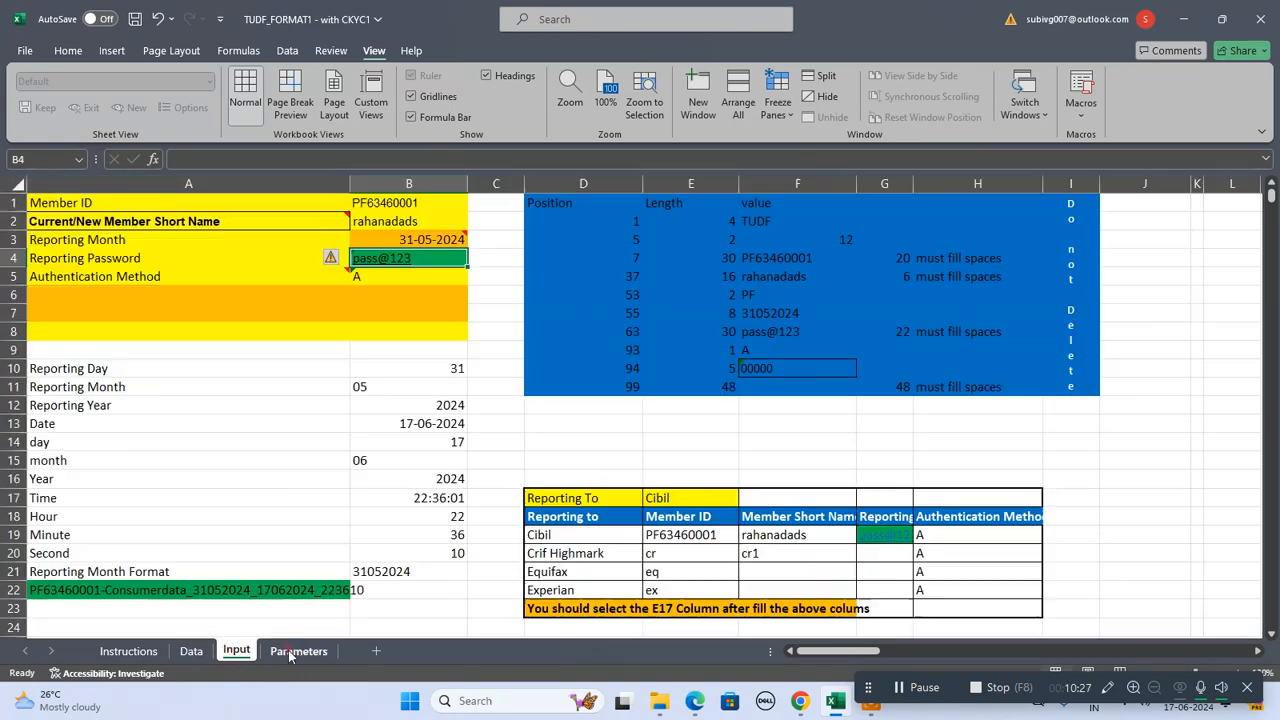
{"action": "left_click", "coordinate": [298, 651]}
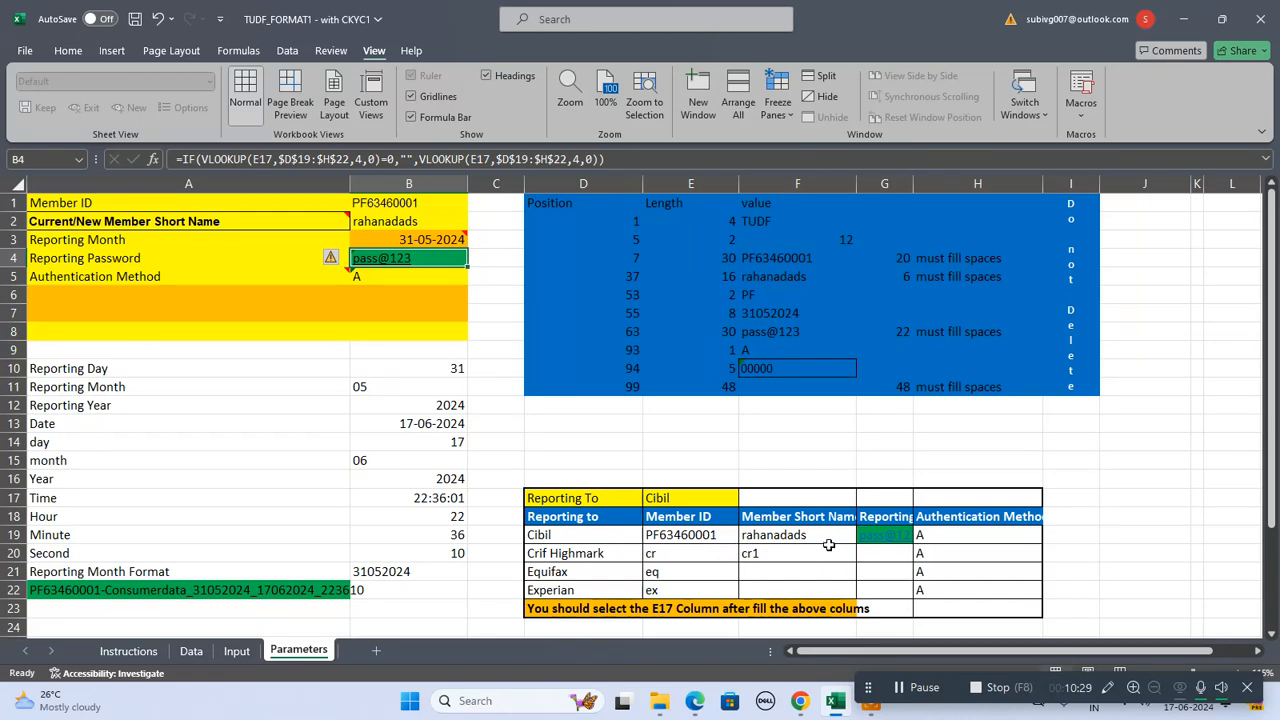
{"action": "left_click", "coordinate": [690, 497]}
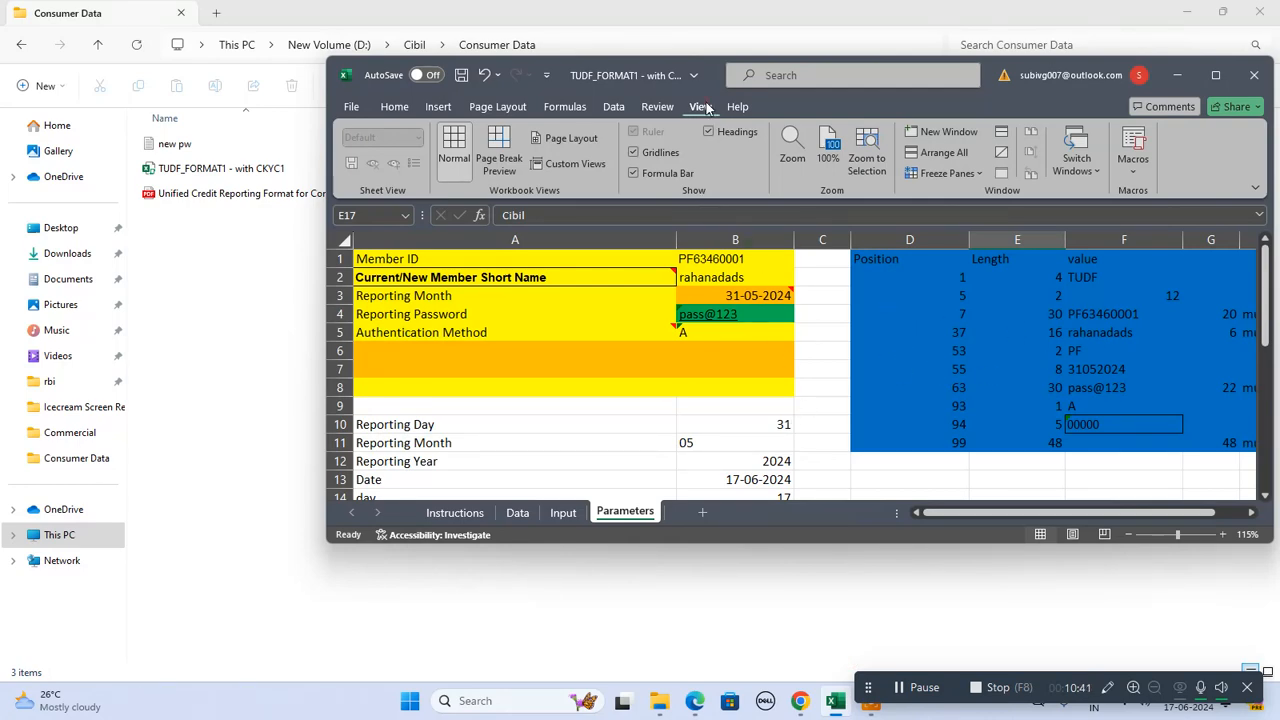
Run Macro1 with 3 as the total records to export the consumer data file
{"action": "left_click", "coordinate": [1132, 145]}
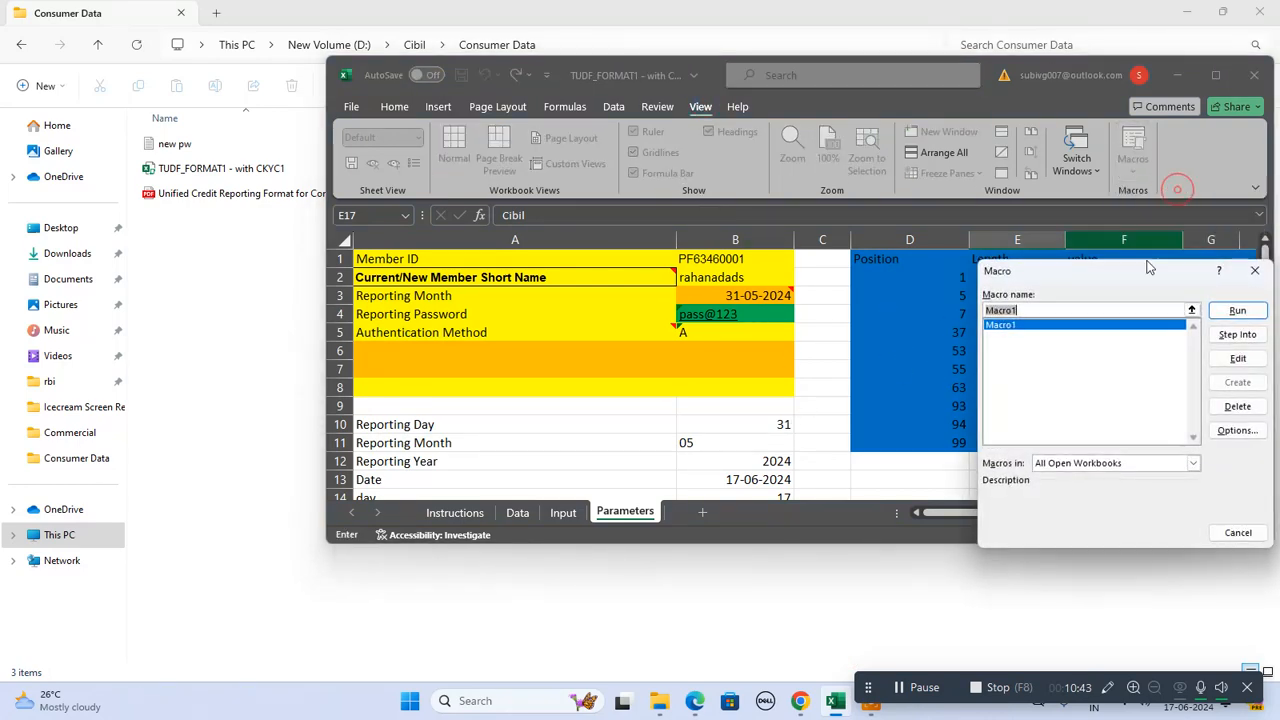
{"action": "left_click", "coordinate": [1237, 310]}
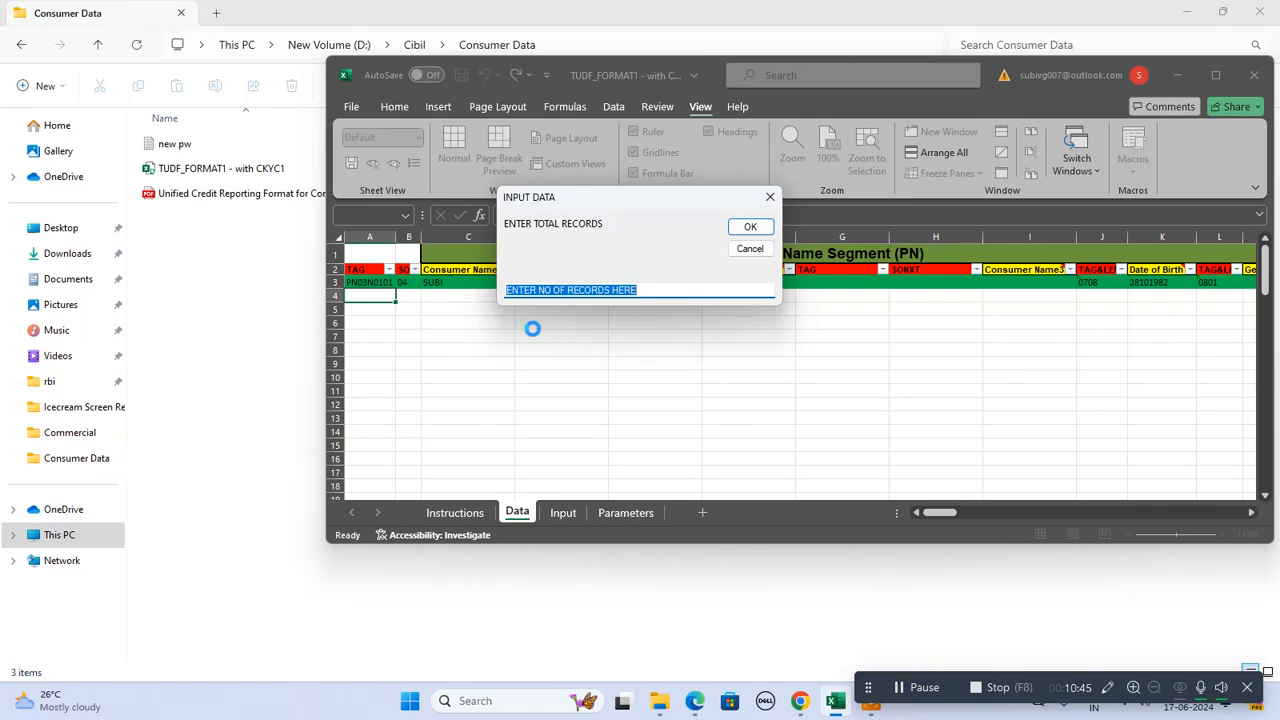
{"action": "type", "text": "3"}
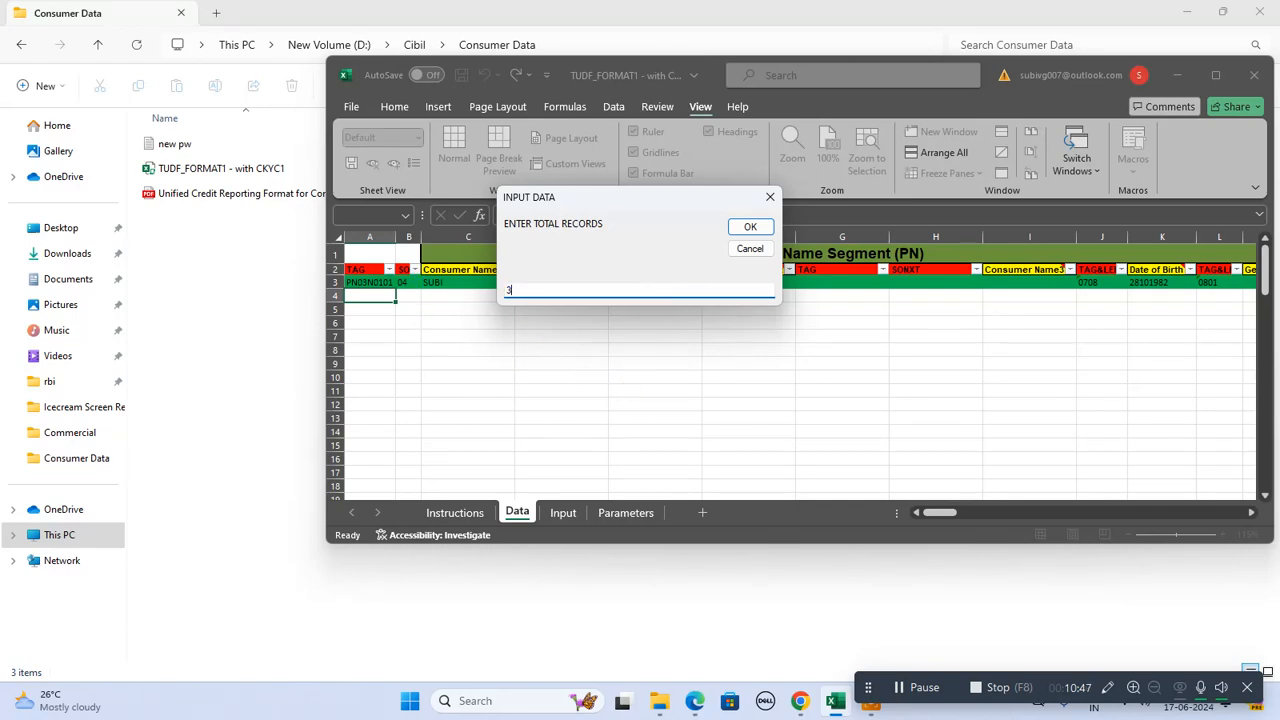
{"action": "left_click", "coordinate": [750, 226]}
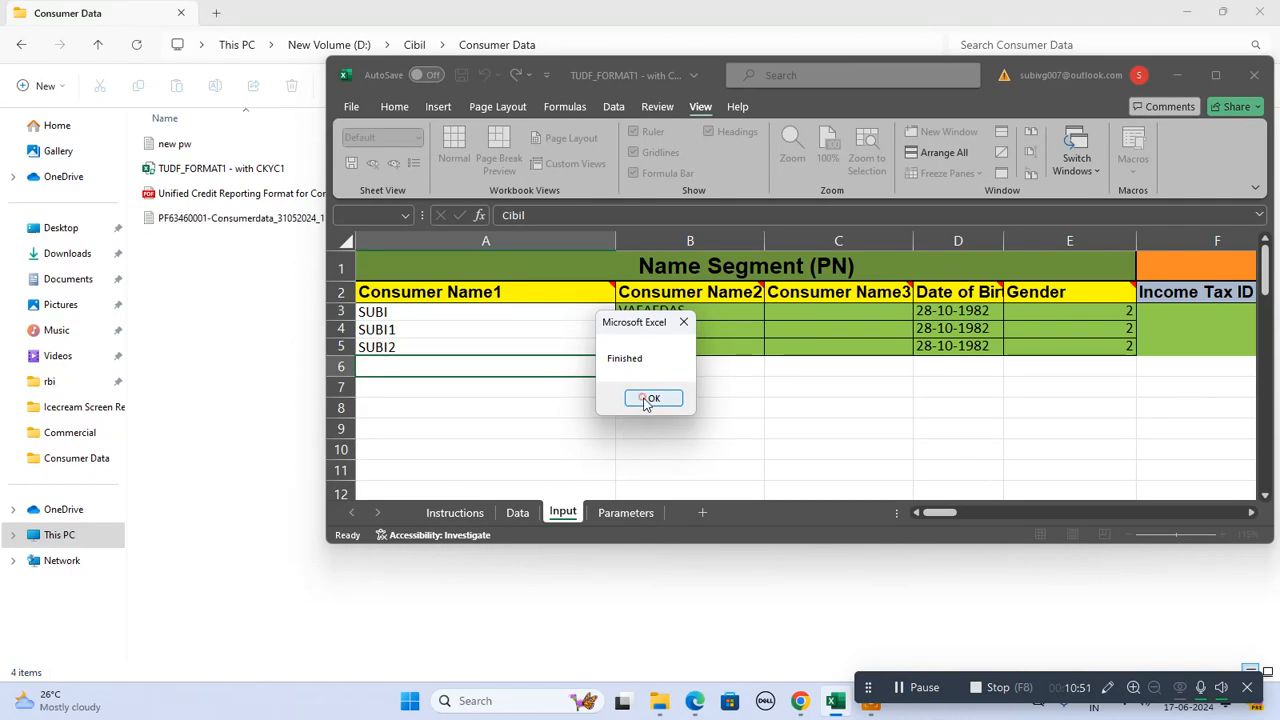
{"action": "left_click", "coordinate": [651, 398]}
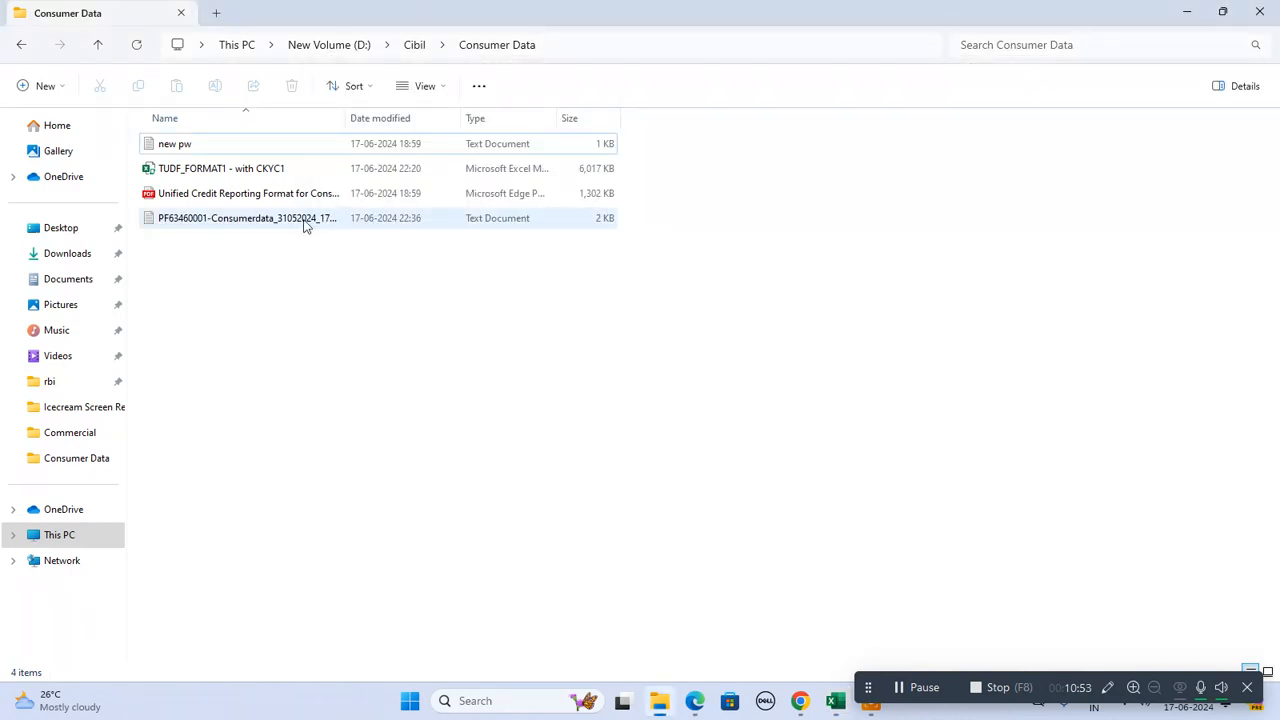
View the exported PF63460001-Consumerdata TUDF file in Notepad, discarding the old tab unsaved, then close it
{"action": "double_click", "coordinate": [248, 218]}
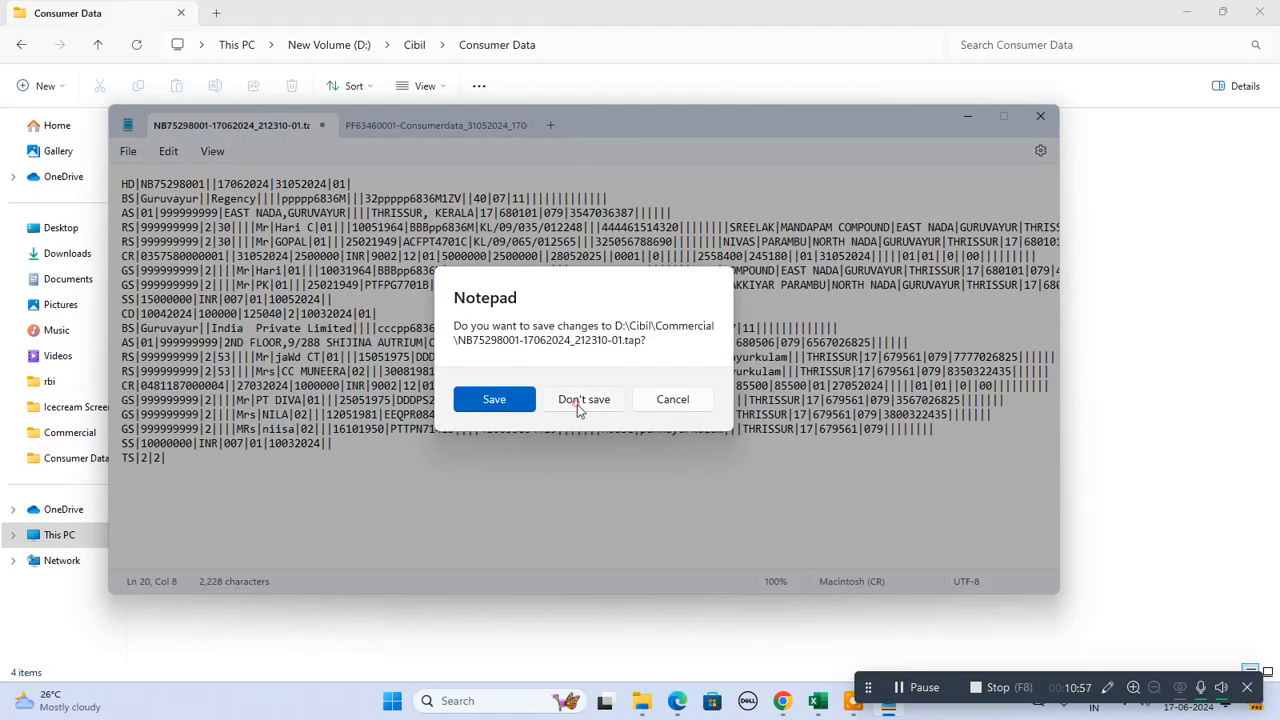
{"action": "left_click", "coordinate": [583, 399]}
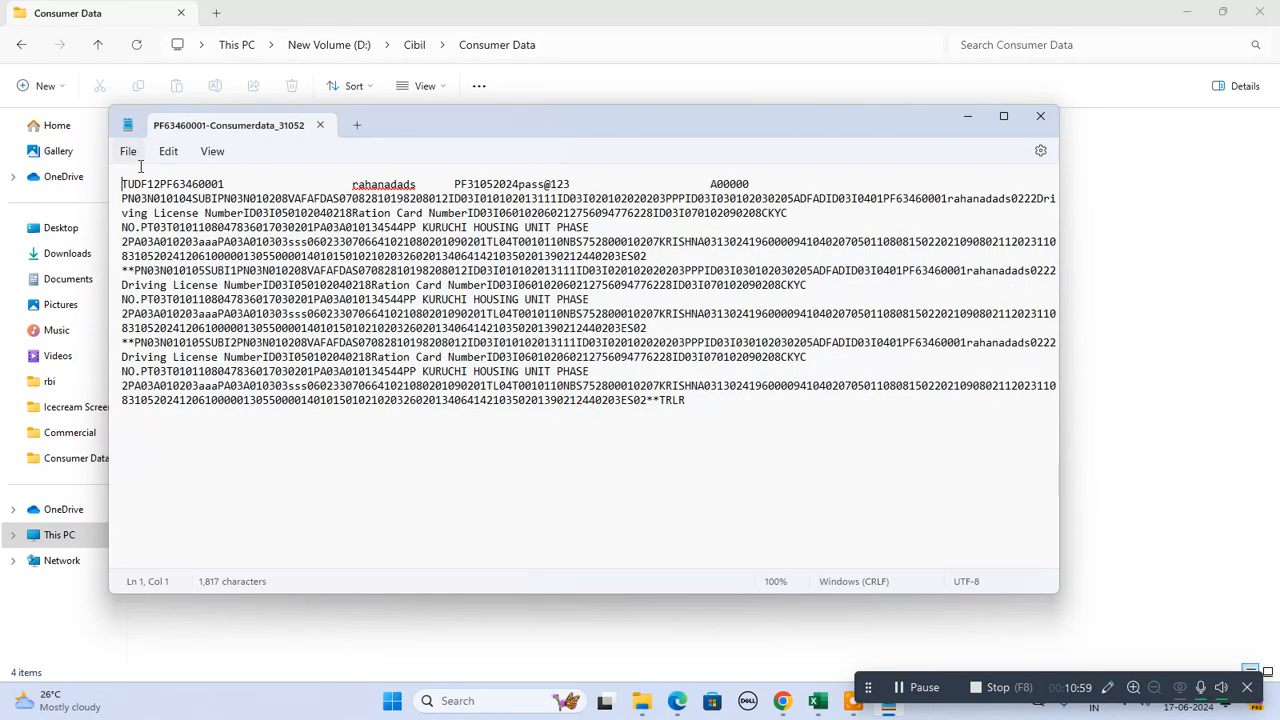
{"action": "left_click", "coordinate": [212, 151]}
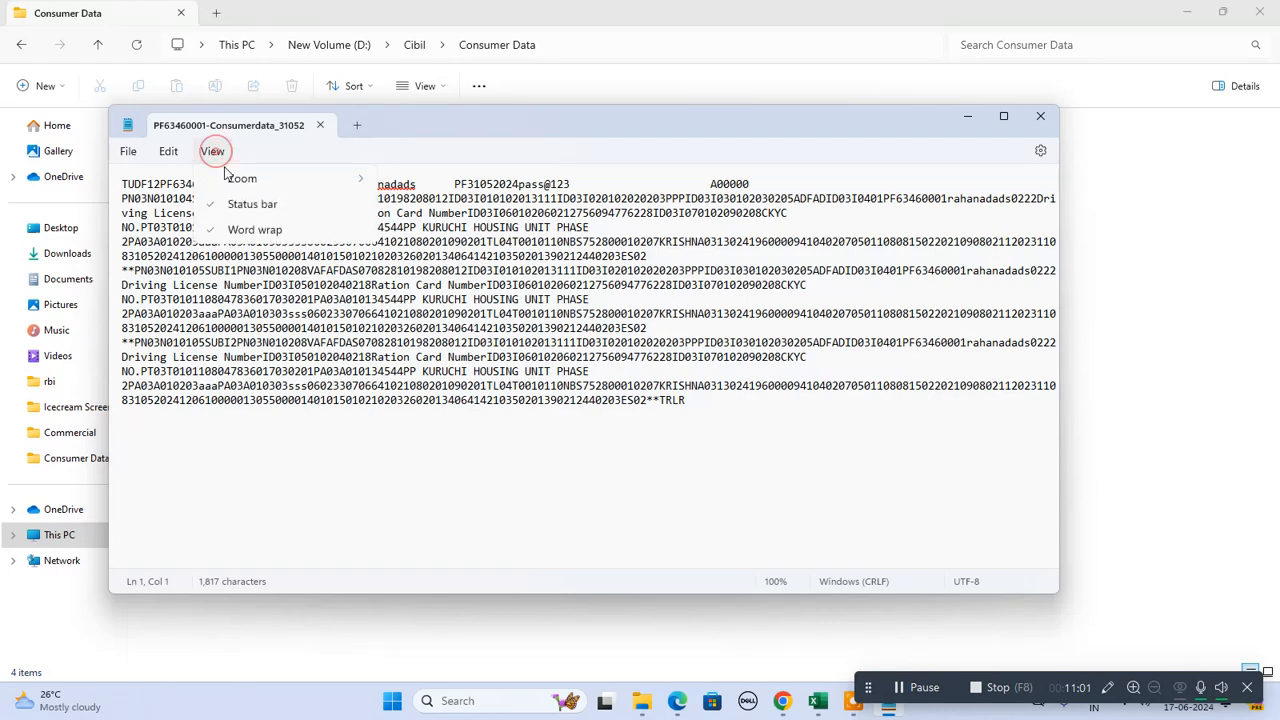
{"action": "left_click", "coordinate": [255, 229]}
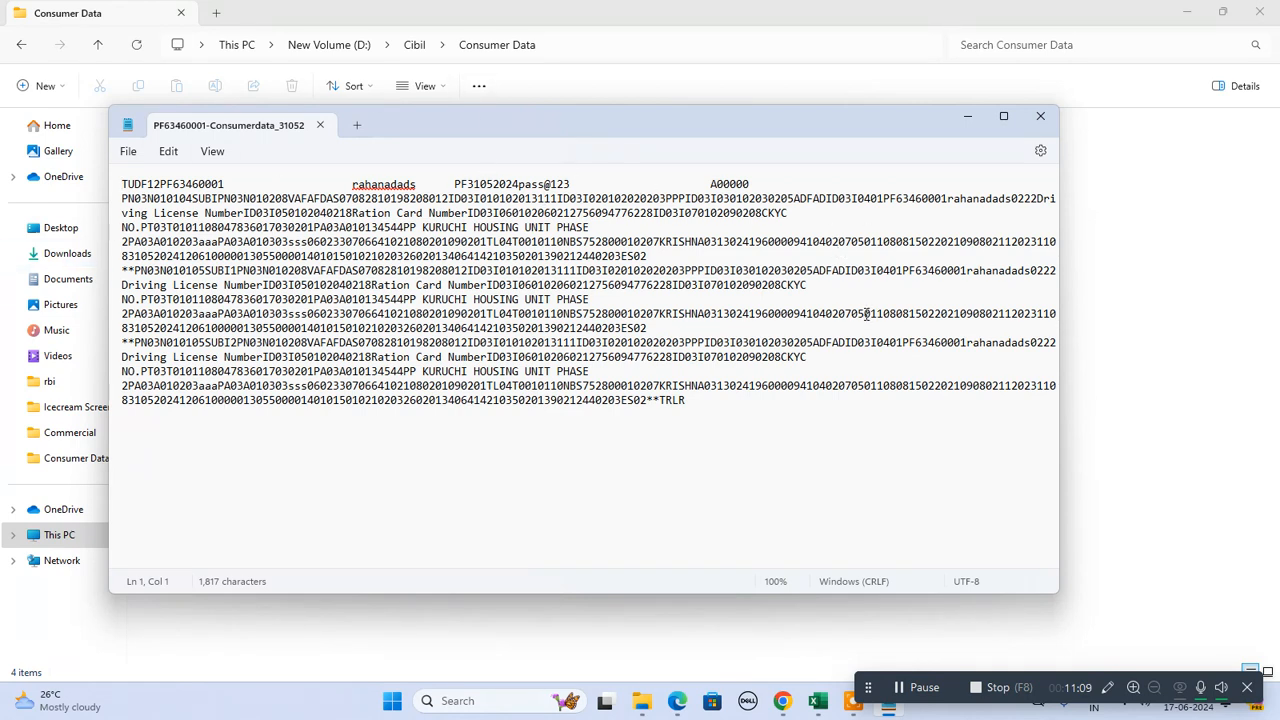
{"action": "left_click", "coordinate": [685, 400]}
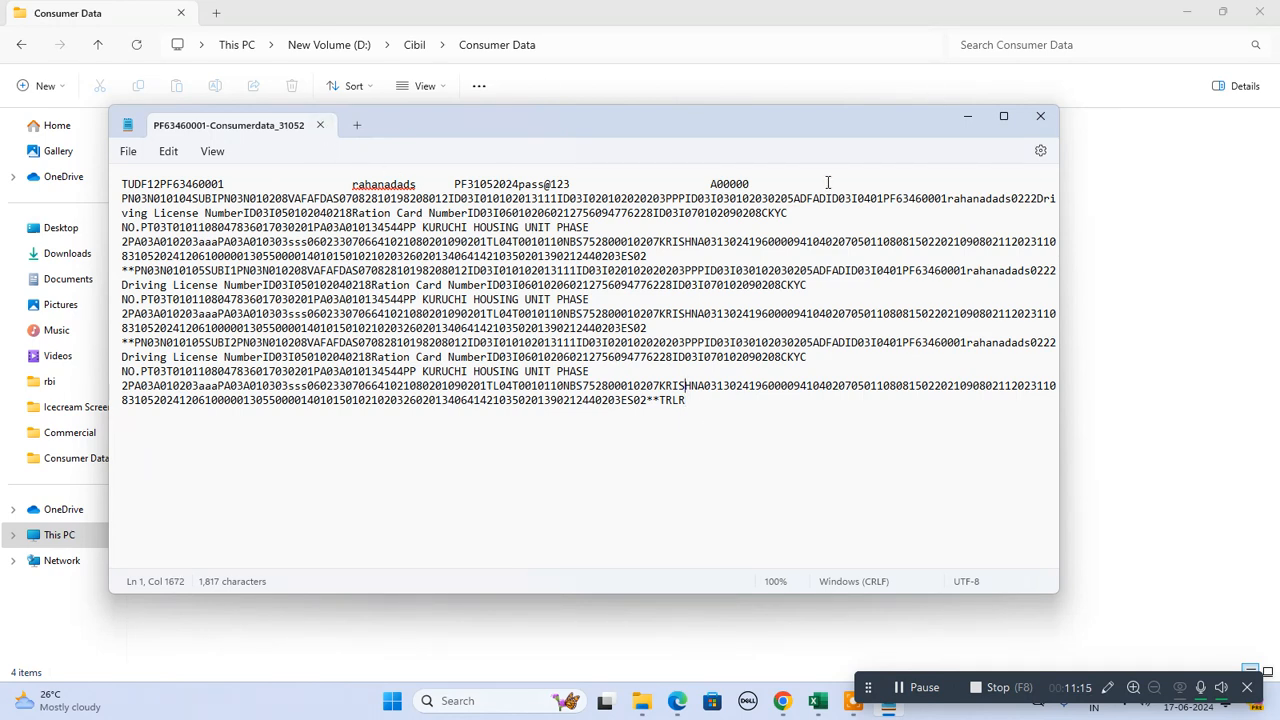
{"action": "left_click", "coordinate": [1040, 116]}
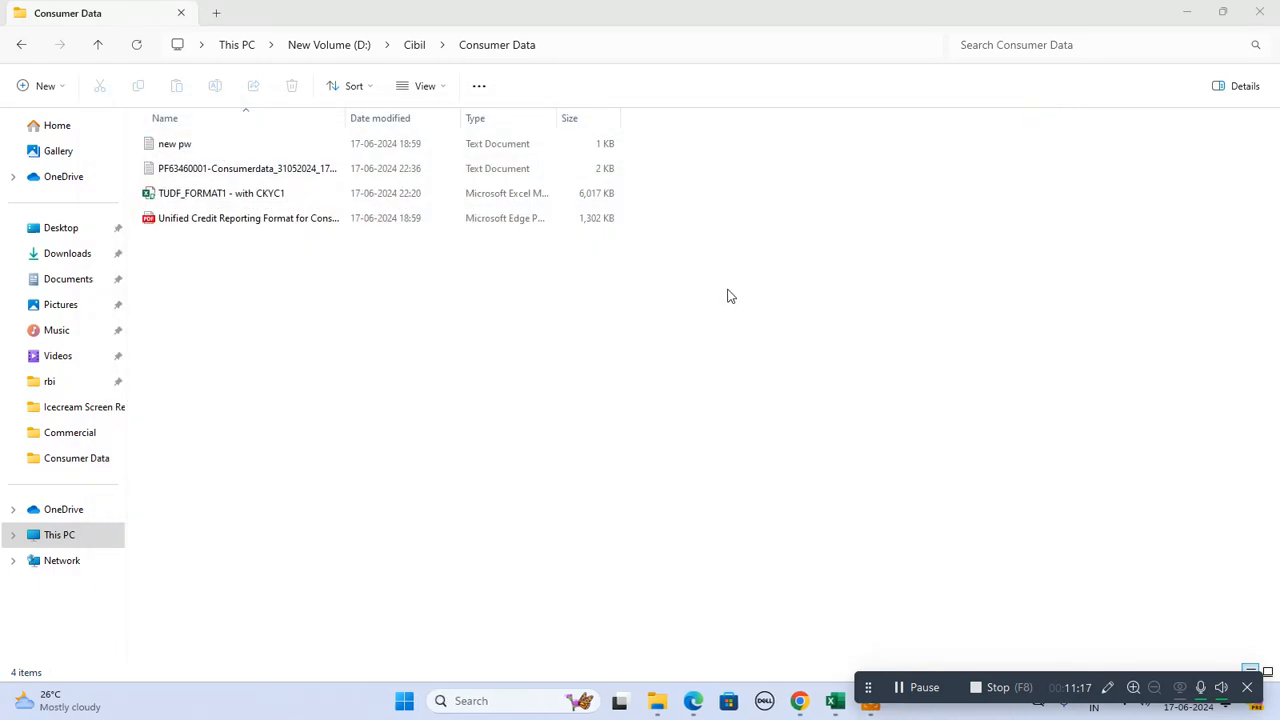
{"action": "left_click", "coordinate": [175, 143]}
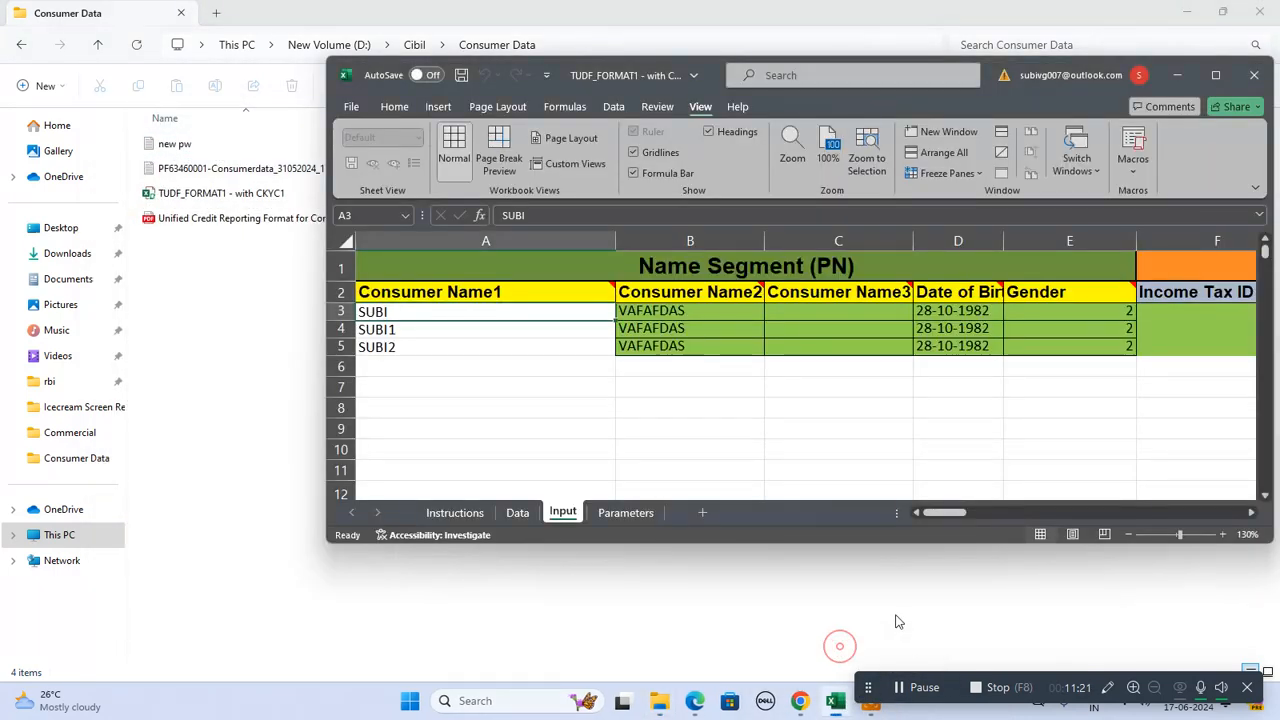
{"action": "left_click", "coordinate": [625, 512]}
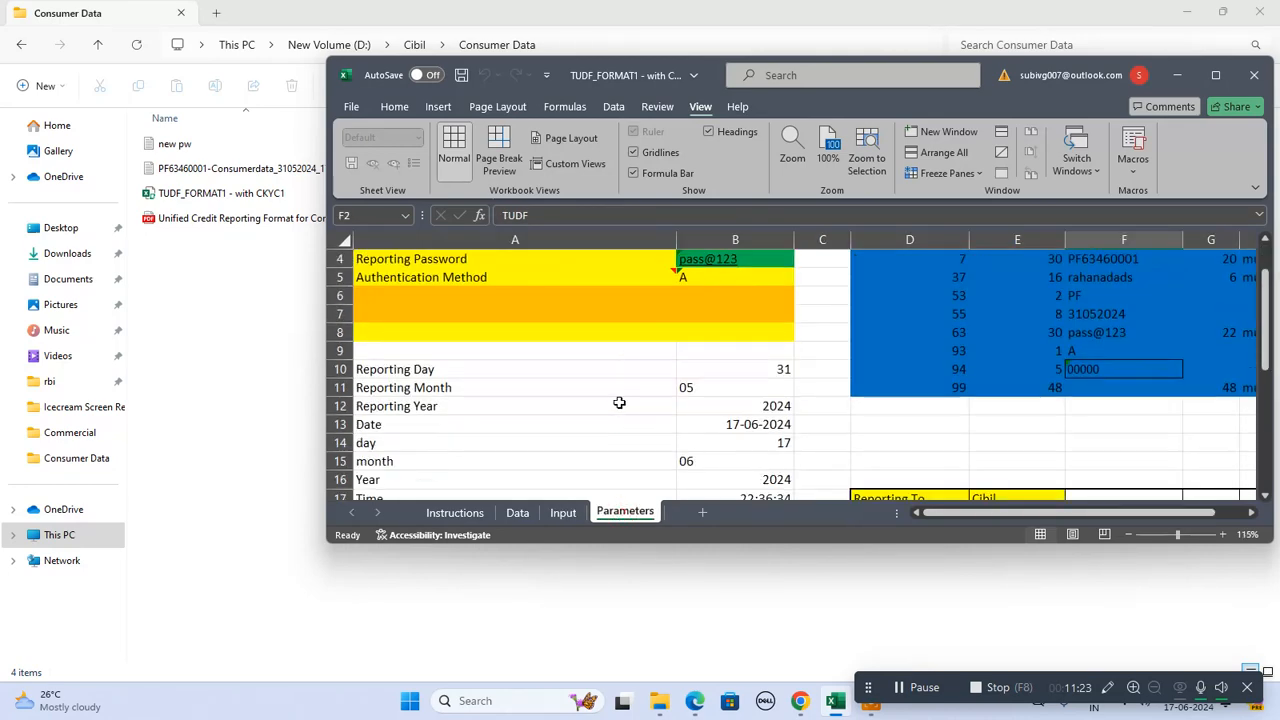
{"action": "left_click", "coordinate": [562, 512]}
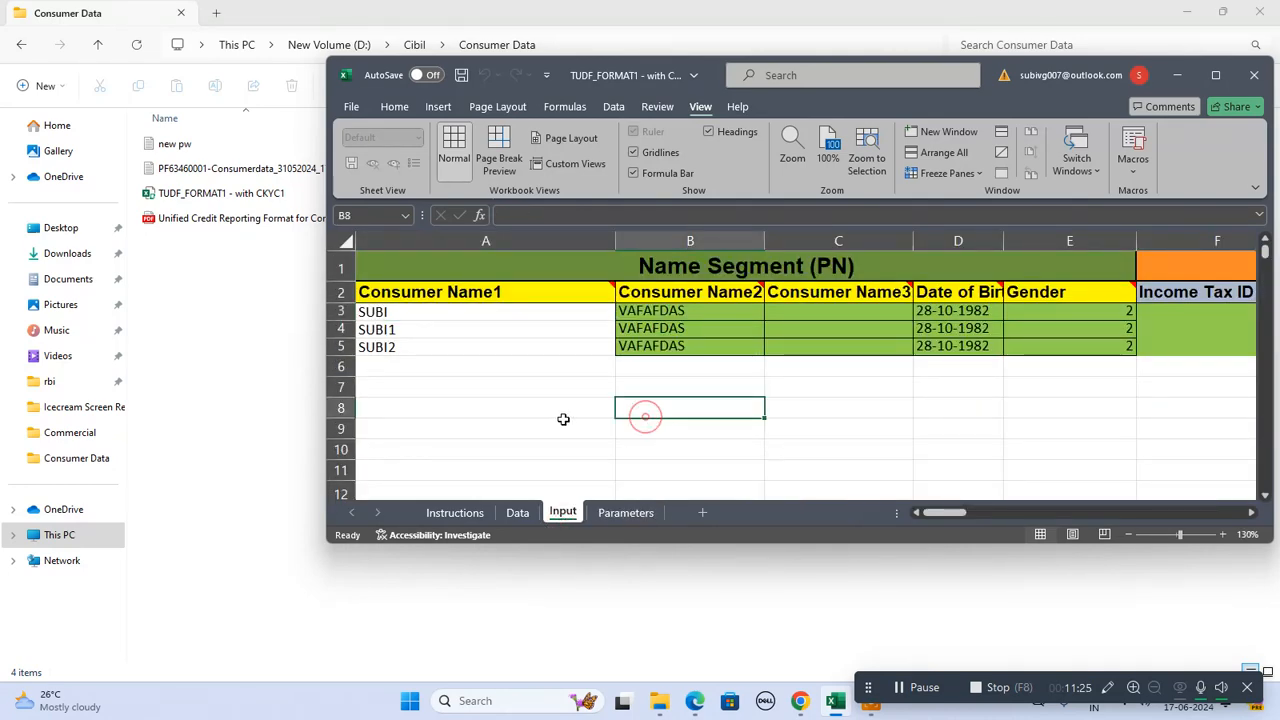
{"action": "left_click", "coordinate": [485, 387]}
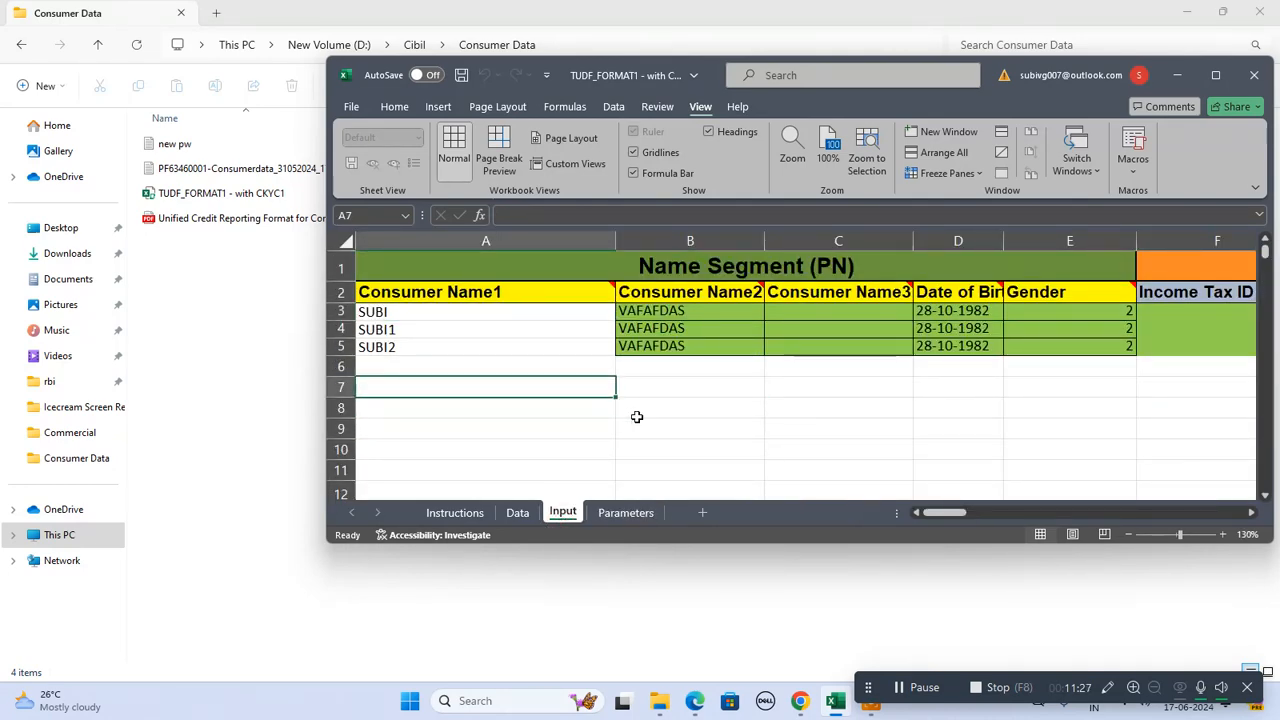
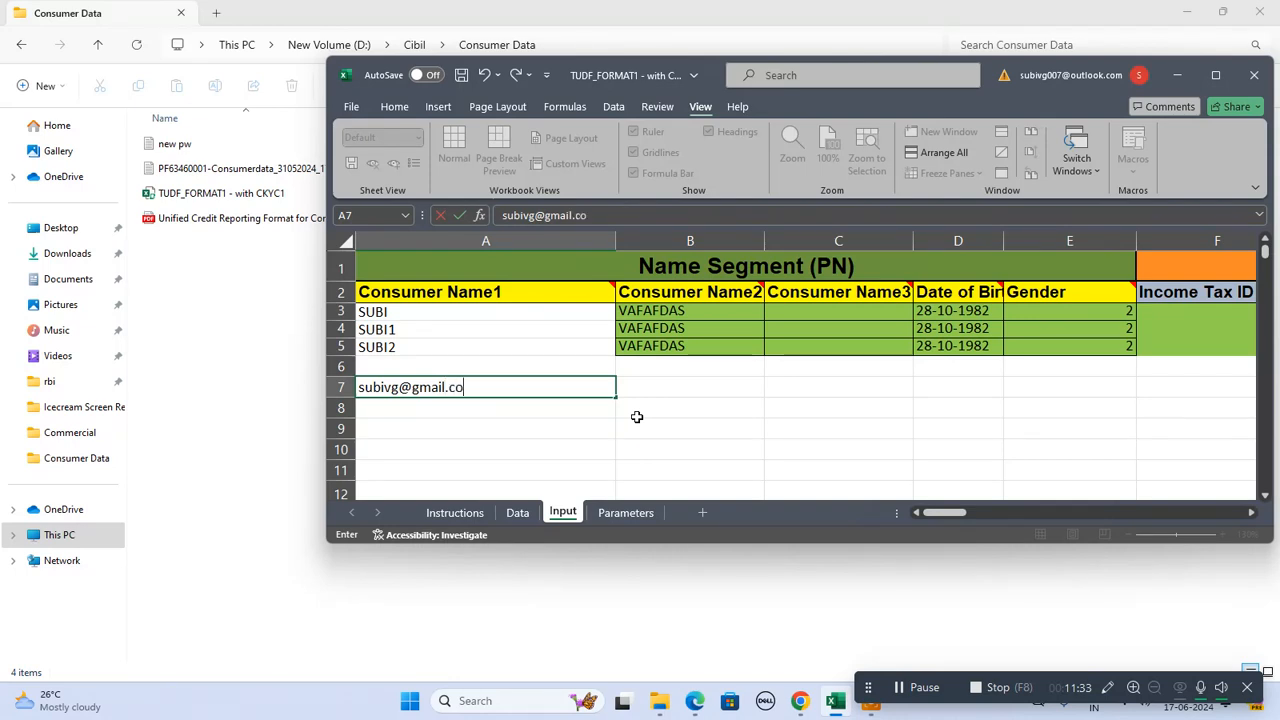
{"action": "key", "text": "Return"}
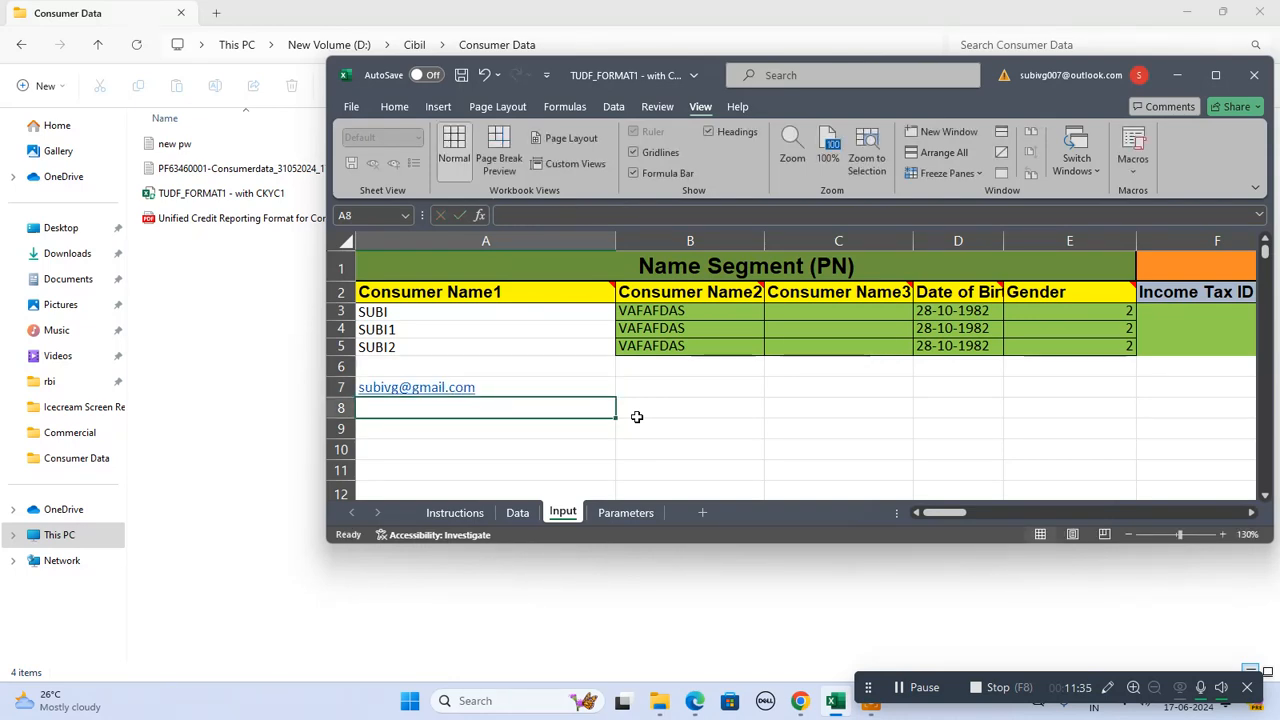
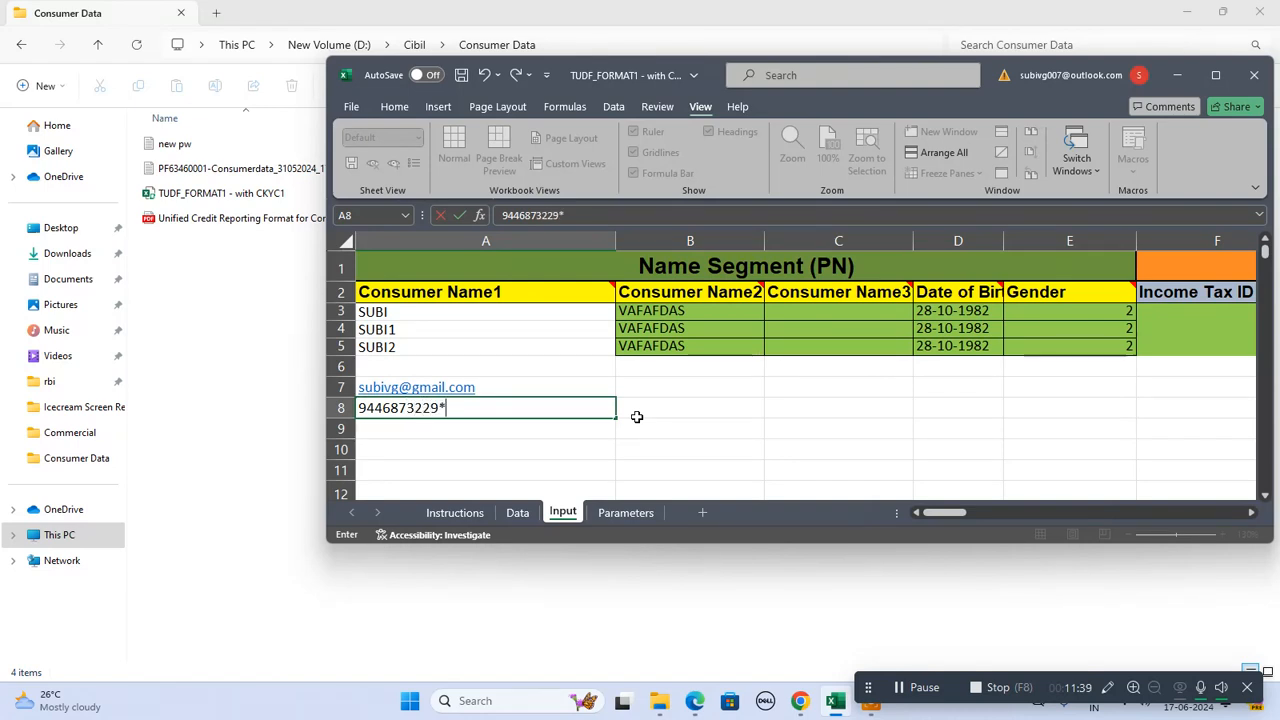
{"action": "key", "text": "Return"}
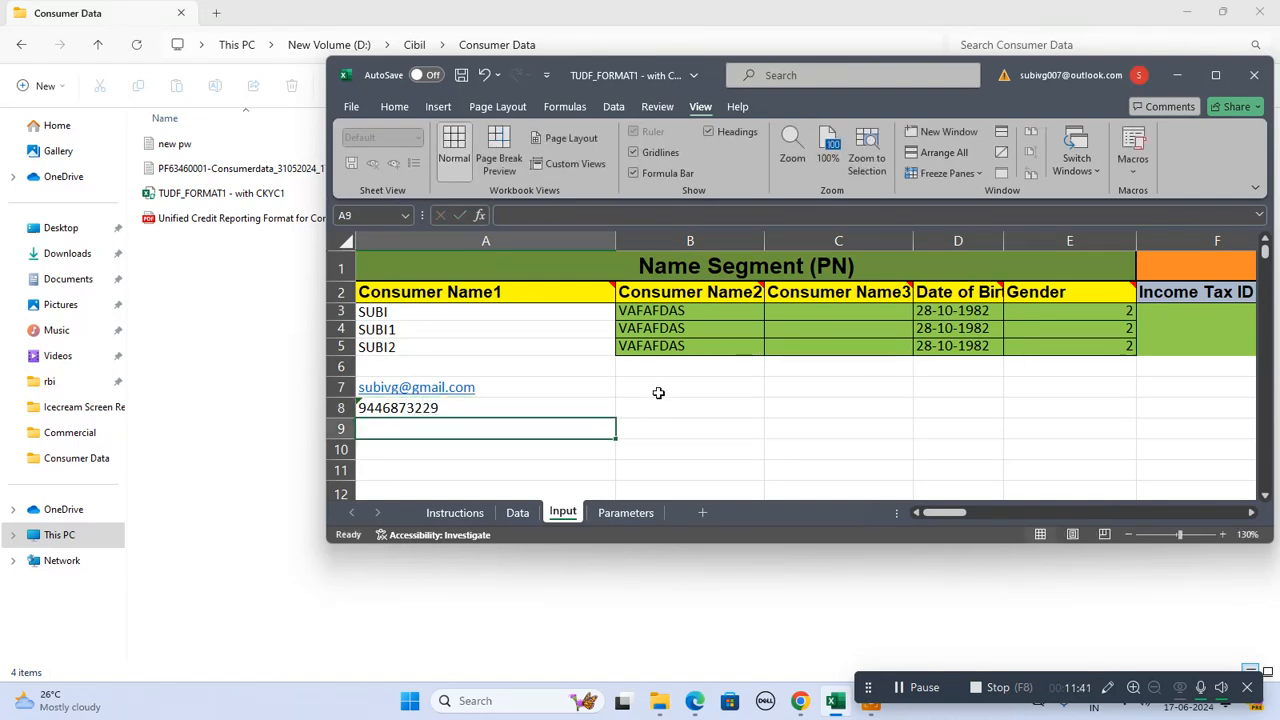
{"action": "mouse_move", "coordinate": [960, 630]}
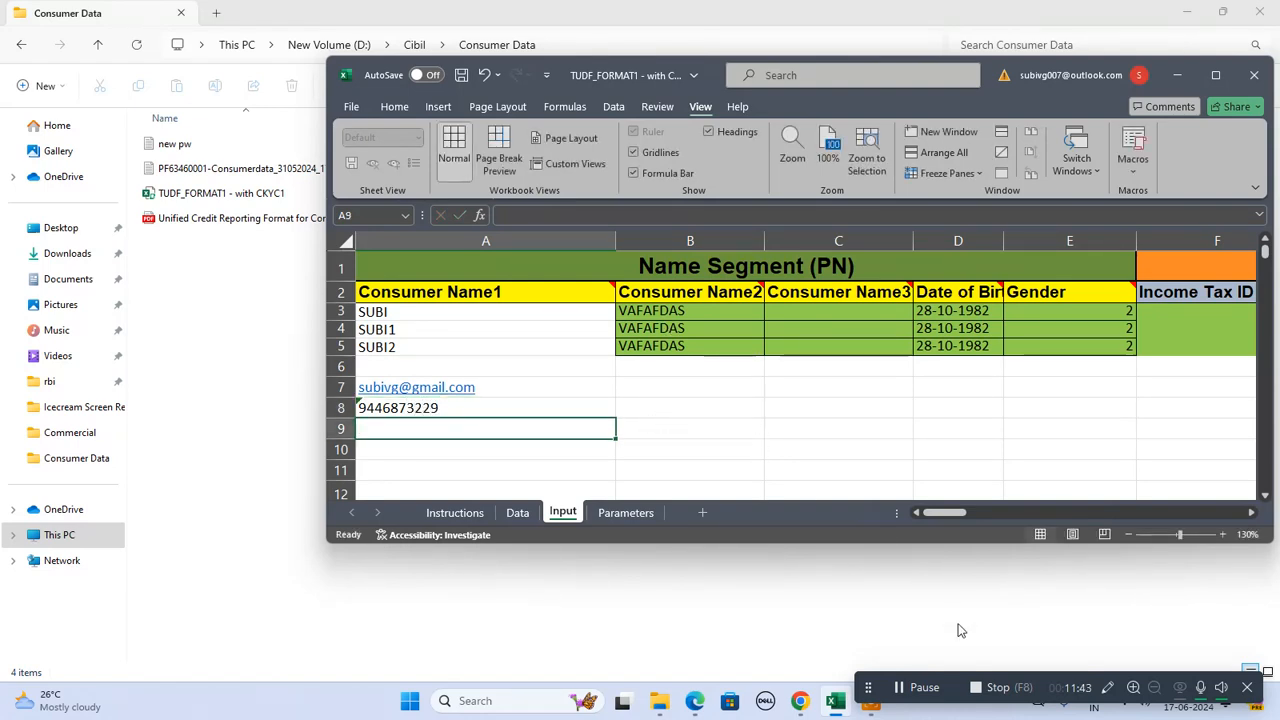